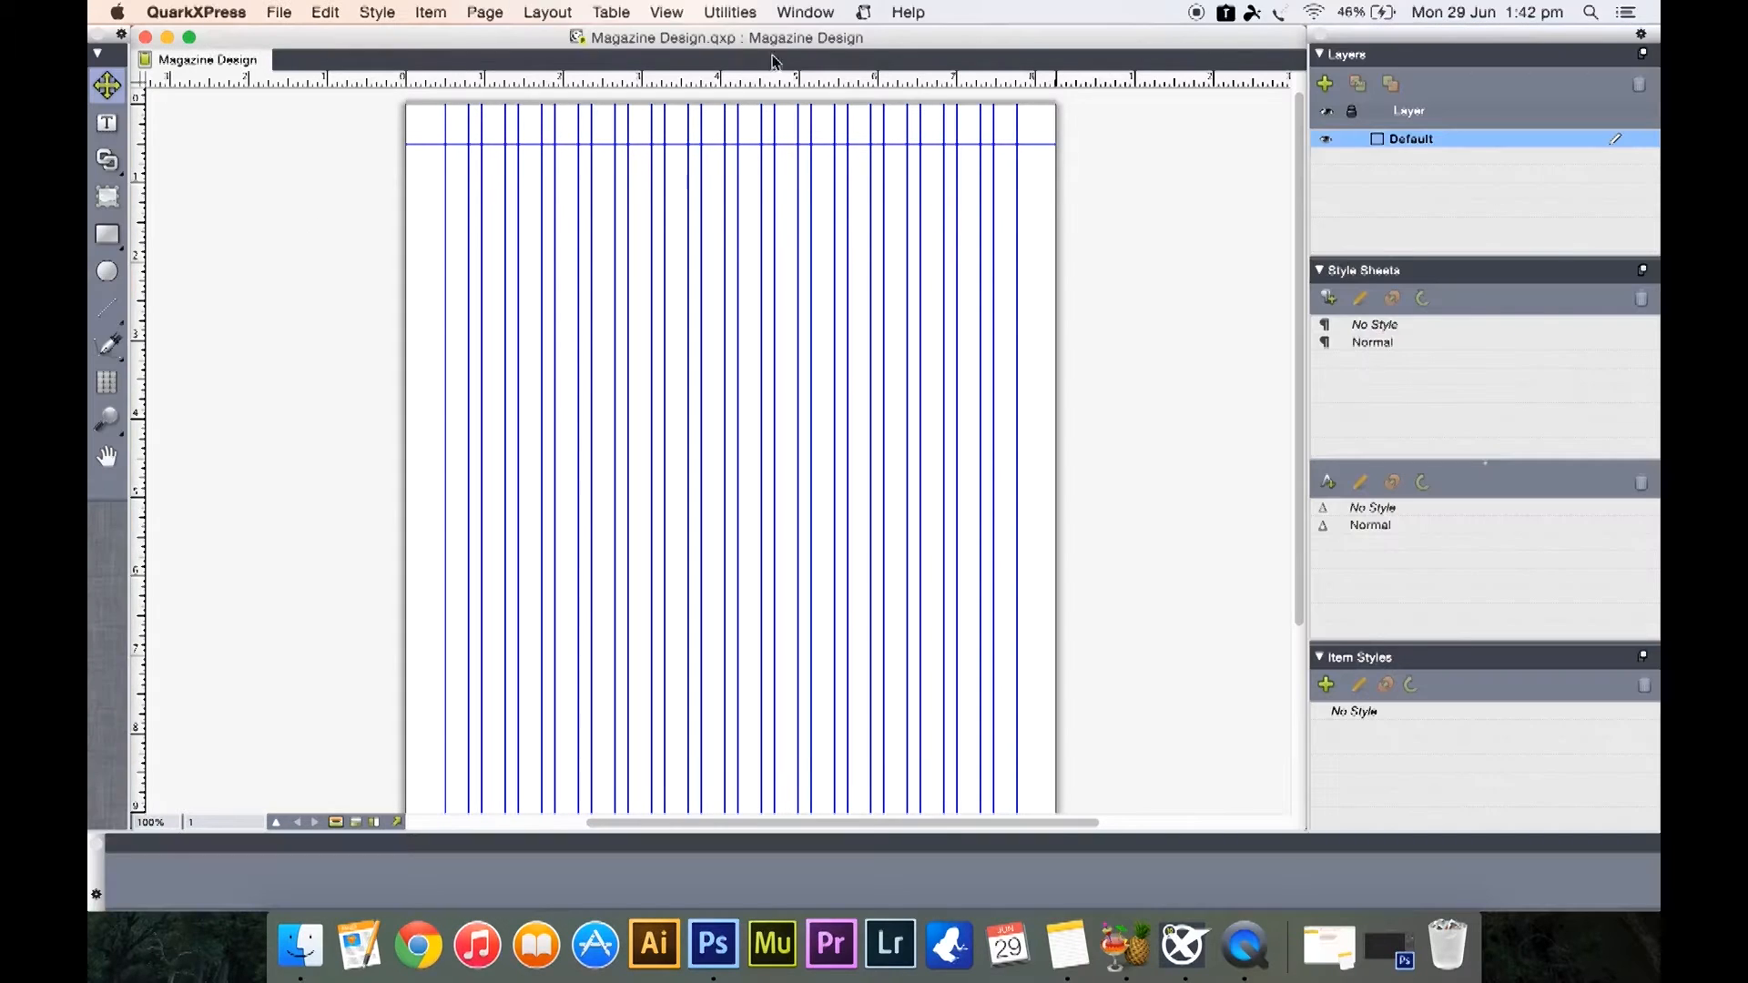
pyautogui.moveTo(1073, 231)
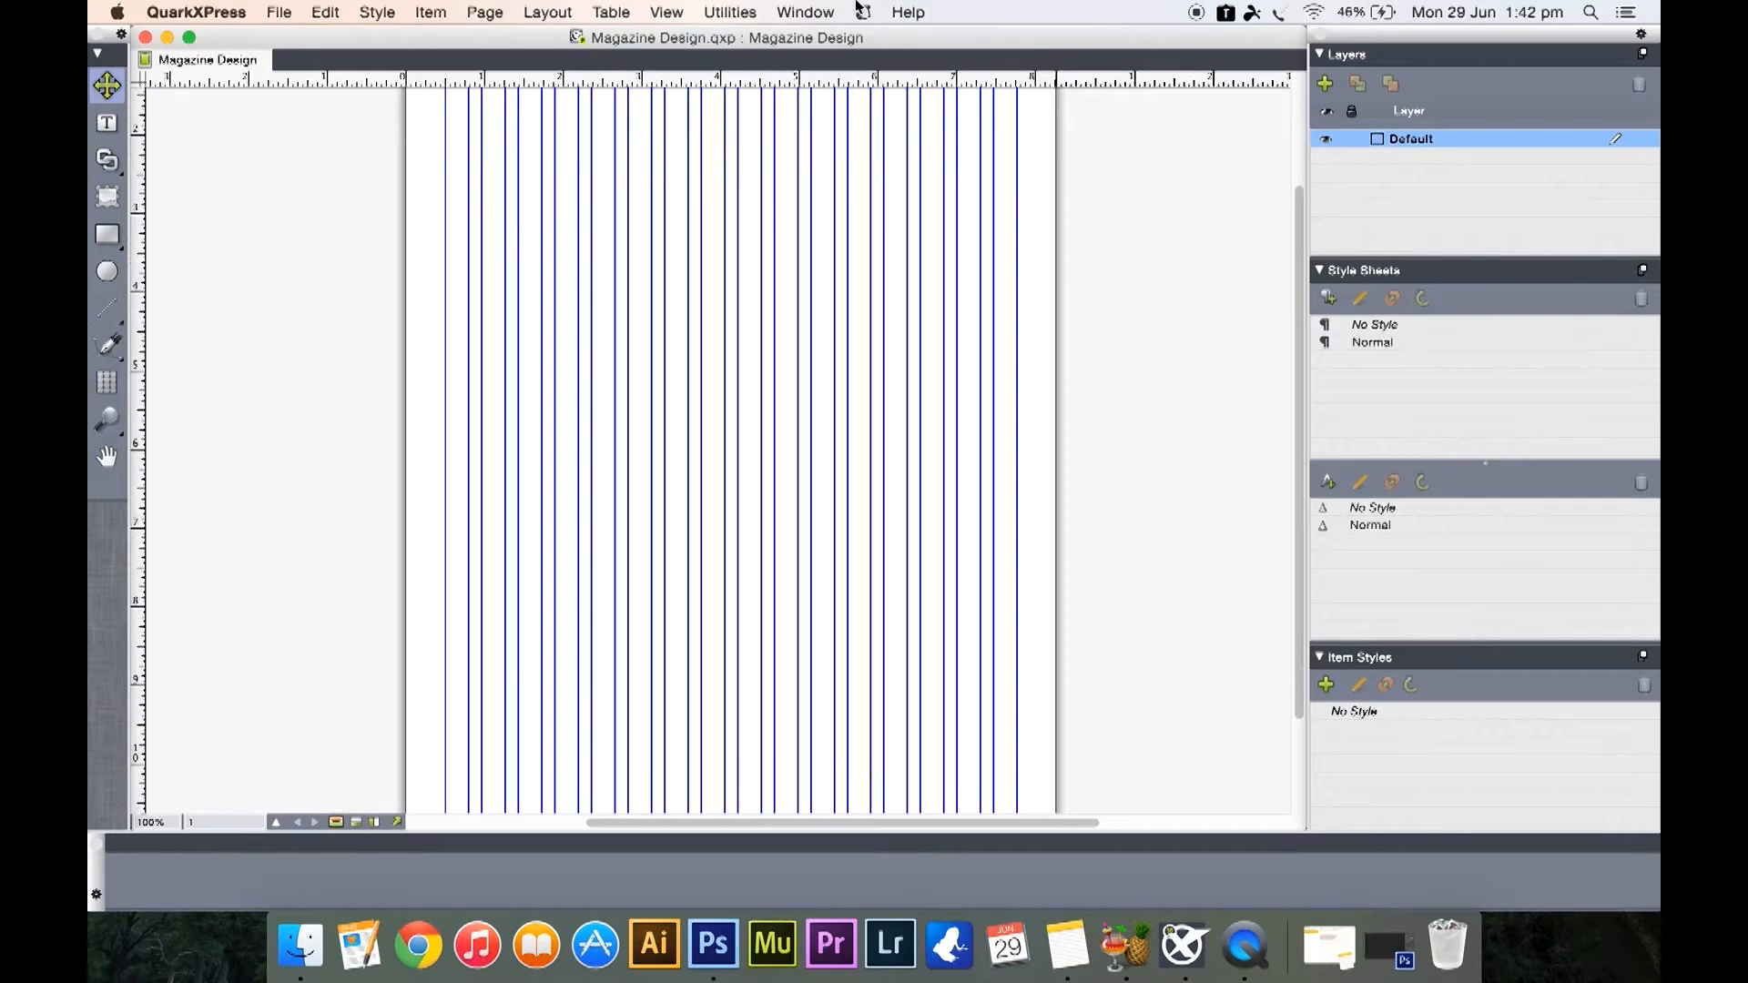
pyautogui.moveTo(558, 17)
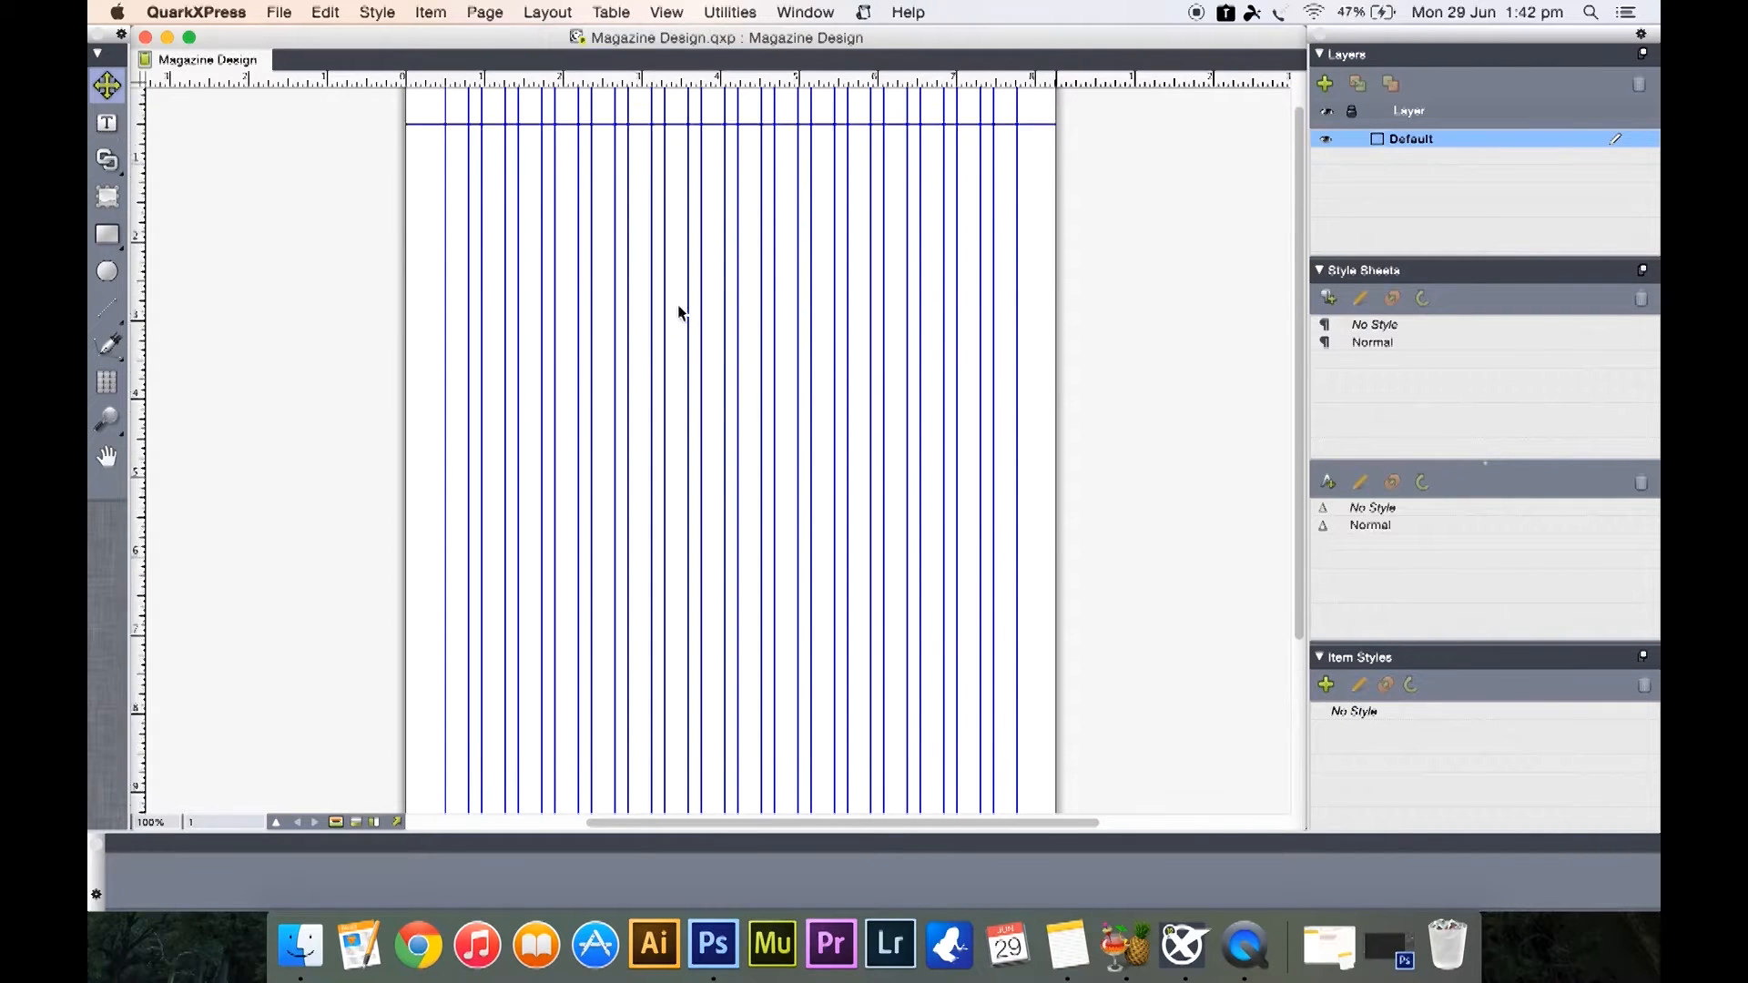
# Insert one page after page 1 based on A-Master A, giving a two-page layout
pyautogui.scroll(-3)
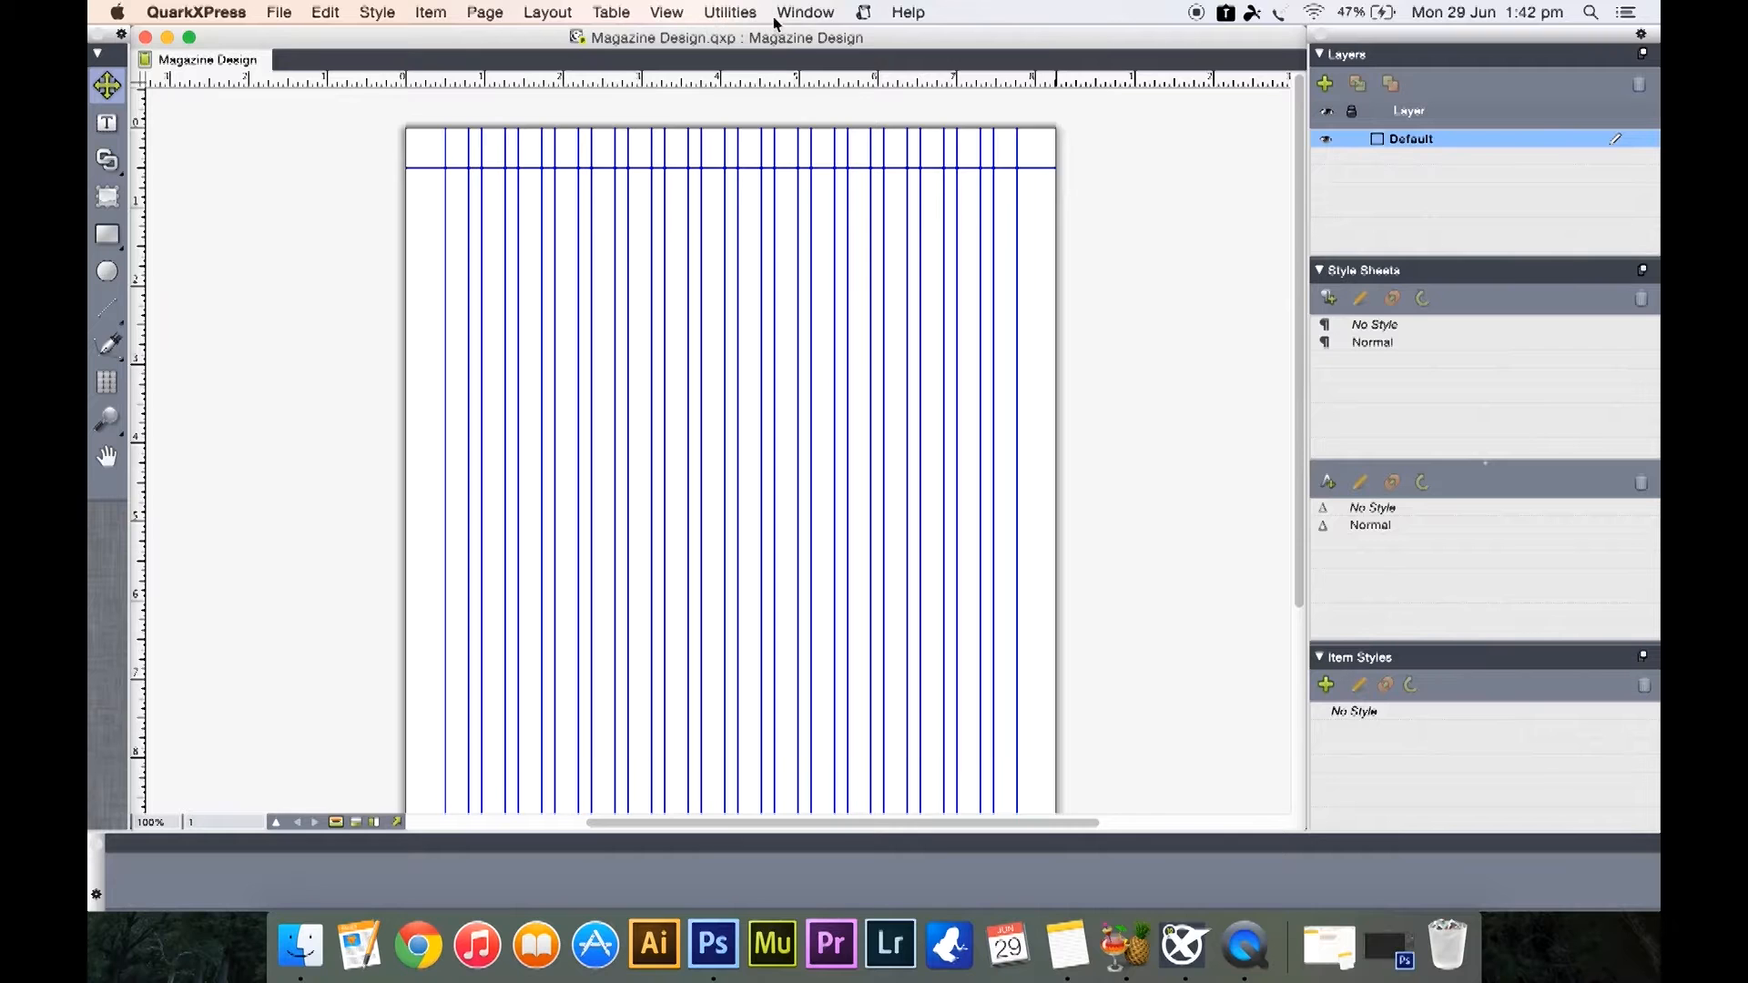
pyautogui.click(804, 11)
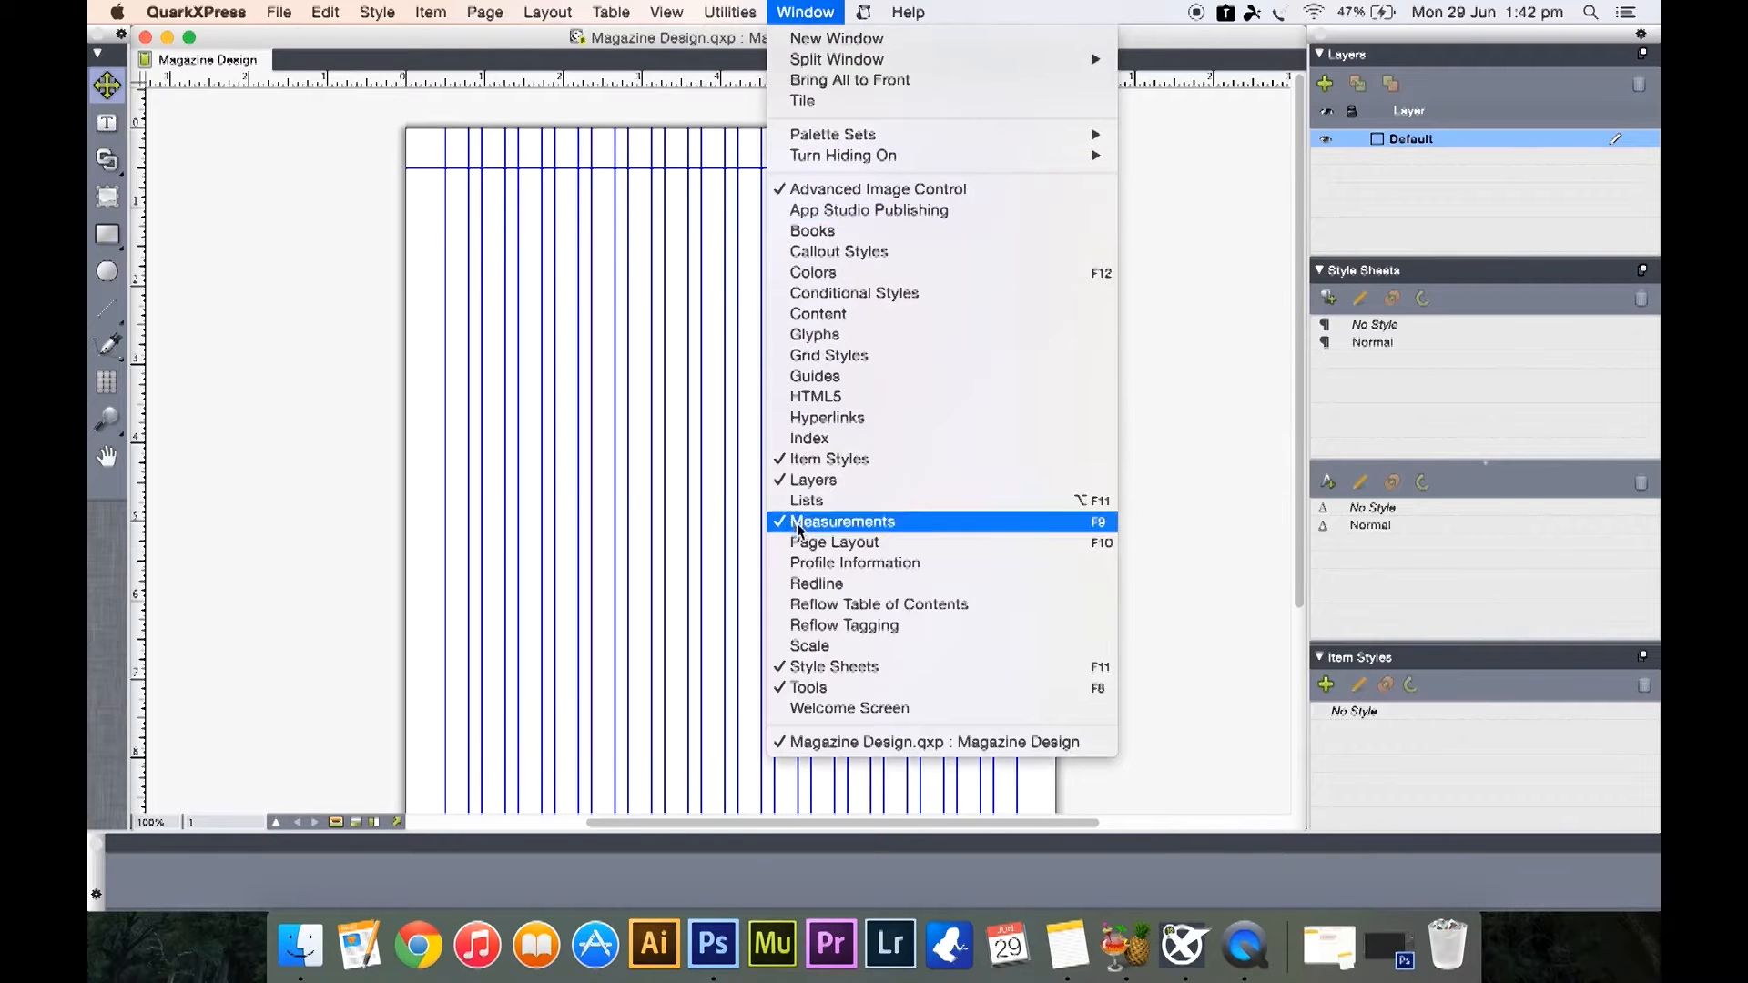
pyautogui.click(835, 542)
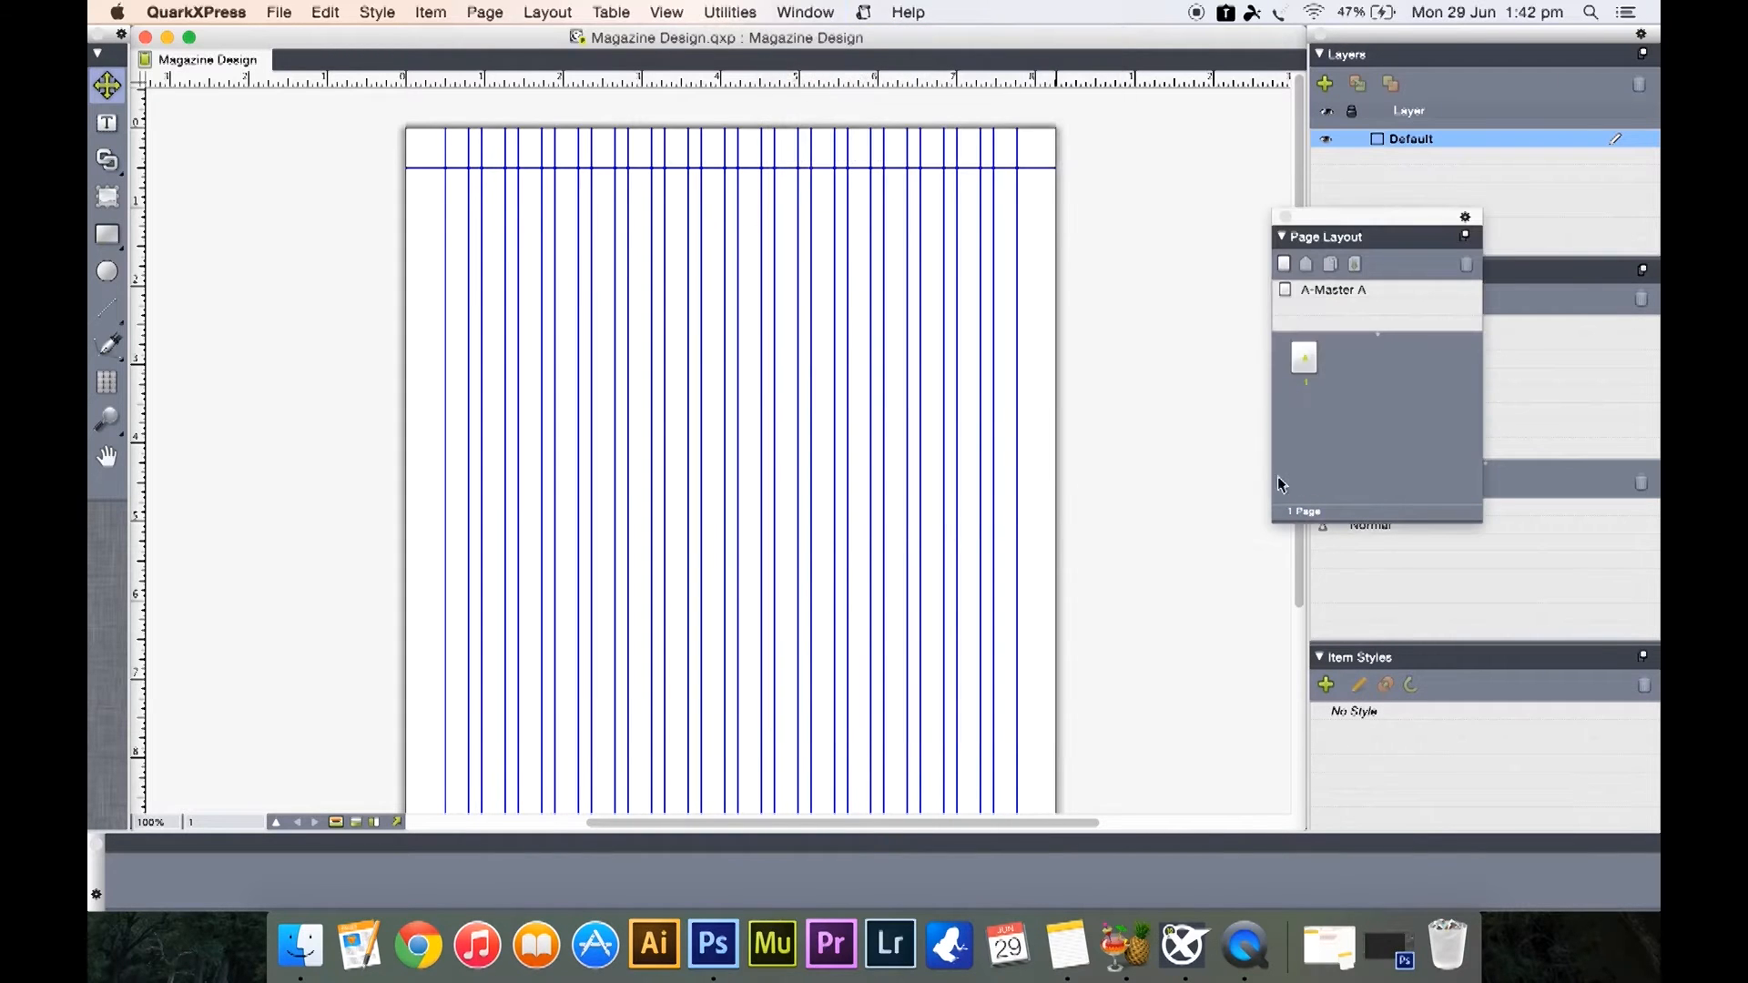
pyautogui.moveTo(1339, 402)
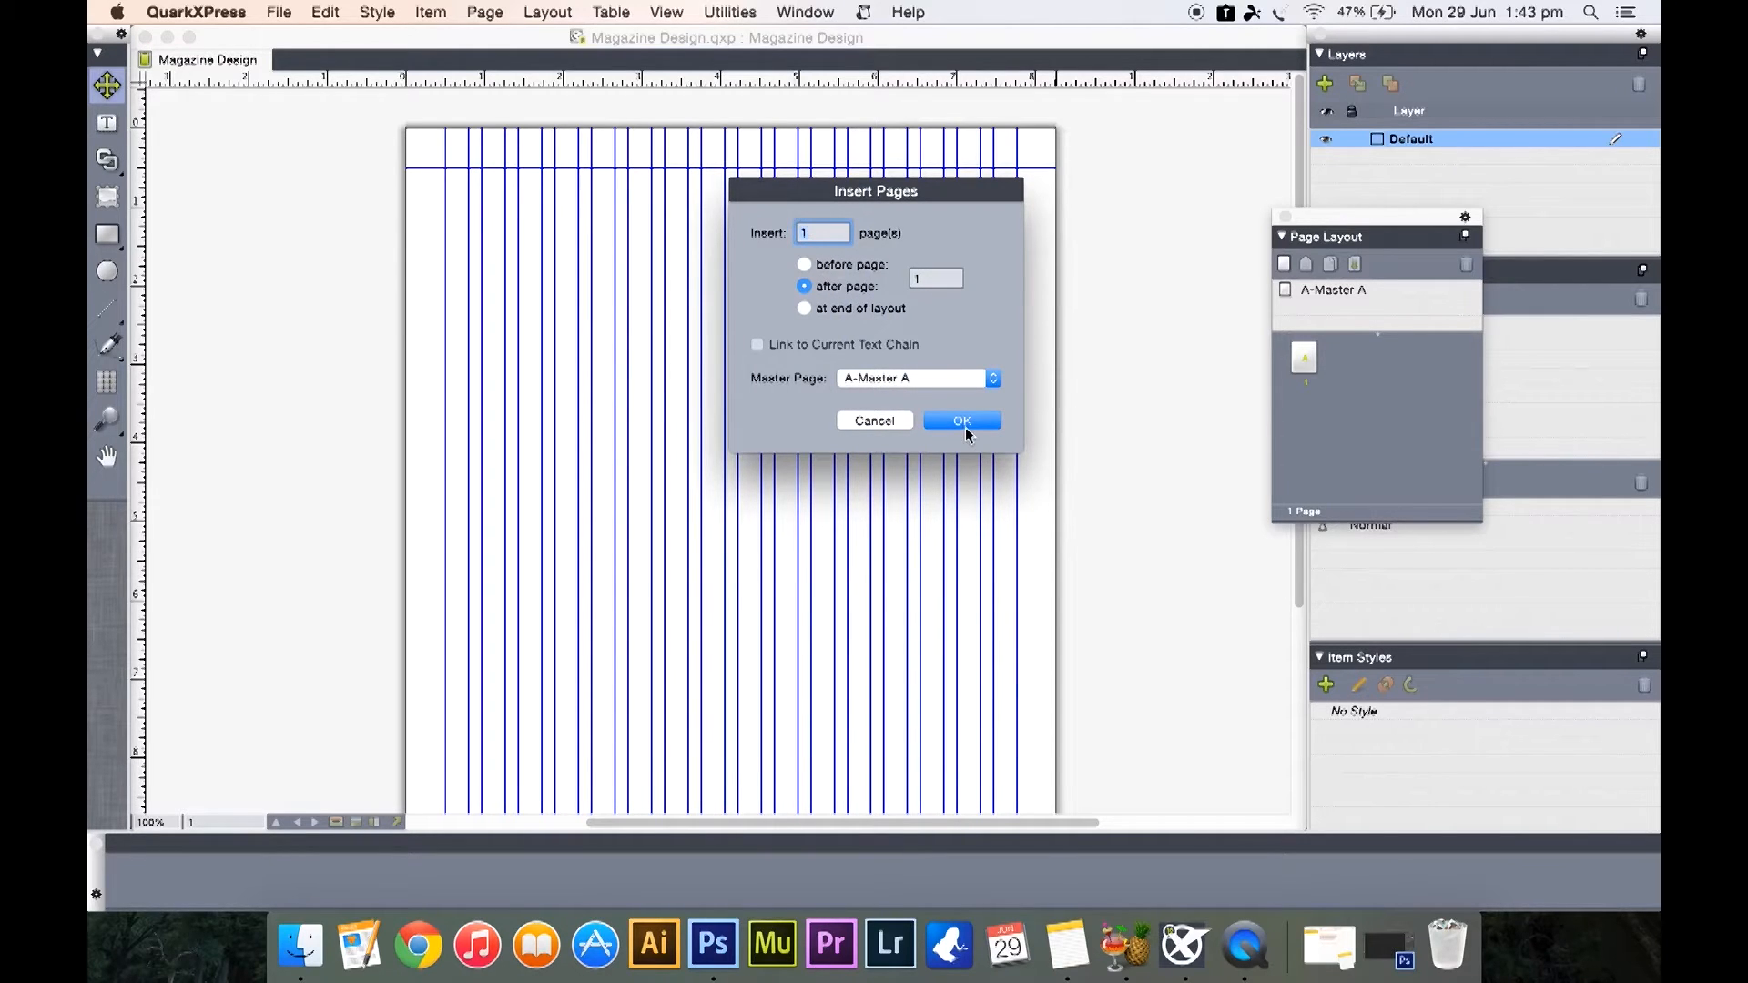
pyautogui.click(961, 421)
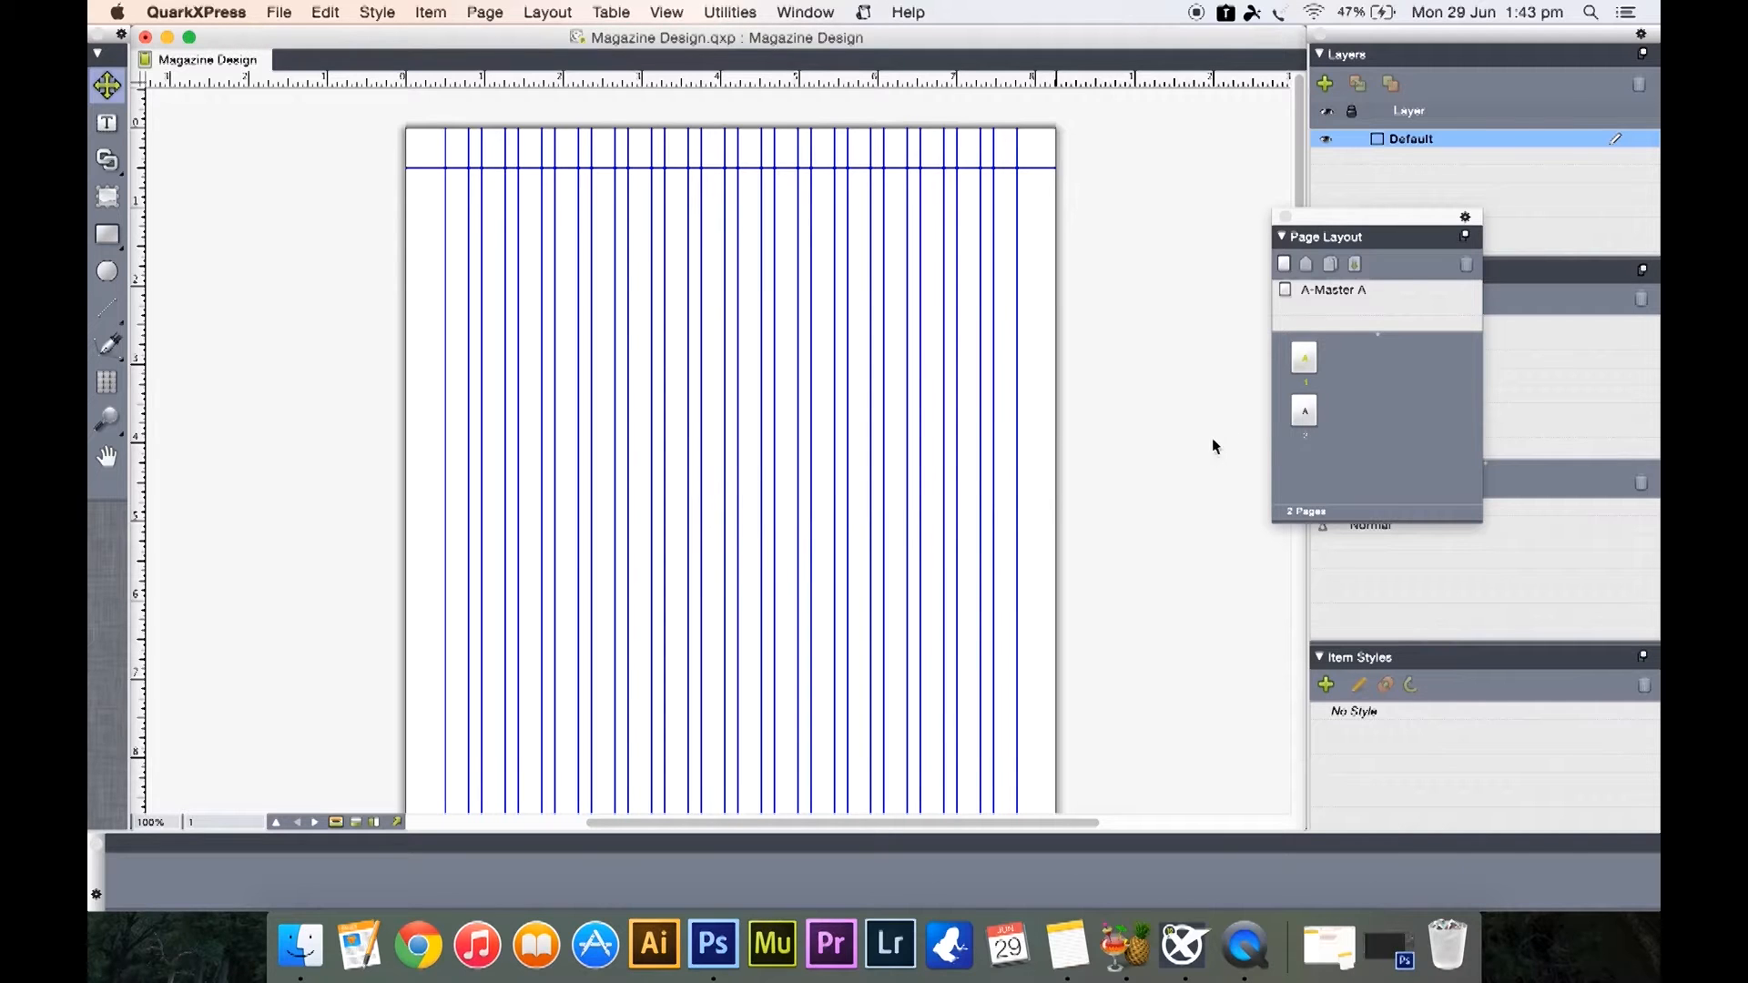
pyautogui.moveTo(569, 281)
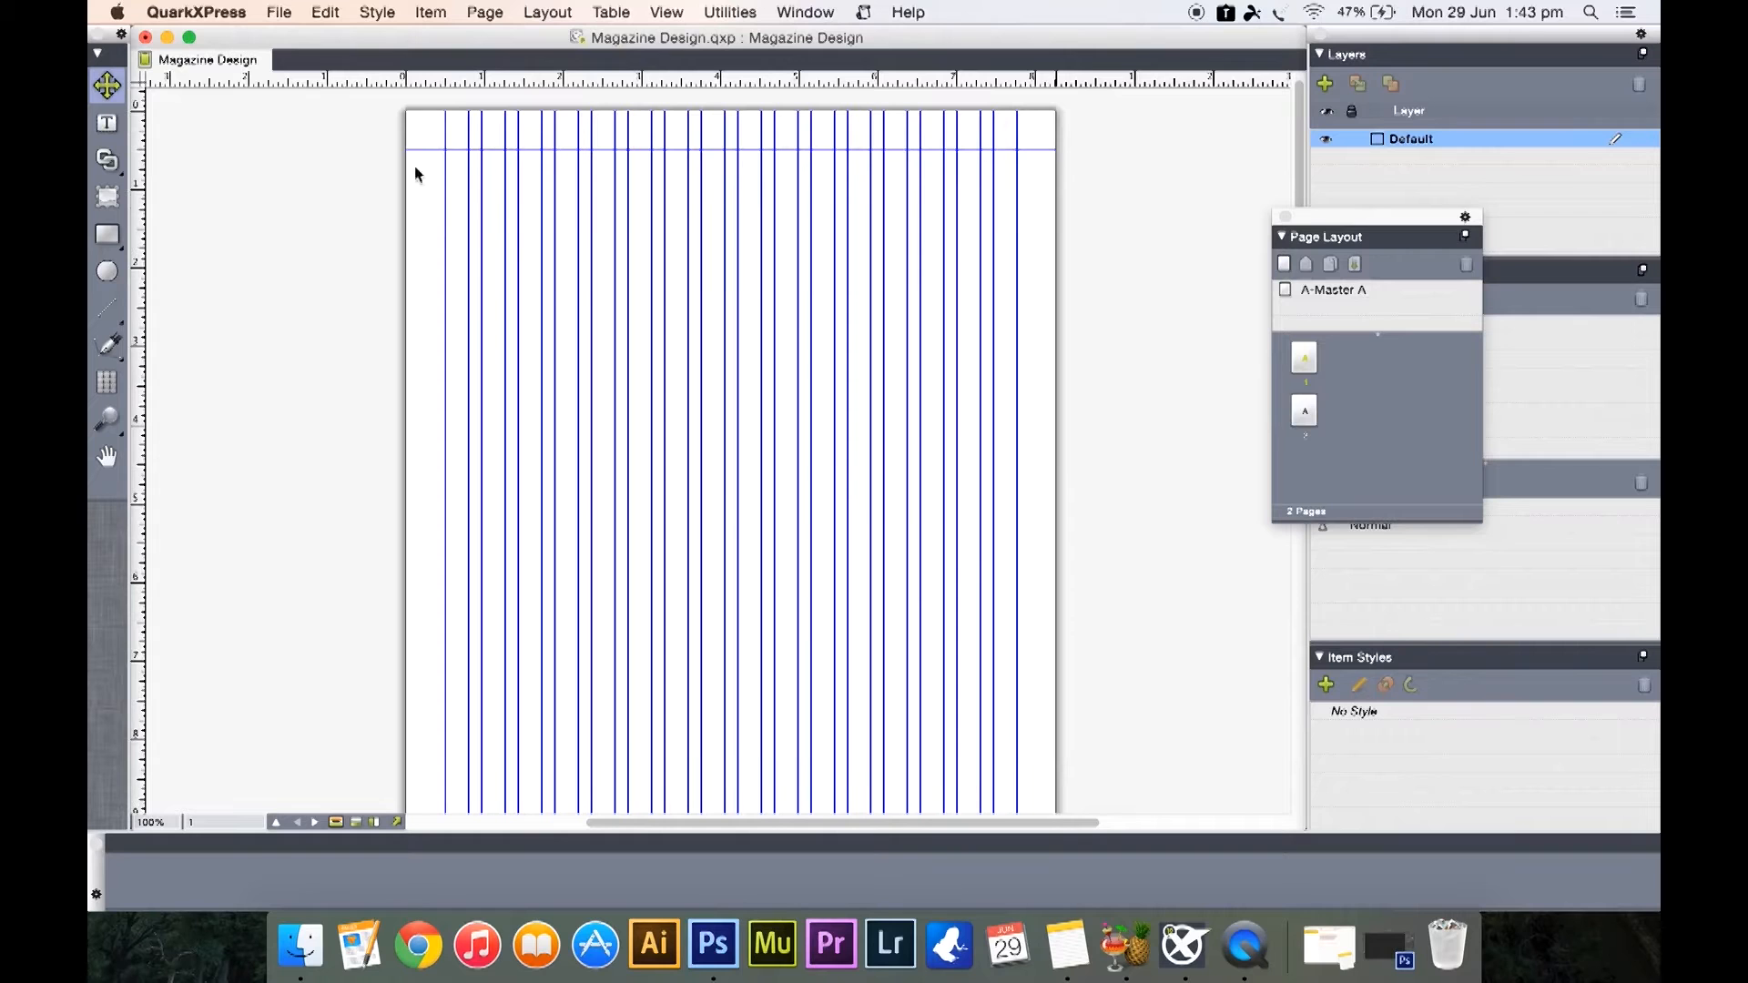
pyautogui.moveTo(848, 413)
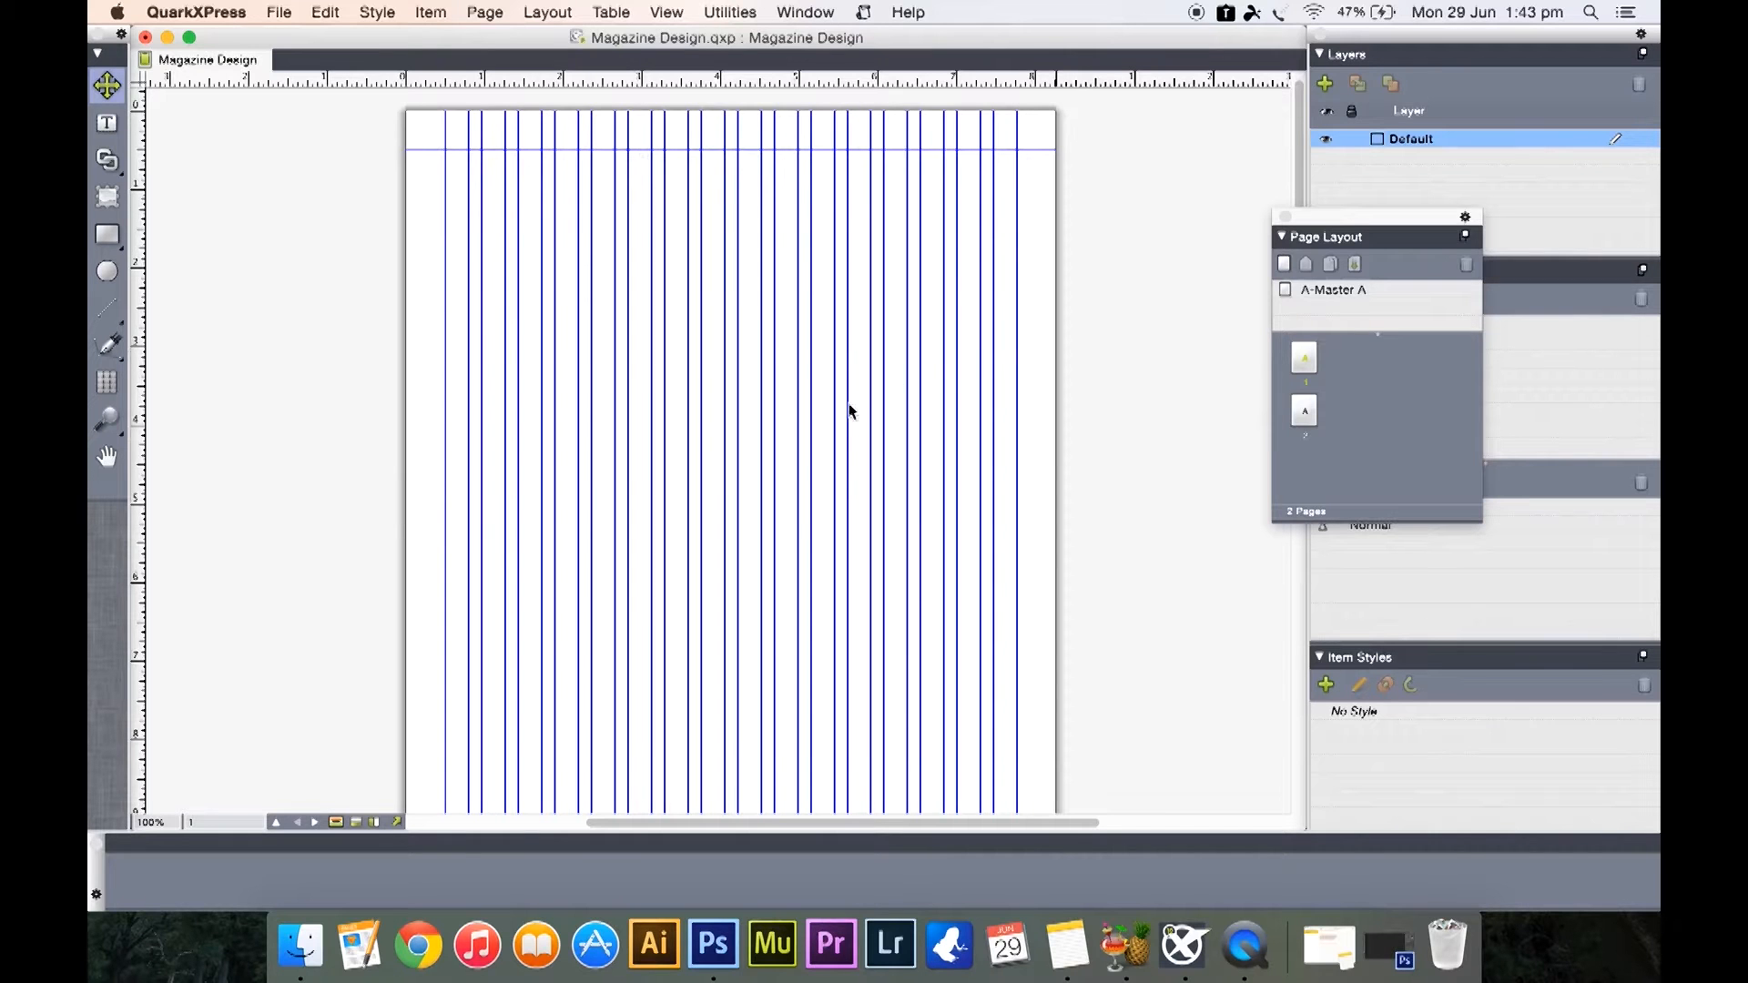
pyautogui.moveTo(587, 688)
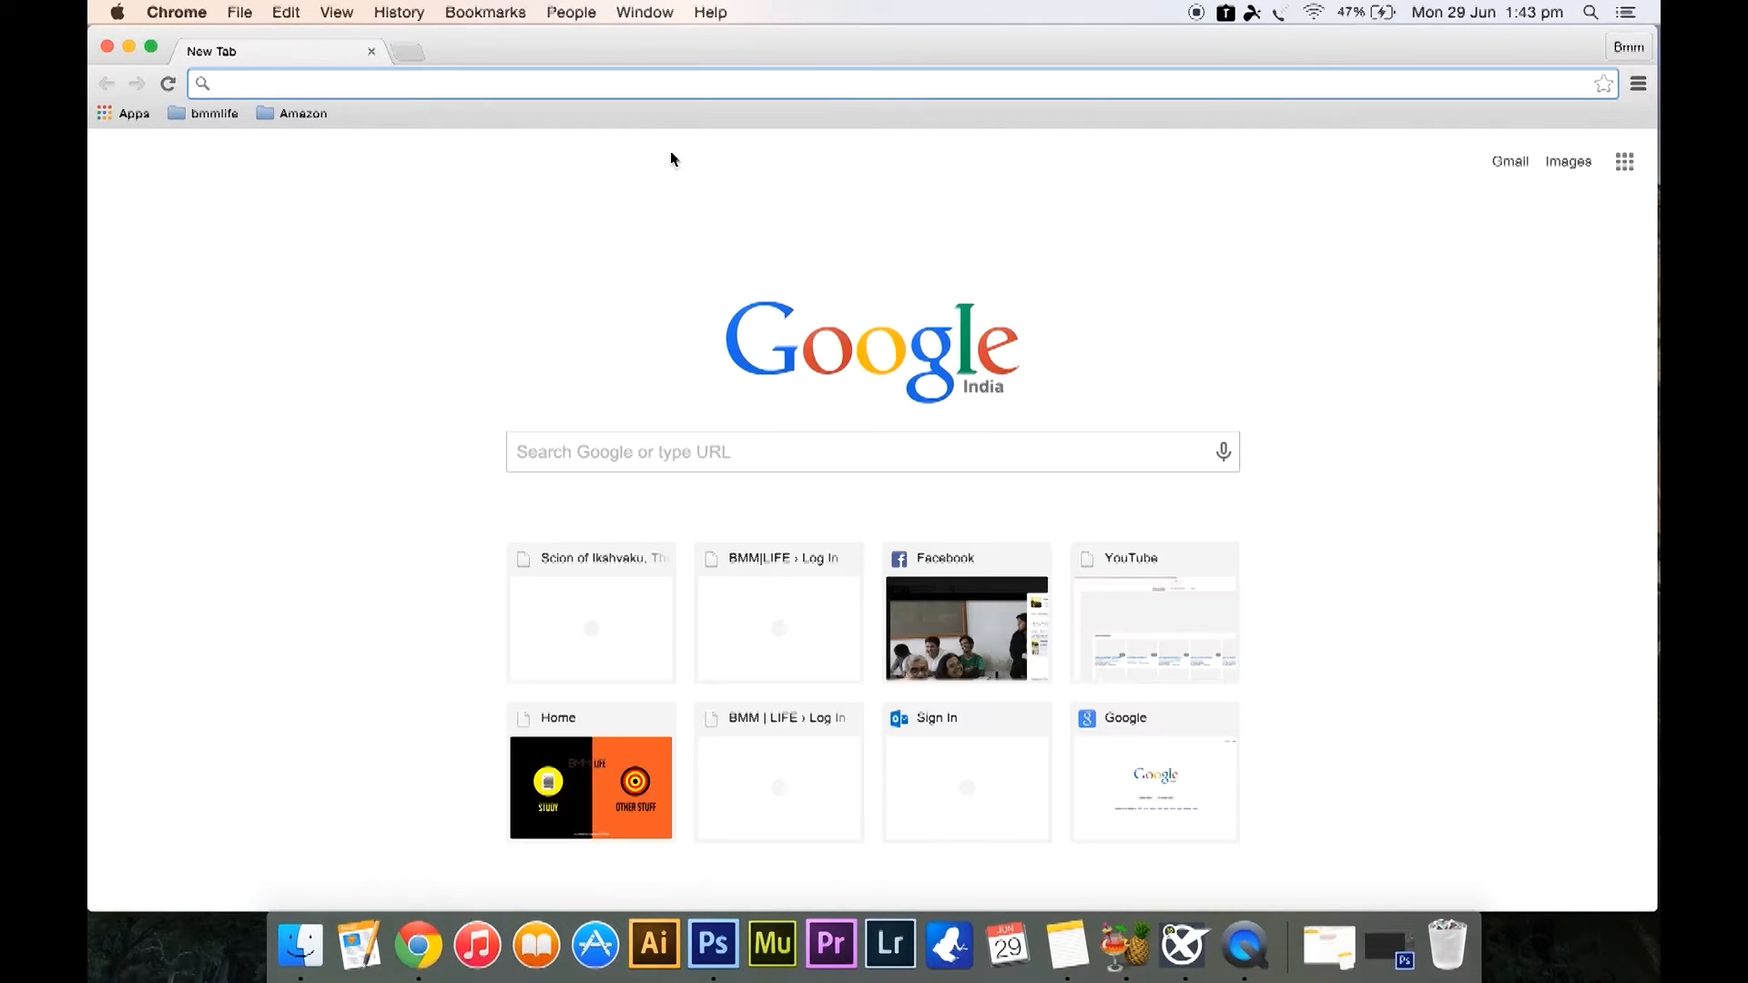
# Go to tp.bmmlife.com, open the Benchmarks of Indian Film Industry article and copy its title
pyautogui.write('tp.bmmlife.com')
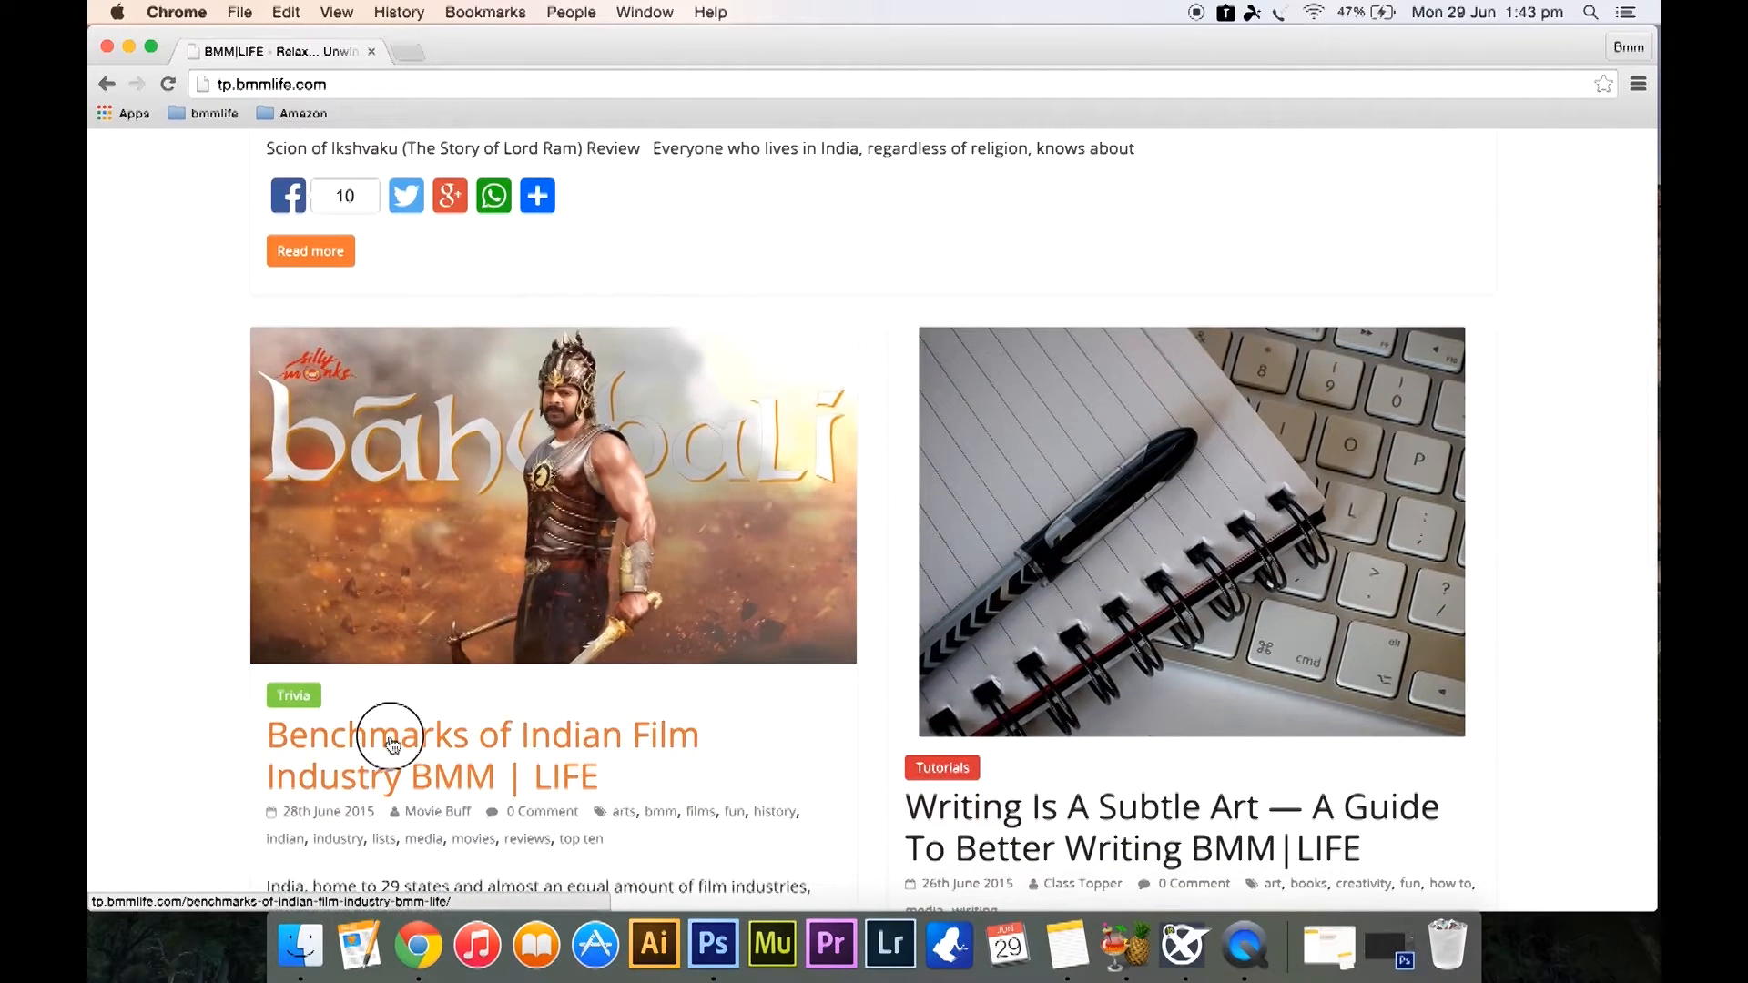
pyautogui.click(391, 741)
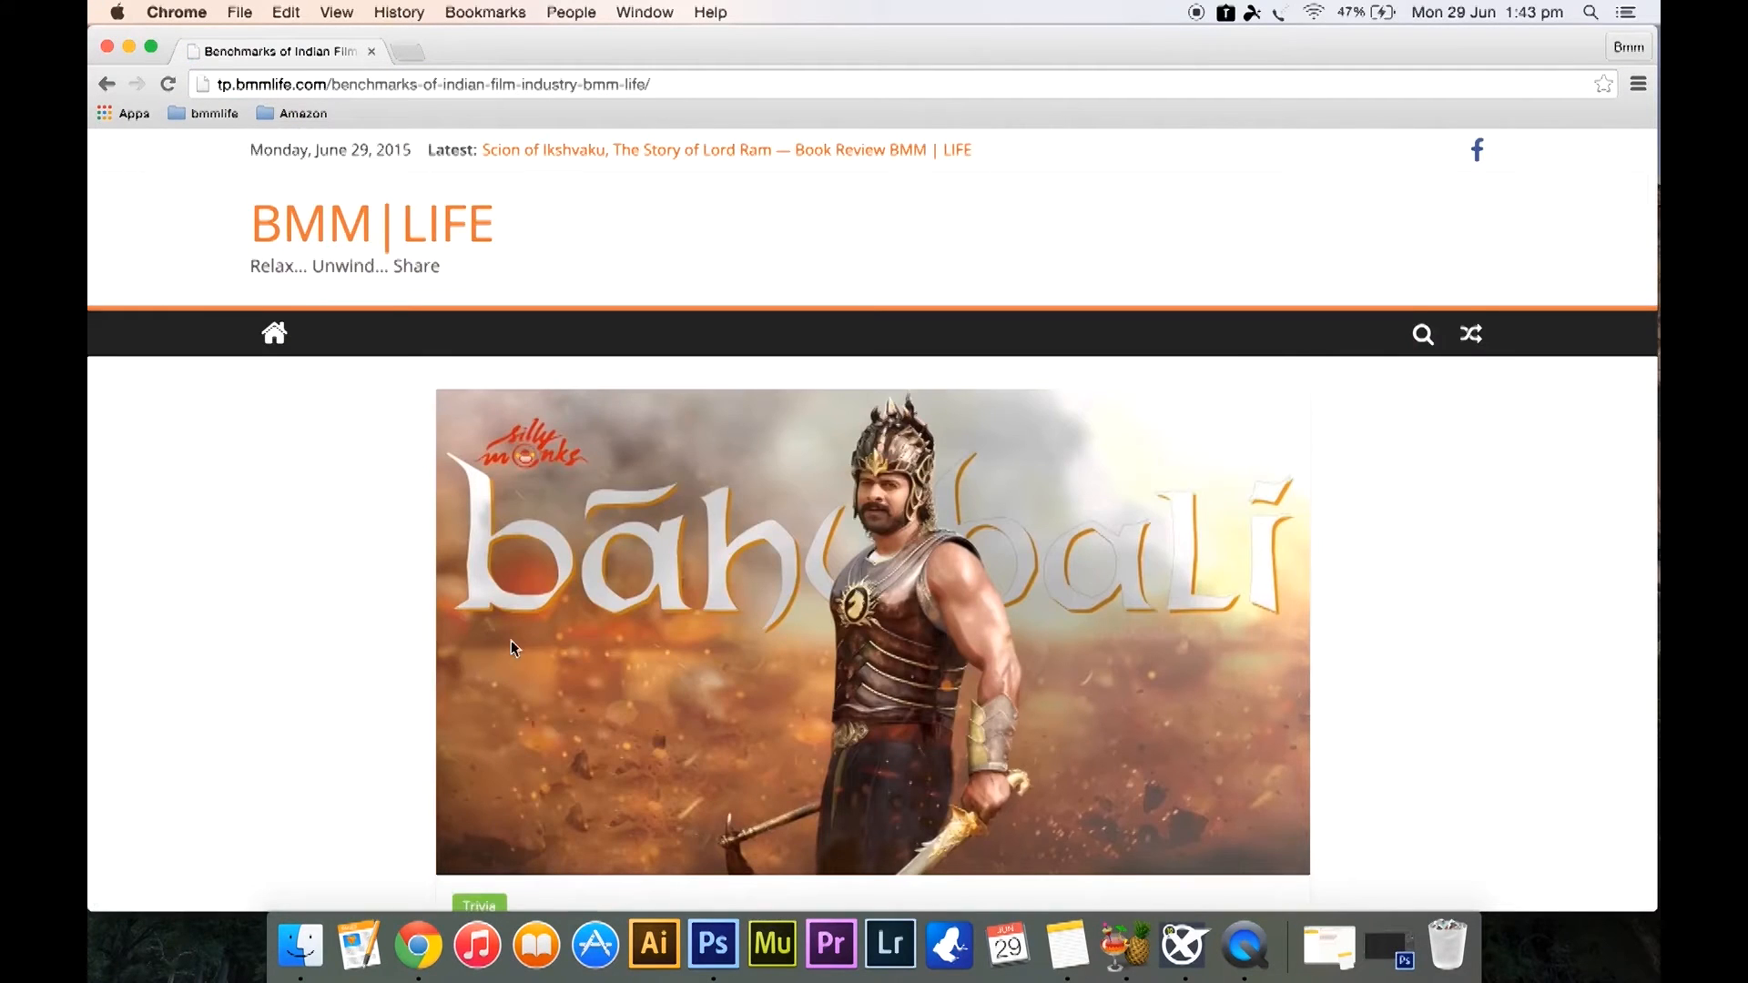
pyautogui.scroll(-3)
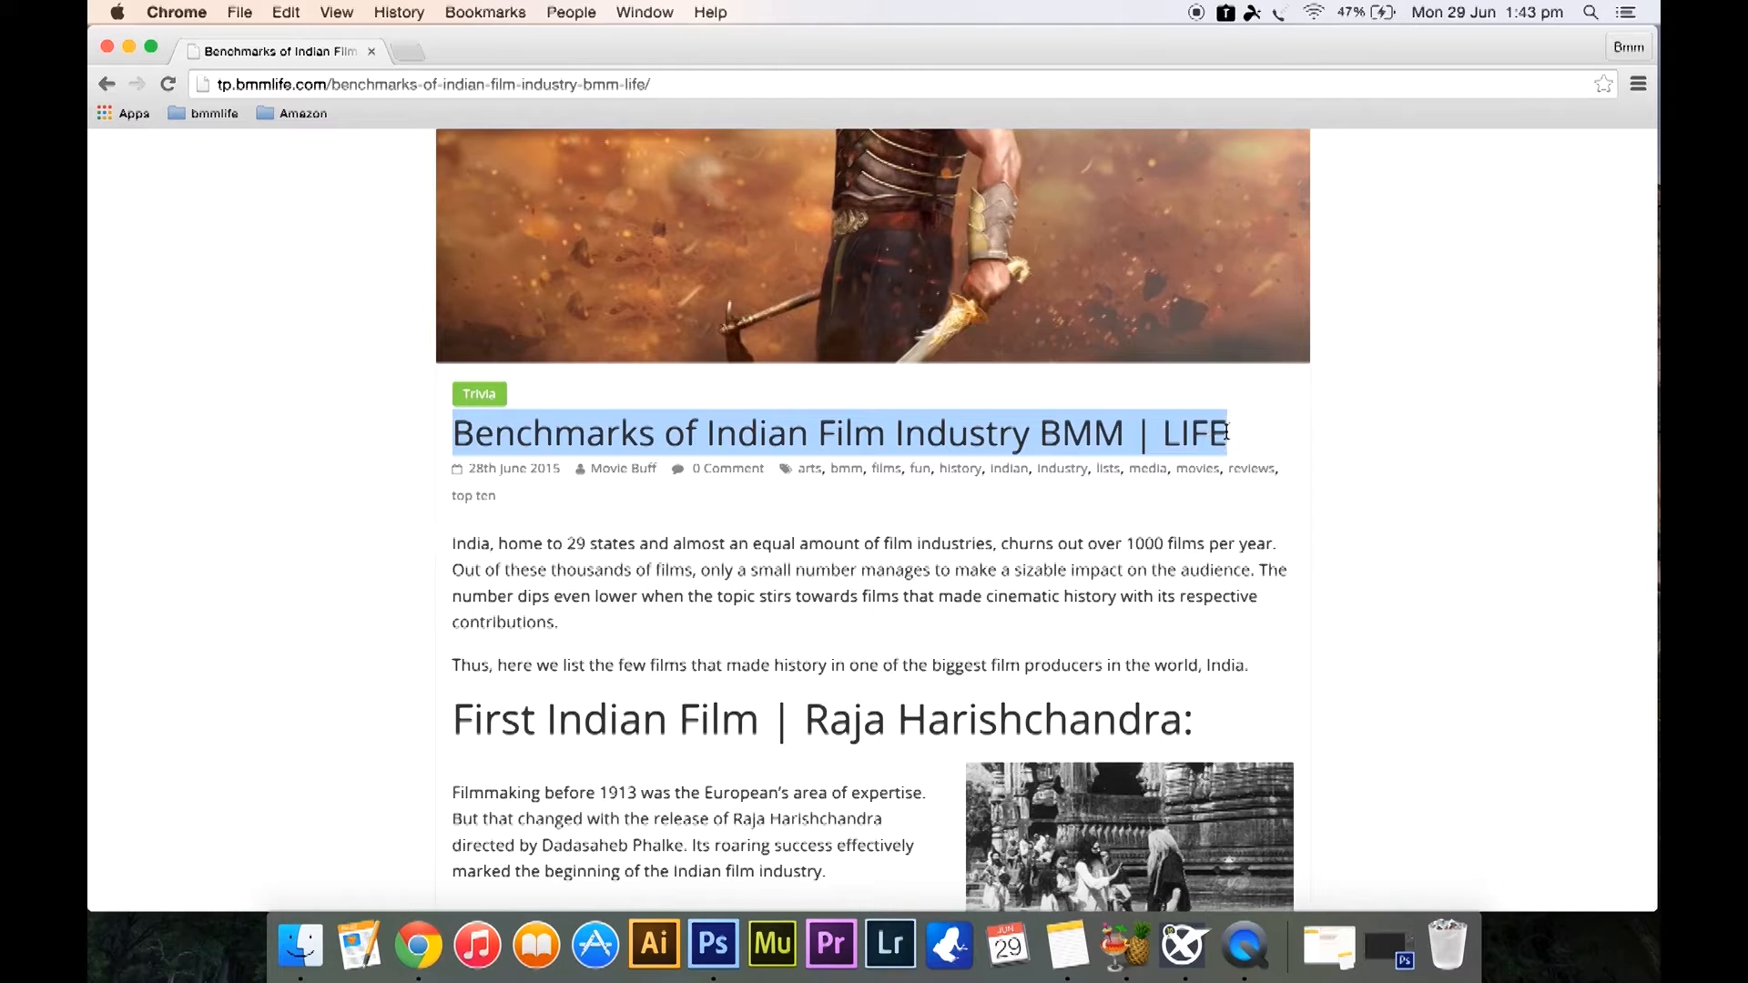
pyautogui.moveTo(1040, 159)
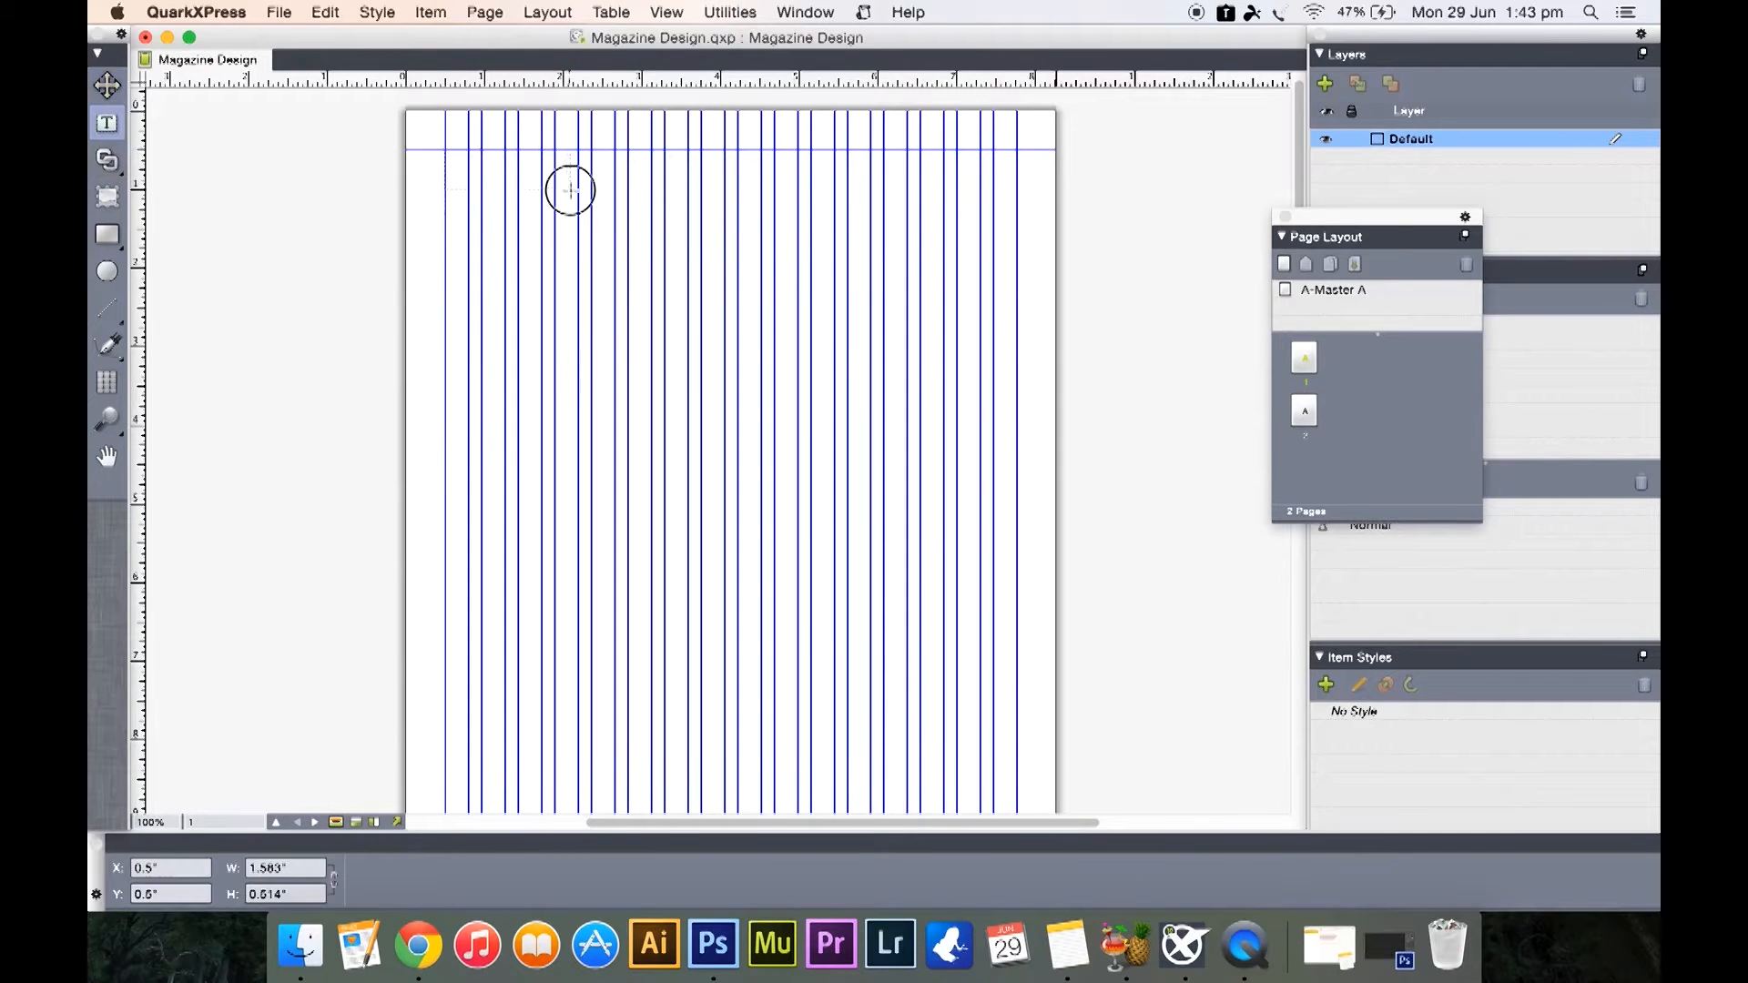
# Draw a text box atop page one with the pasted headline in Keep Calm Medium 36 pt
pyautogui.moveTo(570, 191); pyautogui.dragTo(1014, 267)
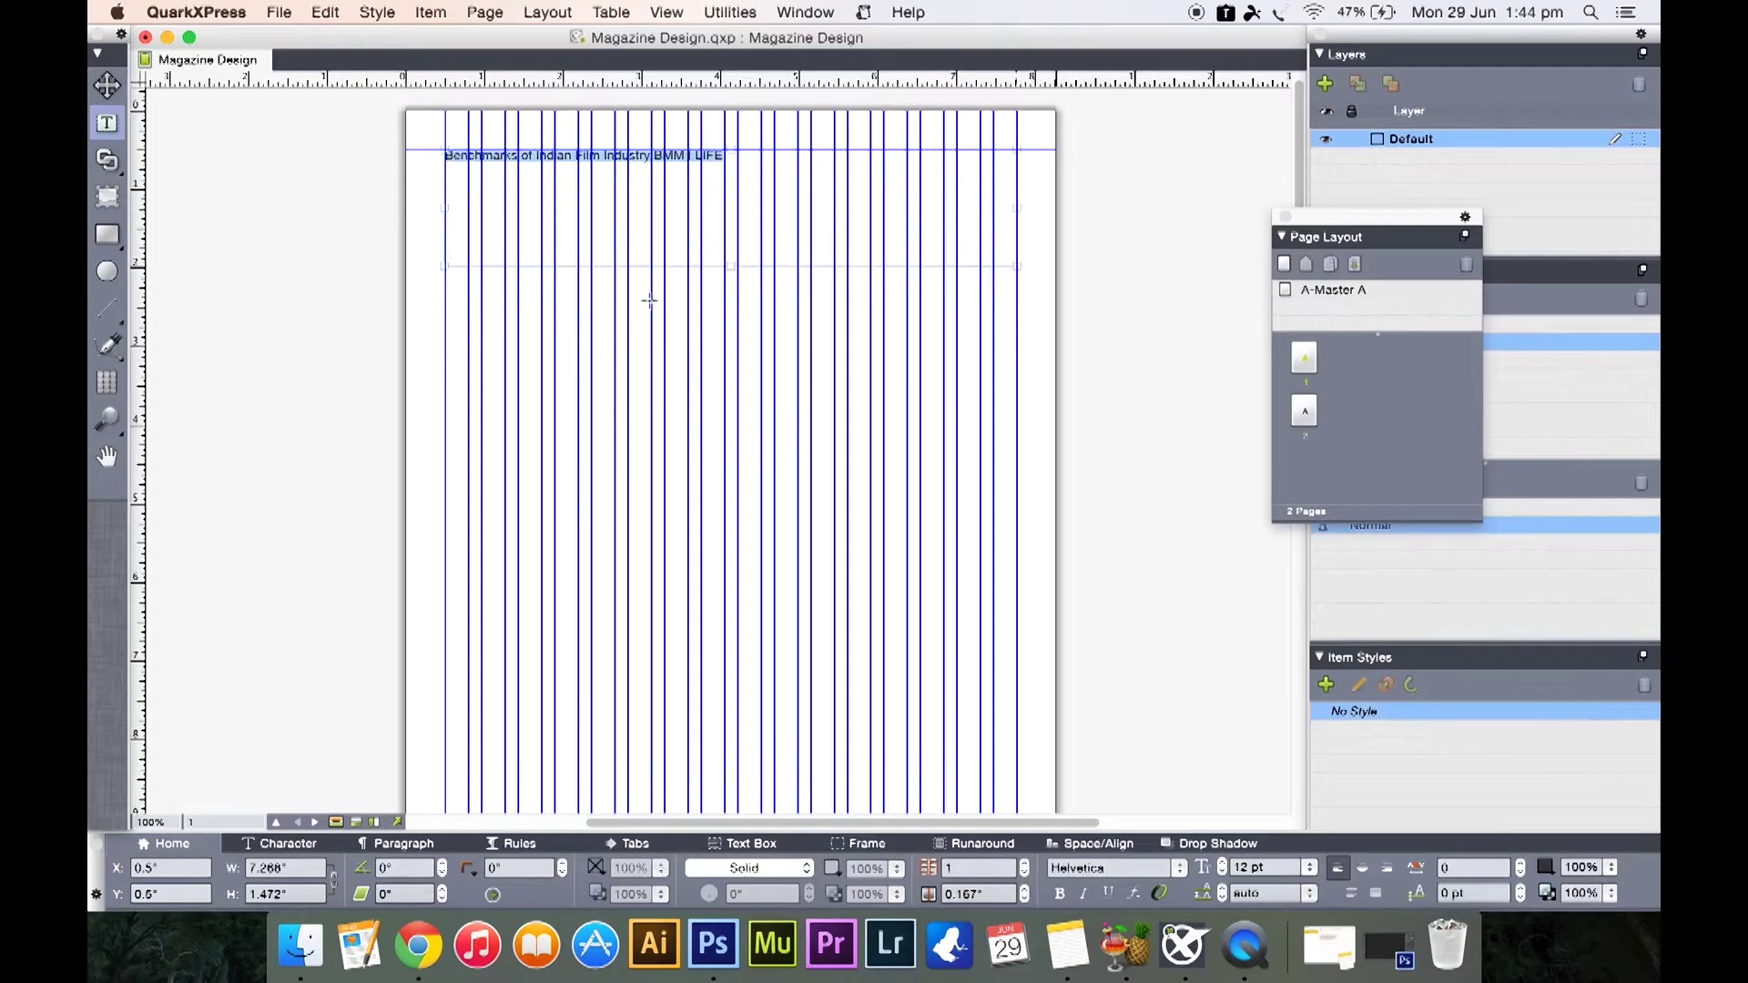
pyautogui.moveTo(653, 325)
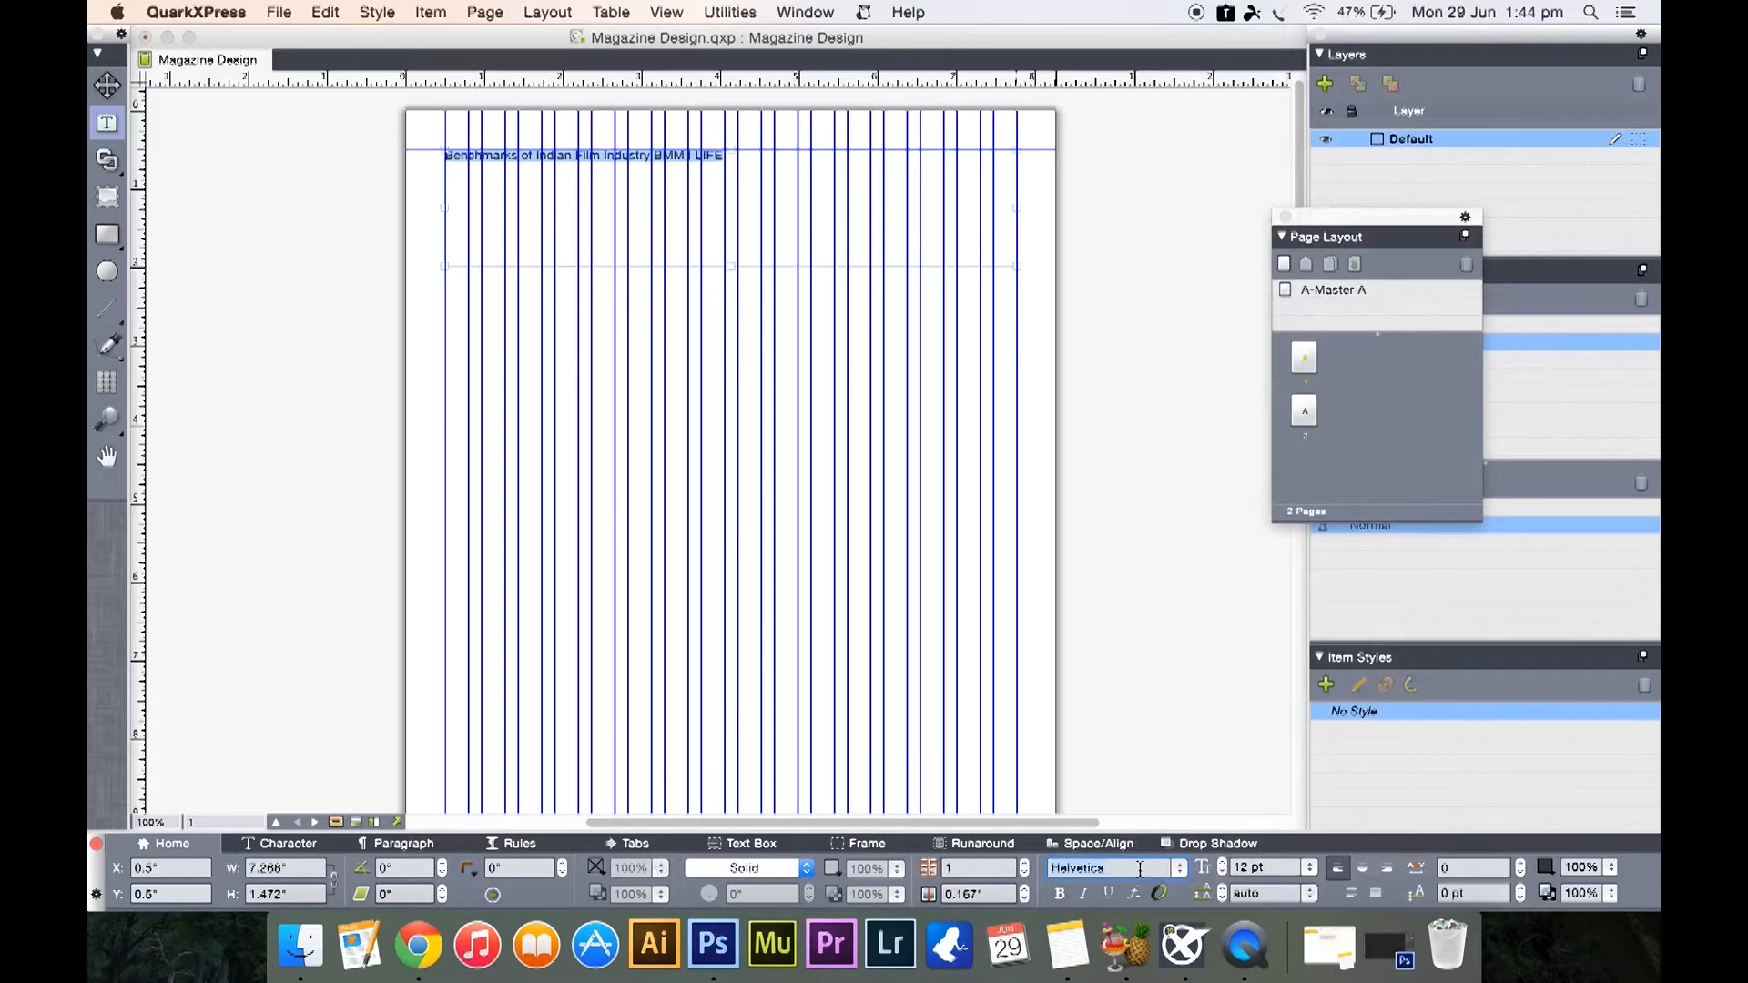
pyautogui.moveTo(1191, 882)
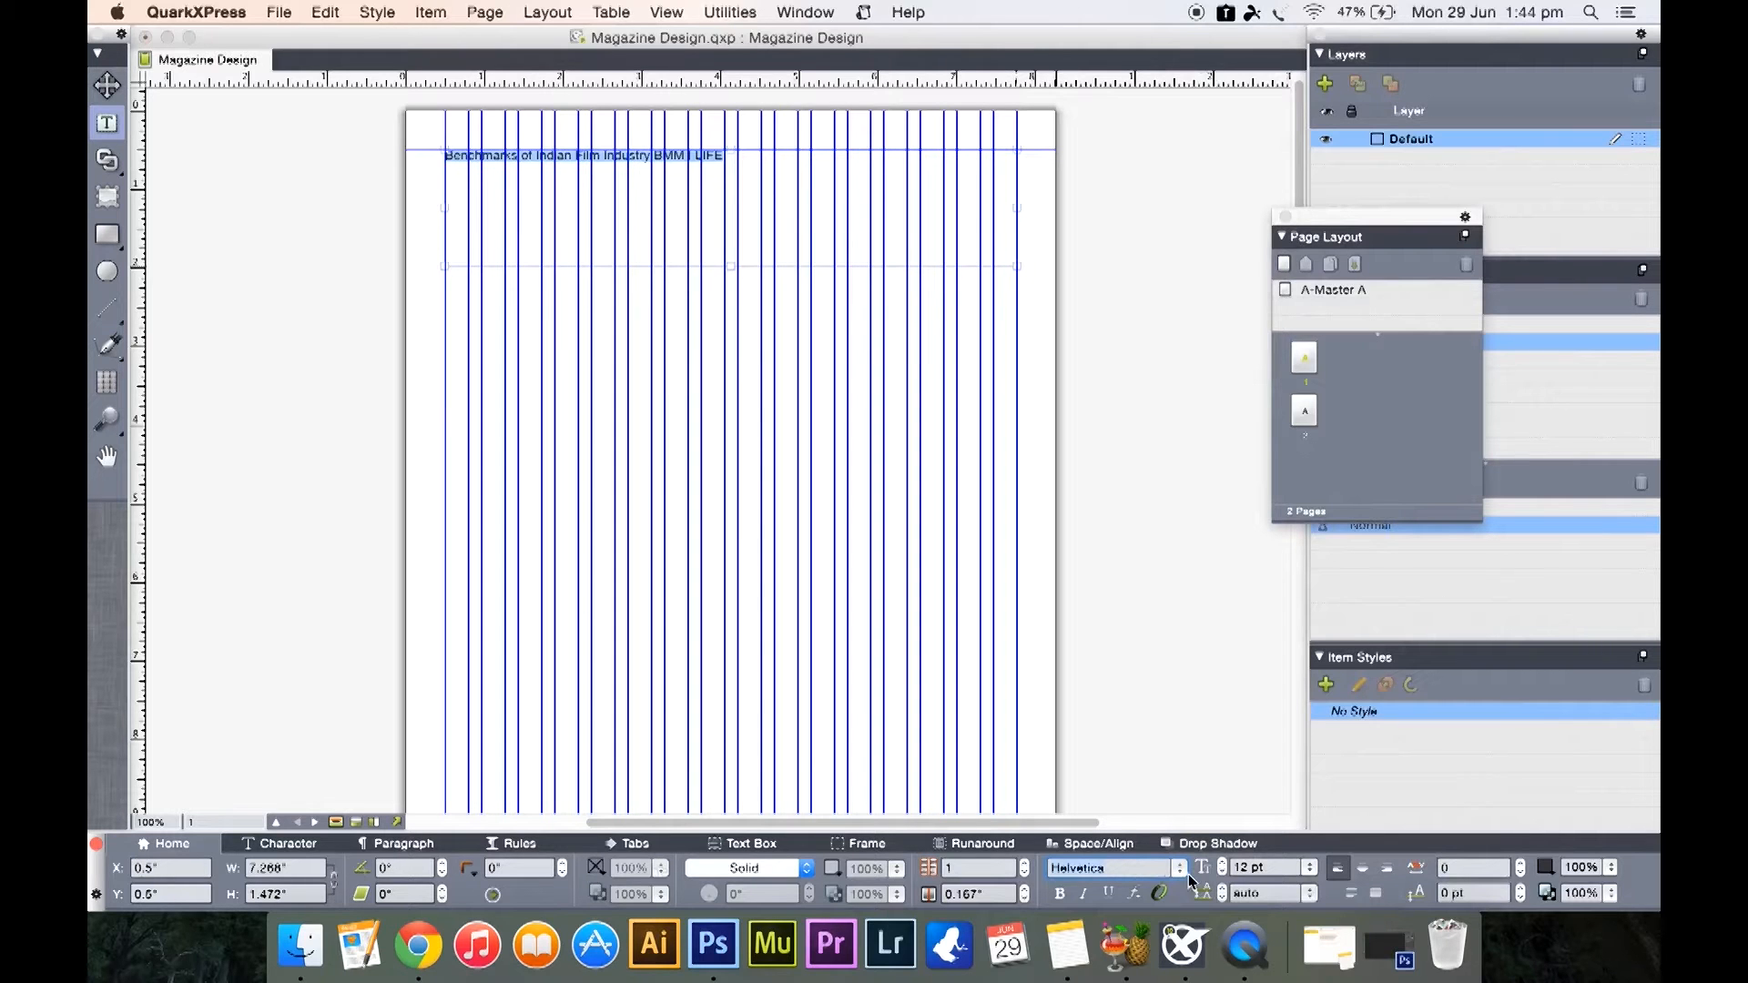
pyautogui.click(1178, 867)
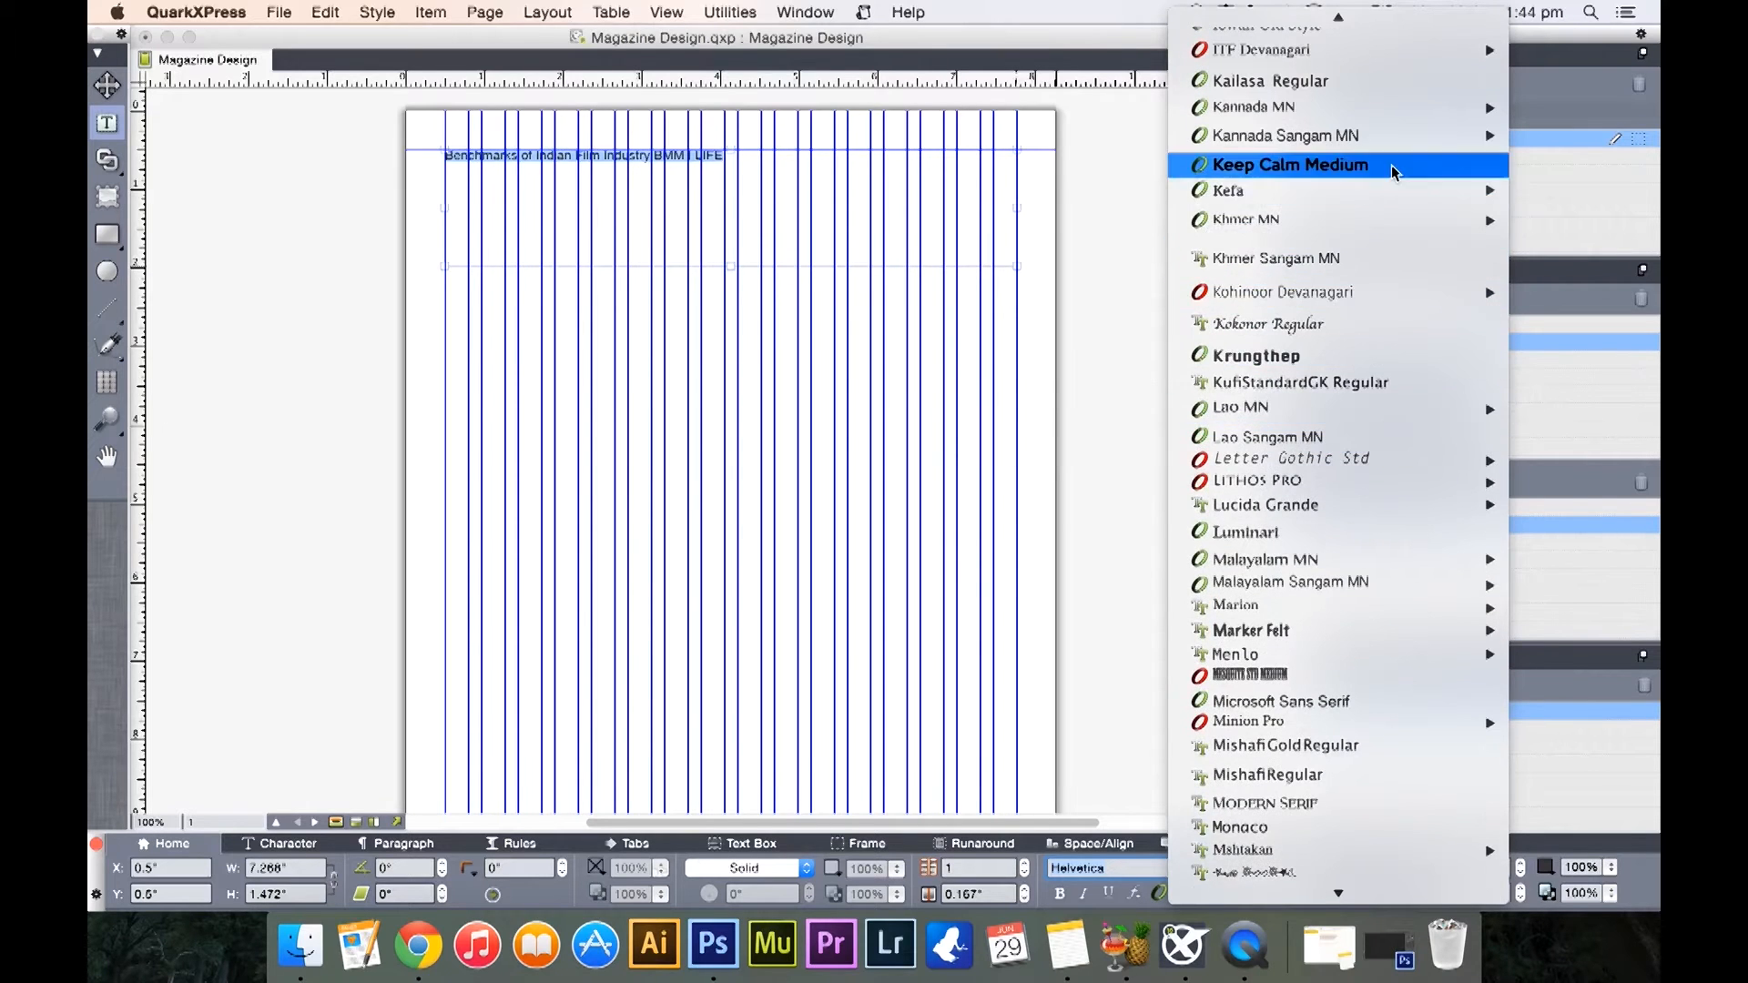
pyautogui.click(1289, 165)
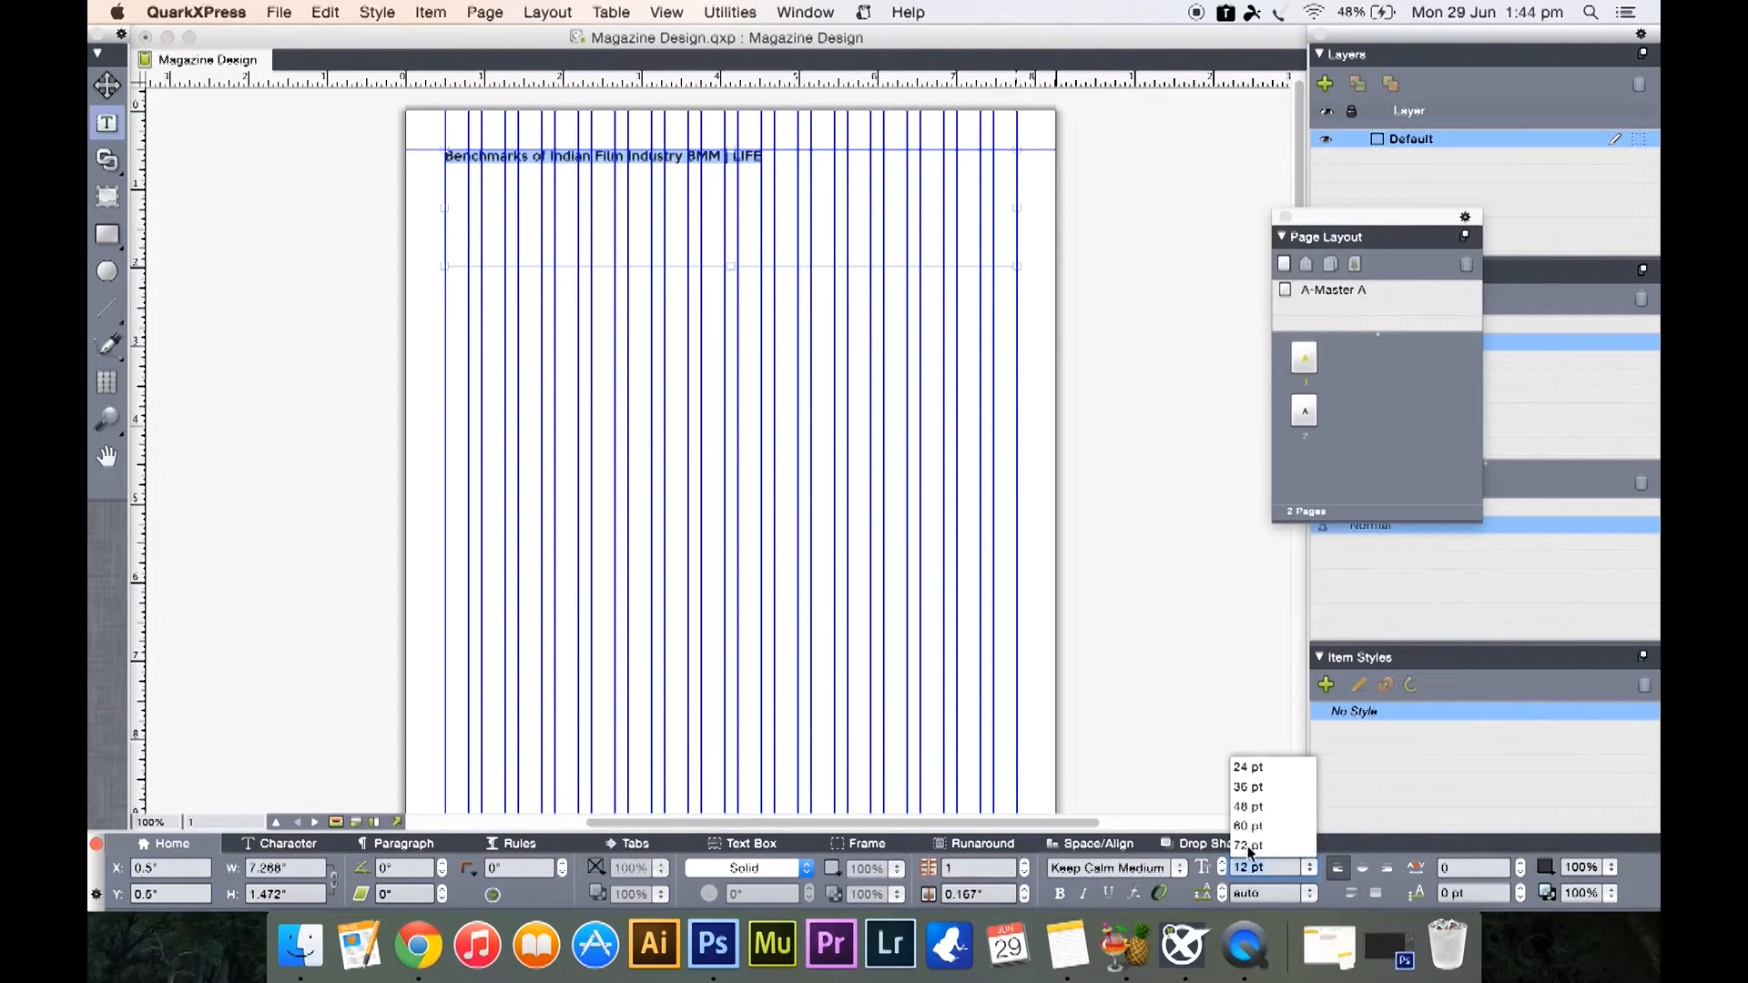
pyautogui.moveTo(1246, 787)
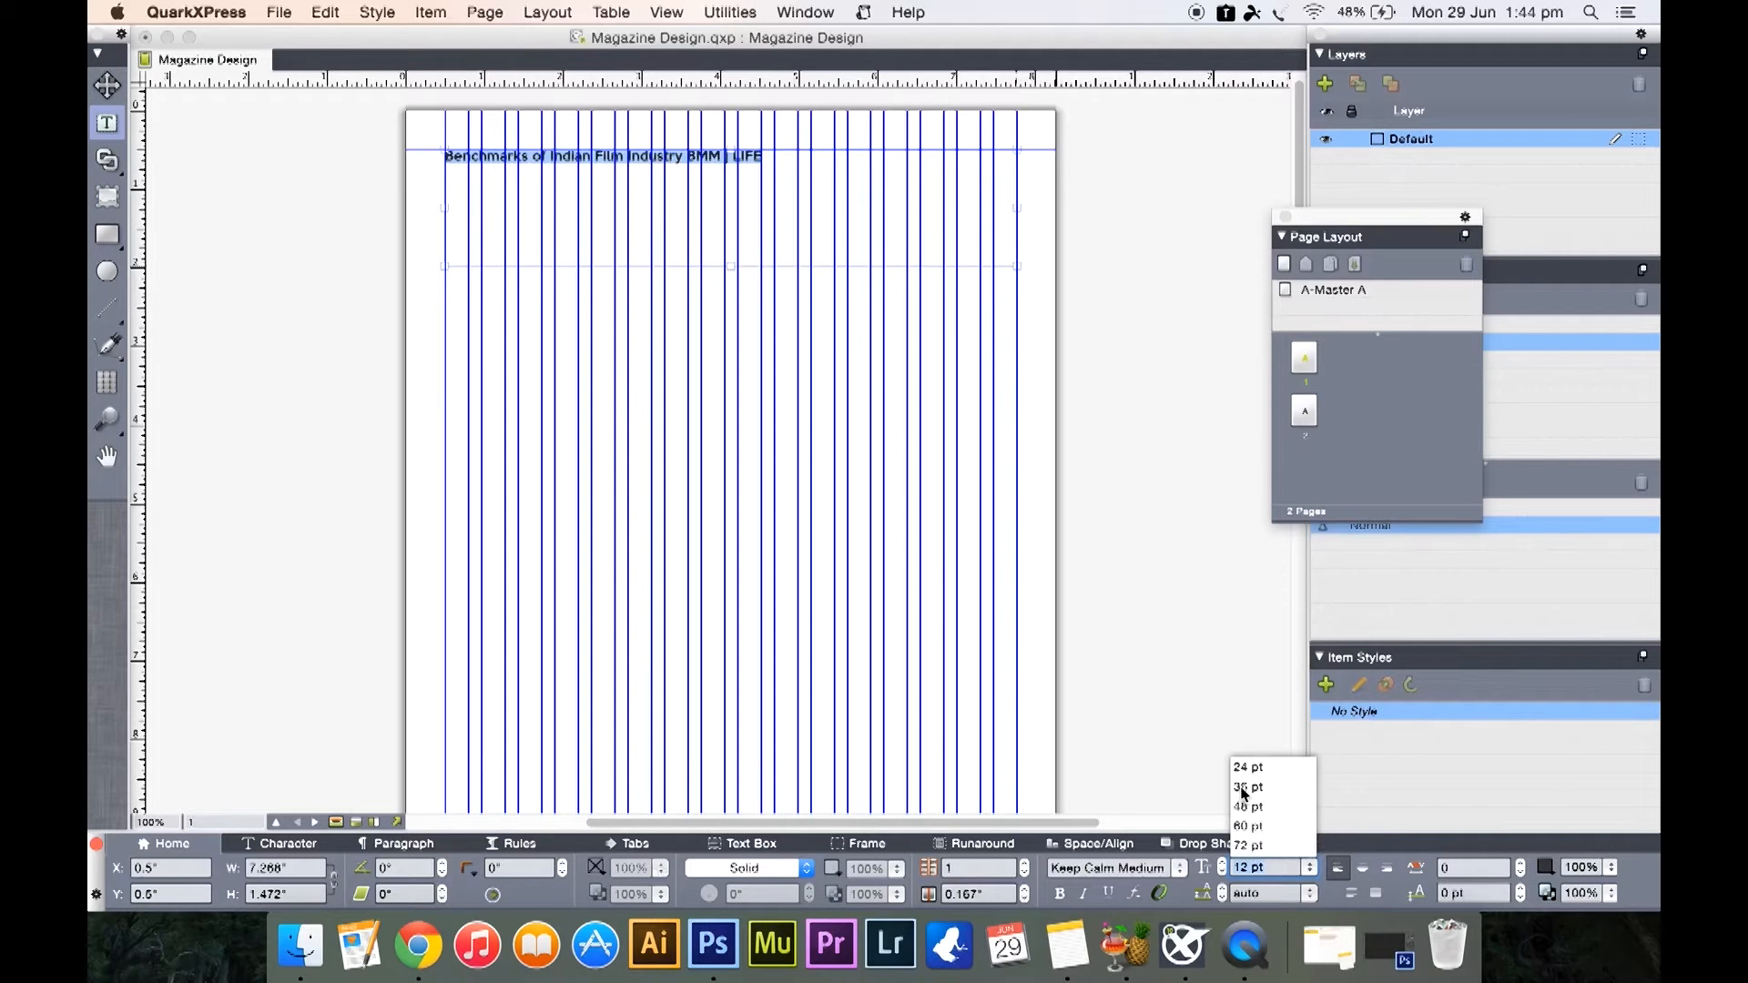
pyautogui.click(1247, 786)
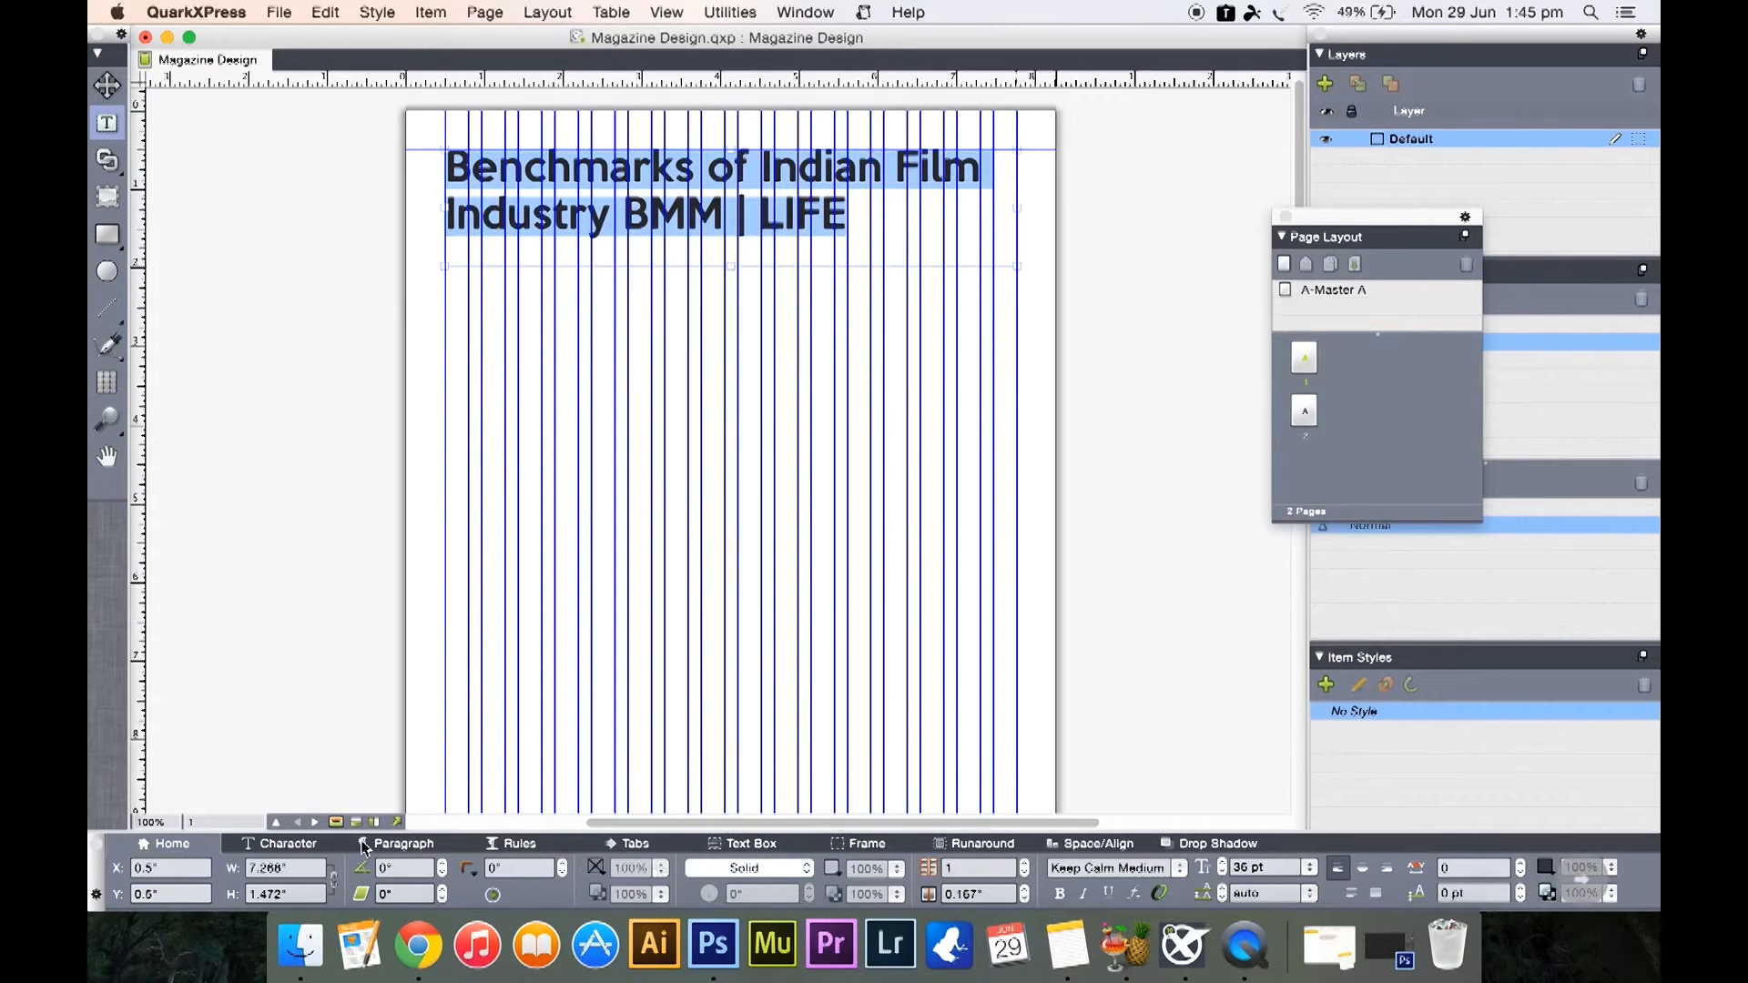
# Apply Centered alignment to the headline in the Measurements palette's Paragraph tab
pyautogui.click(406, 843)
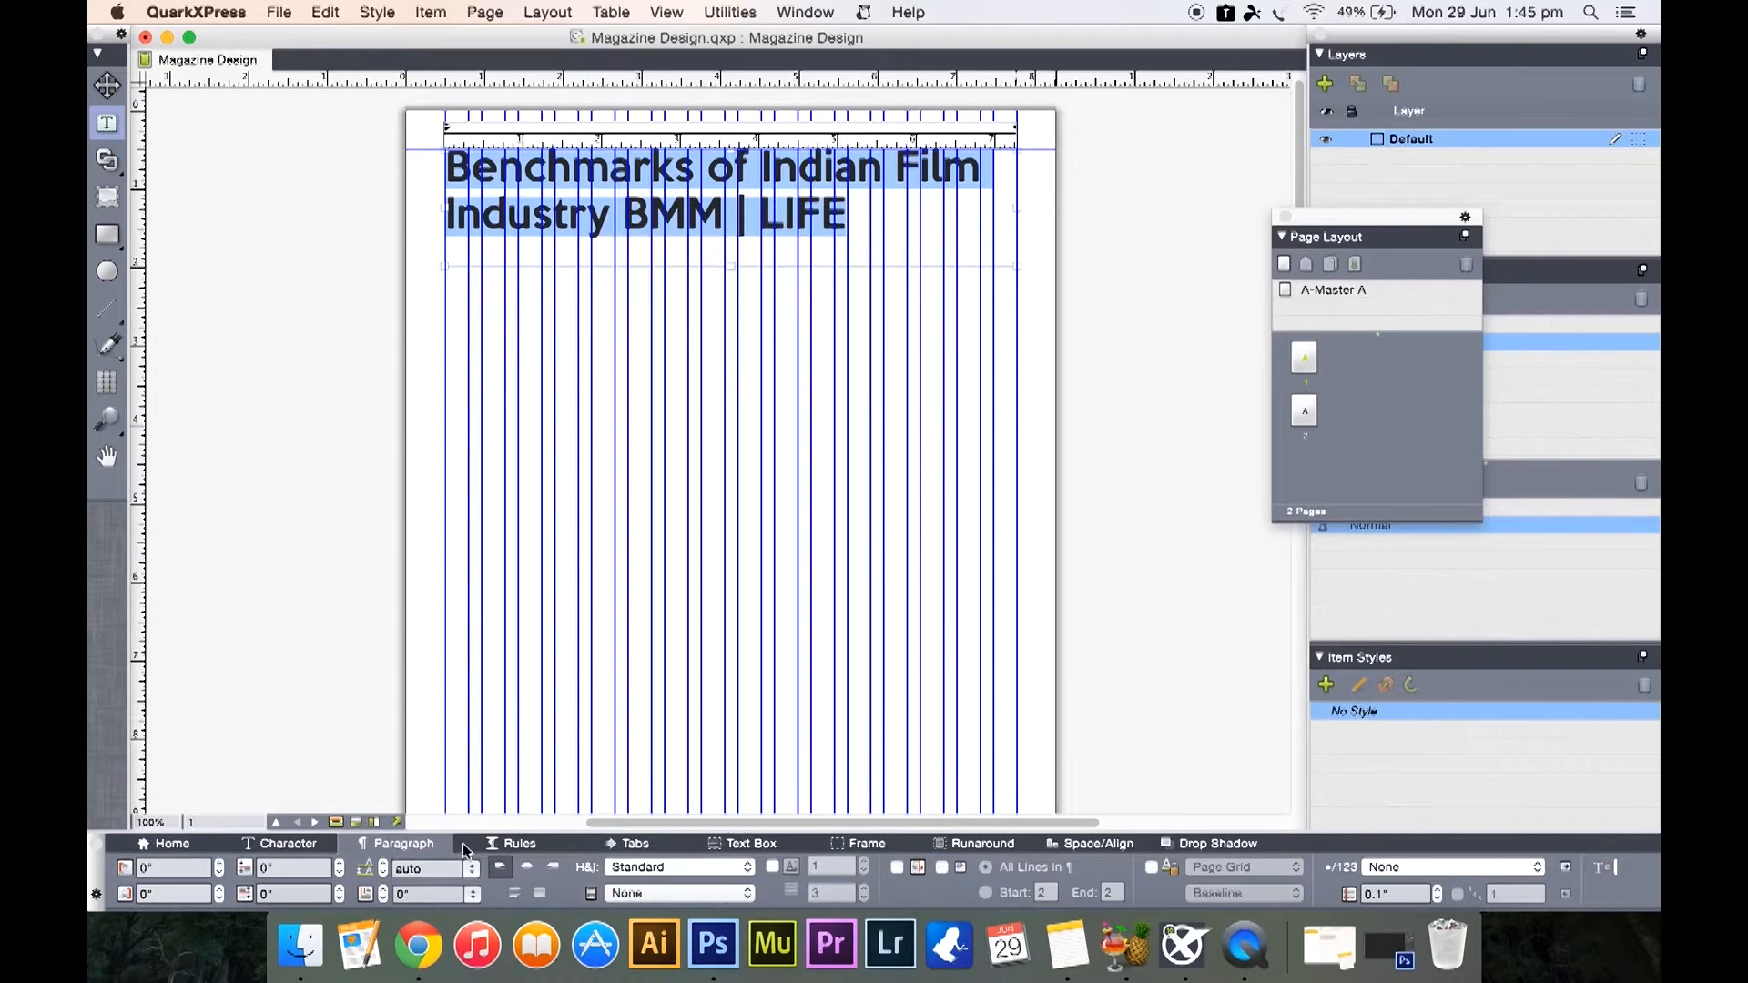
pyautogui.moveTo(499, 868)
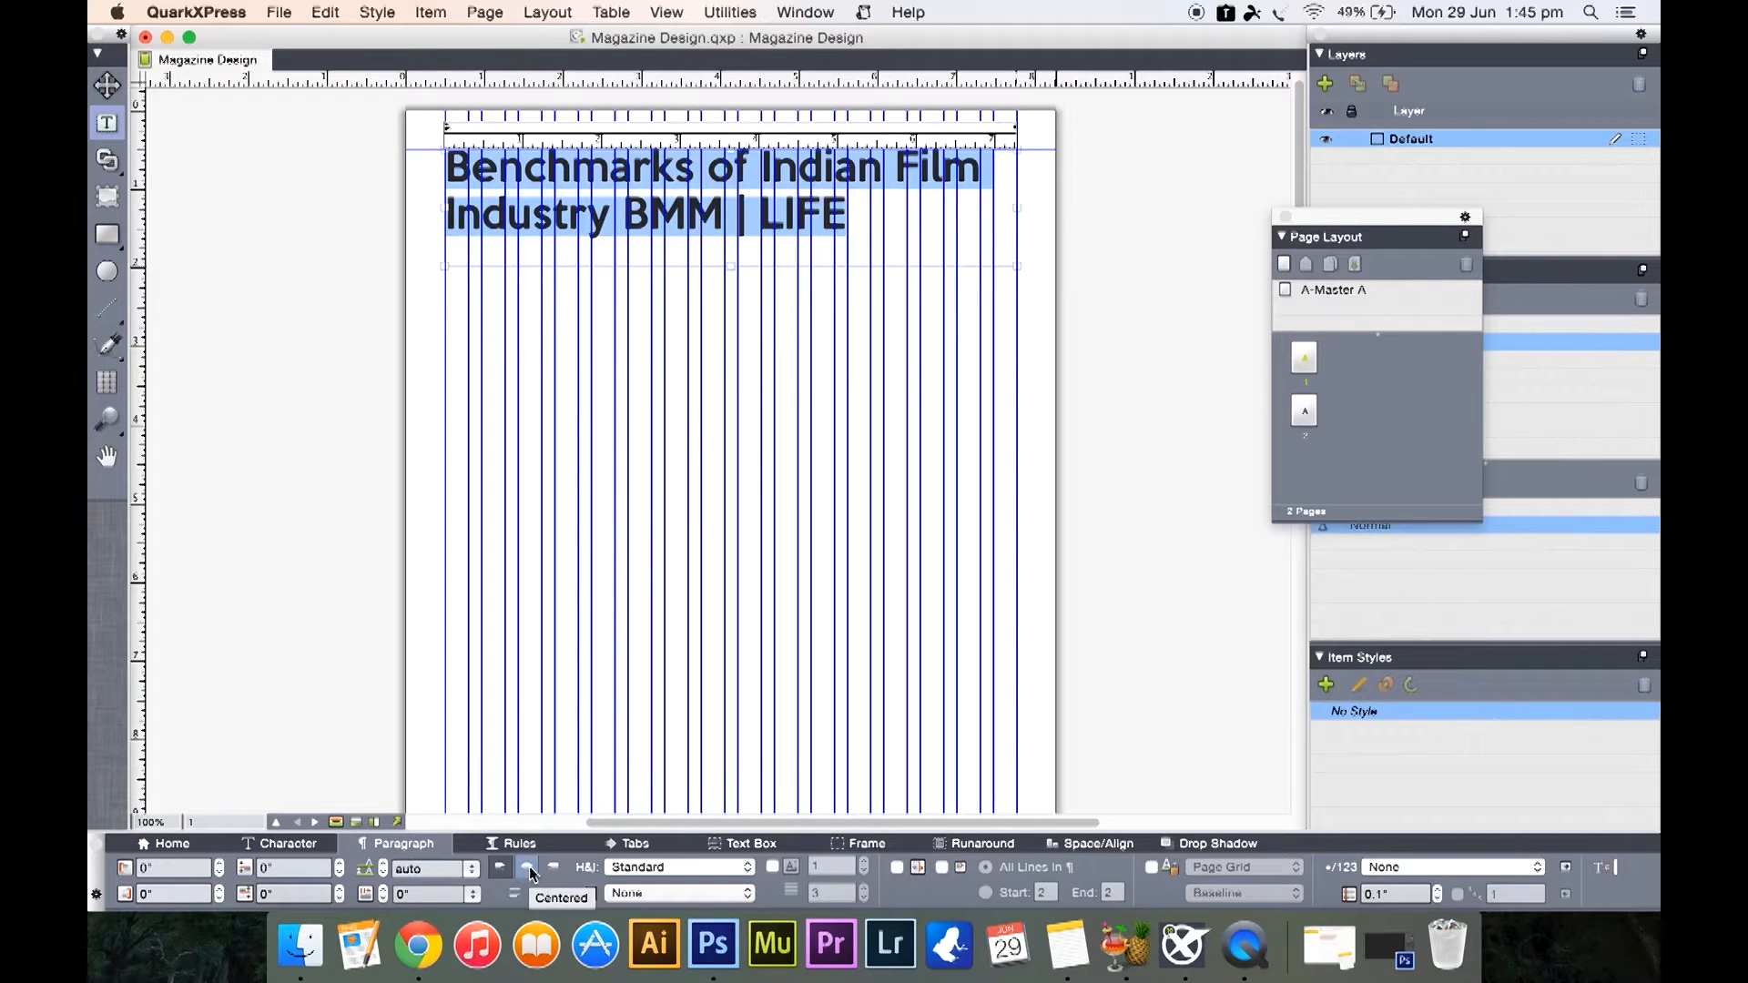
pyautogui.click(525, 867)
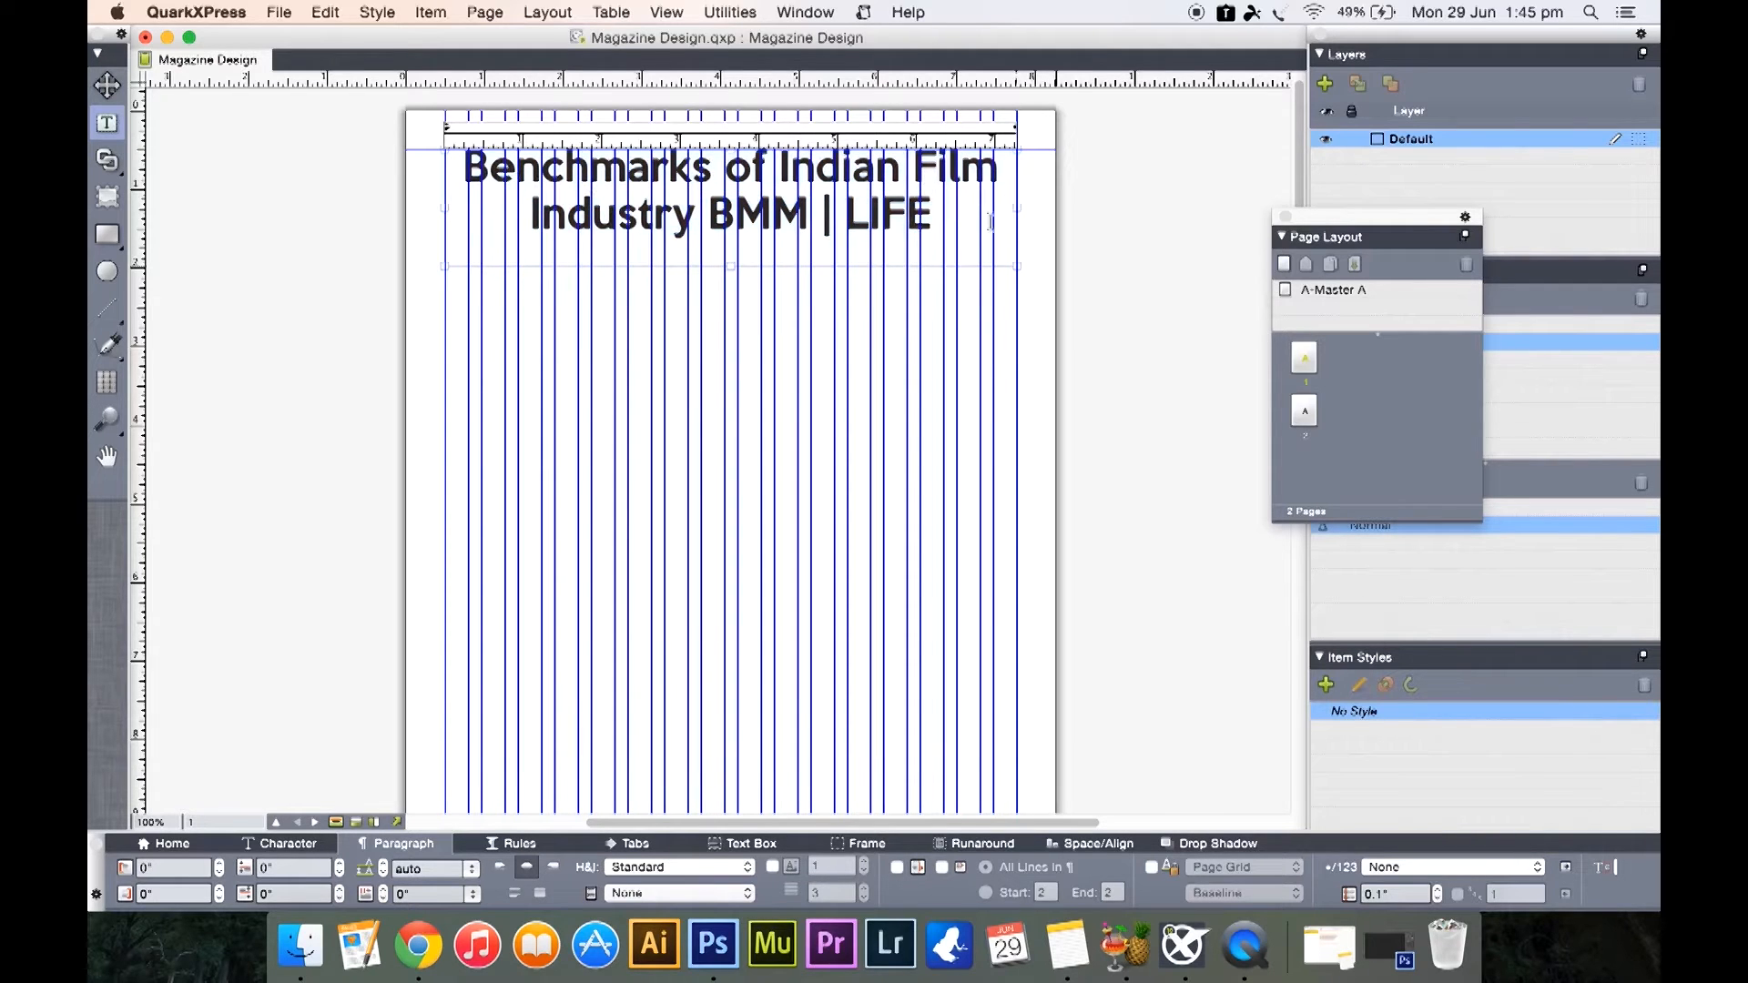
pyautogui.click(933, 214)
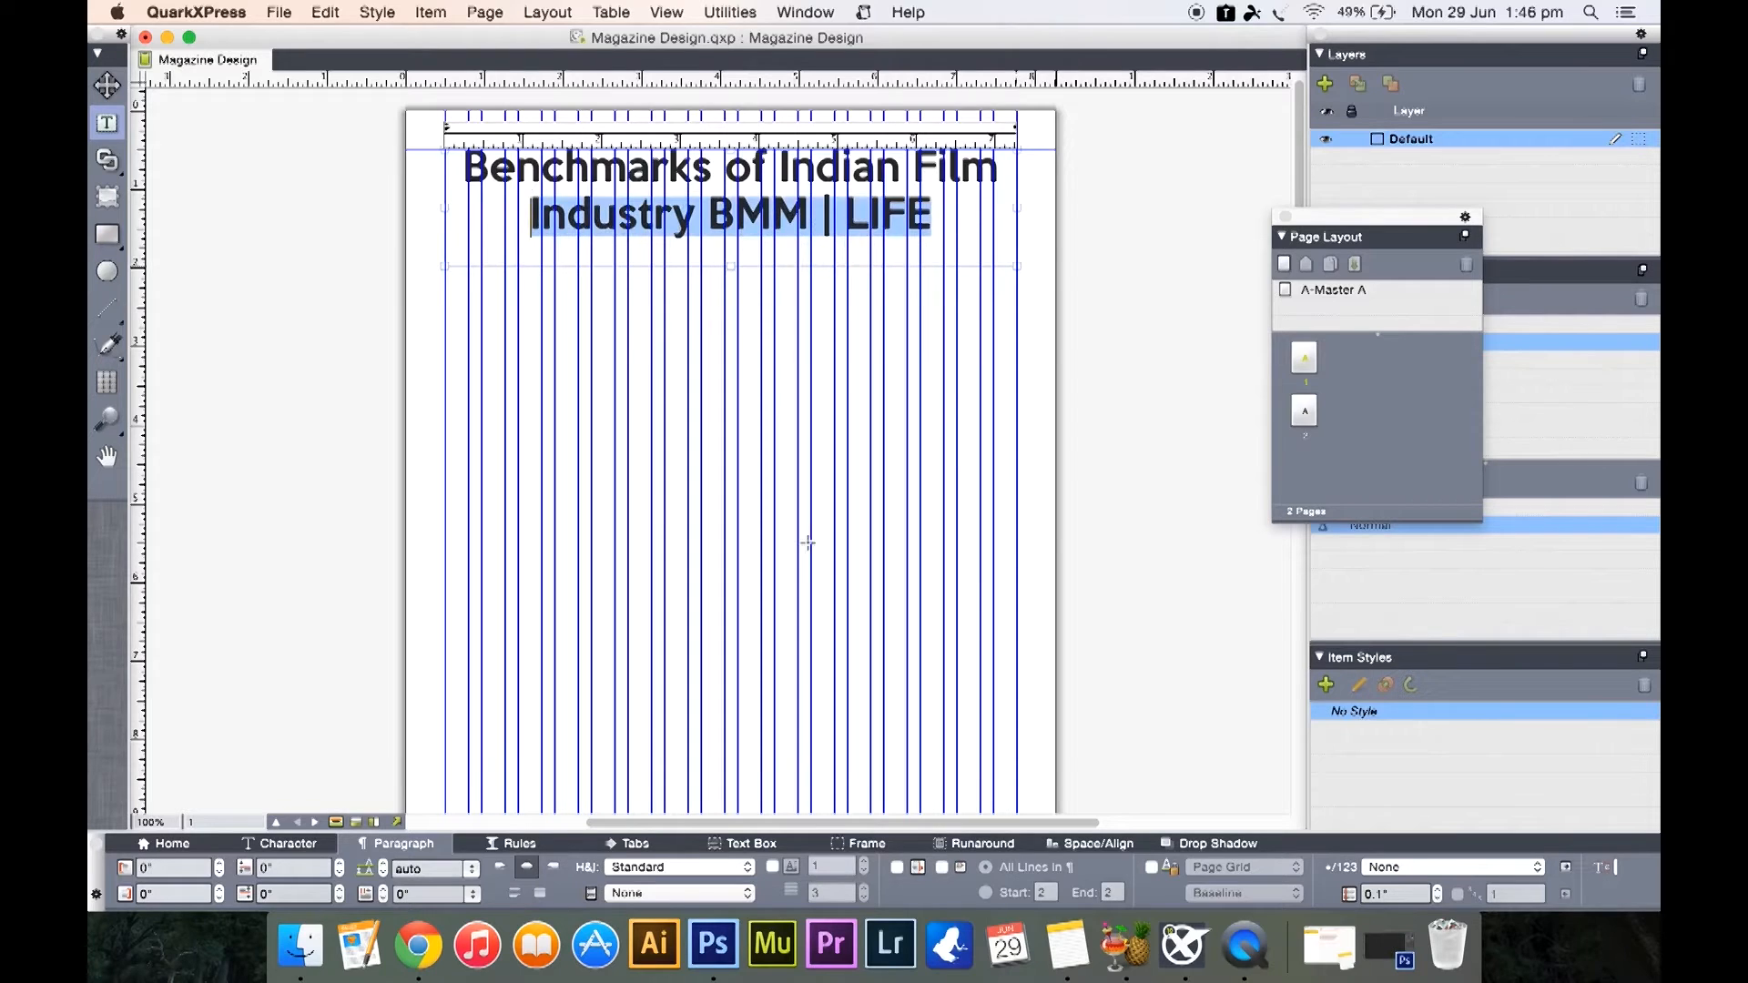
pyautogui.moveTo(723, 876)
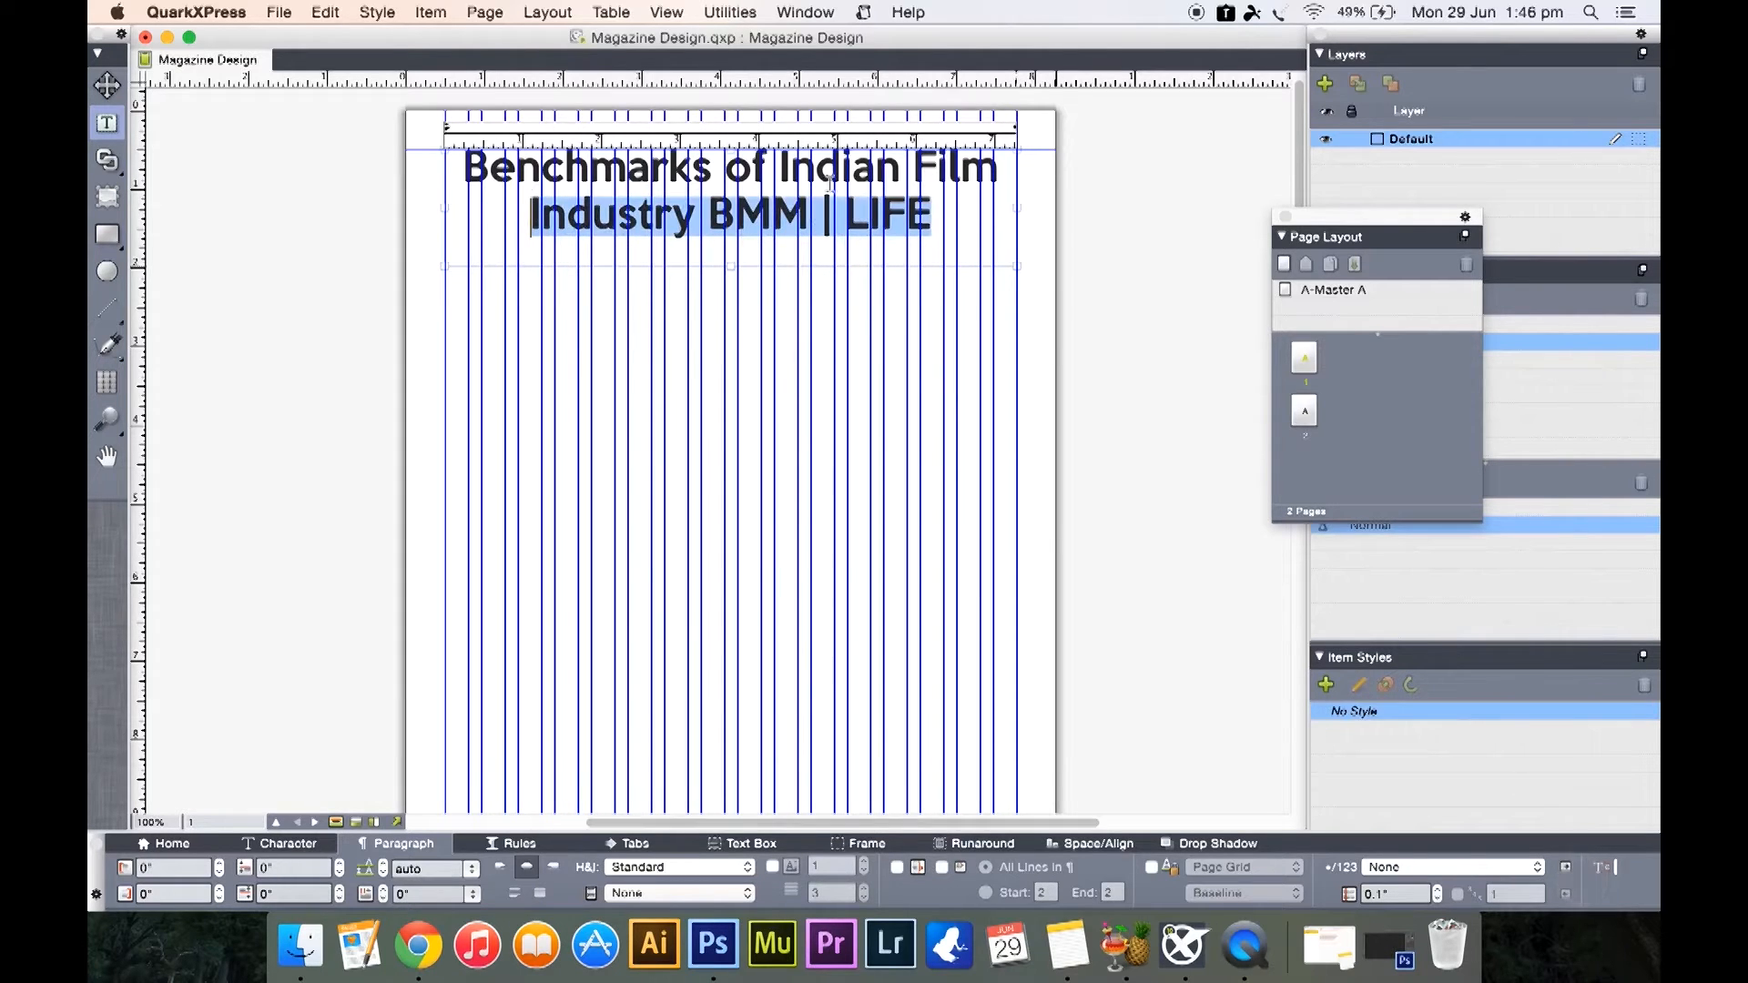
pyautogui.click(286, 843)
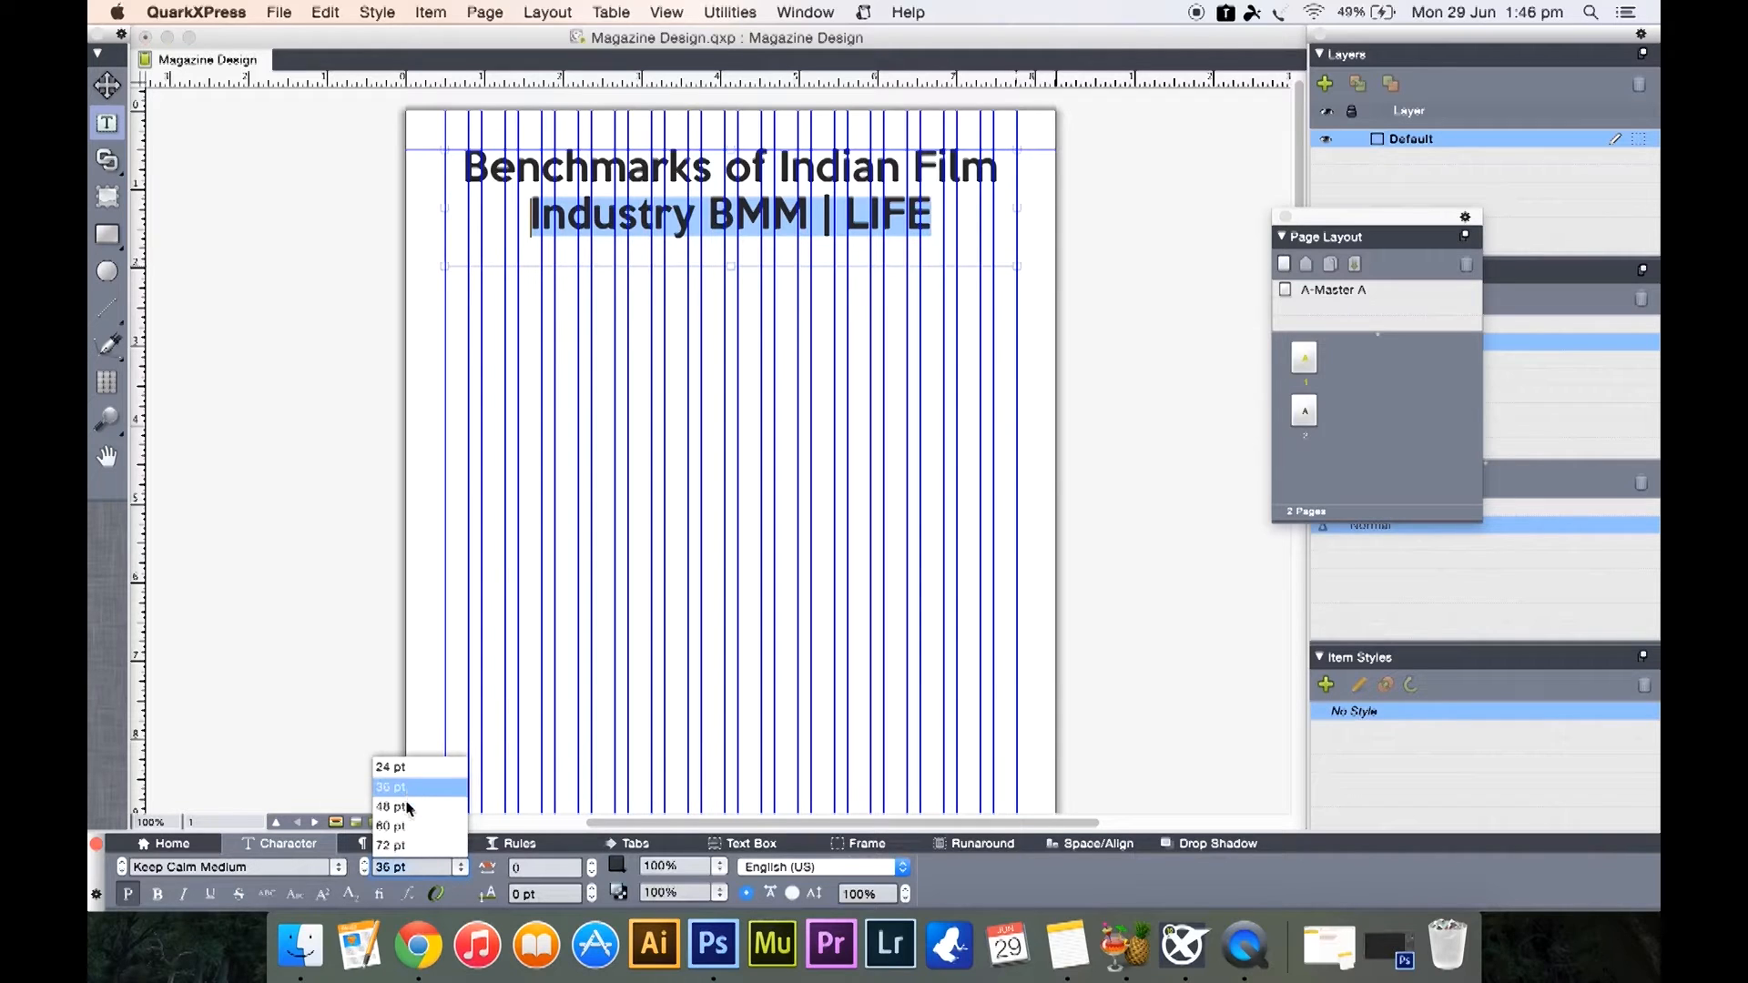
# Delete ' BMM | LIFE', break the headline into two lines, and set 'Benchmarks of' to 60 pt
pyautogui.click(389, 806)
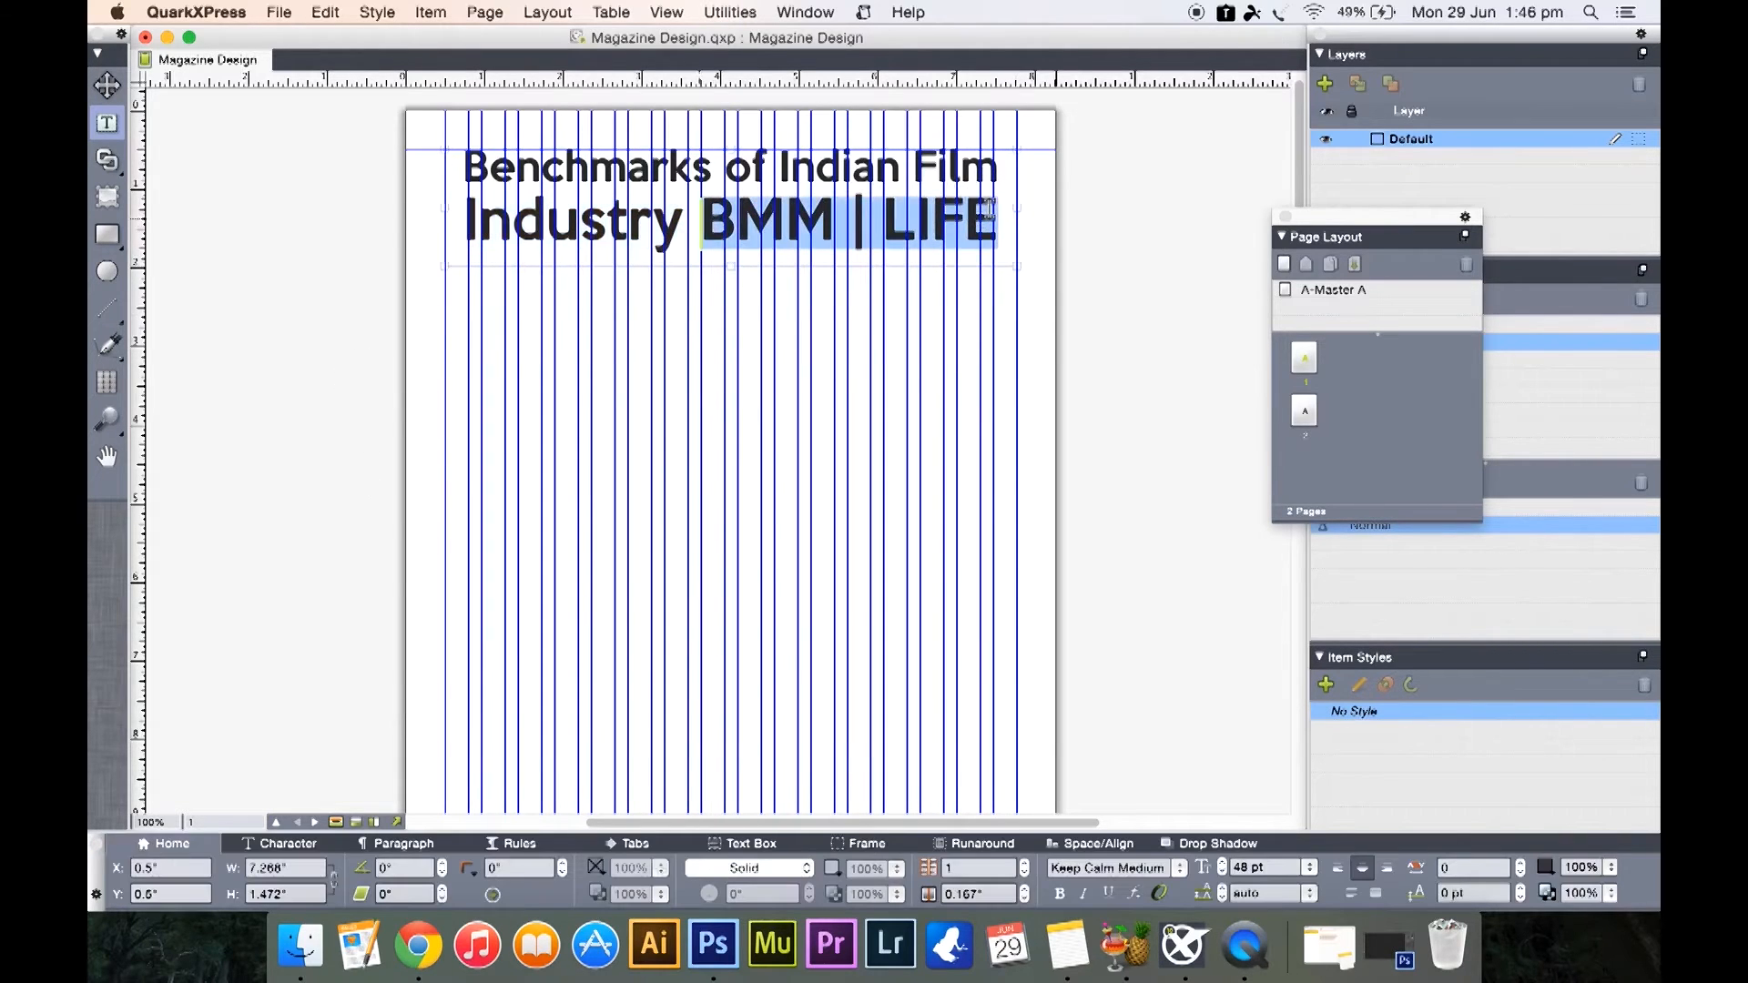
pyautogui.press('delete')
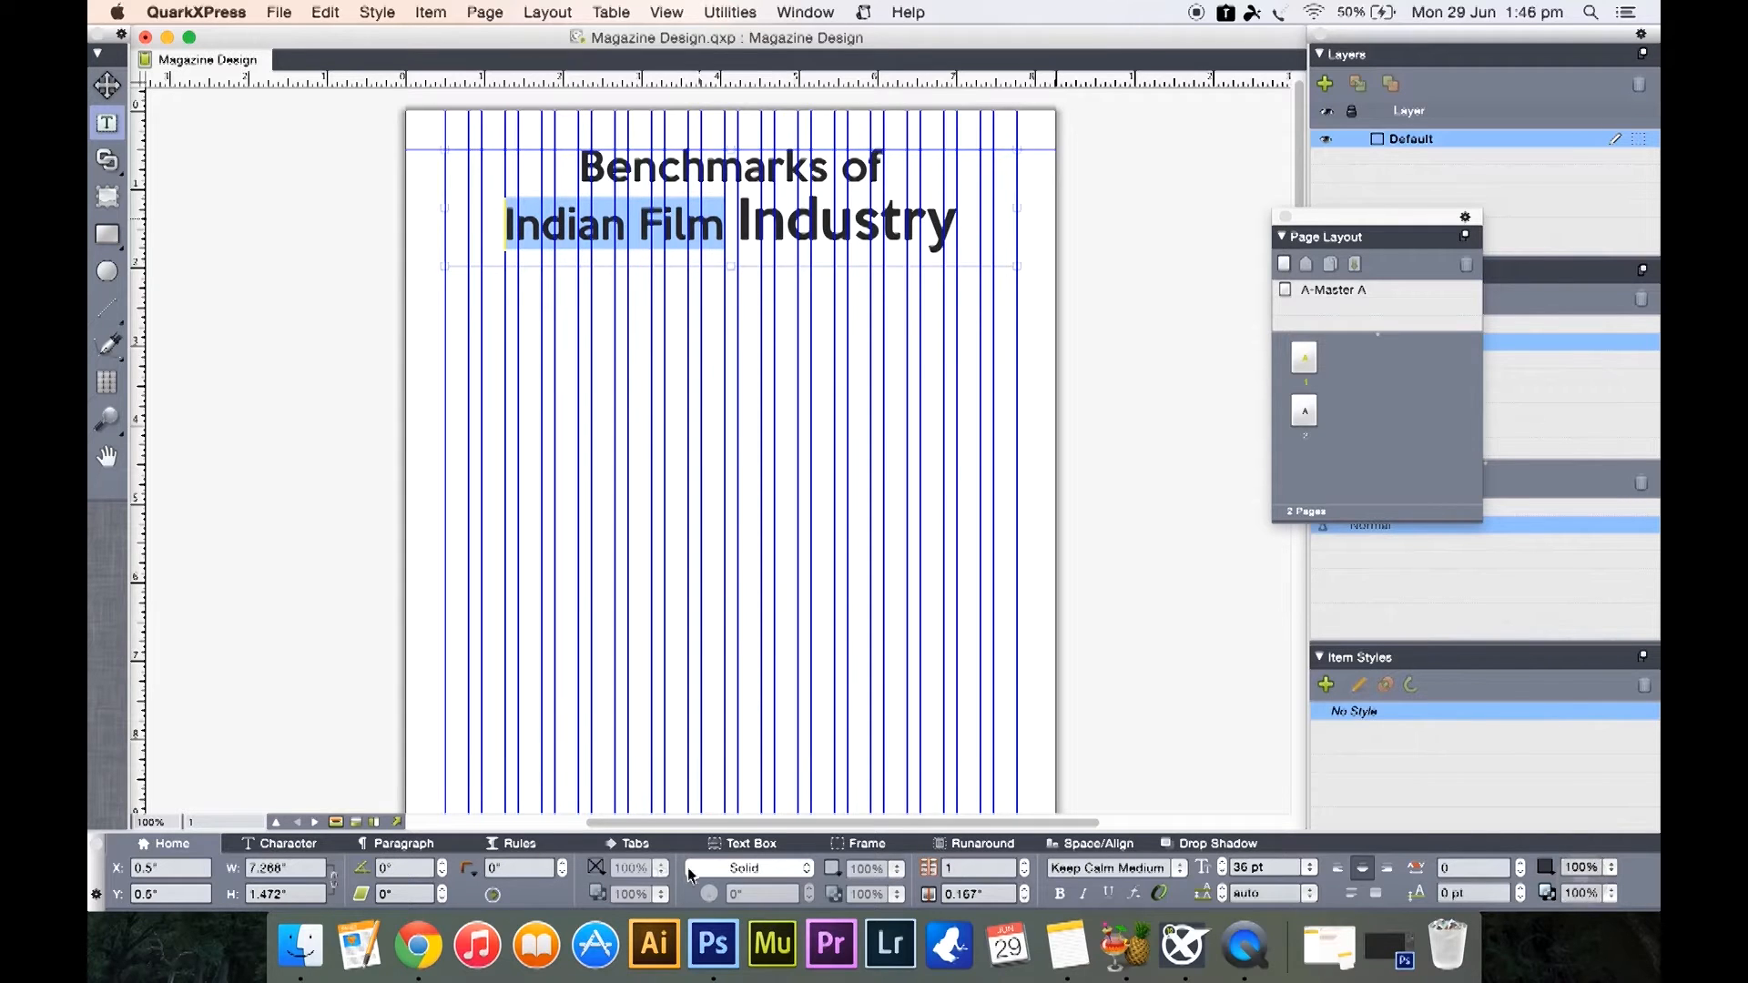
pyautogui.click(1308, 866)
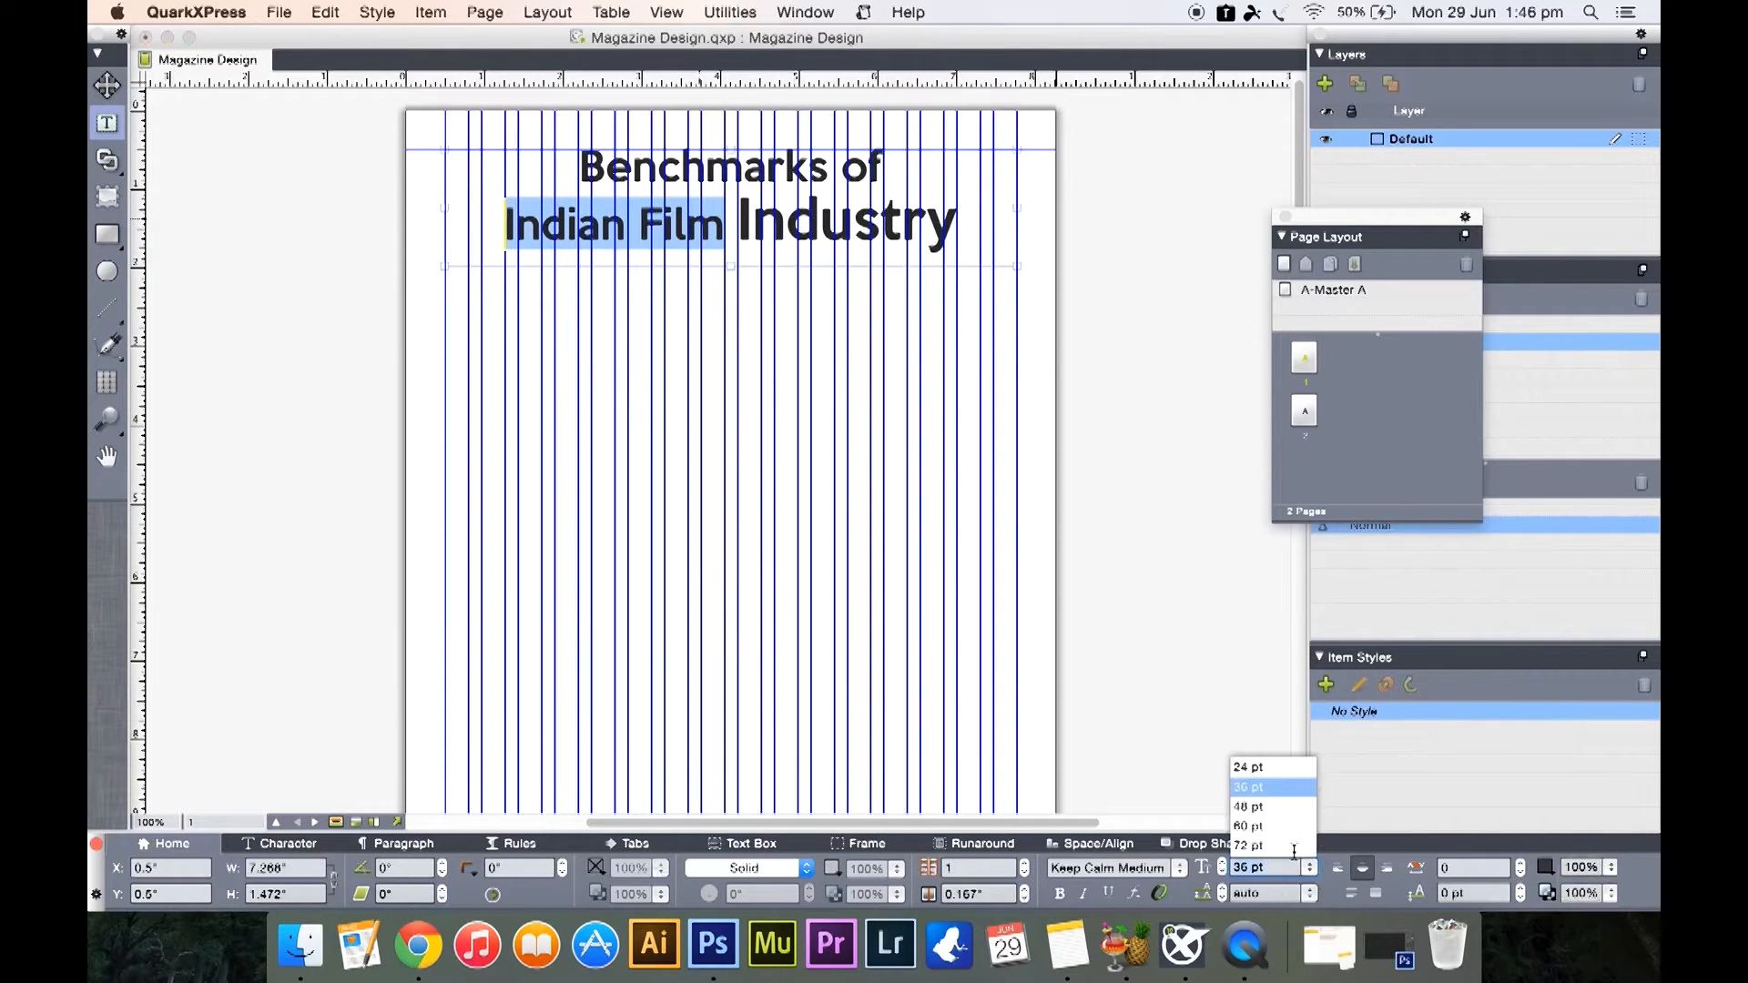
pyautogui.click(1250, 805)
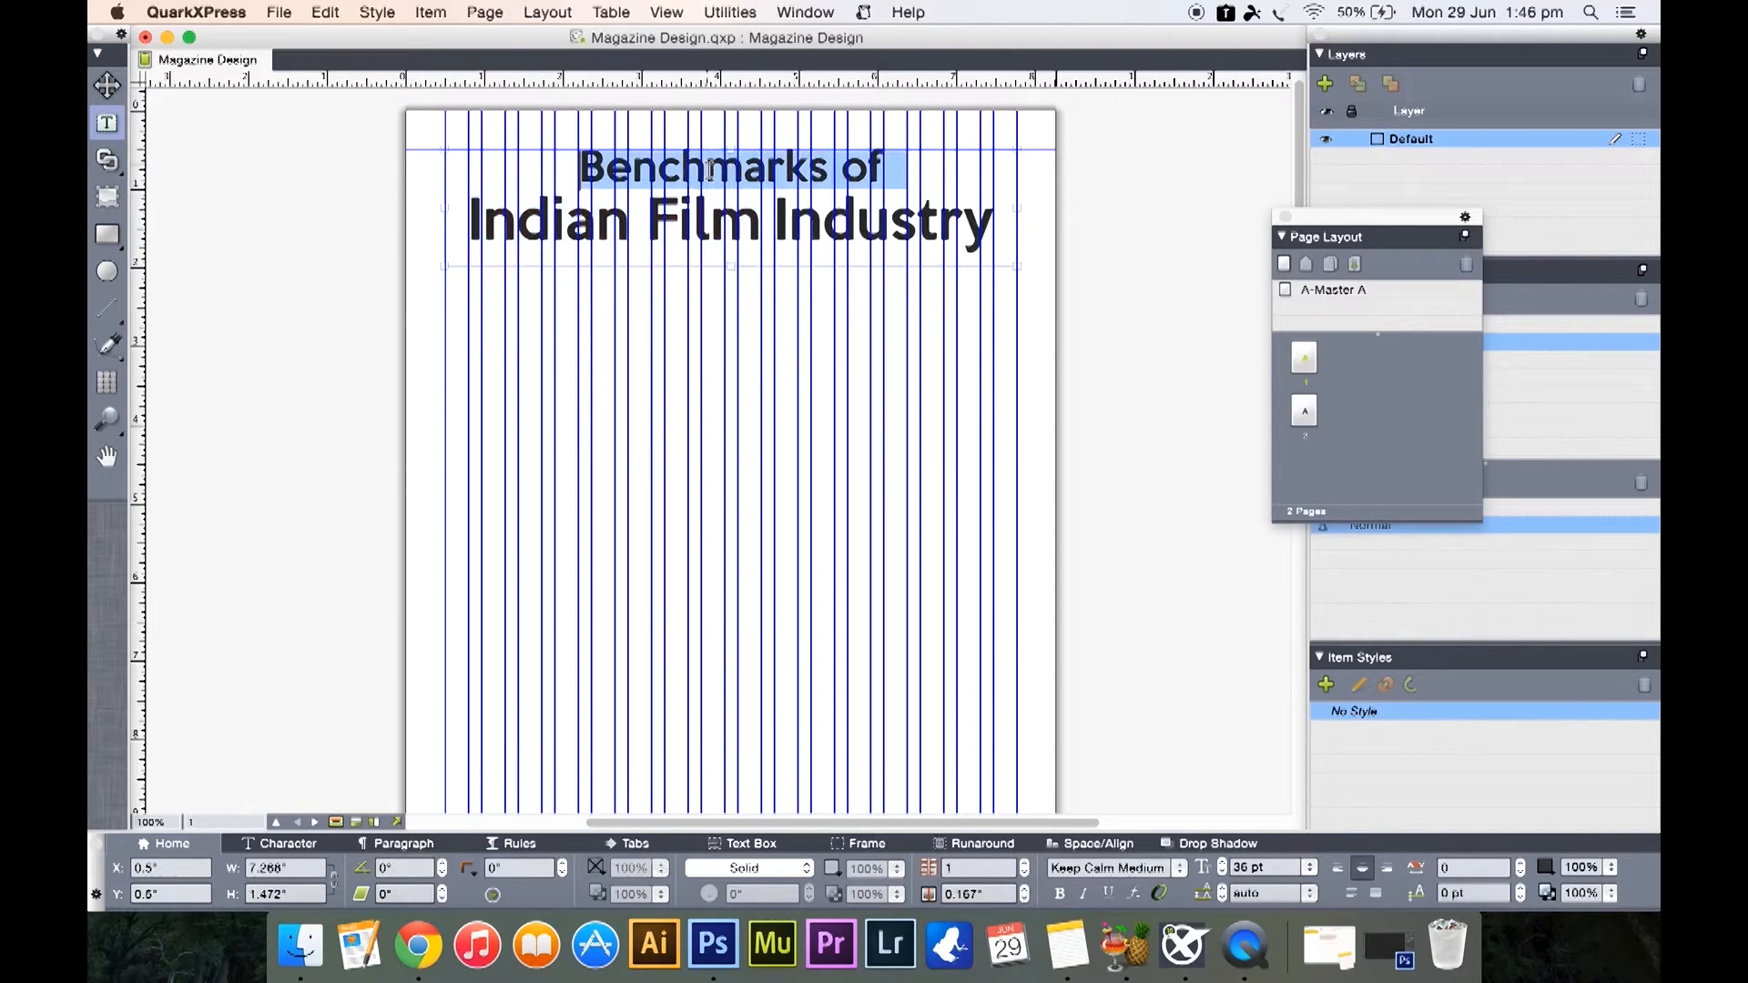
pyautogui.click(1310, 866)
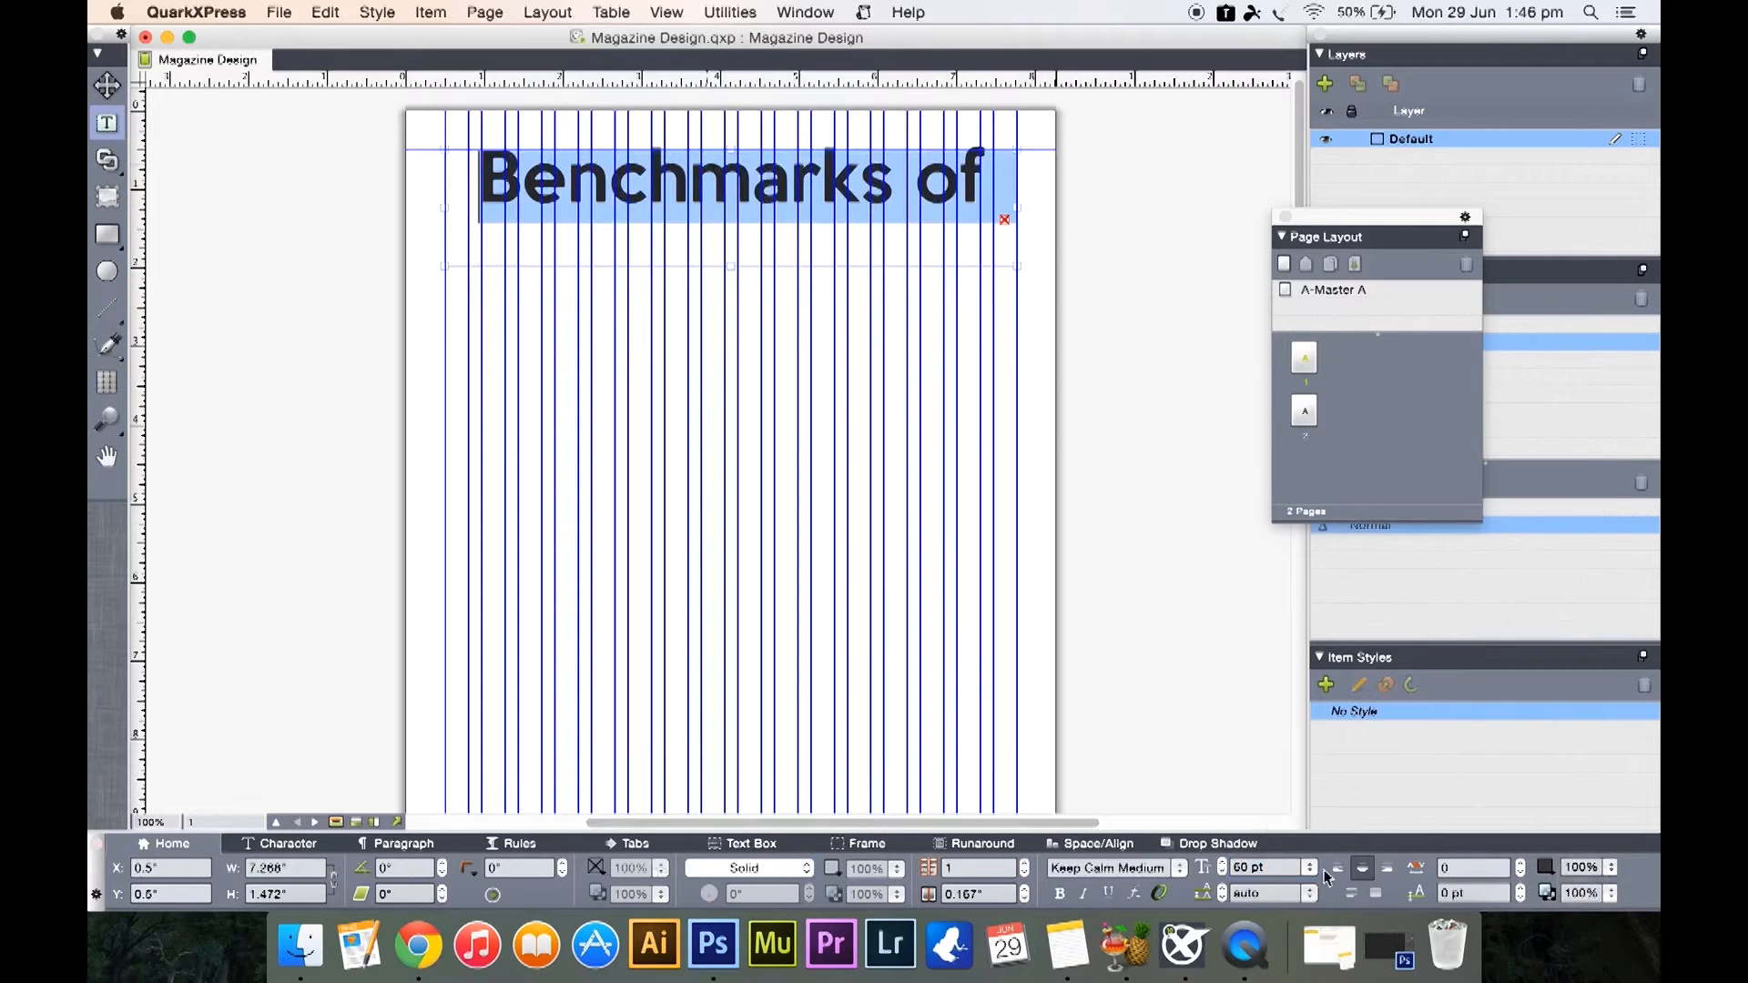
# Enlarge the headline box and retype 'Indian Film Industry' beneath 'Benchmarks of'
pyautogui.click(1308, 867)
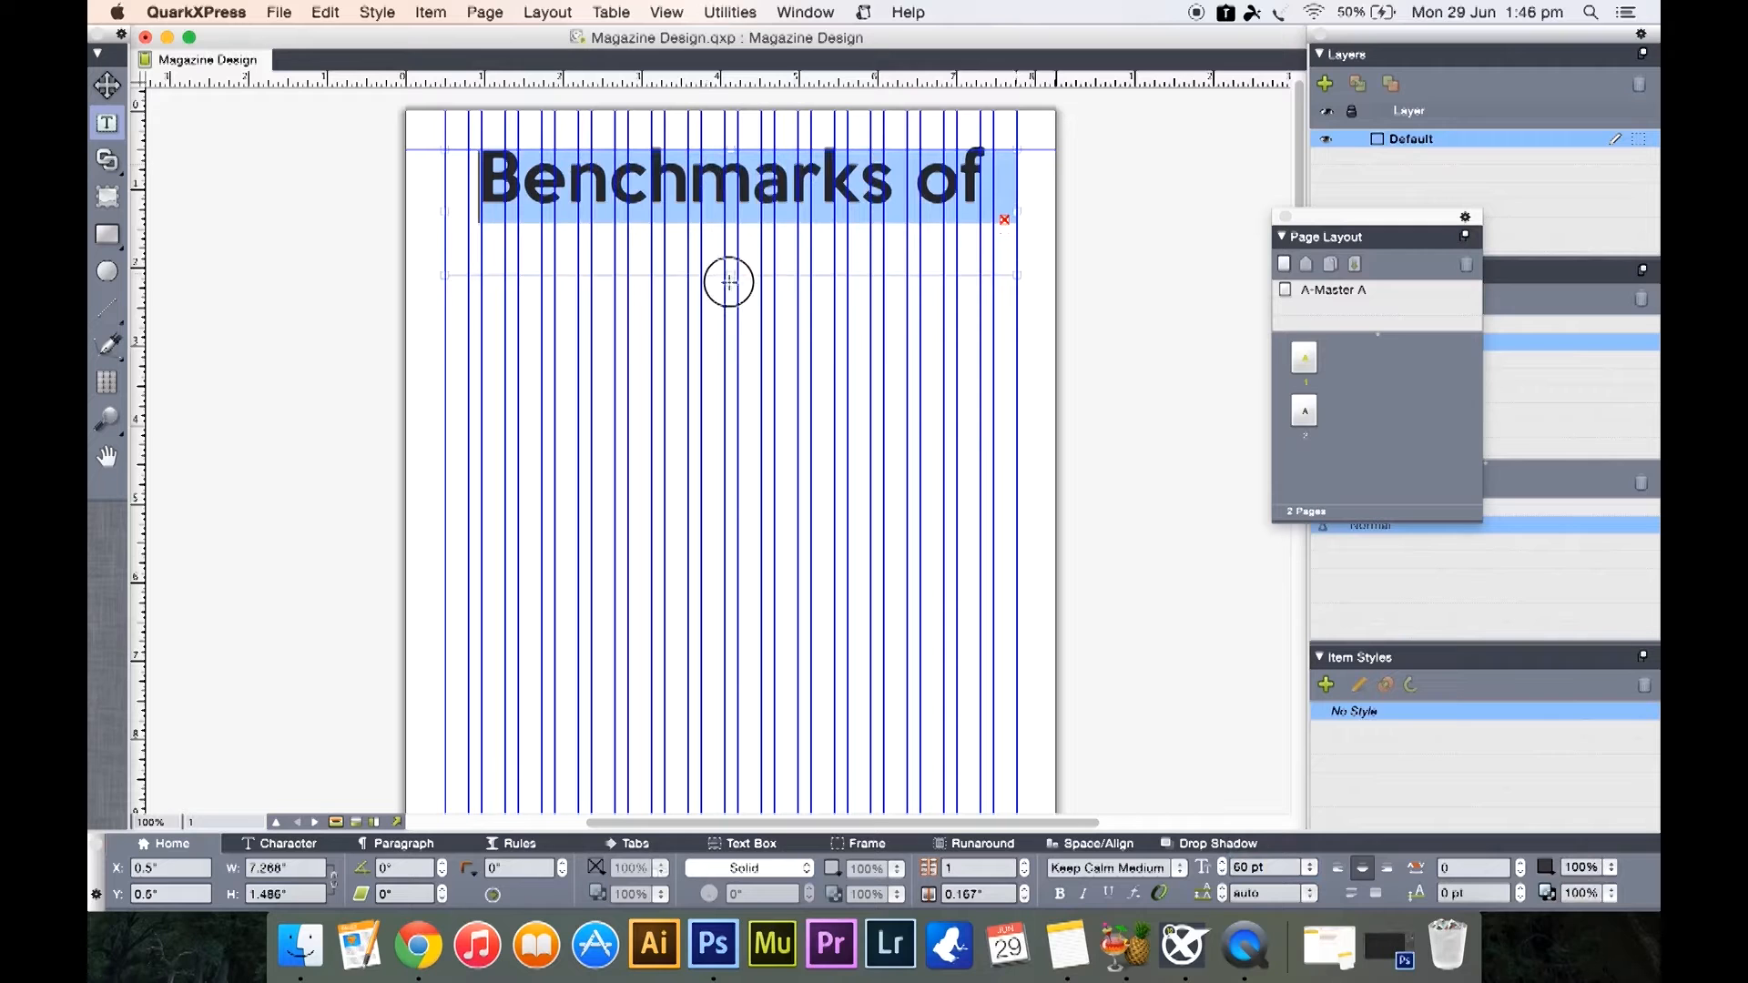
pyautogui.write('Indian Film Industry')
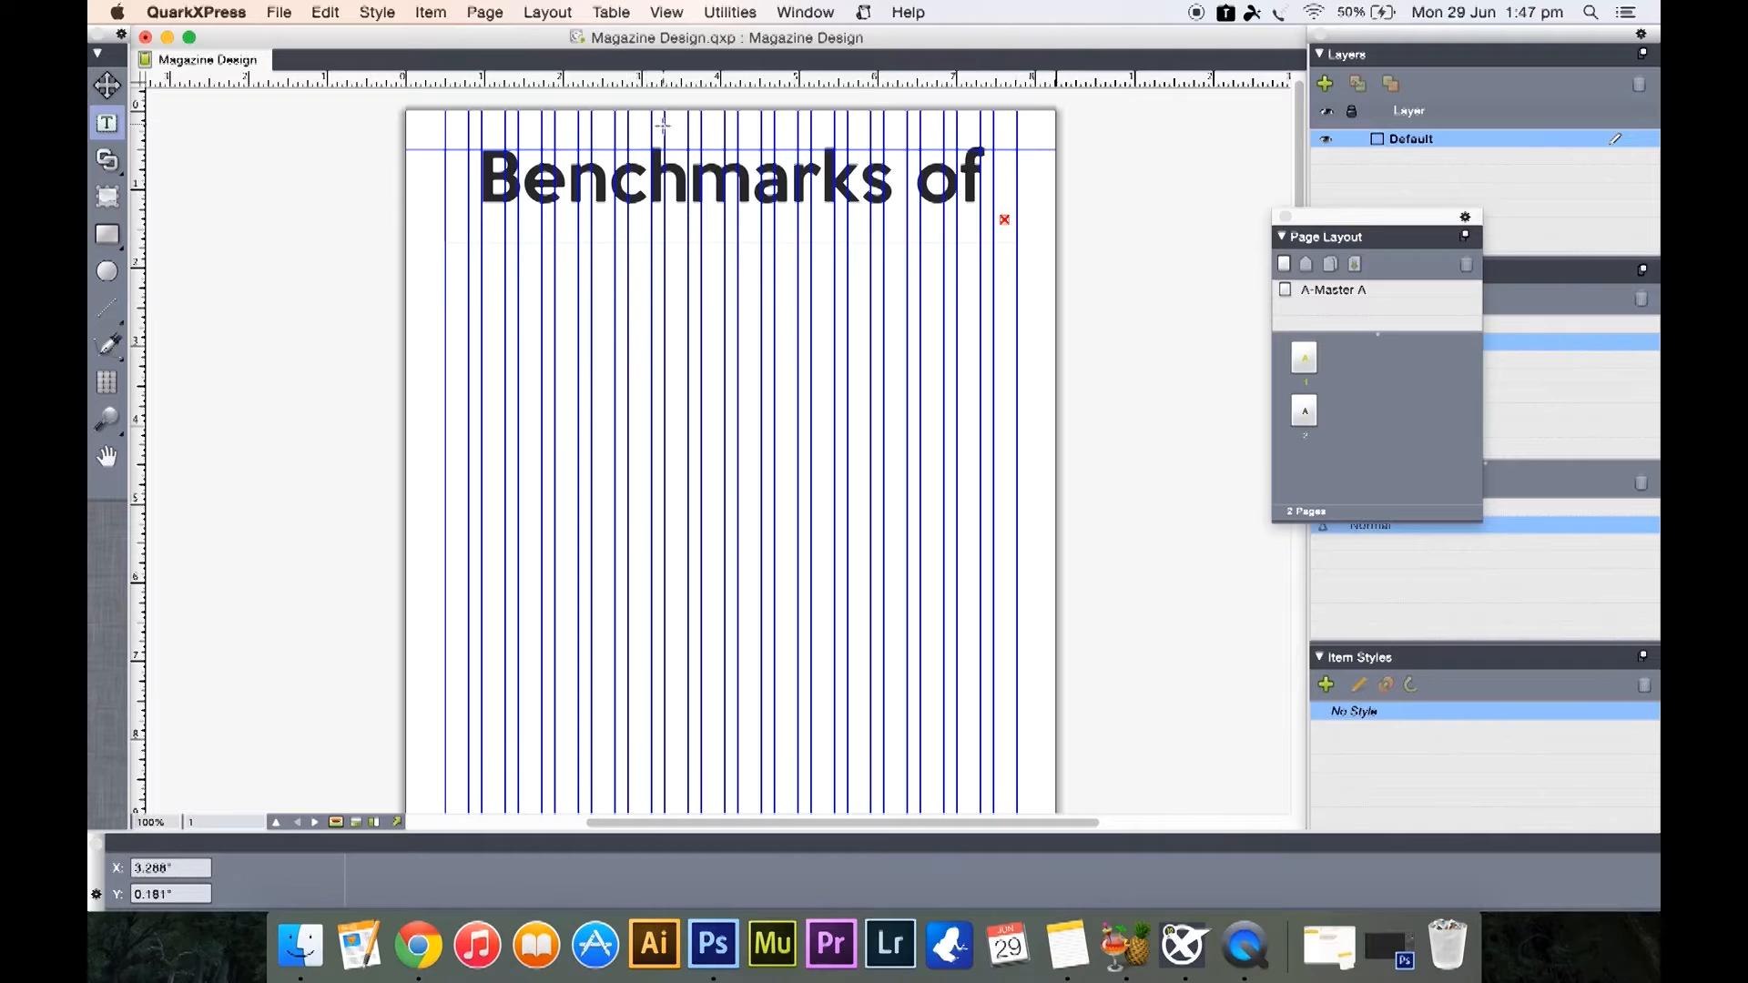
pyautogui.moveTo(814, 210)
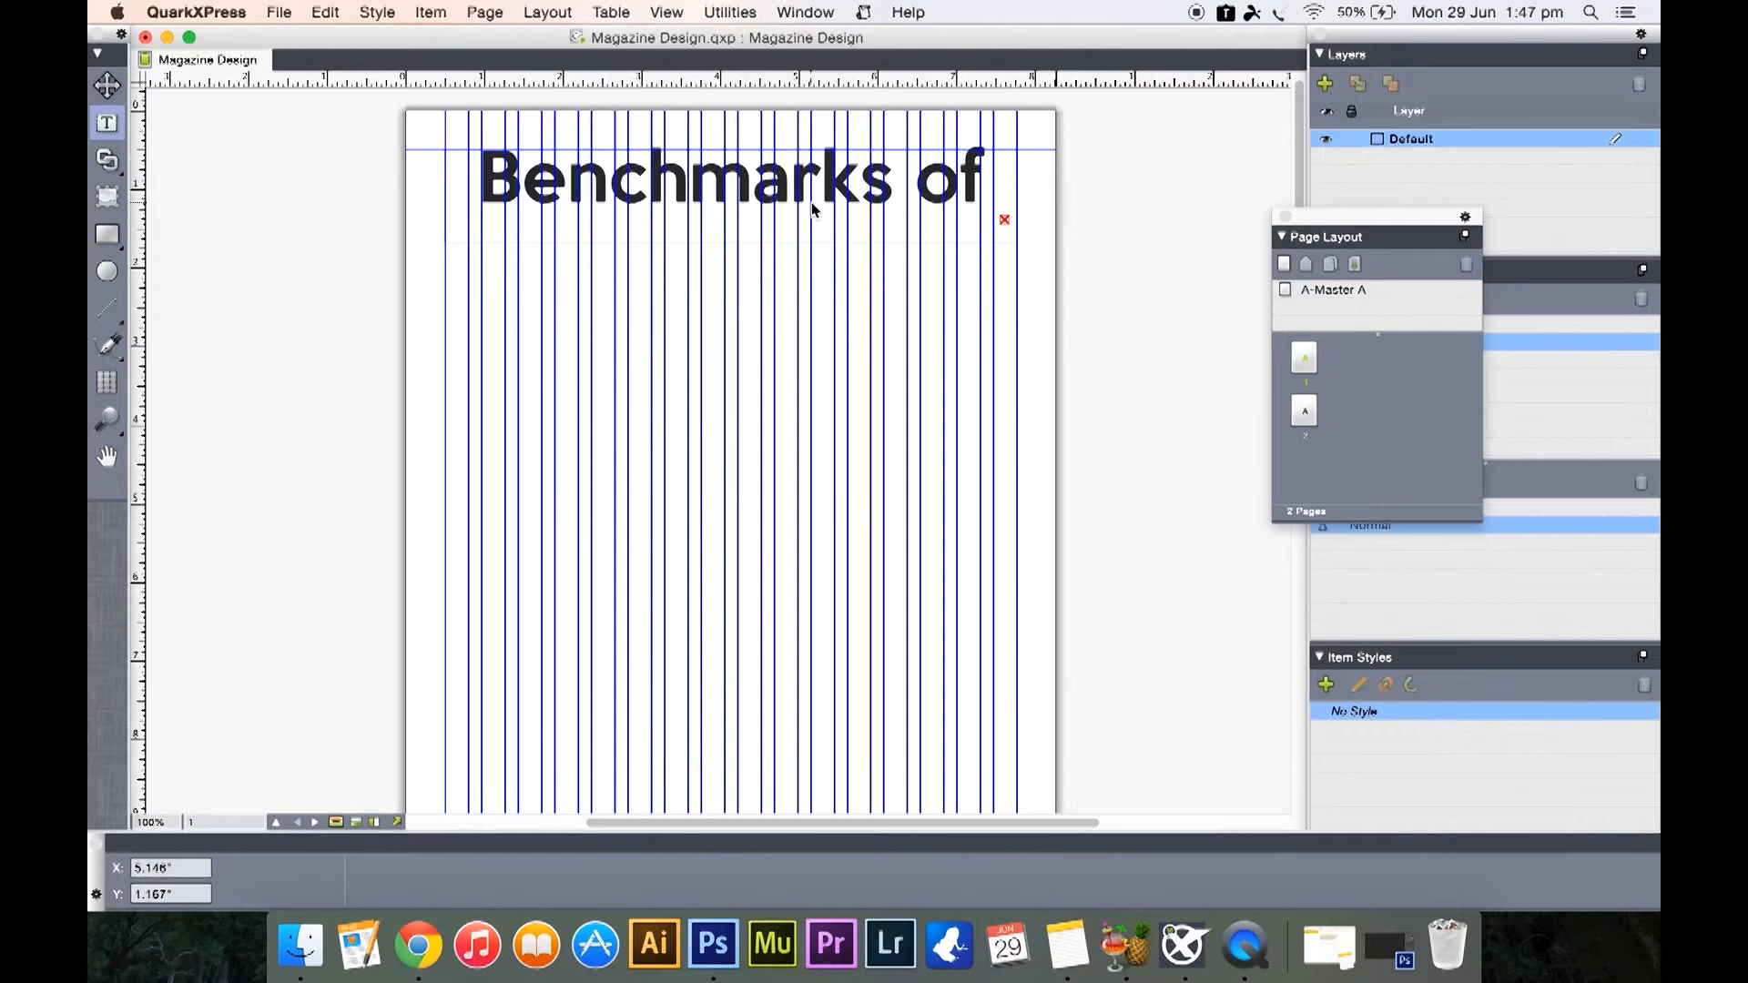
pyautogui.moveTo(709, 225)
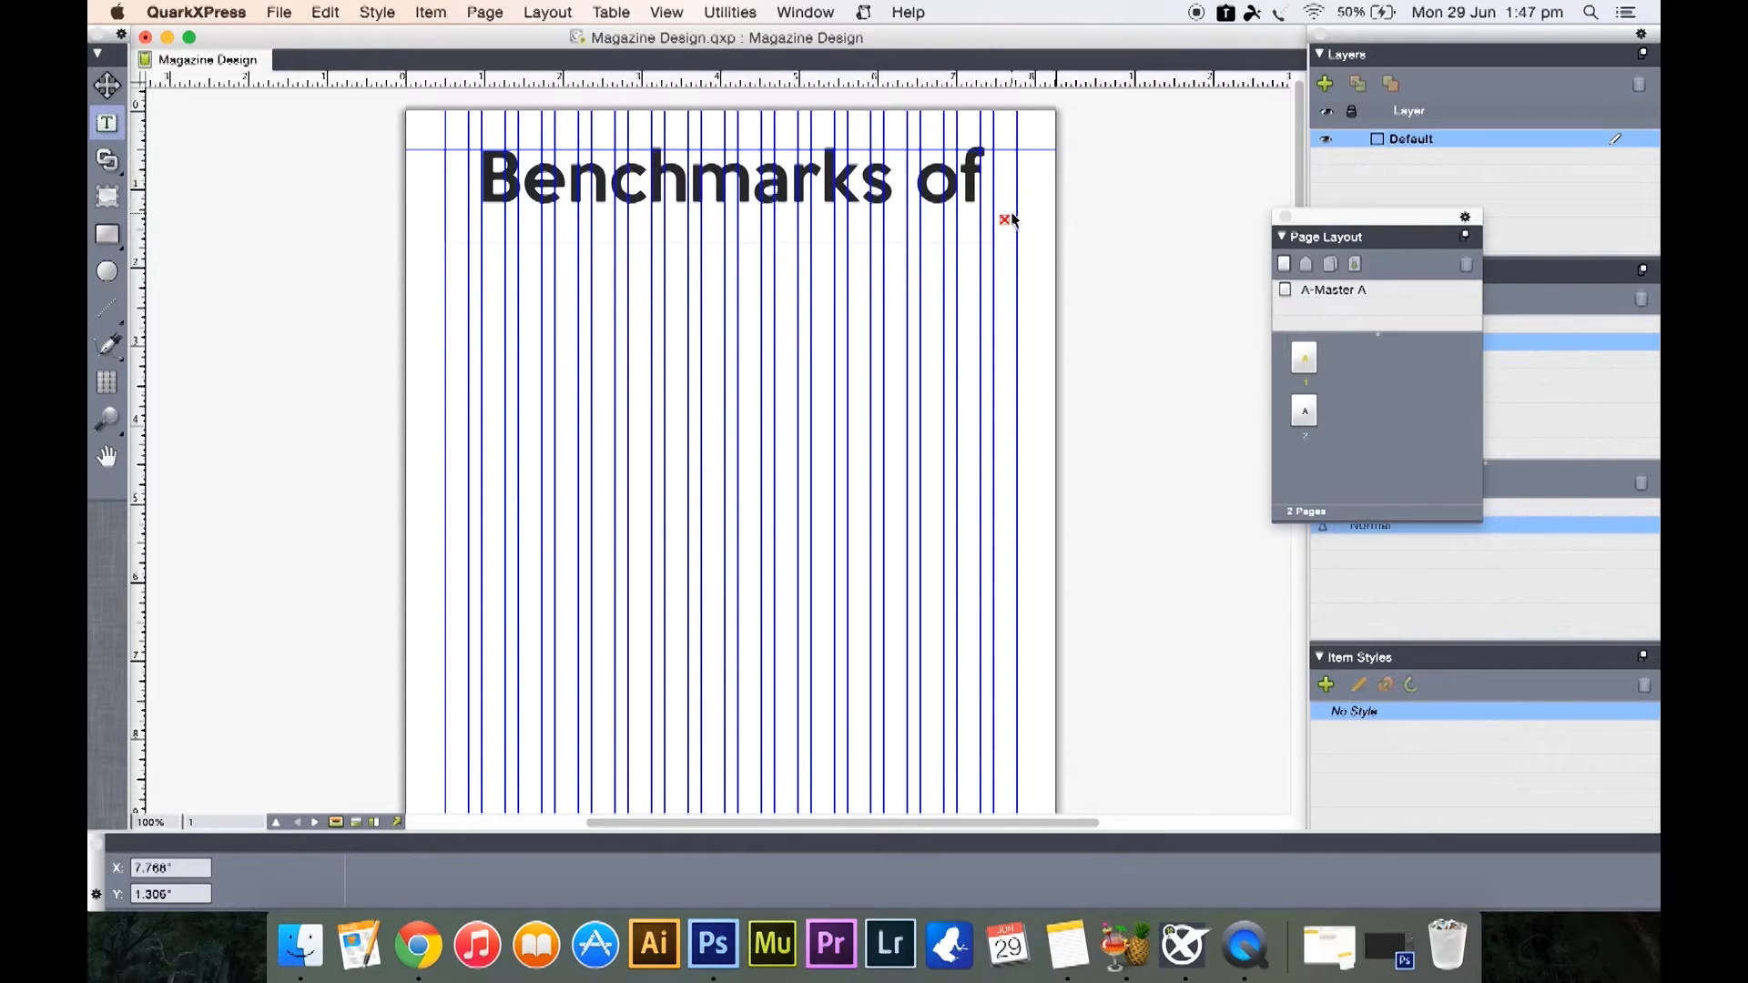
pyautogui.moveTo(748, 229)
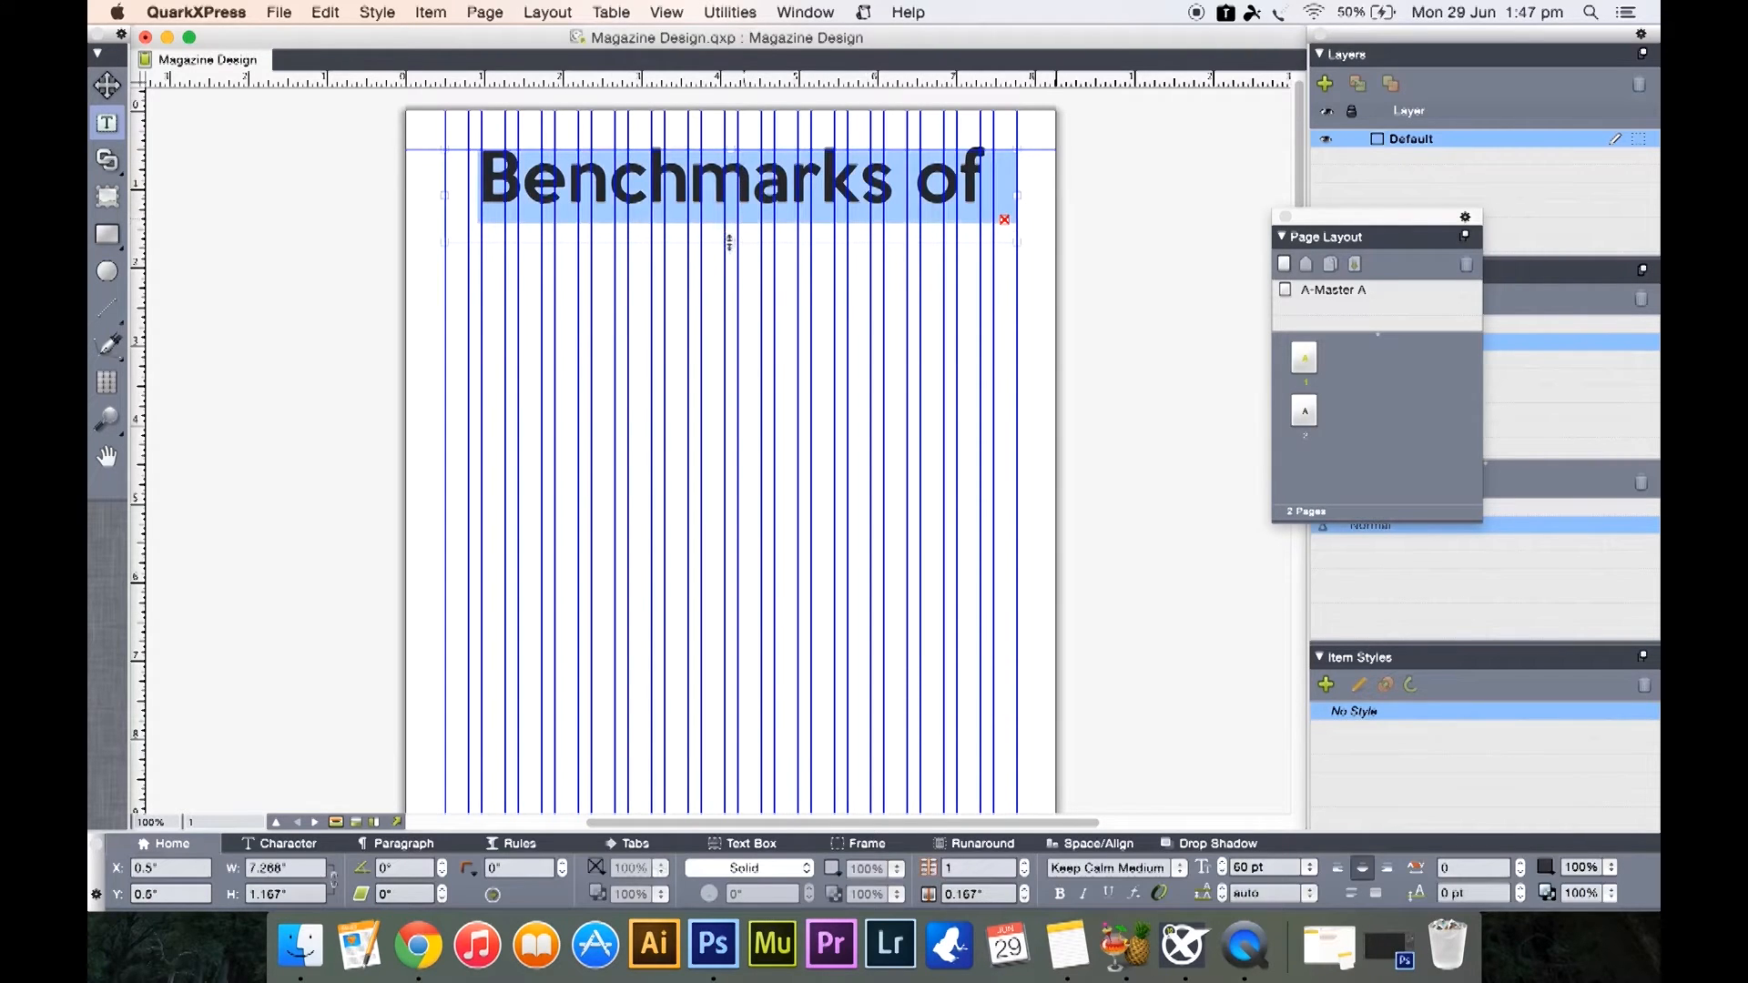
pyautogui.write('Indian Film Industry')
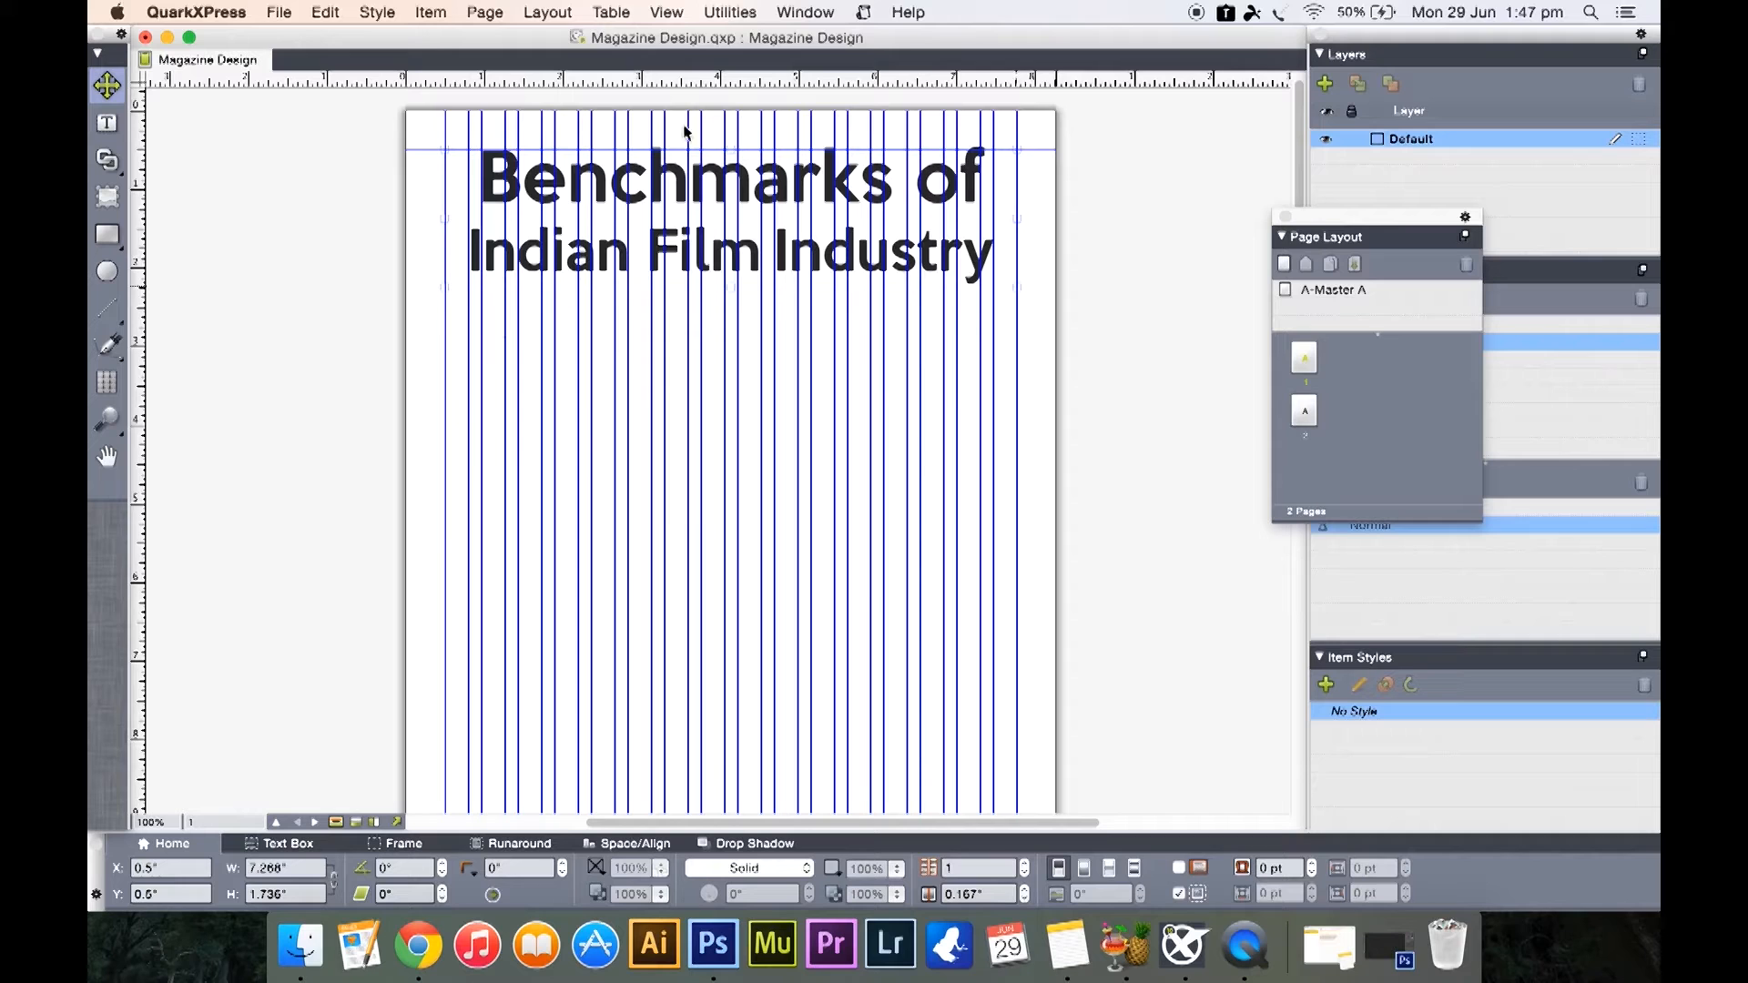
pyautogui.moveTo(667, 12)
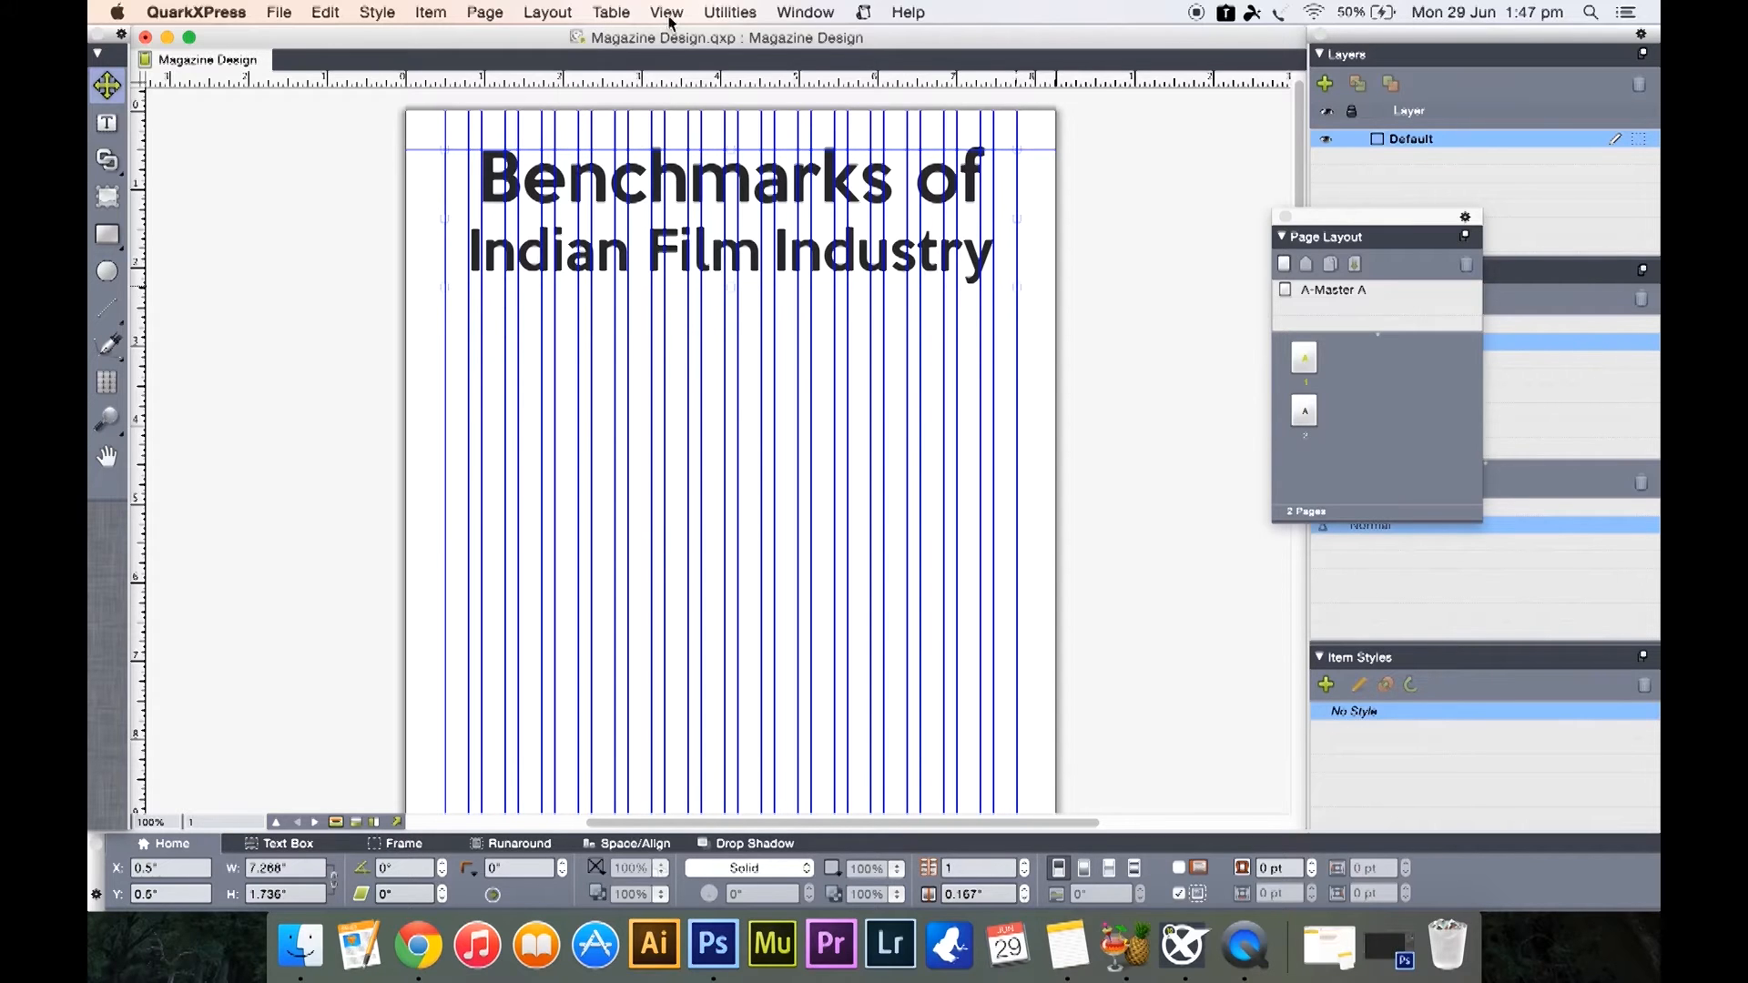
# Turn off Guides from the View menu and zoom out to see the whole page
pyautogui.click(666, 12)
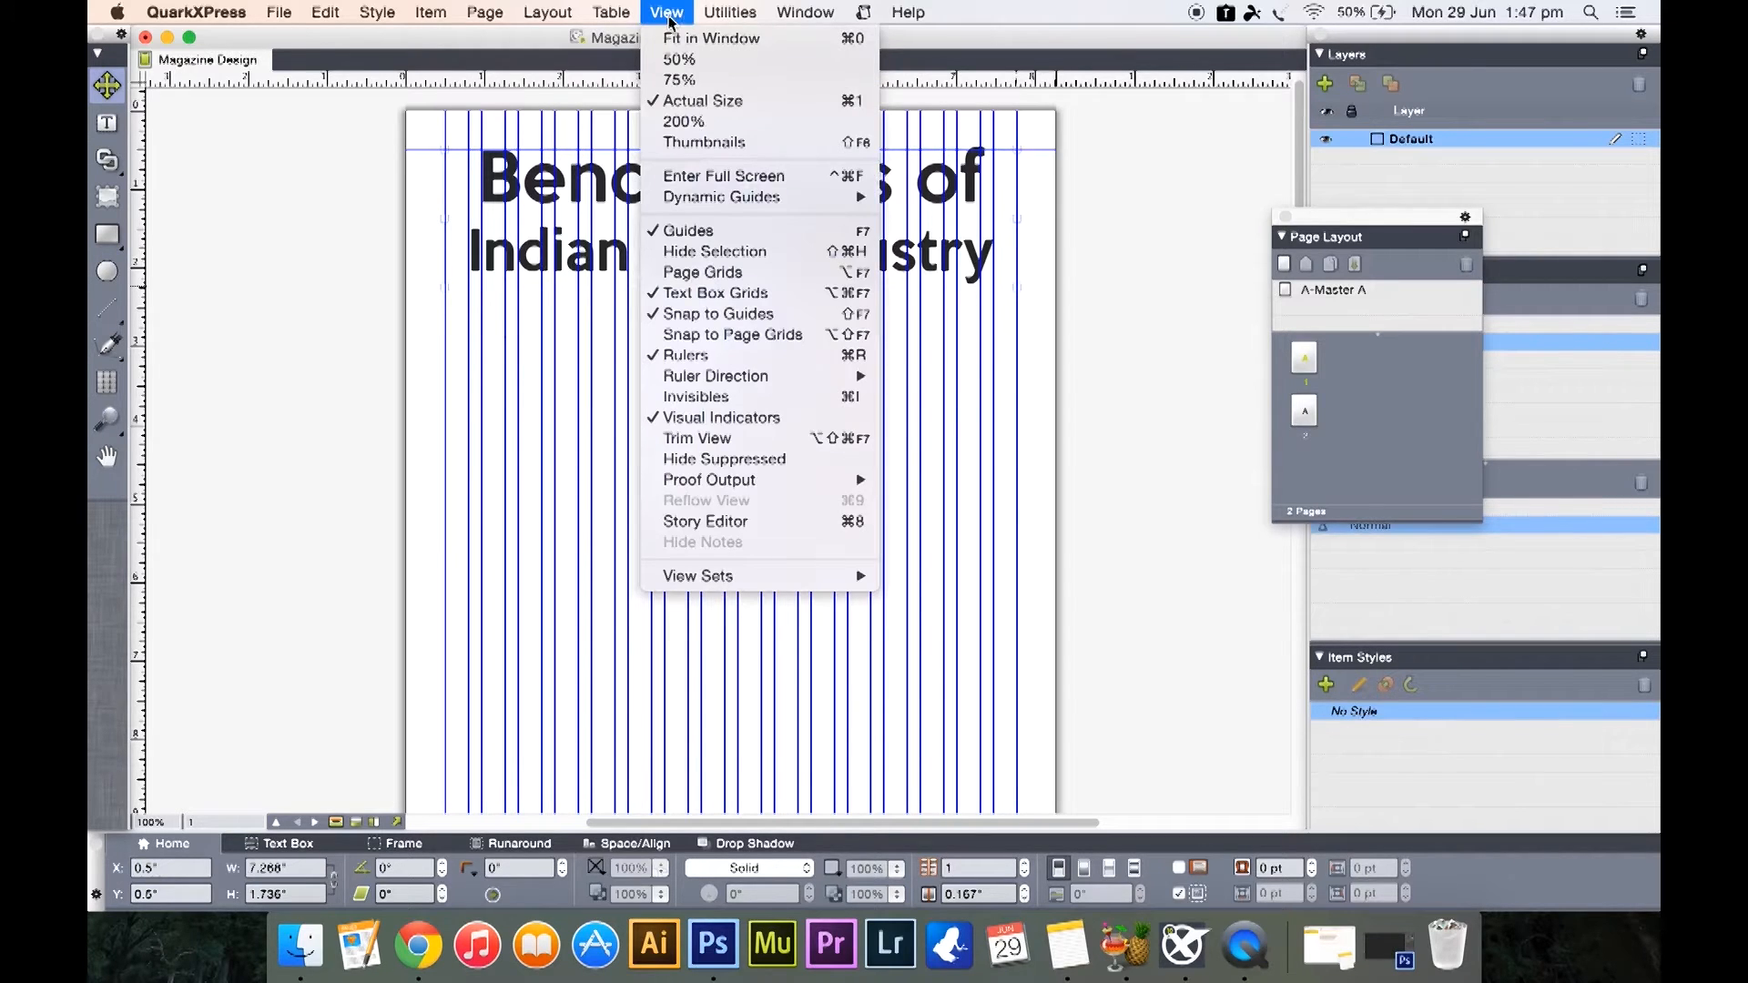
pyautogui.moveTo(697, 397)
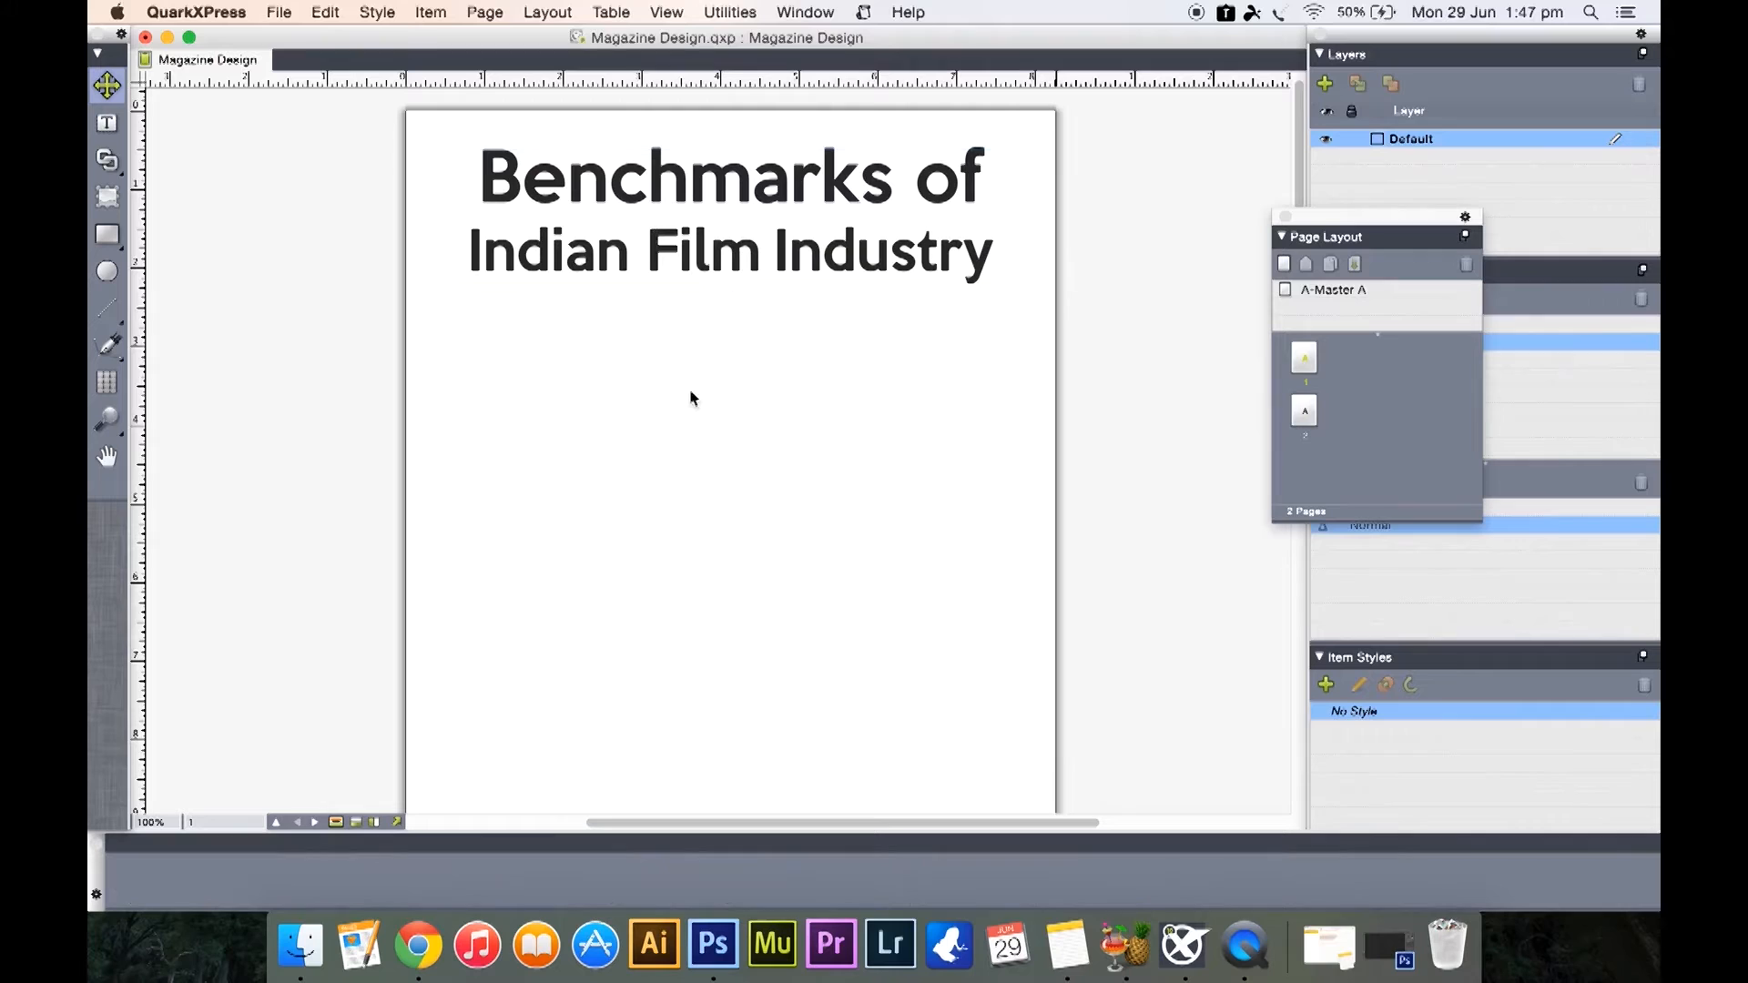
pyautogui.moveTo(1117, 515)
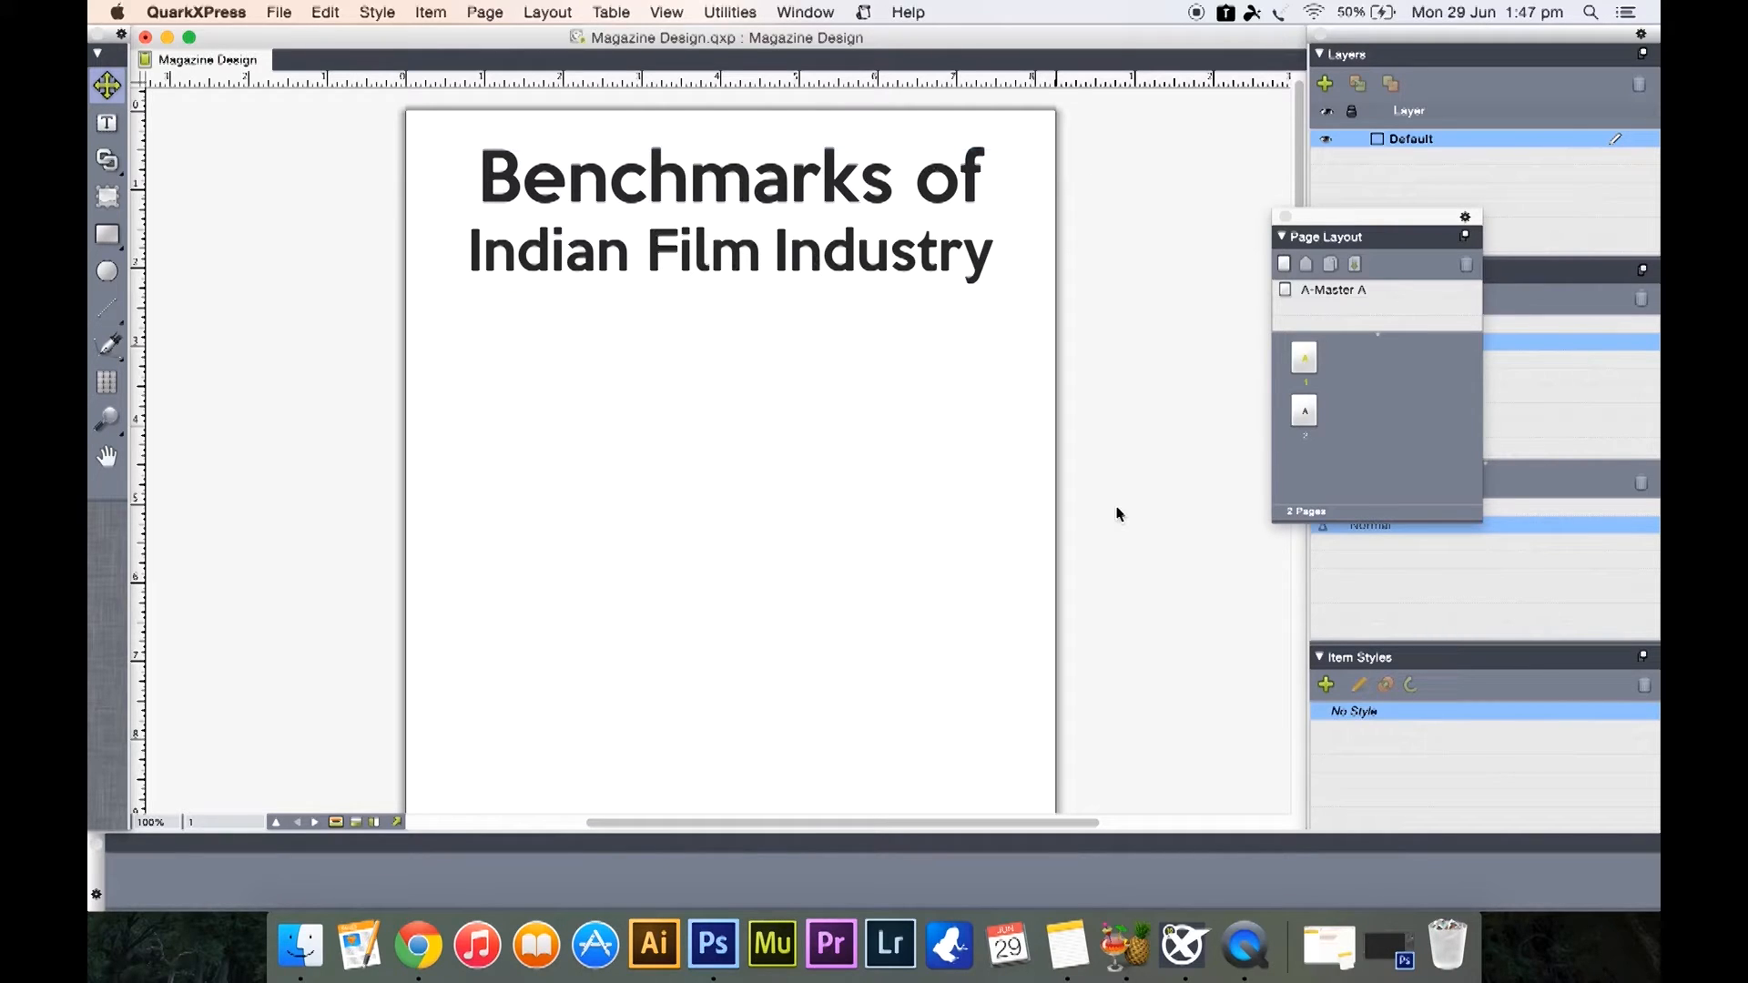
pyautogui.moveTo(738, 338)
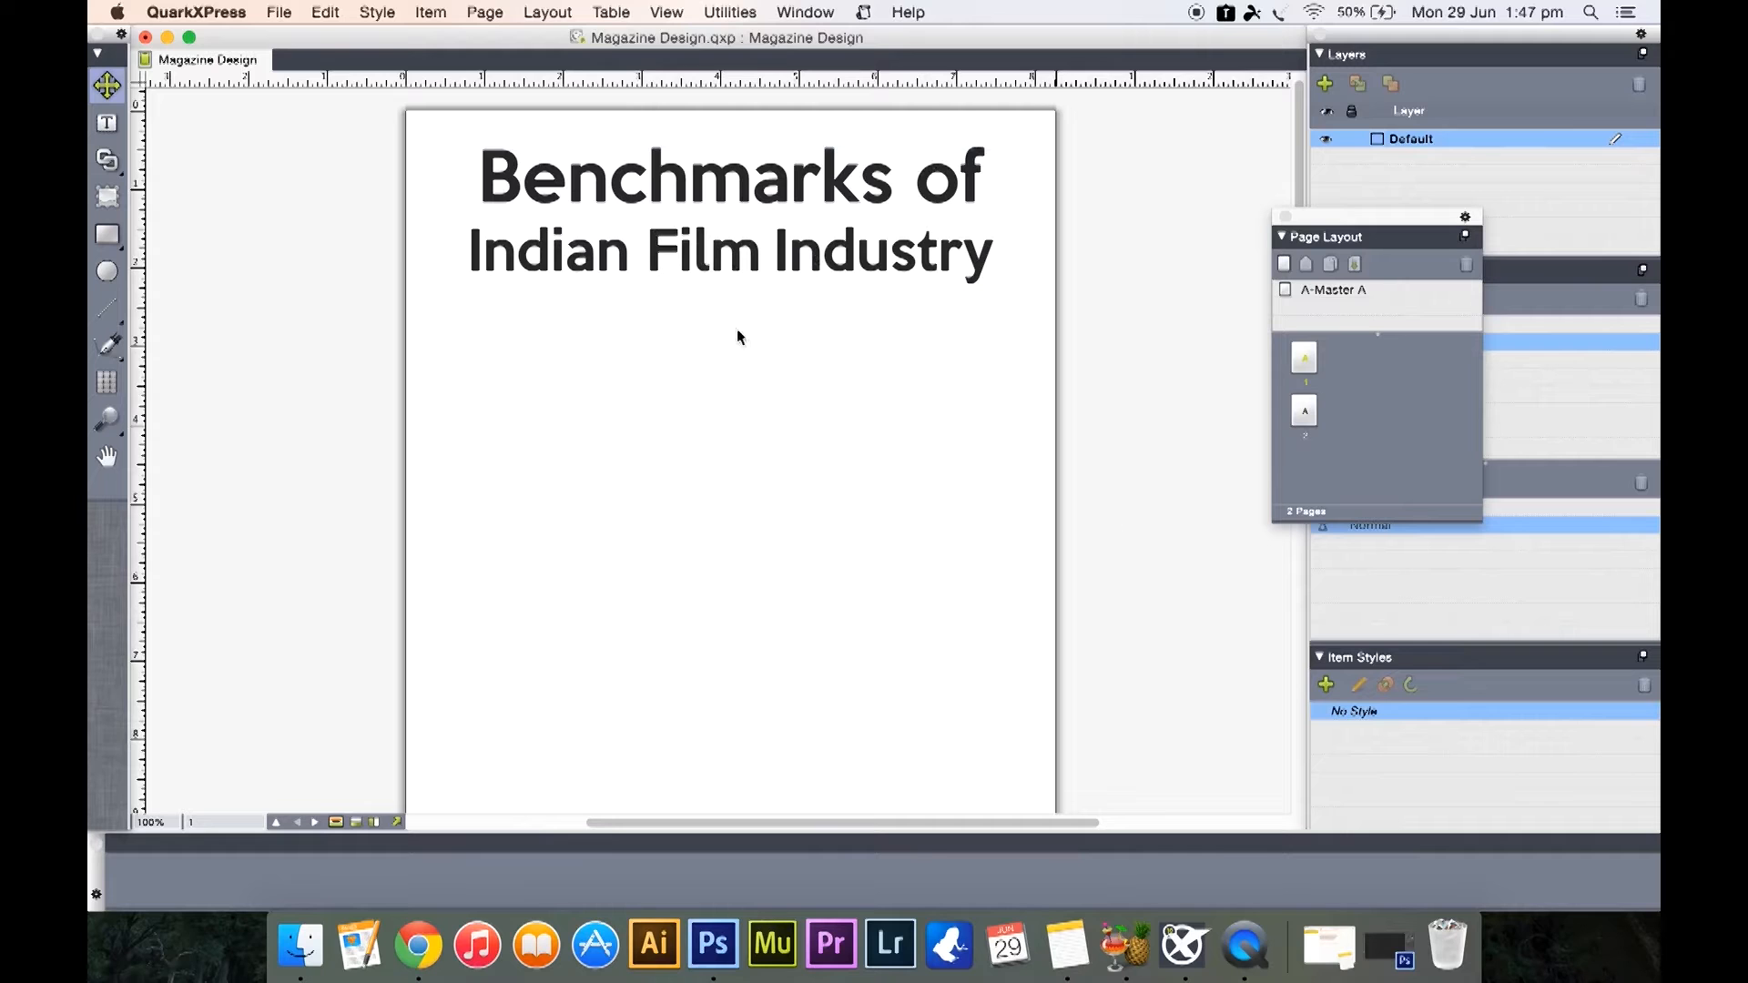
pyautogui.scroll(-3)
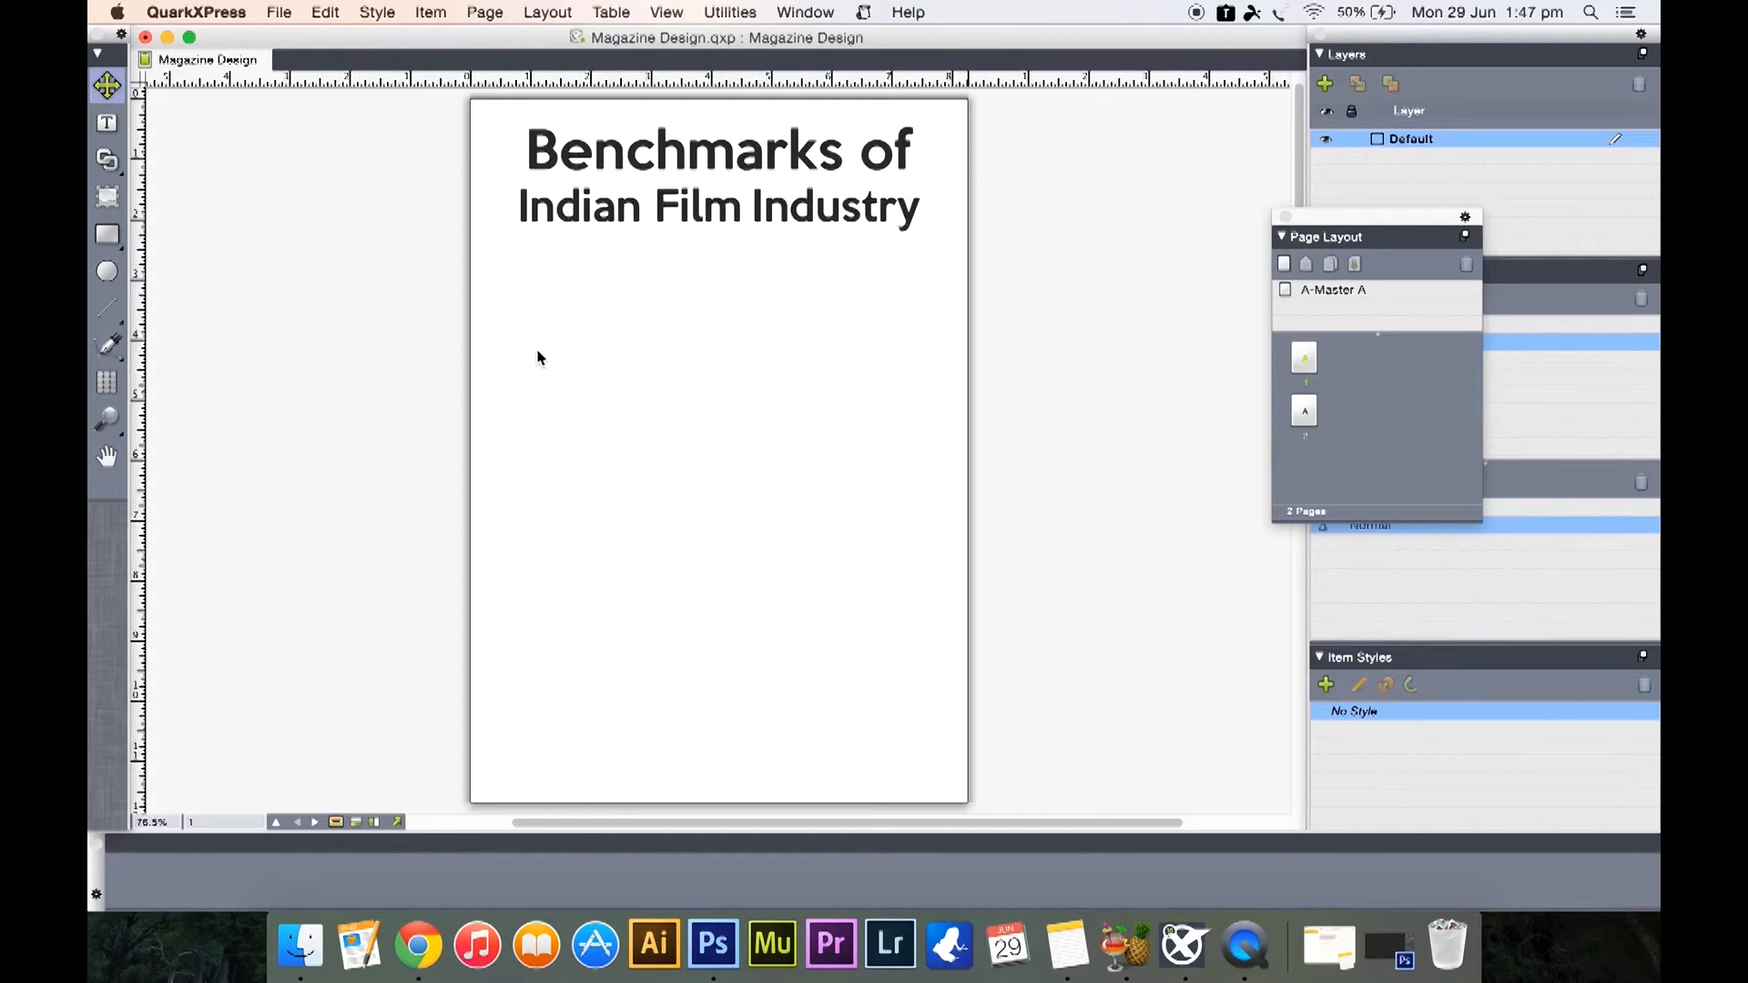
pyautogui.moveTo(590, 246)
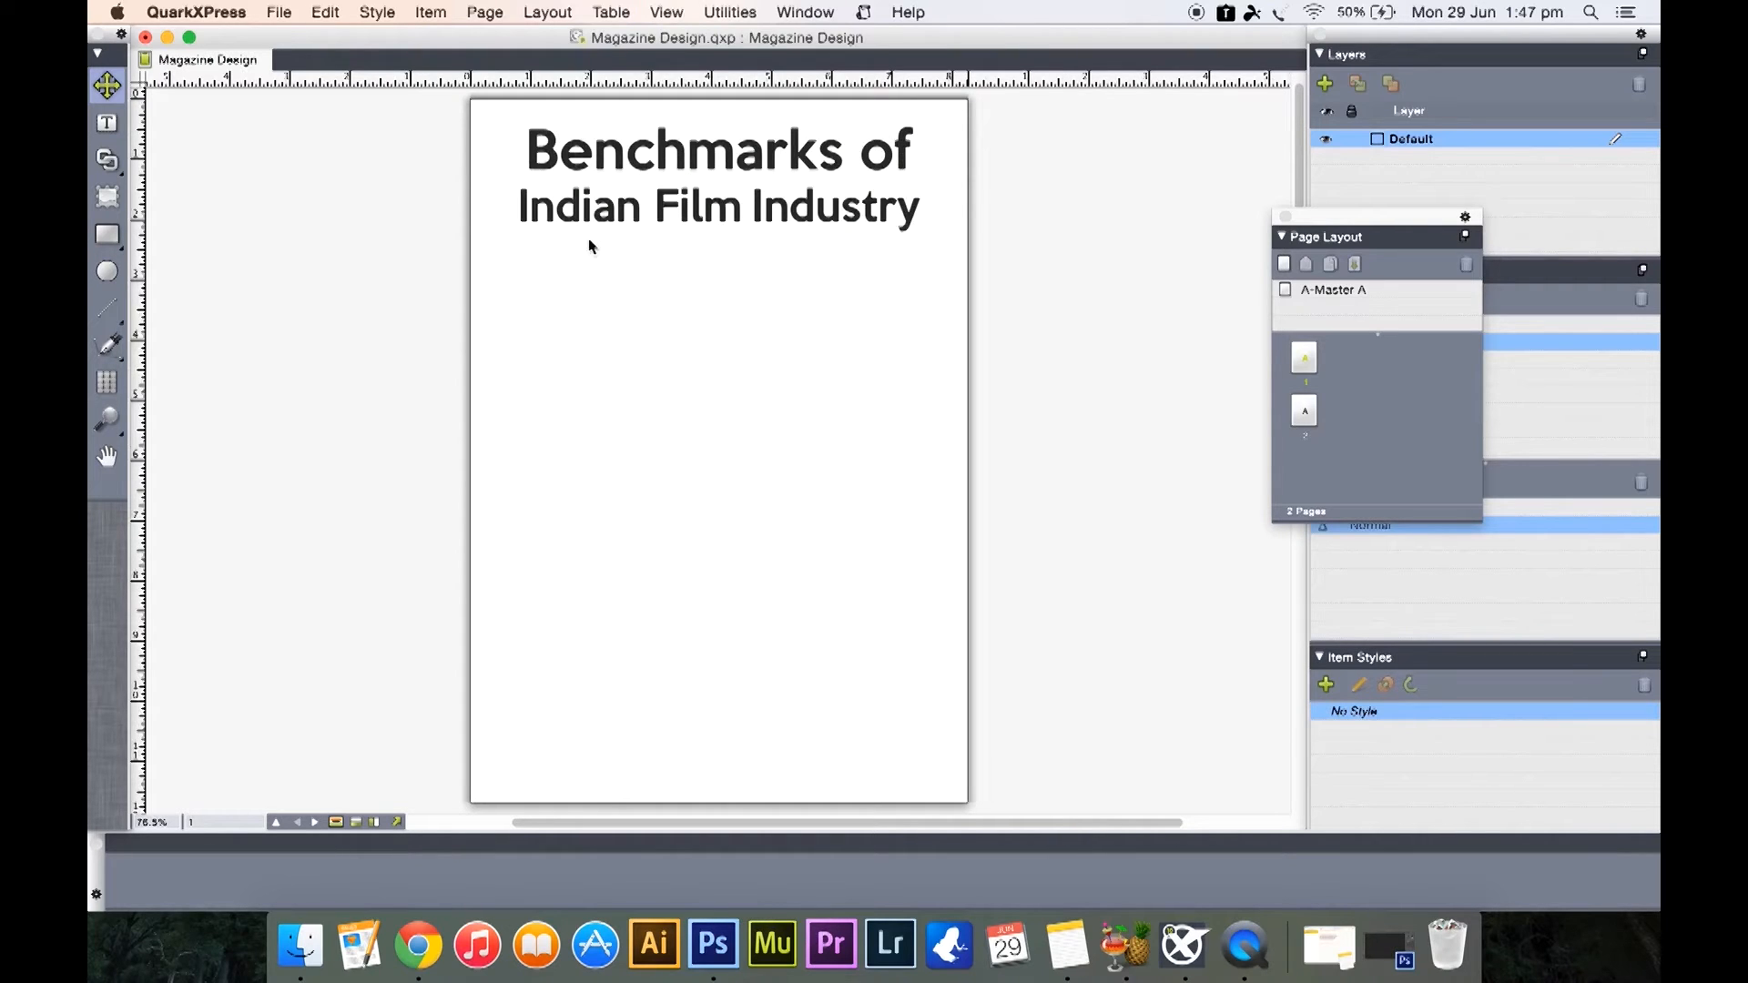
pyautogui.moveTo(488, 269)
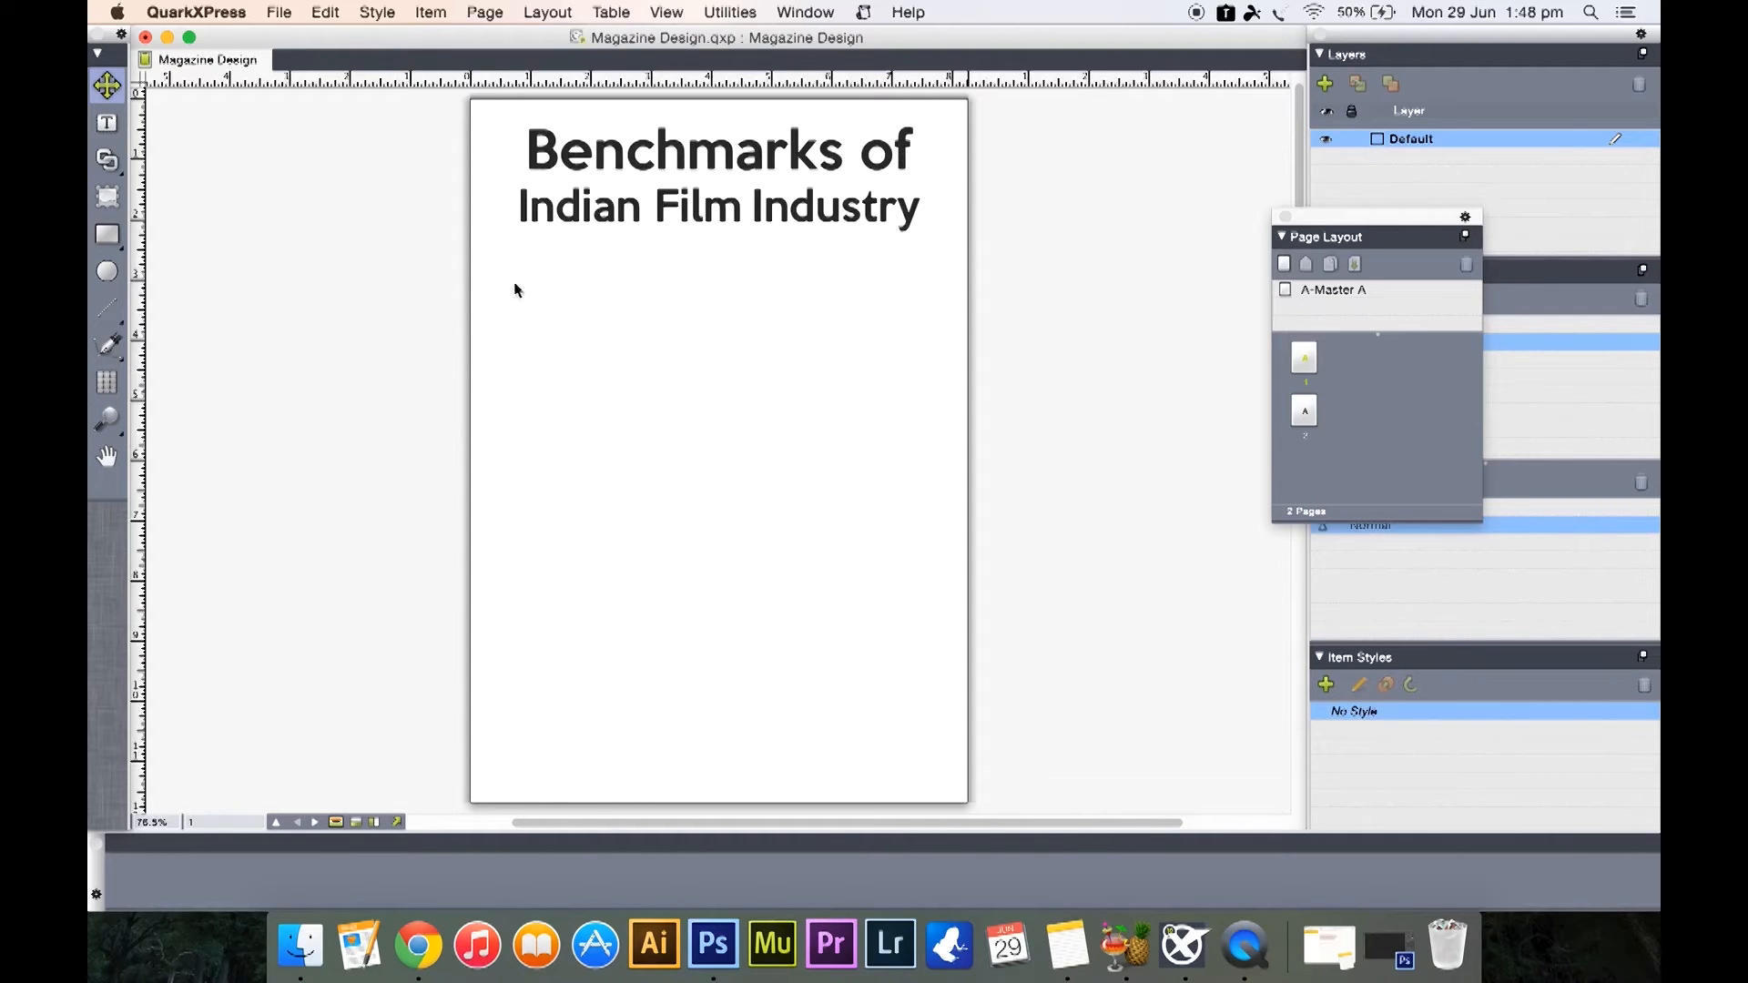
pyautogui.moveTo(384, 896)
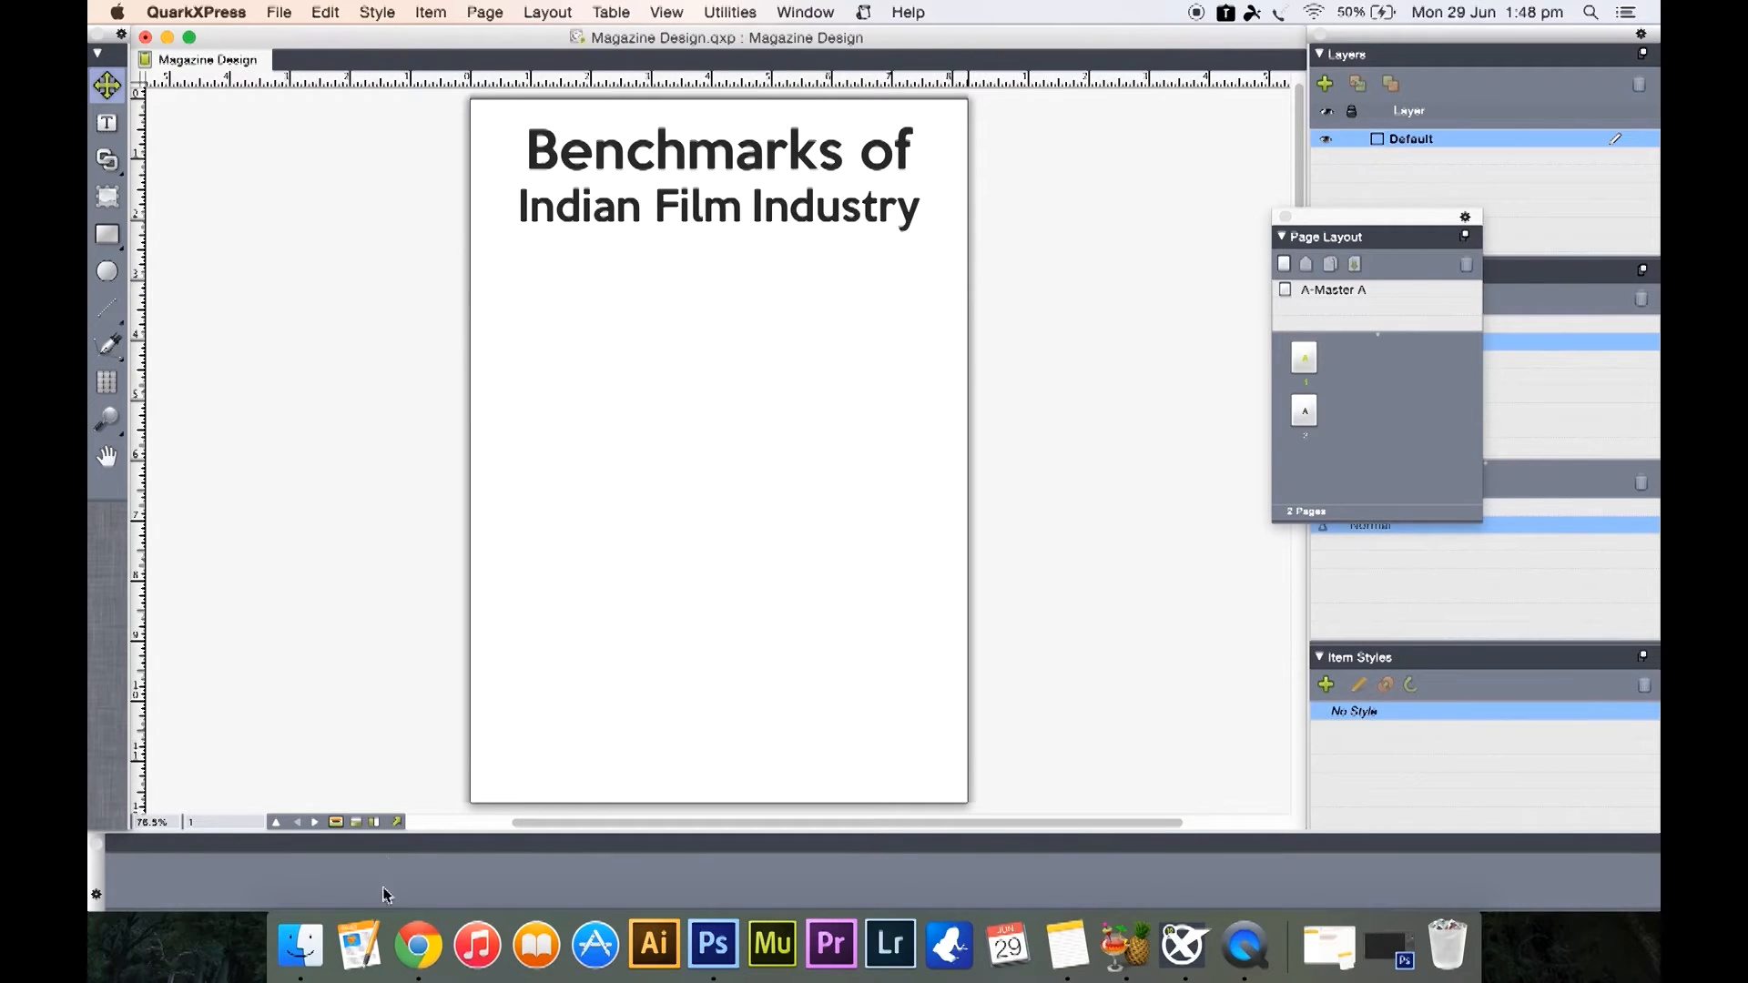
# Switch to Chrome to view the Benchmarks article and its Baahubali image
pyautogui.click(414, 943)
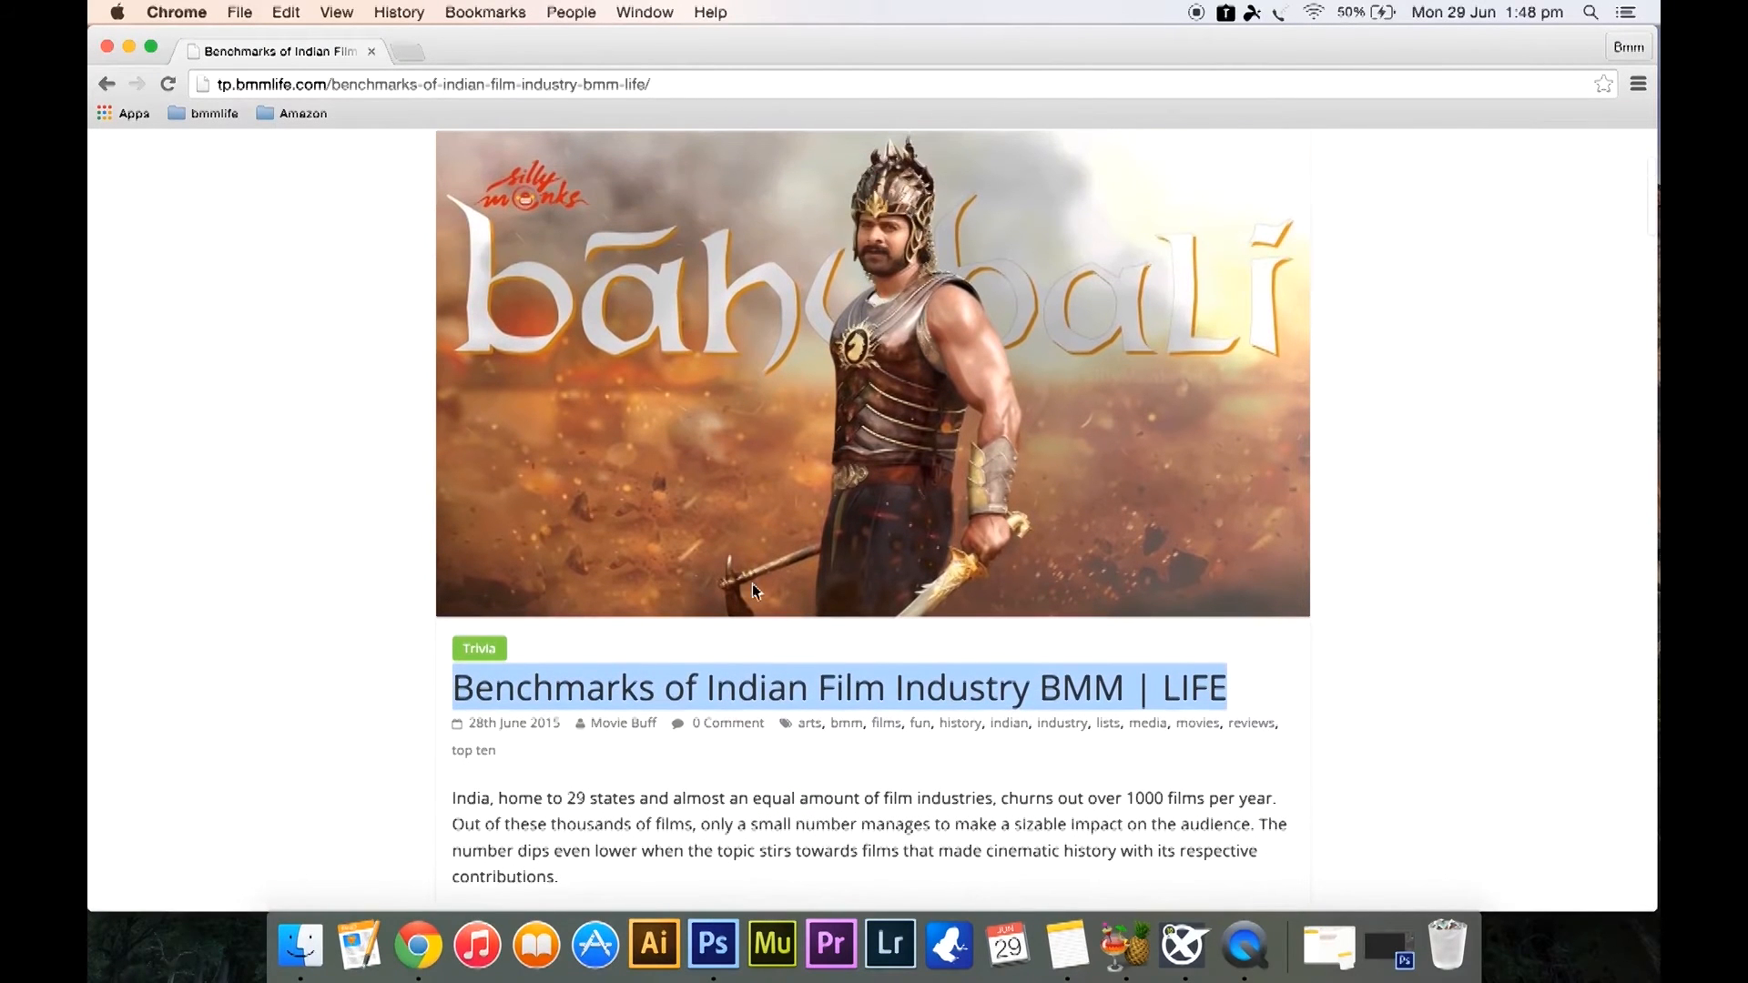
pyautogui.moveTo(525, 831)
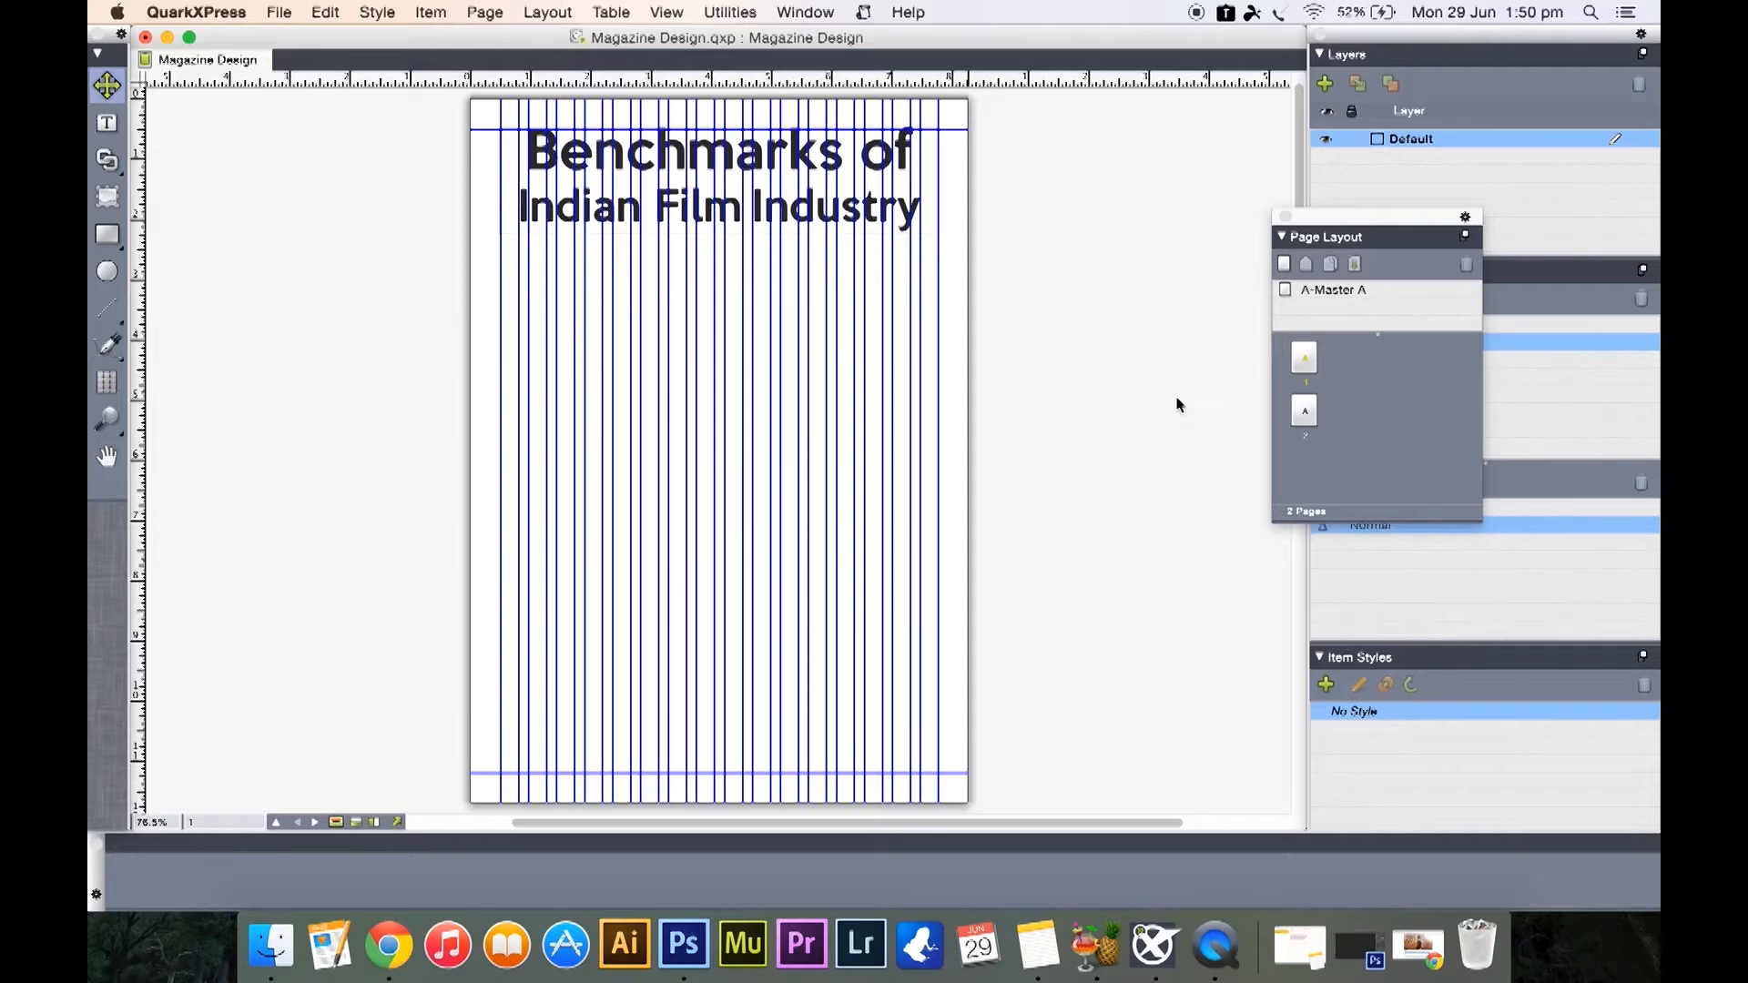
pyautogui.moveTo(1064, 445)
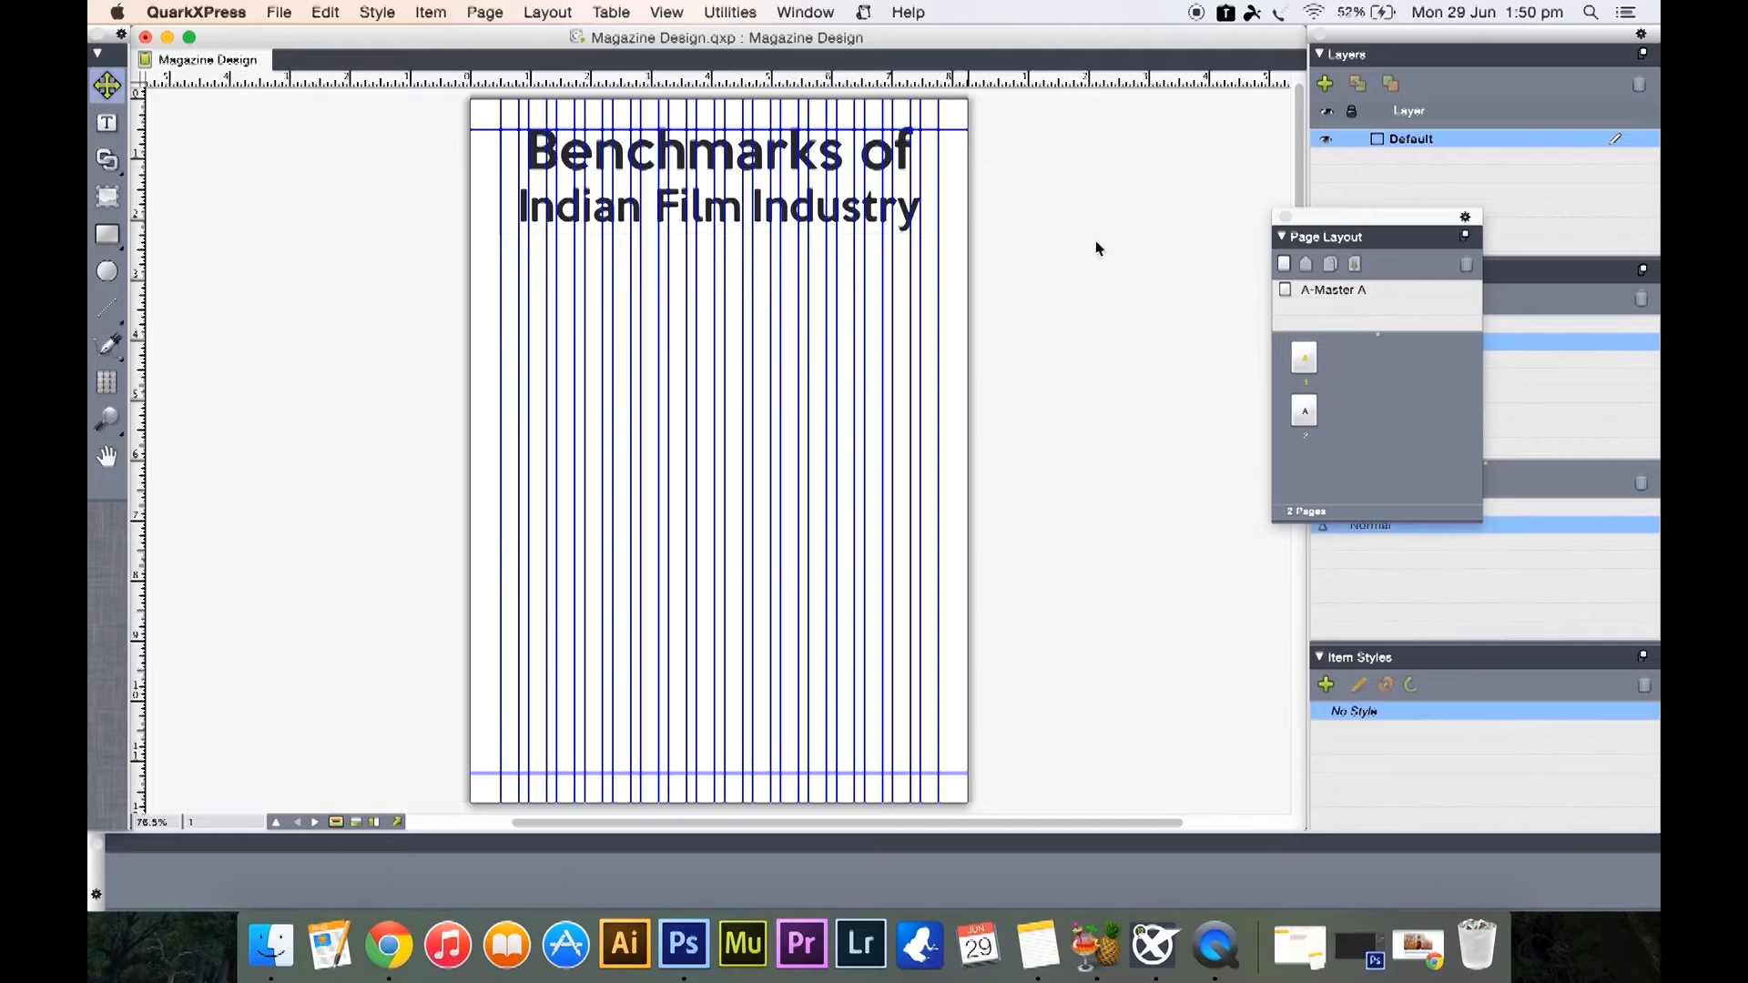
pyautogui.moveTo(106, 162)
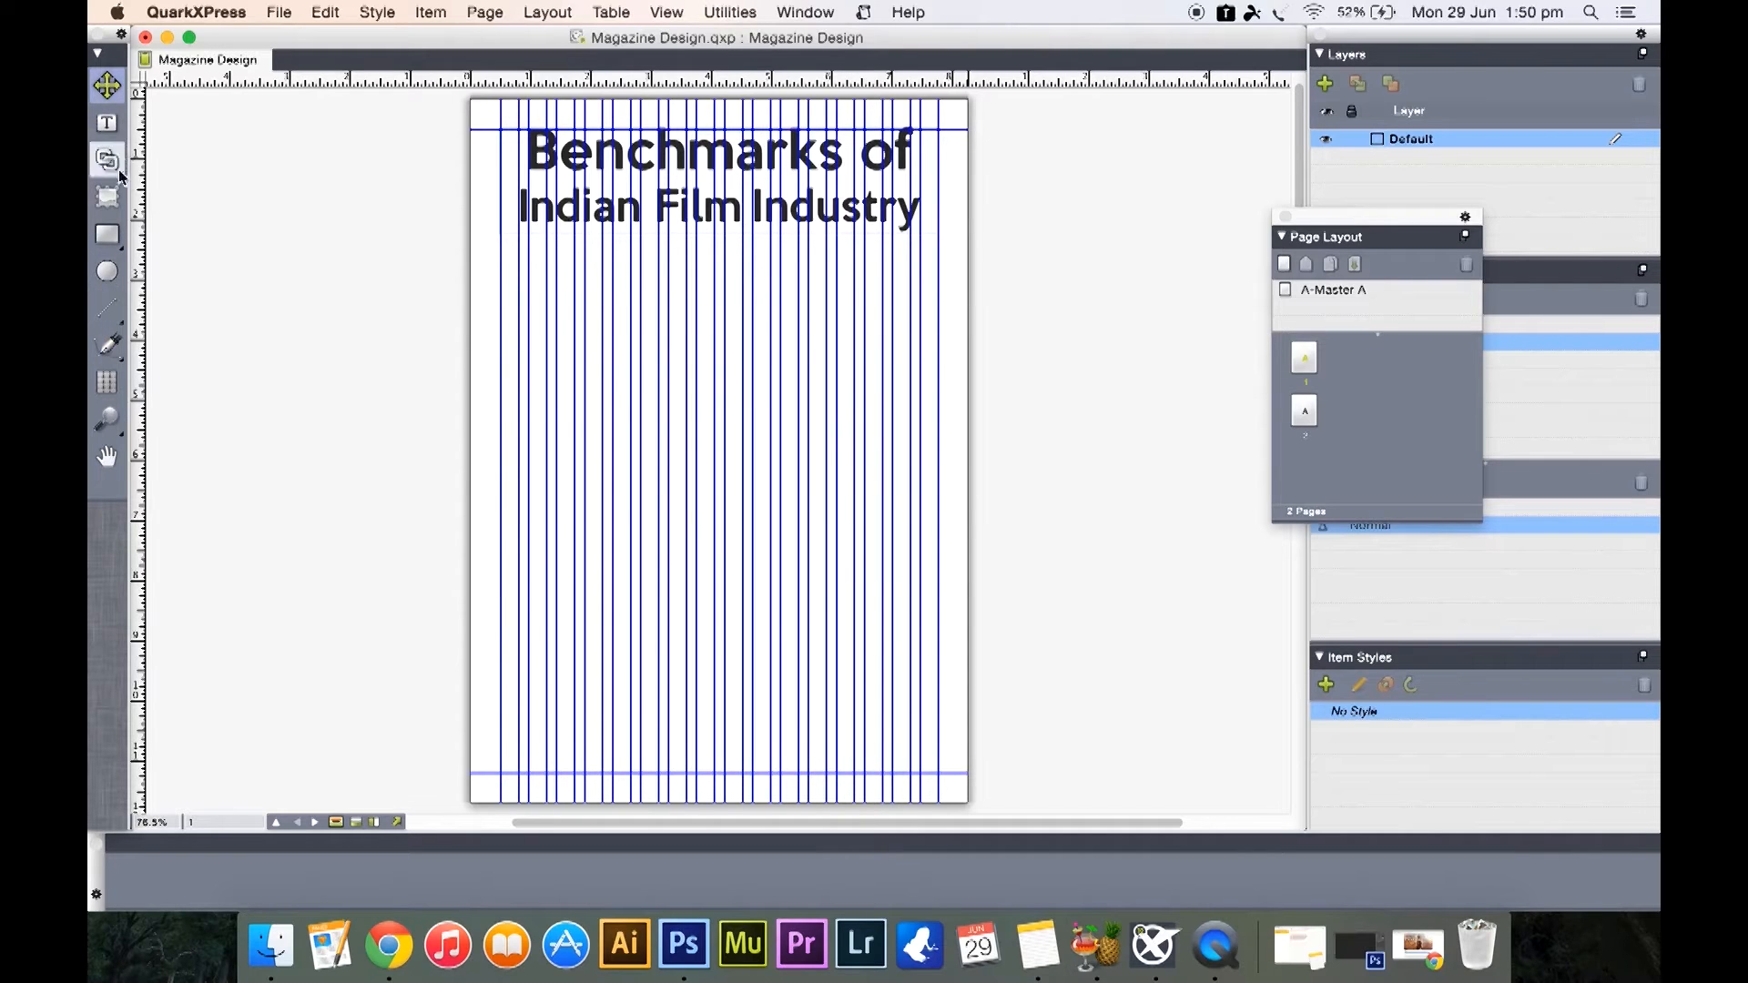
pyautogui.moveTo(106, 198)
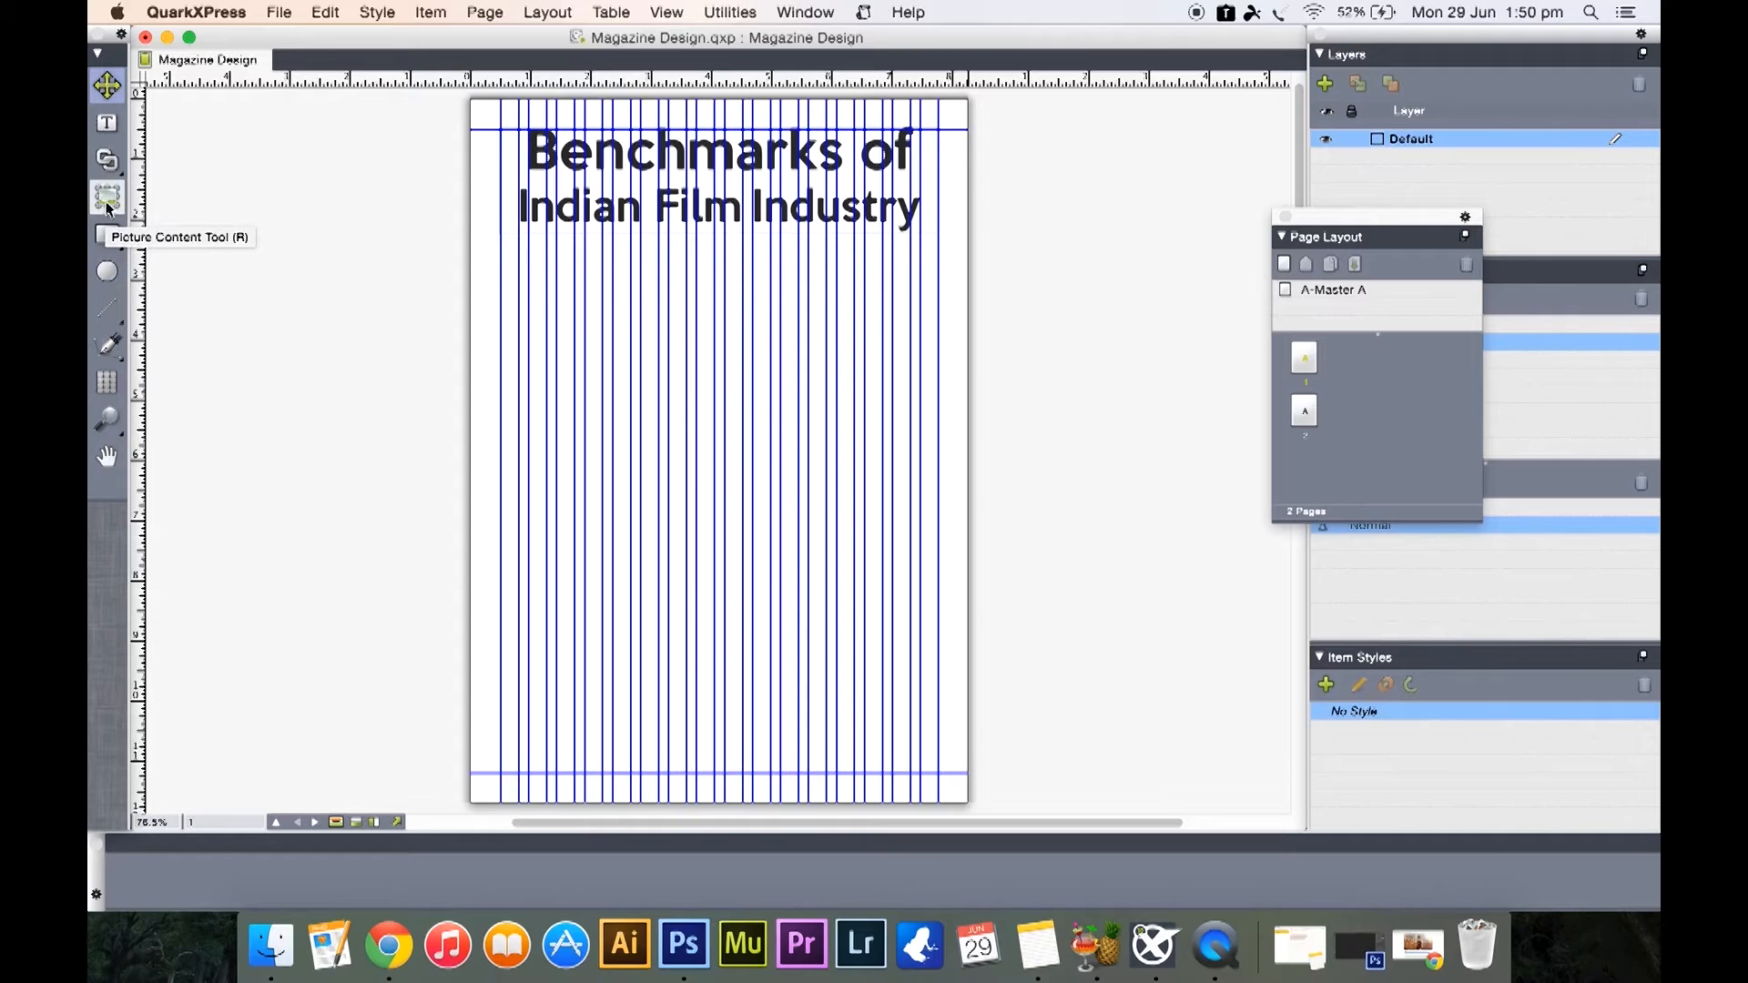
# Draw a margin-wide rectangle picture box (X 0.5", W 7.288") below the headline
pyautogui.click(105, 198)
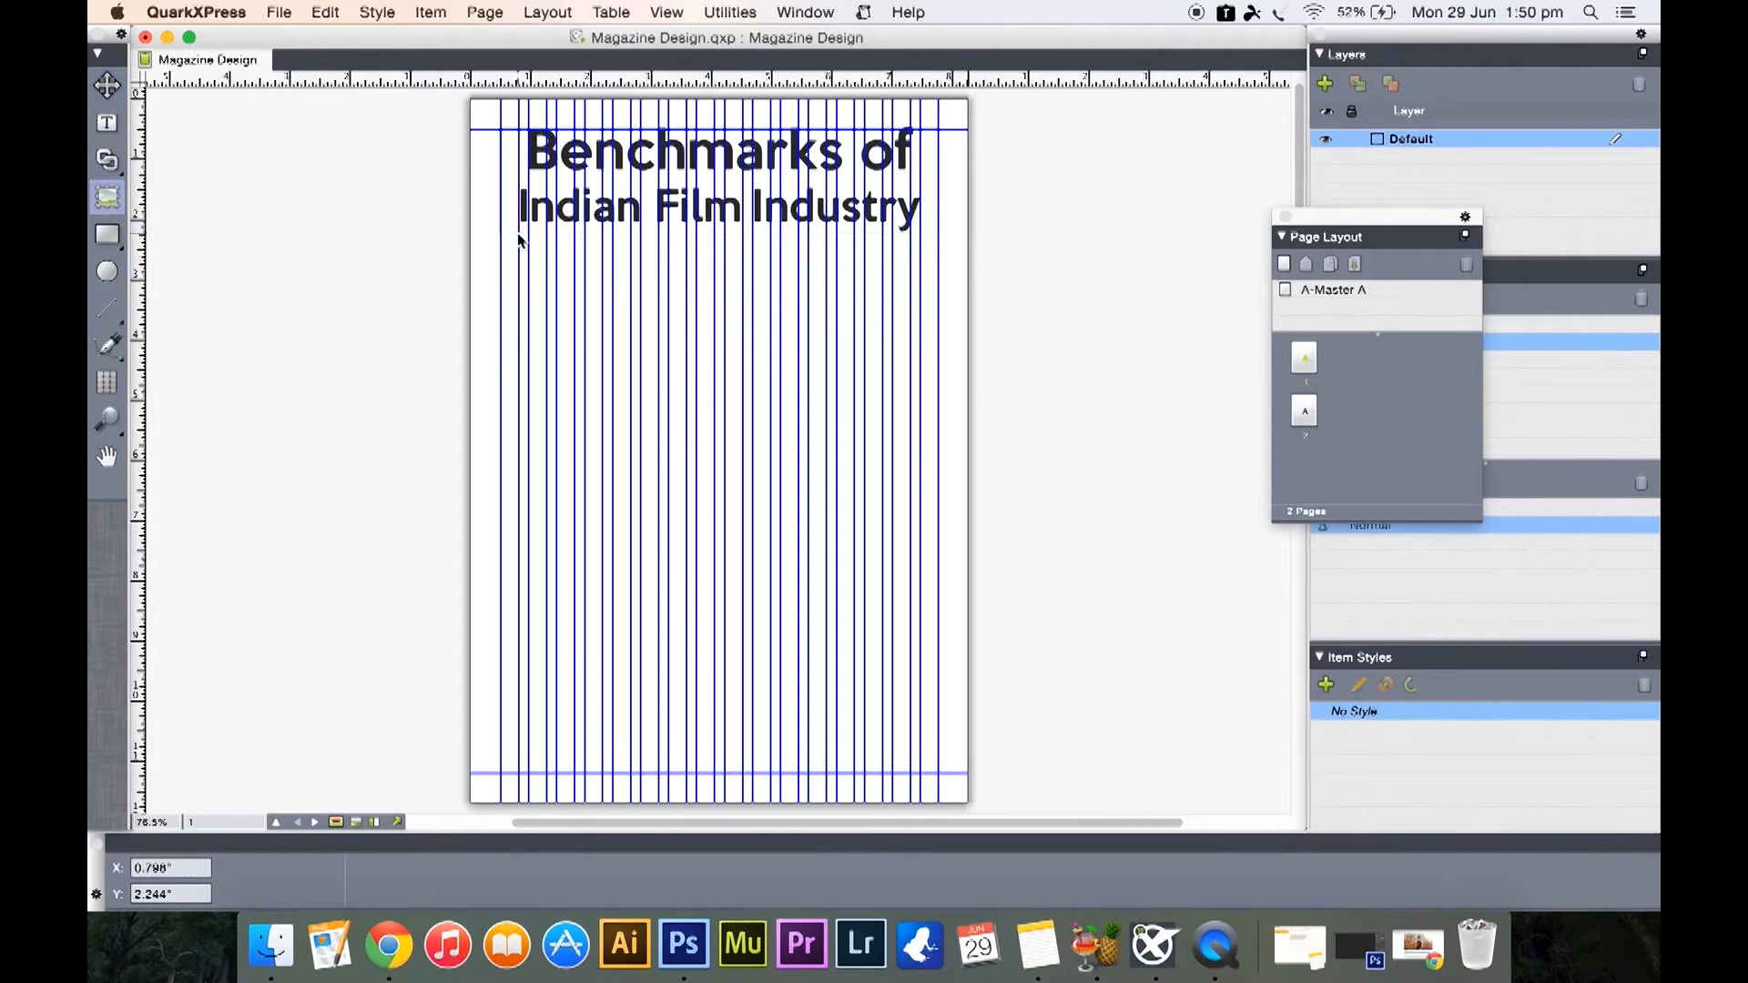
pyautogui.moveTo(518, 239); pyautogui.dragTo(836, 372)
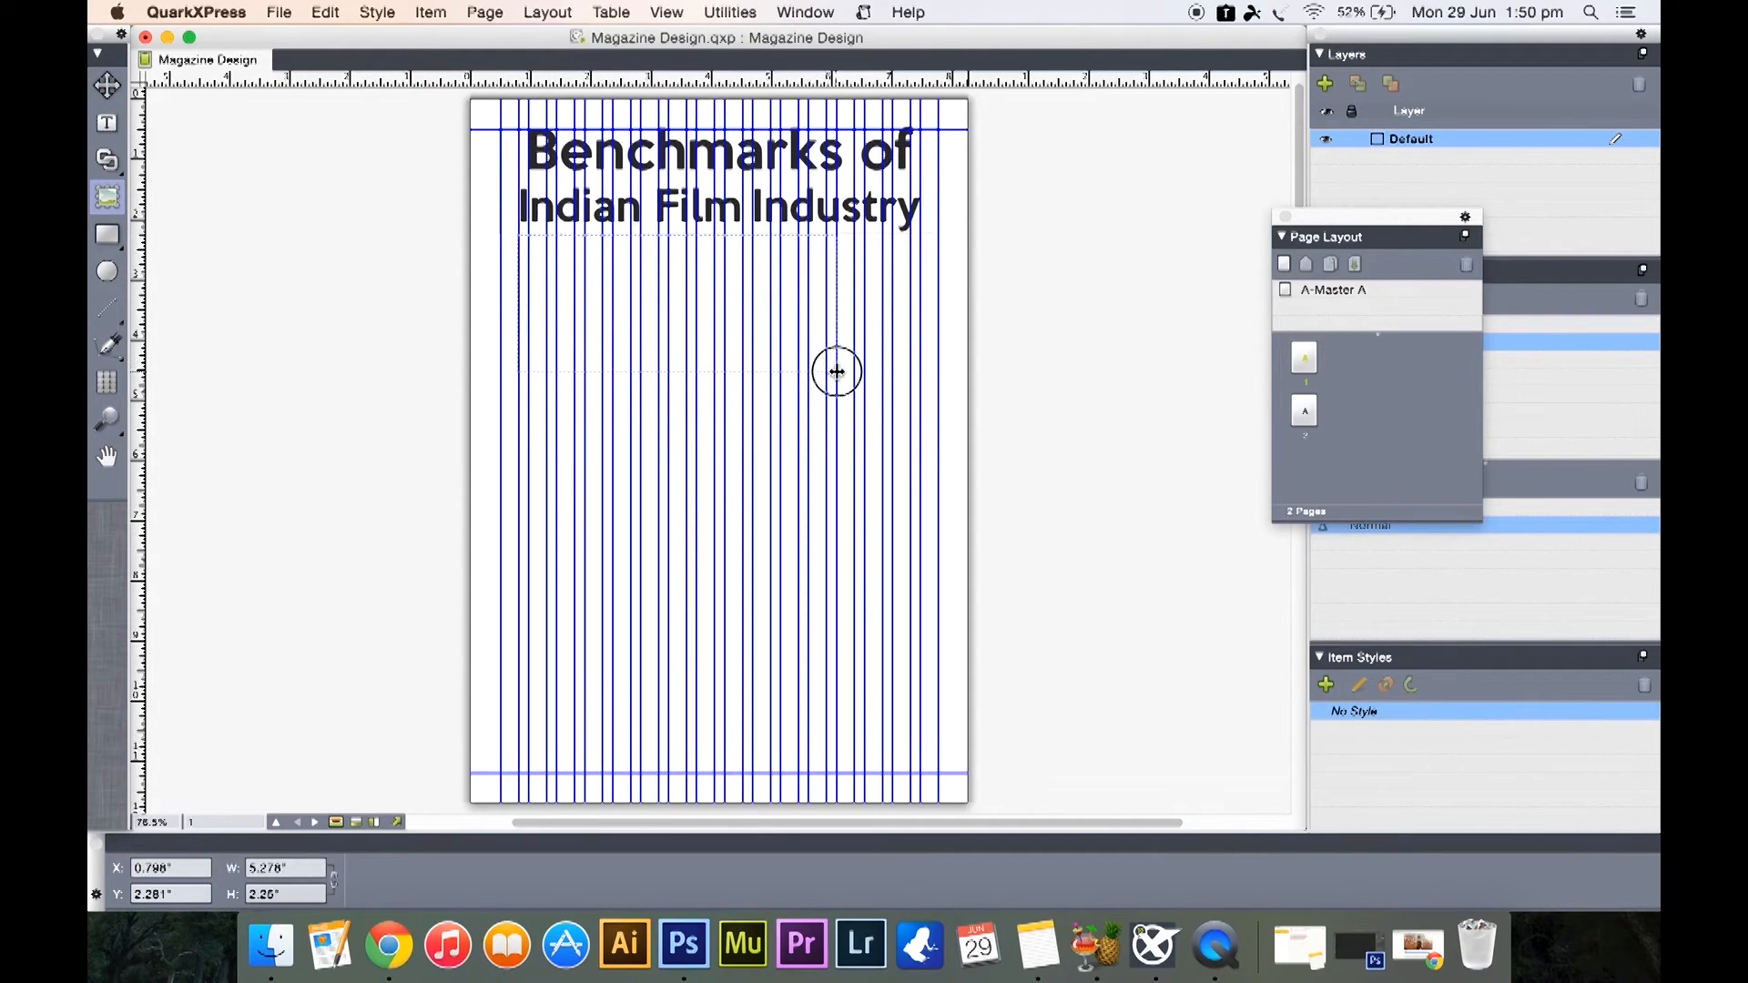
pyautogui.moveTo(835, 372); pyautogui.dragTo(920, 407)
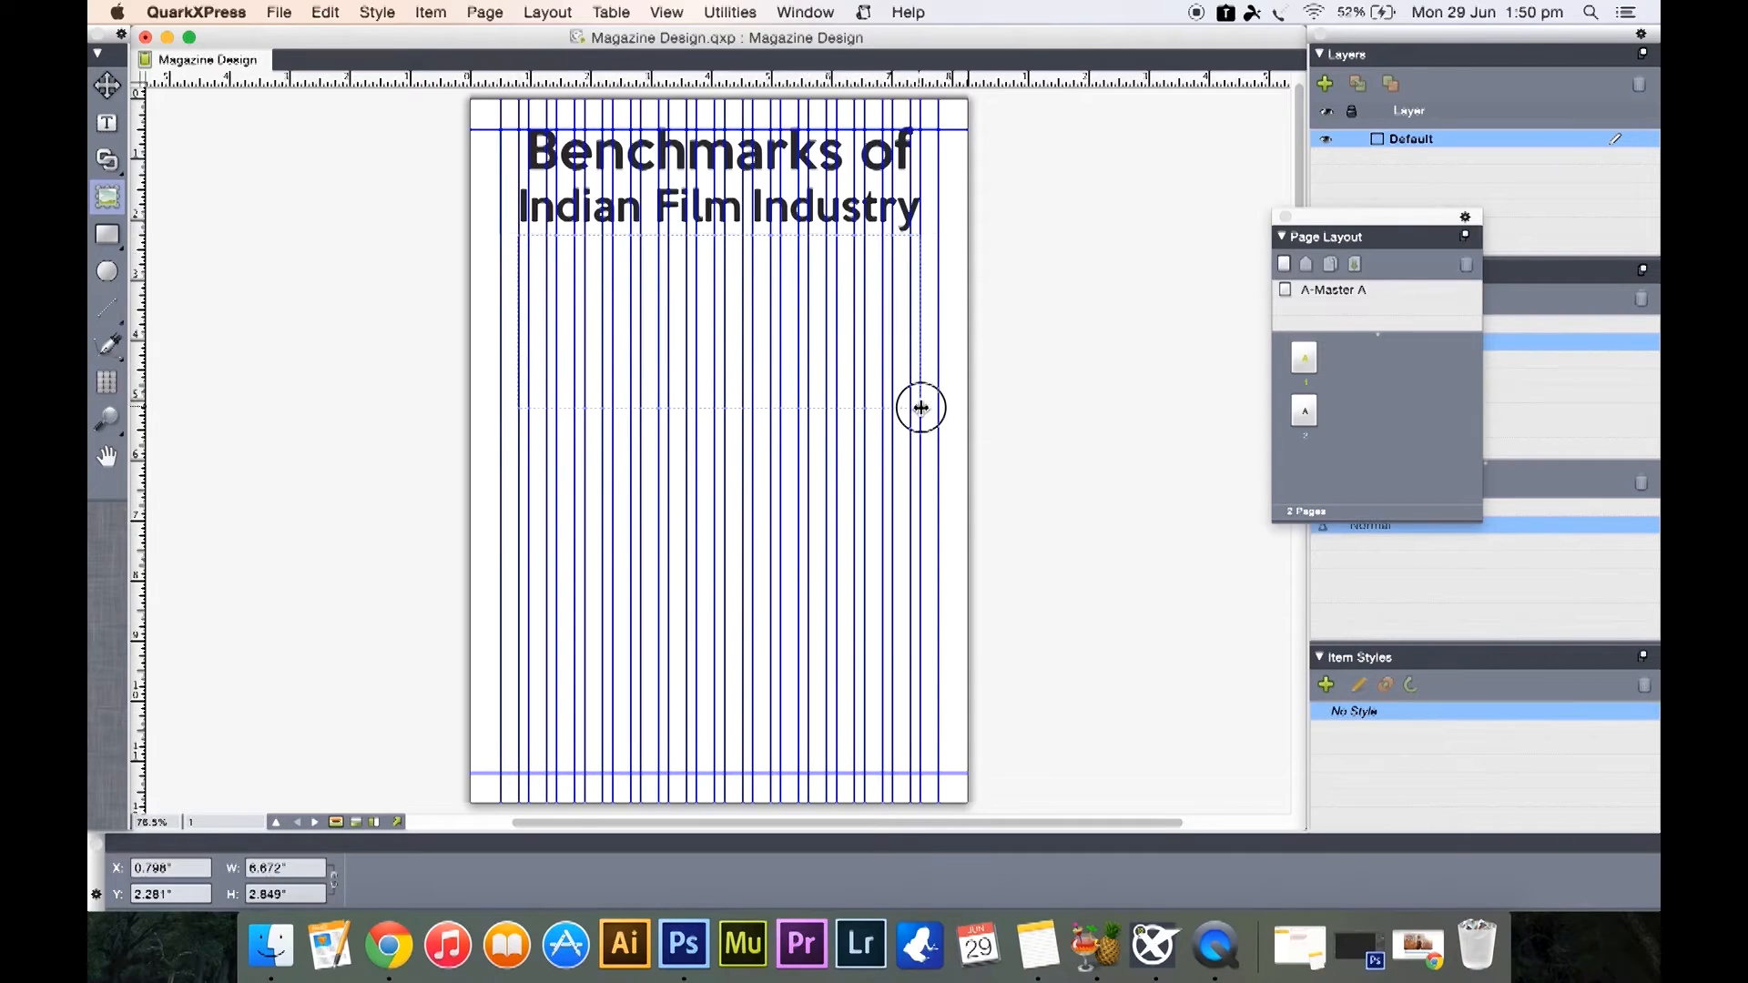
pyautogui.moveTo(919, 407); pyautogui.dragTo(922, 445)
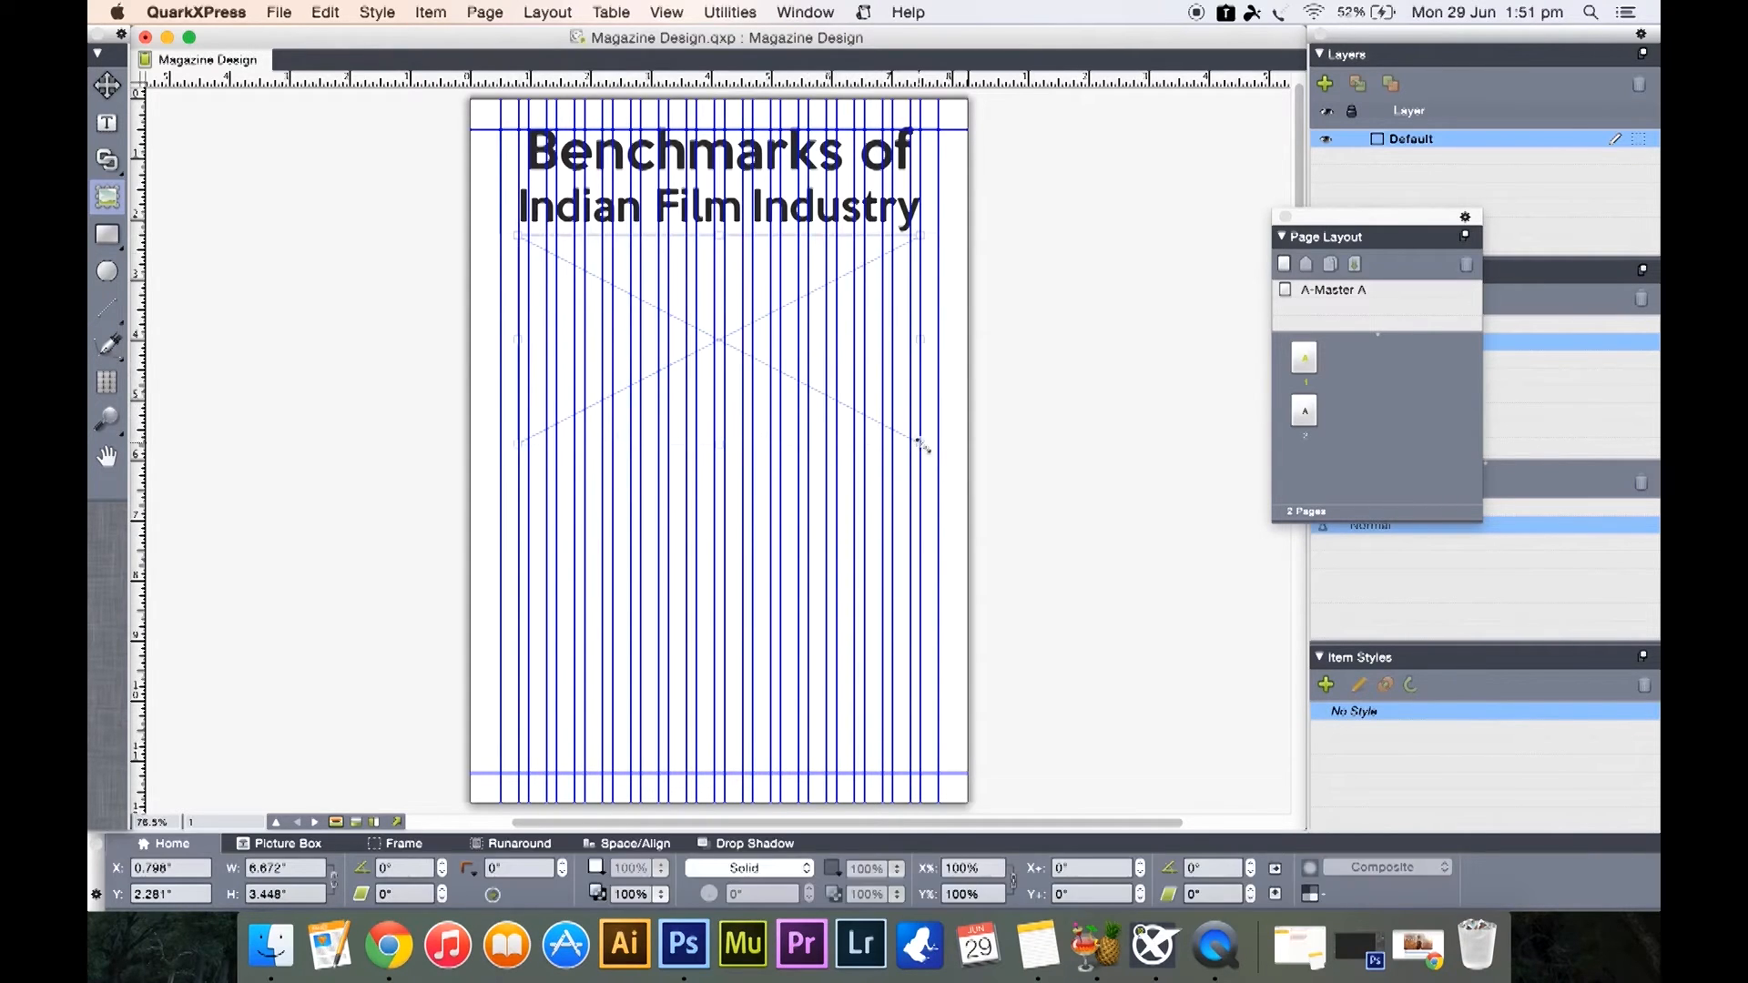
pyautogui.moveTo(538, 437)
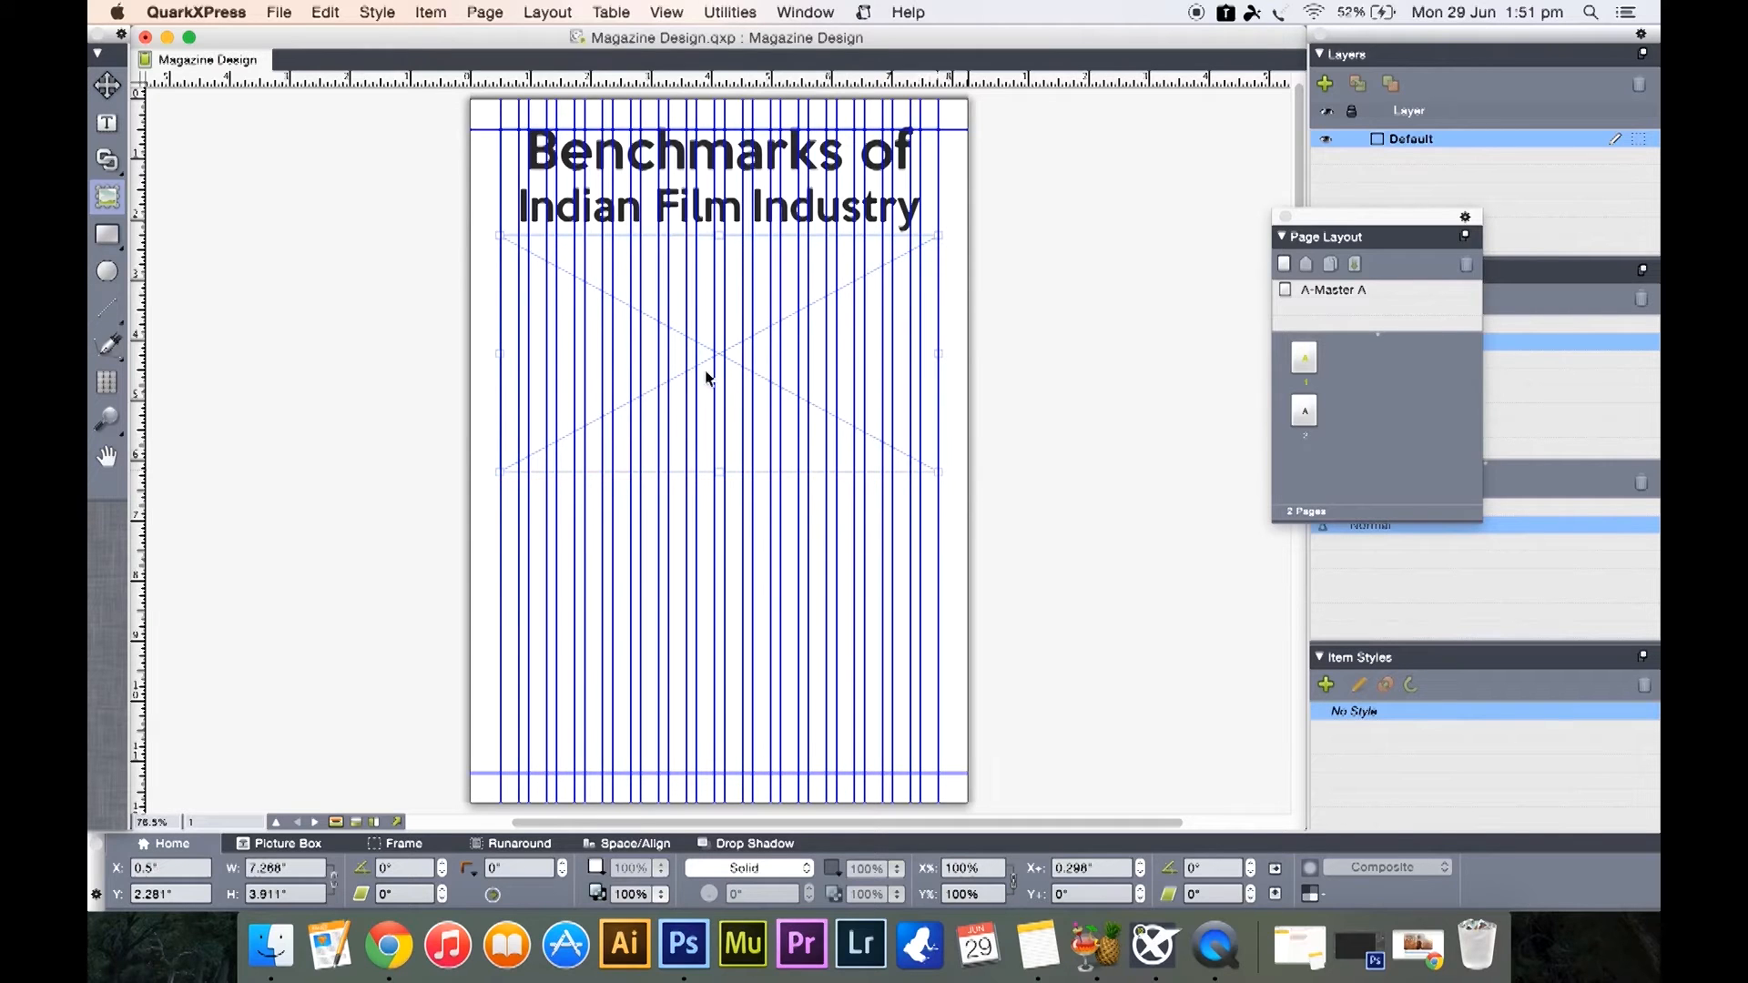
# Import Featured Image.jpg from the Desktop into the picture box
pyautogui.rightClick(707, 381)
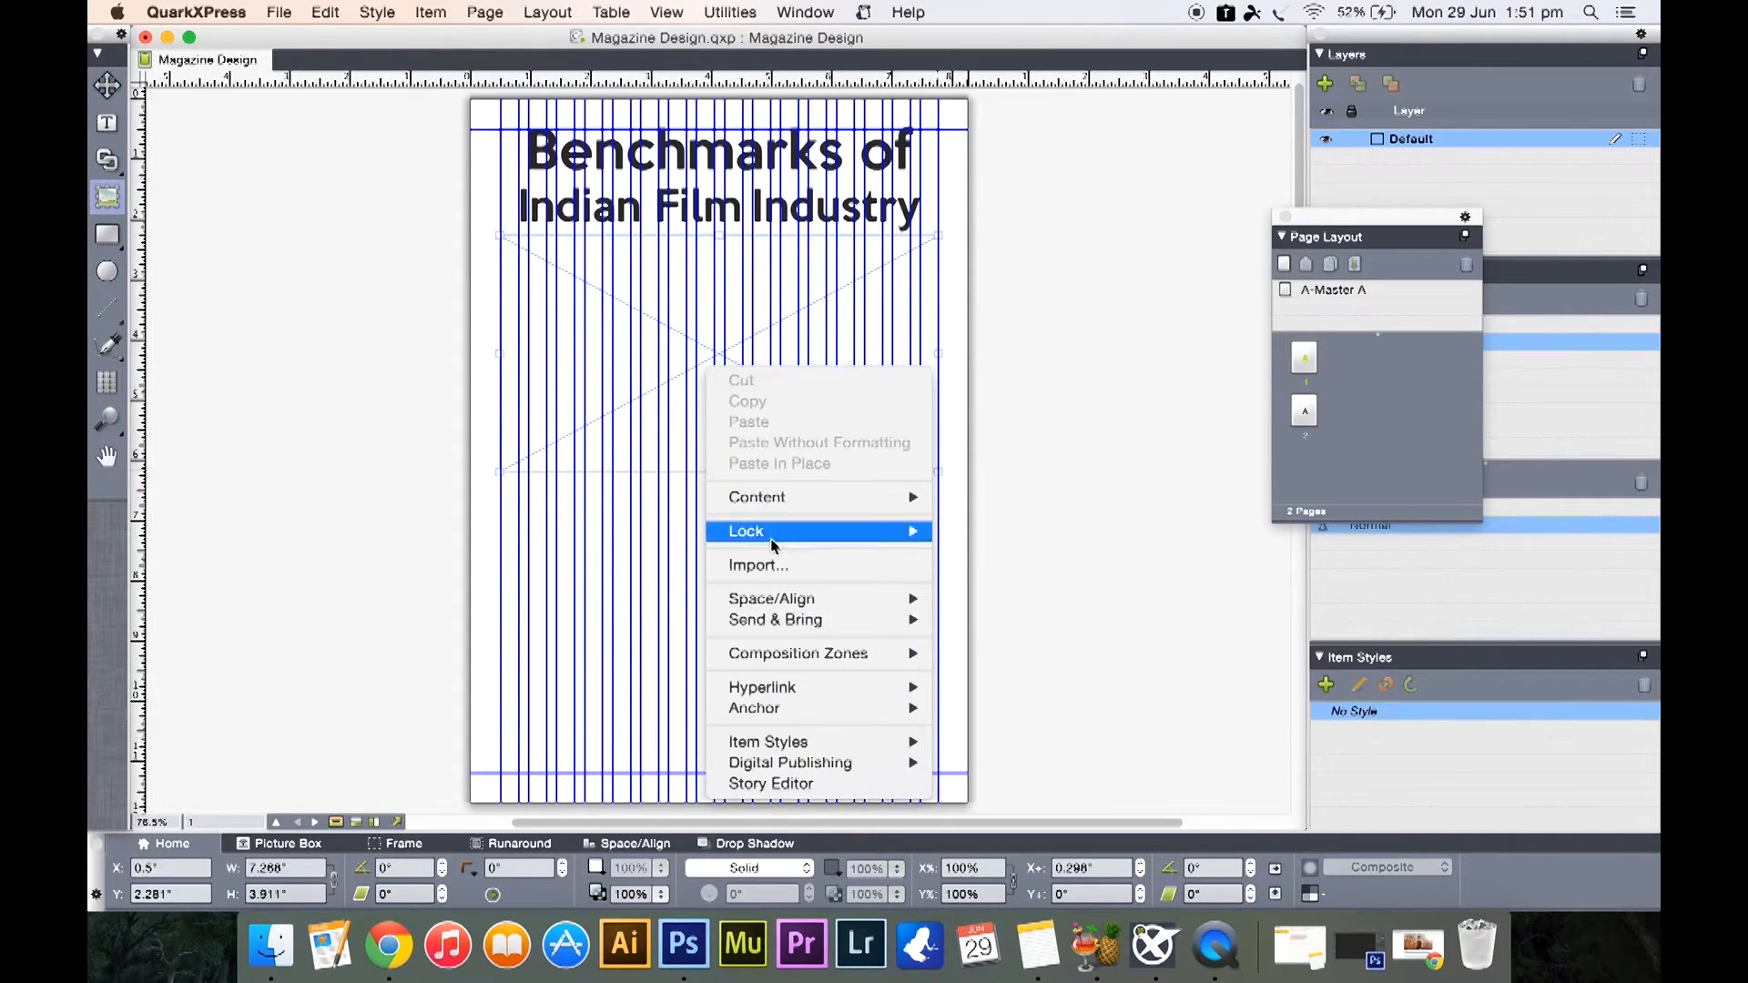
pyautogui.click(757, 565)
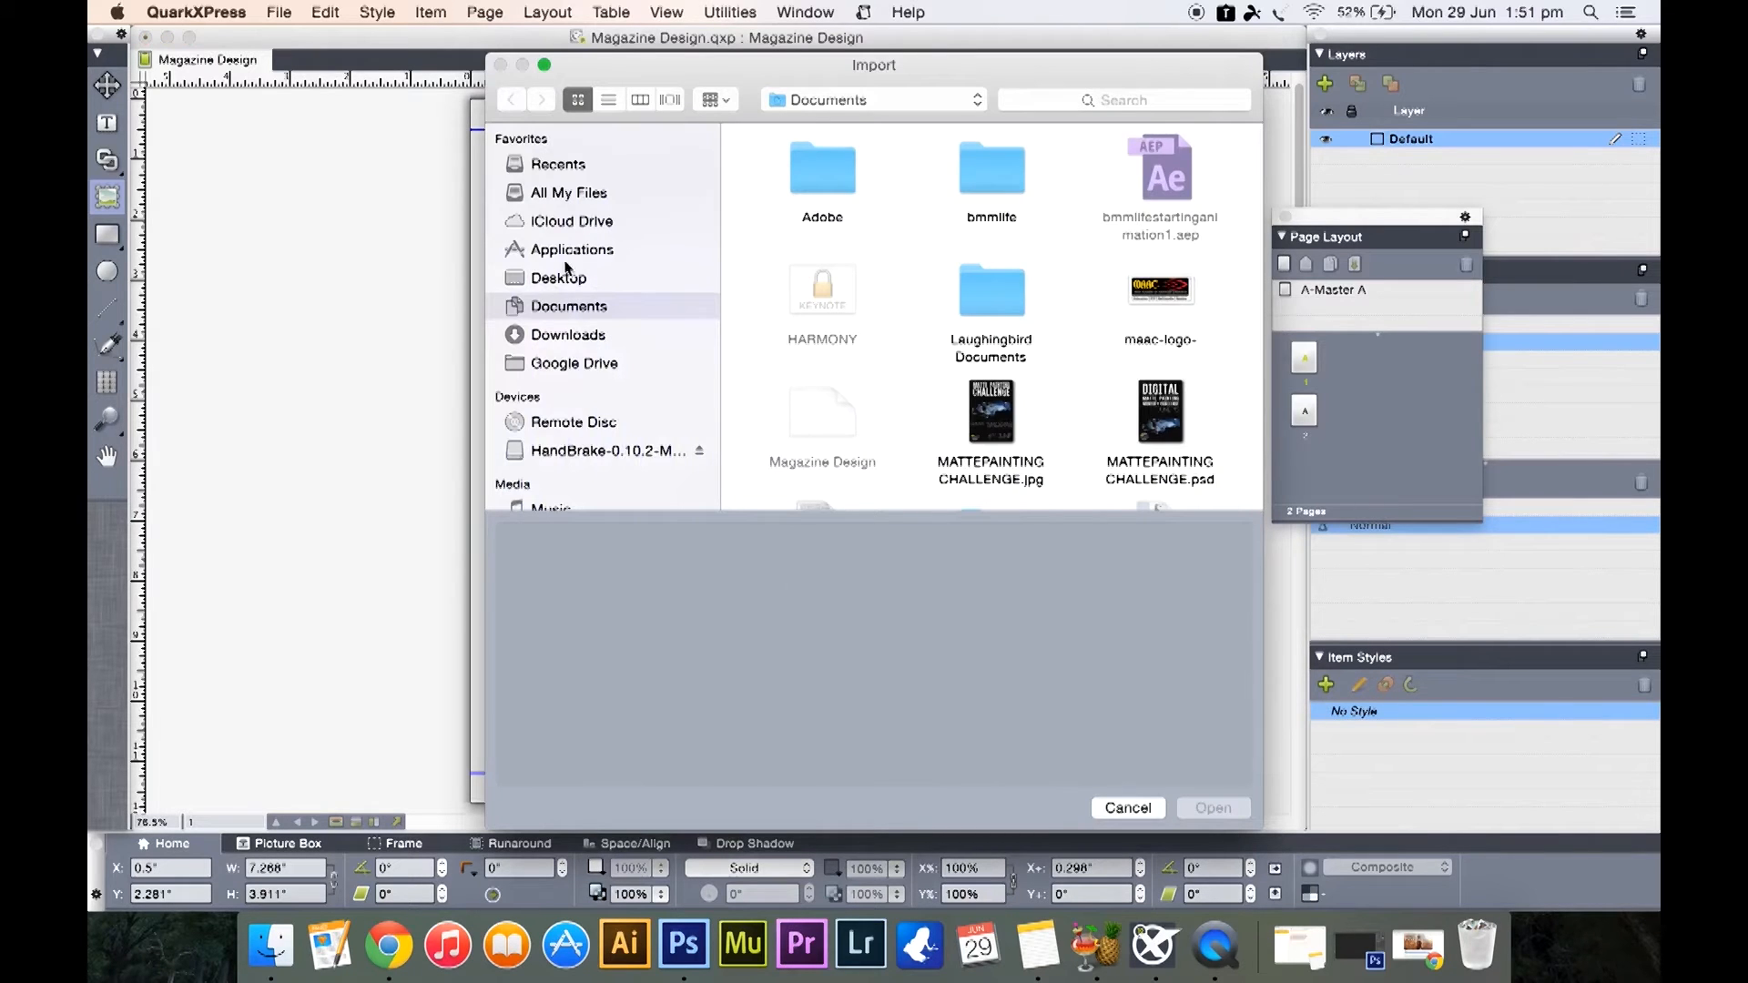
pyautogui.click(558, 278)
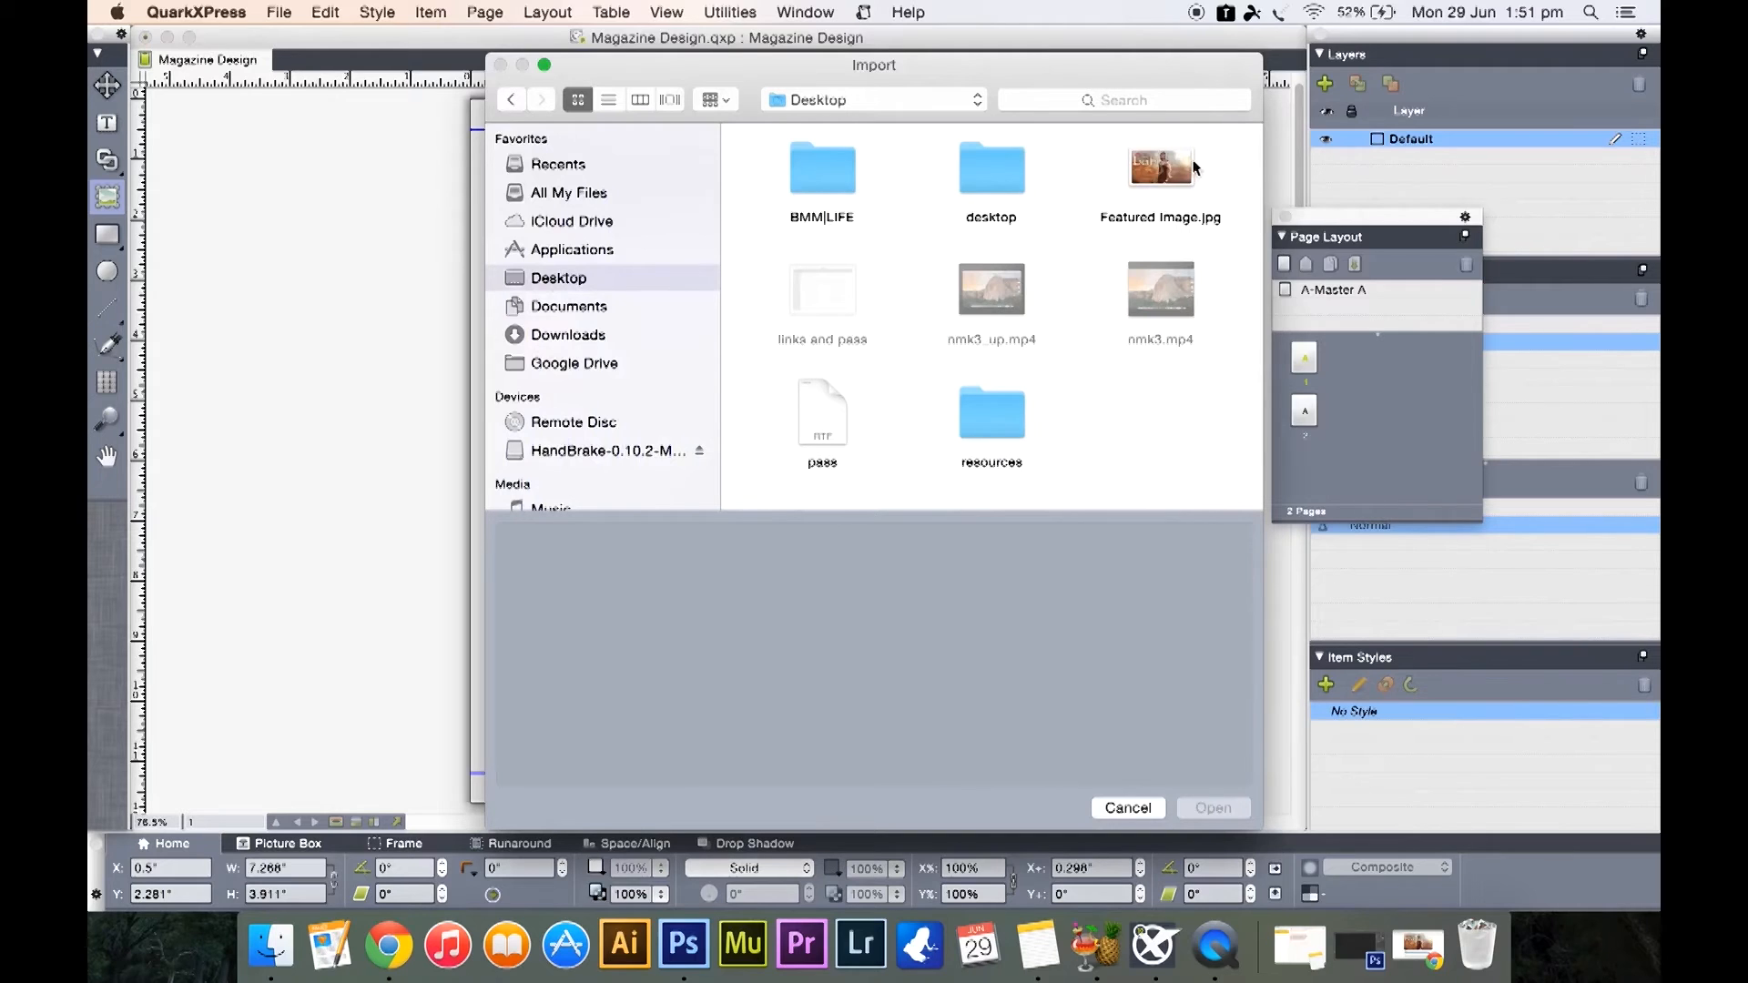
pyautogui.moveTo(662, 263)
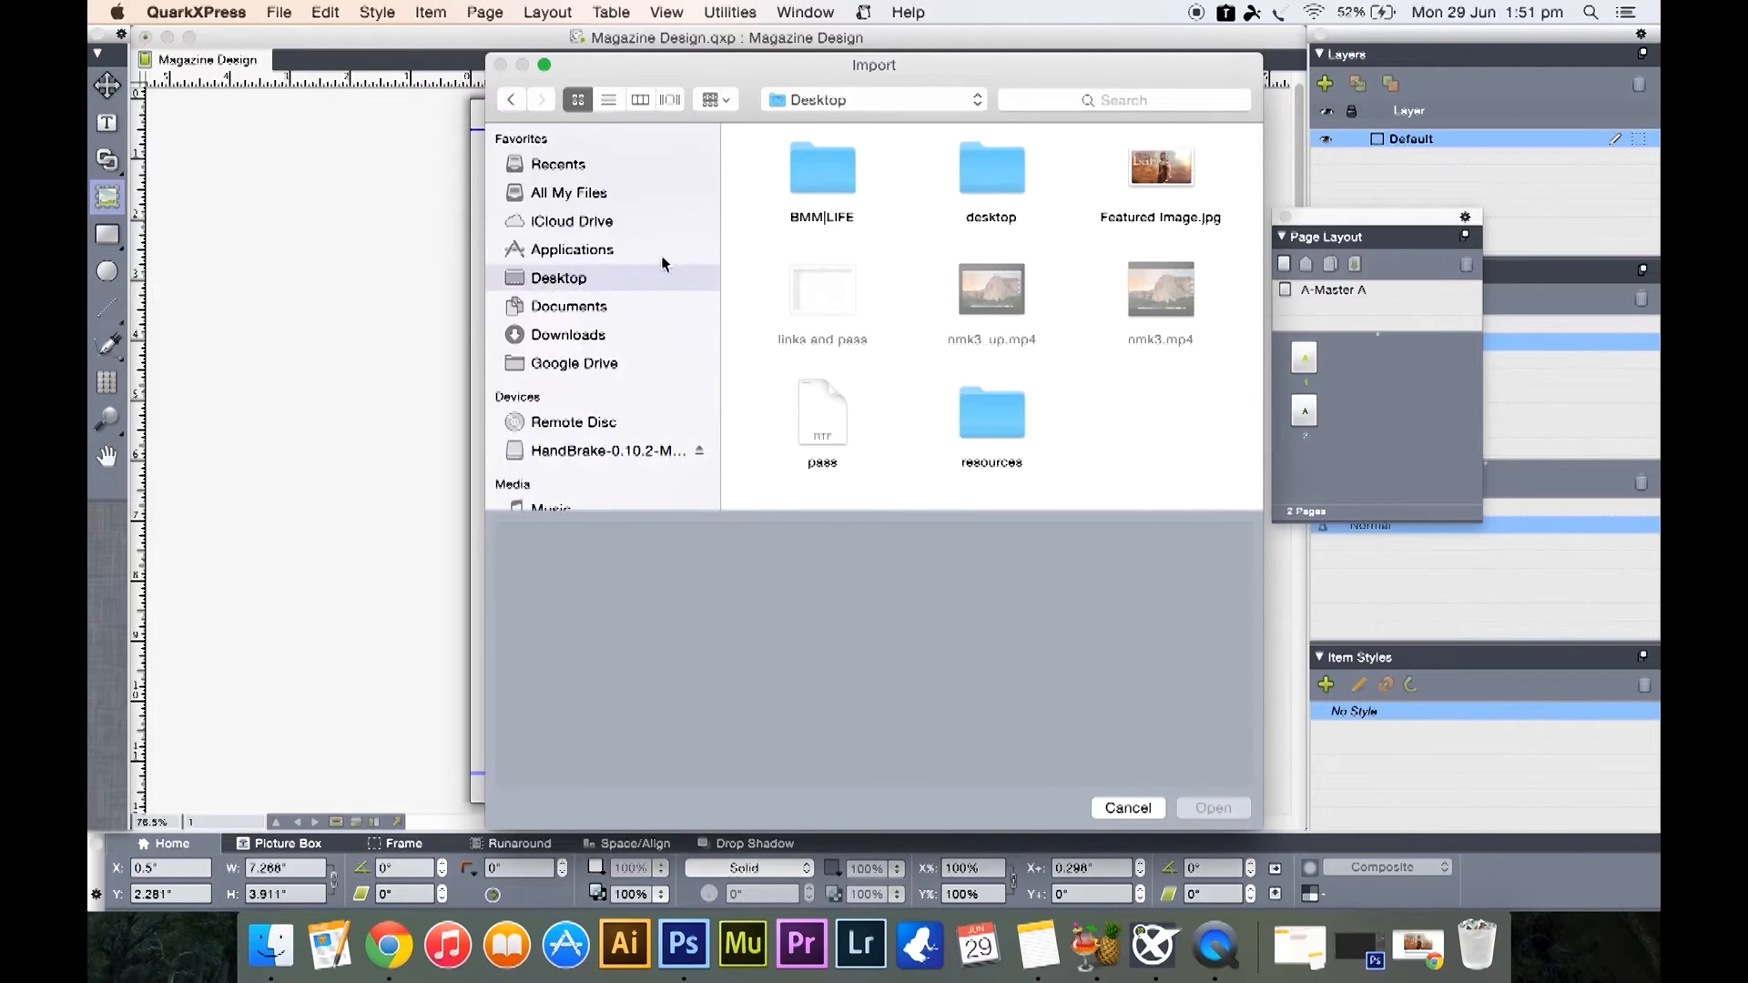
pyautogui.click(1160, 167)
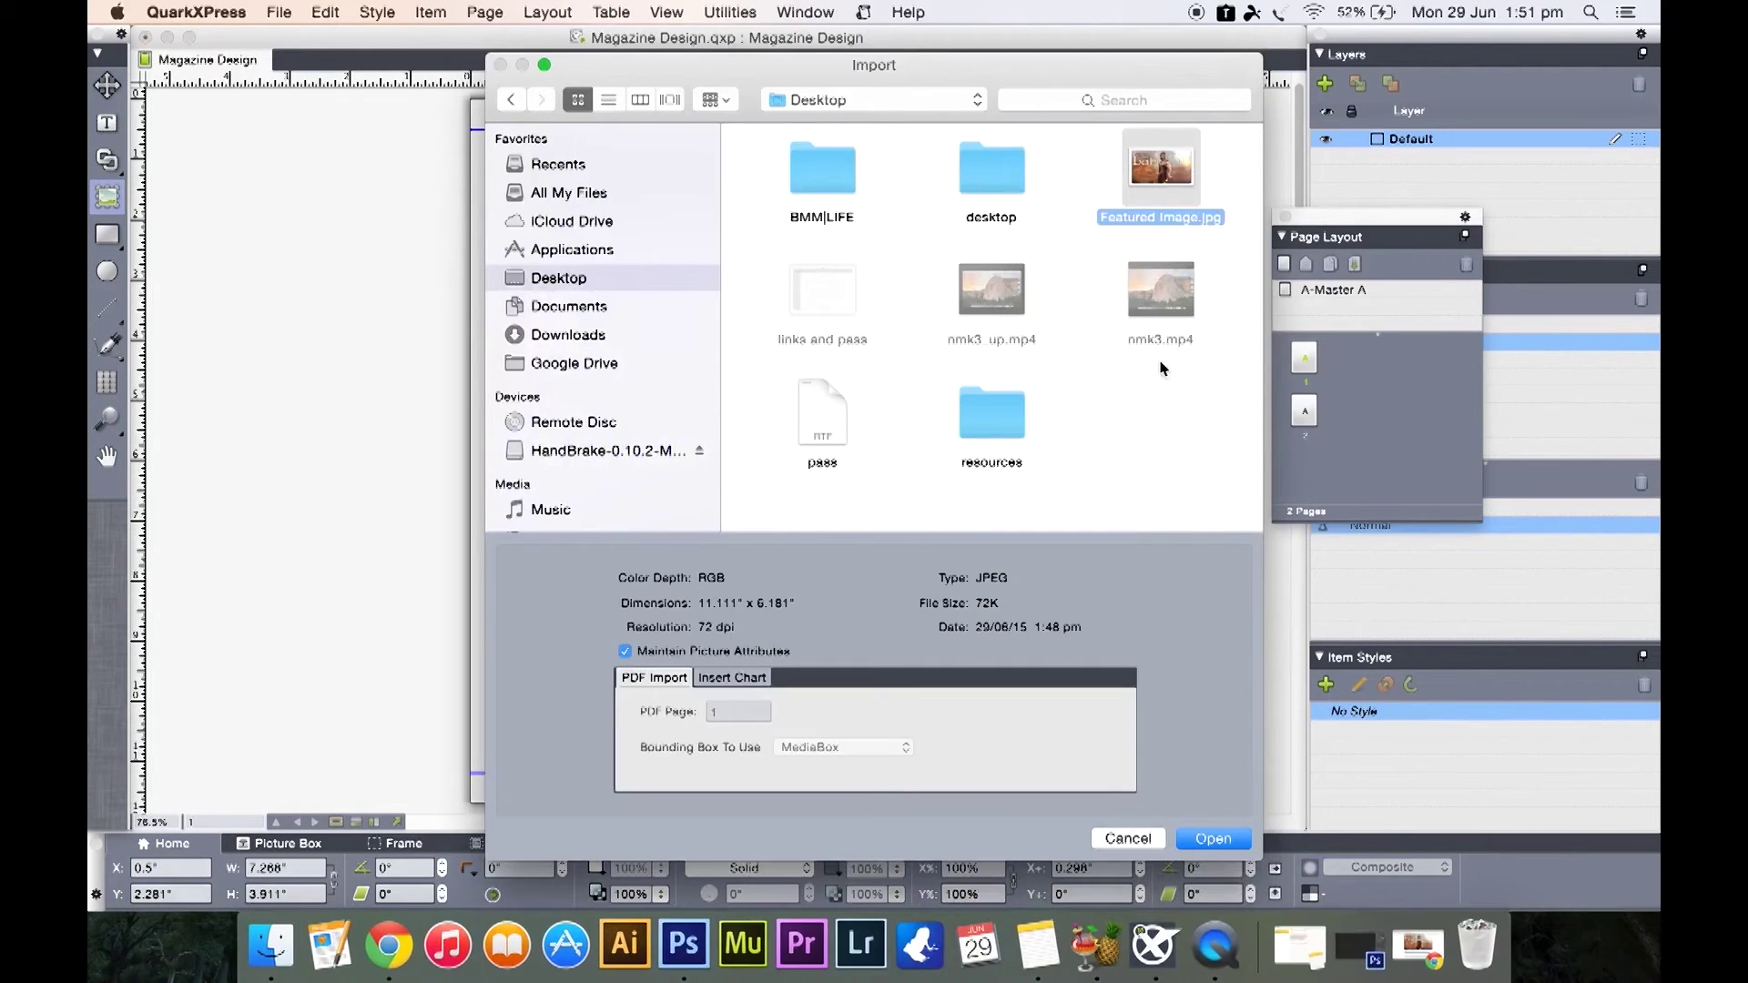
pyautogui.moveTo(1202, 831)
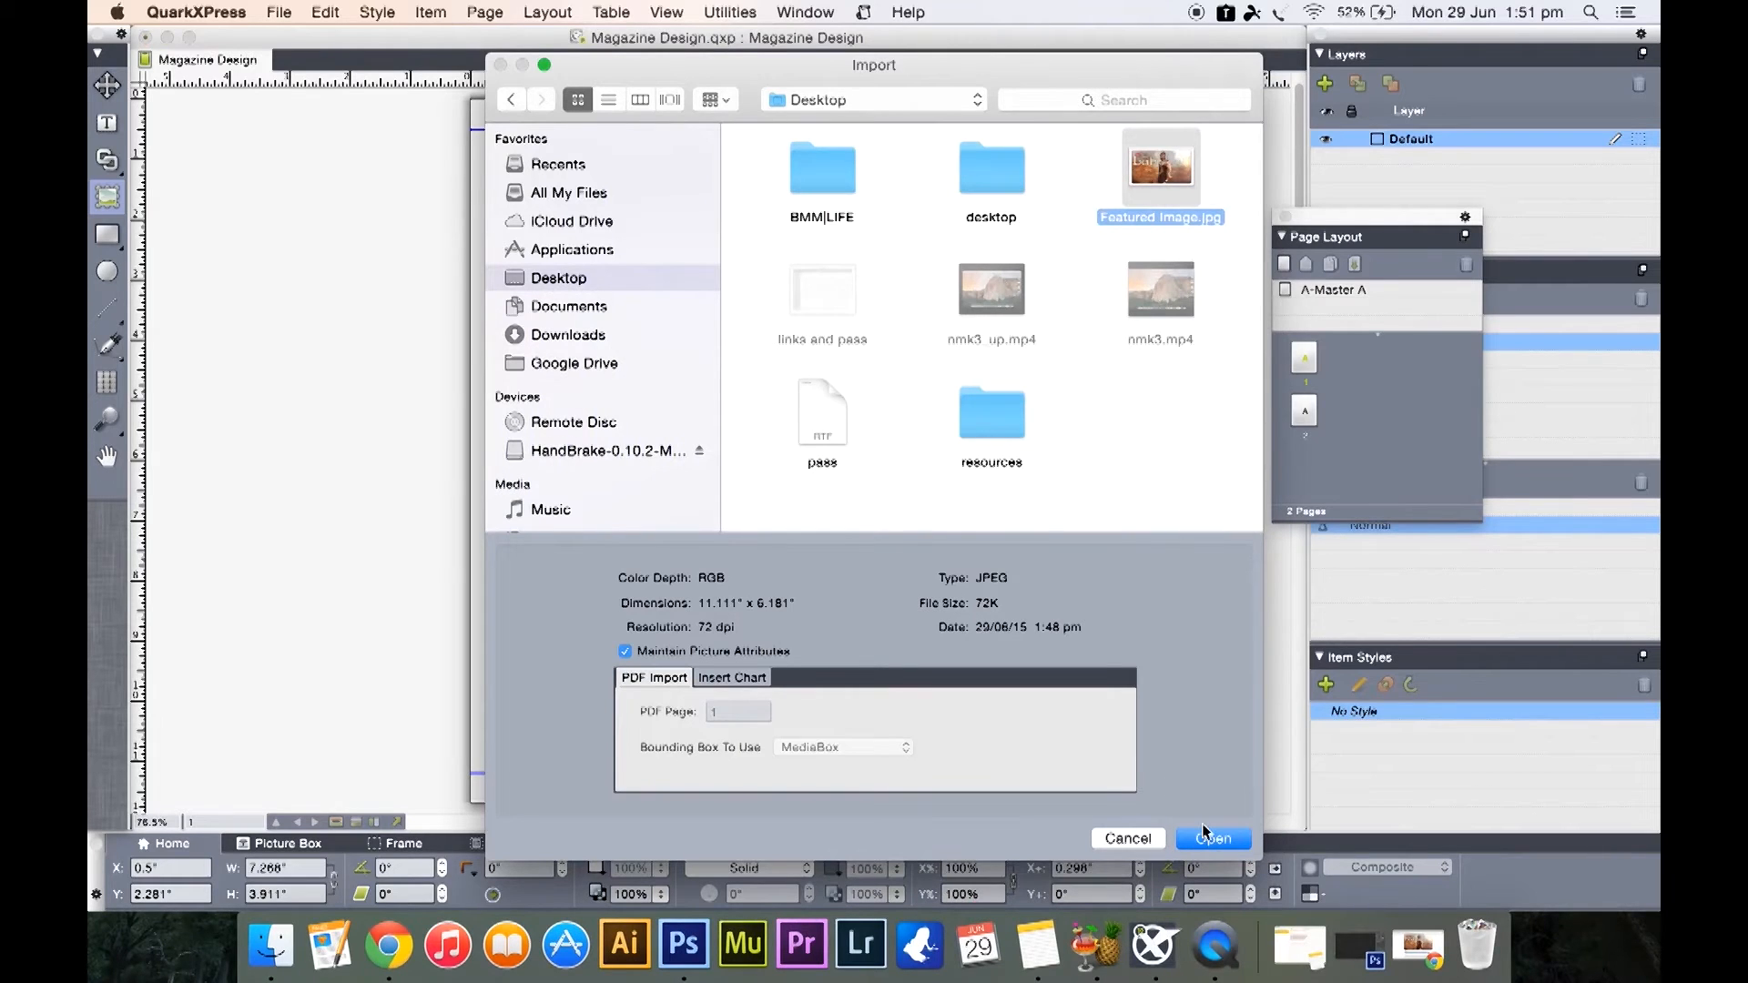
pyautogui.click(1214, 838)
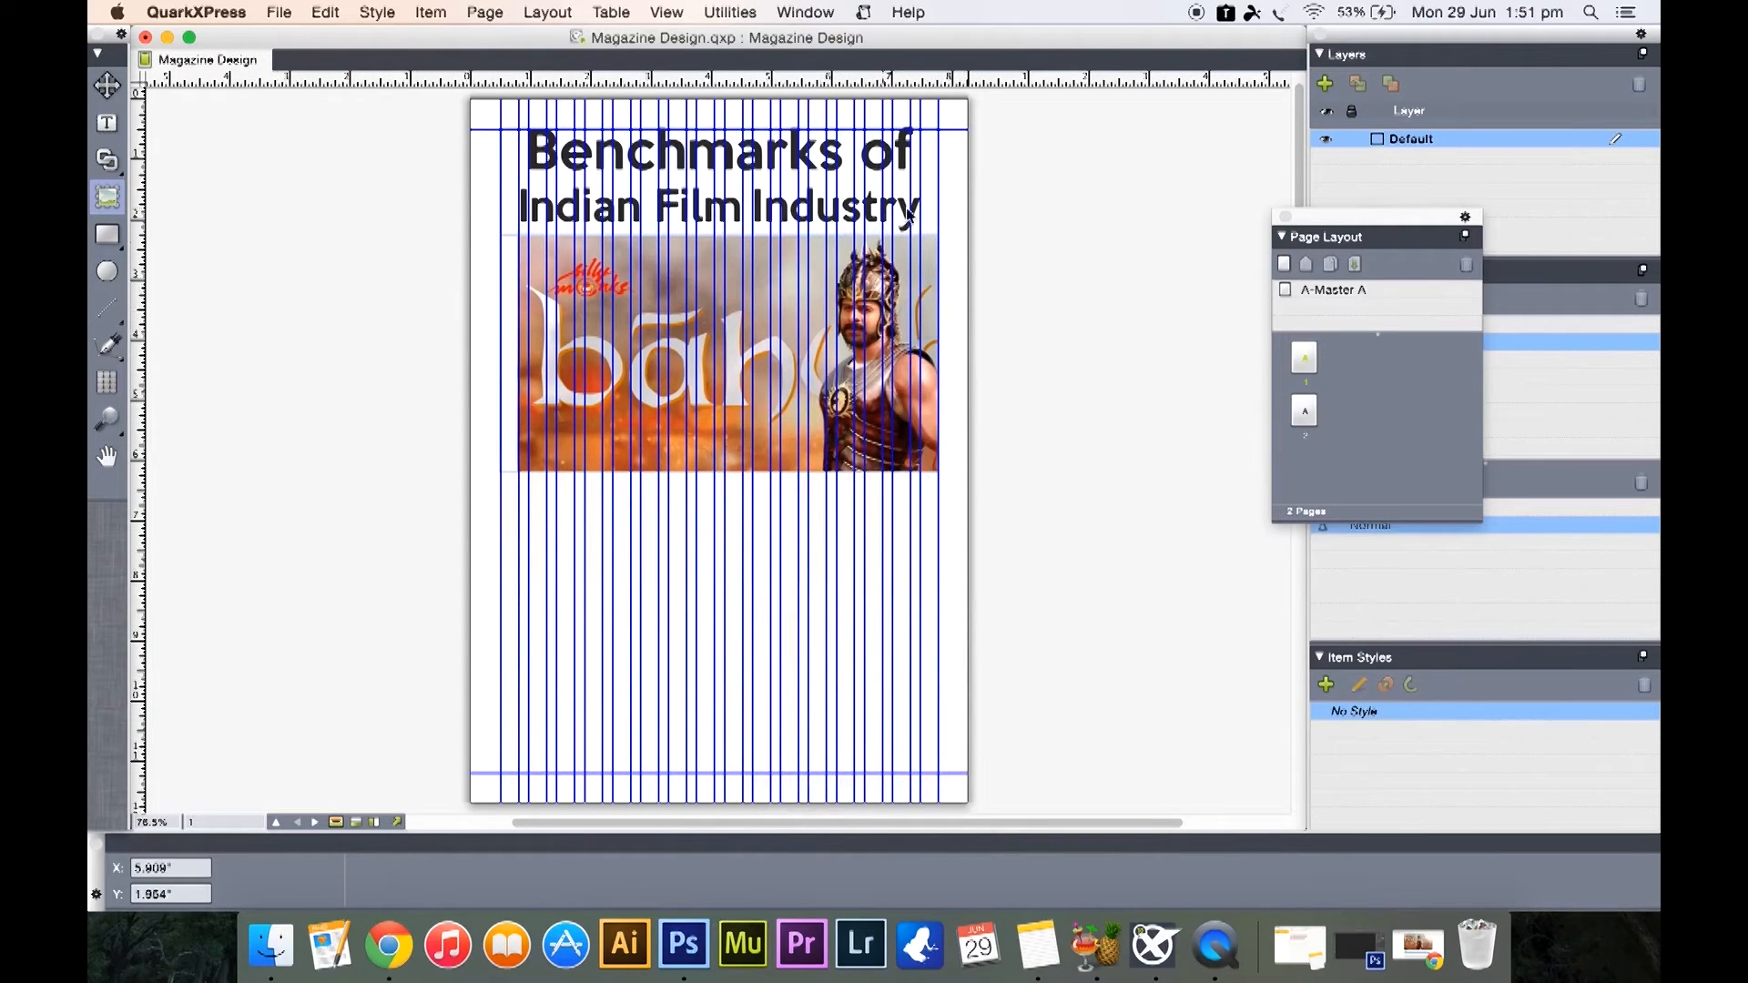
pyautogui.moveTo(657, 342)
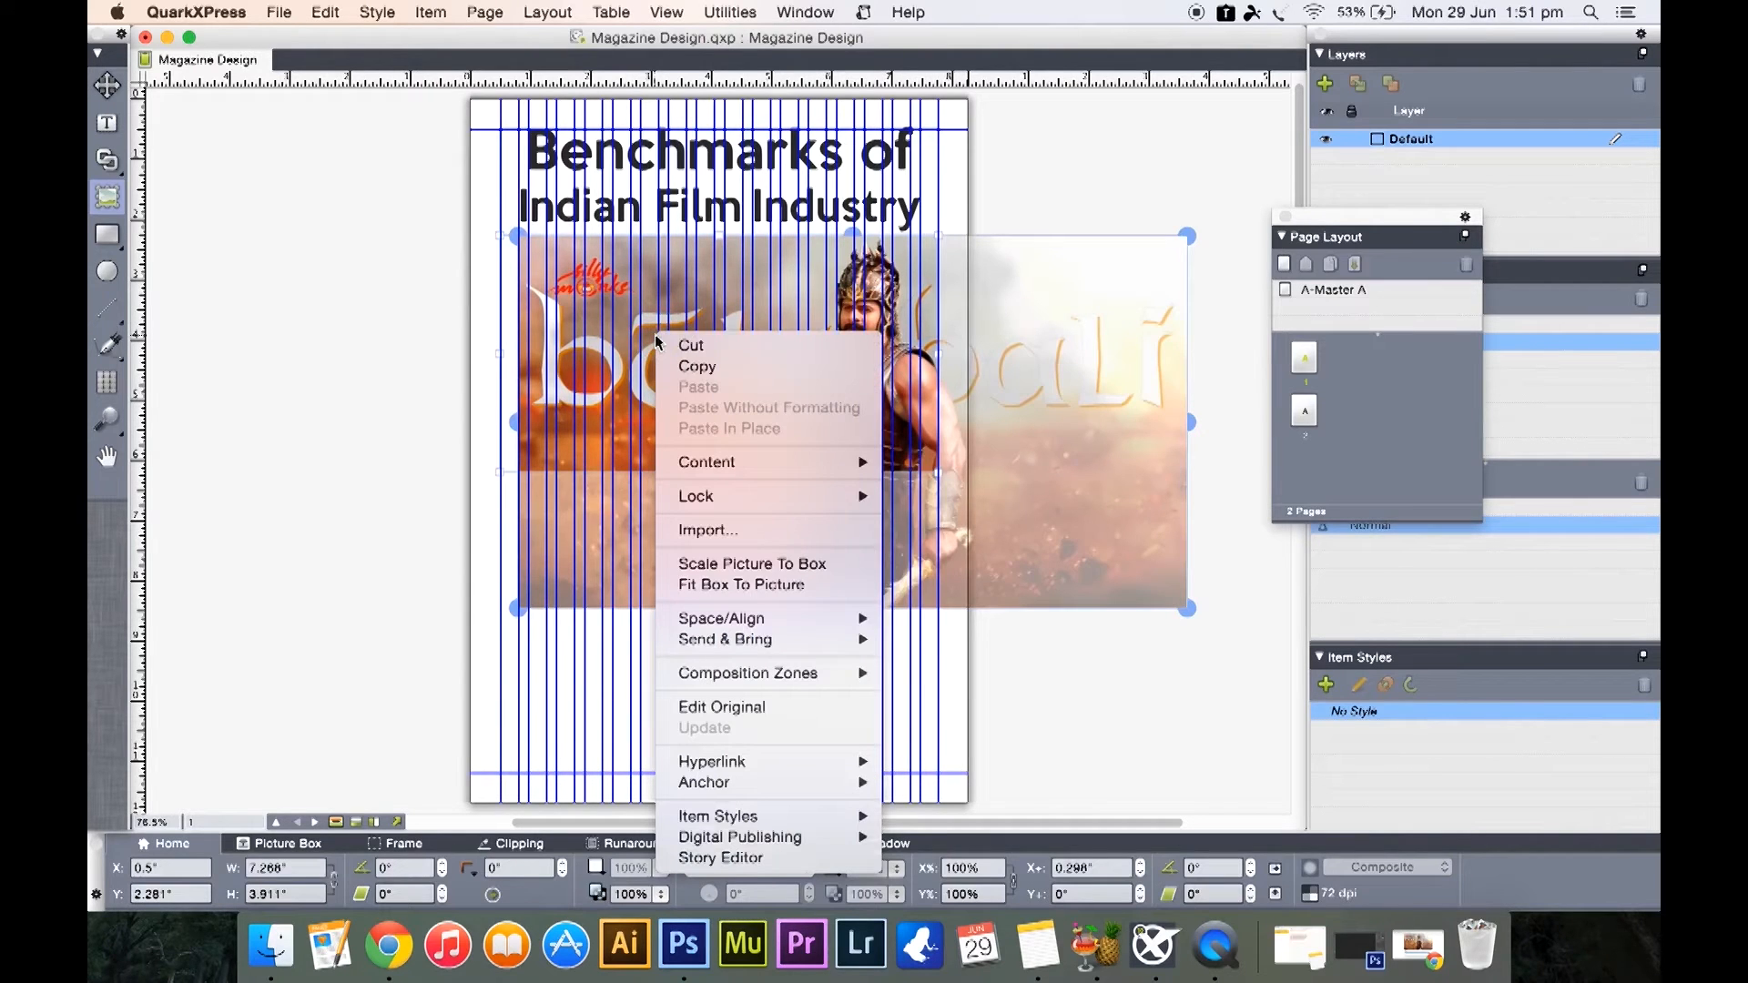
pyautogui.moveTo(751, 564)
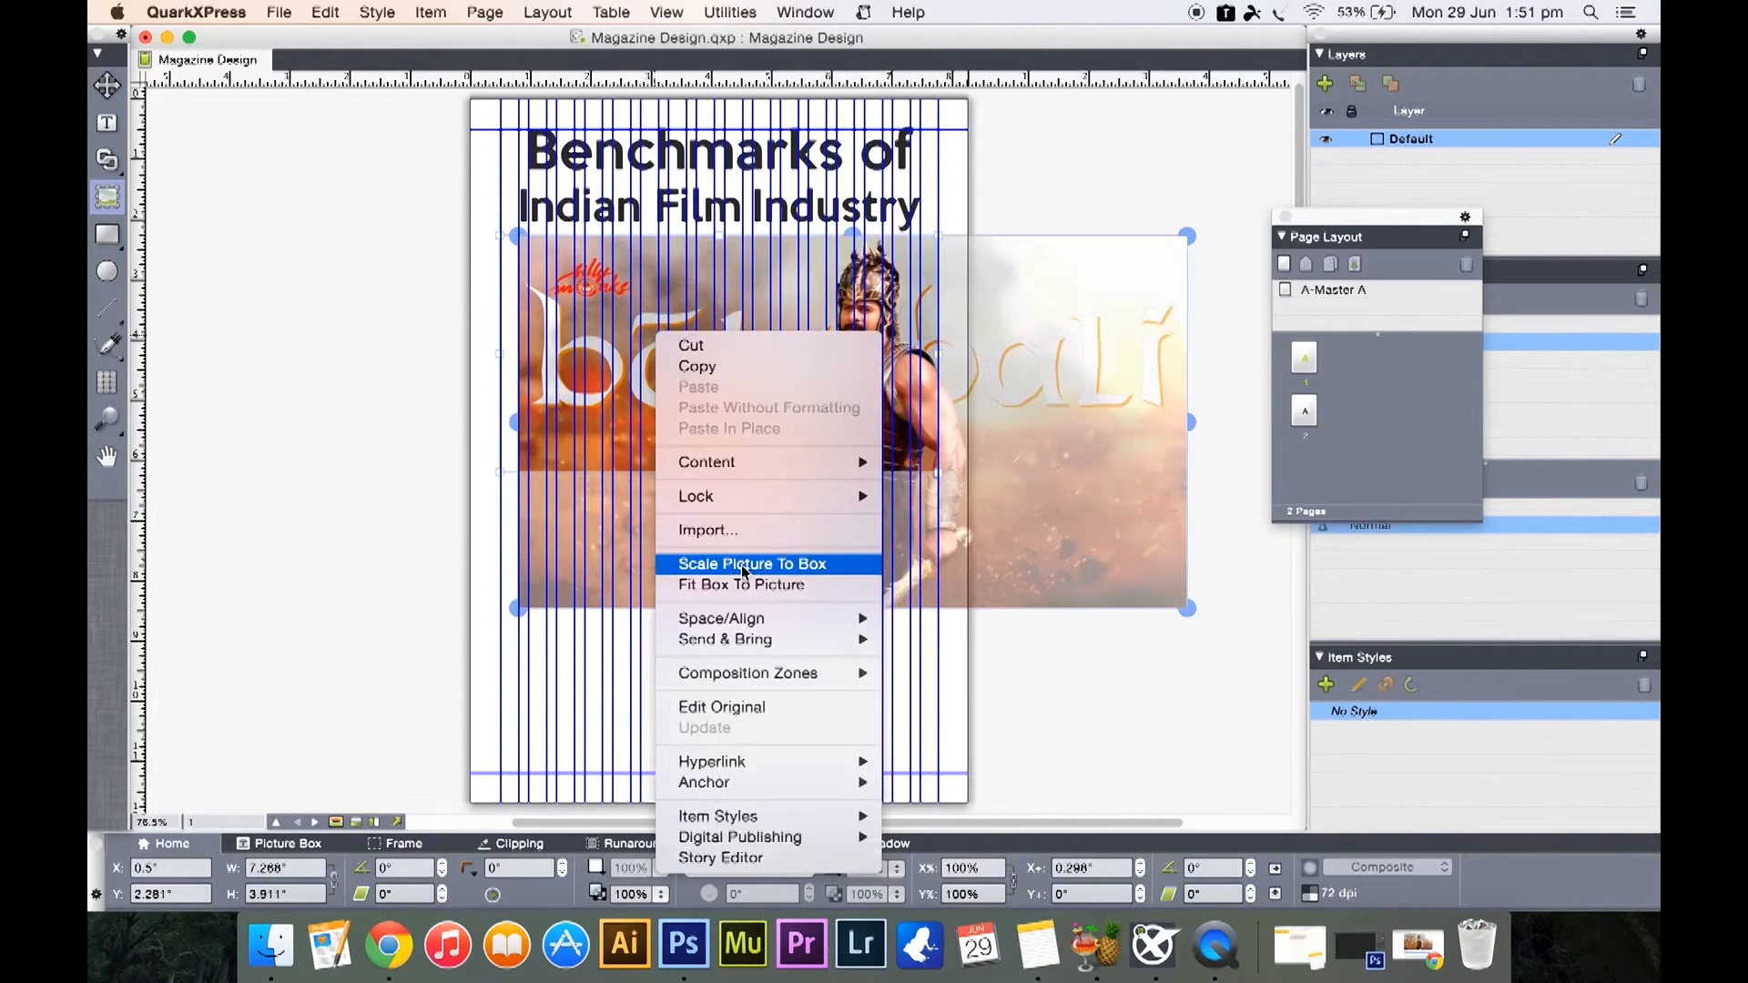
# Scale the Baahubali picture to fit its box so the whole image shows
pyautogui.click(751, 563)
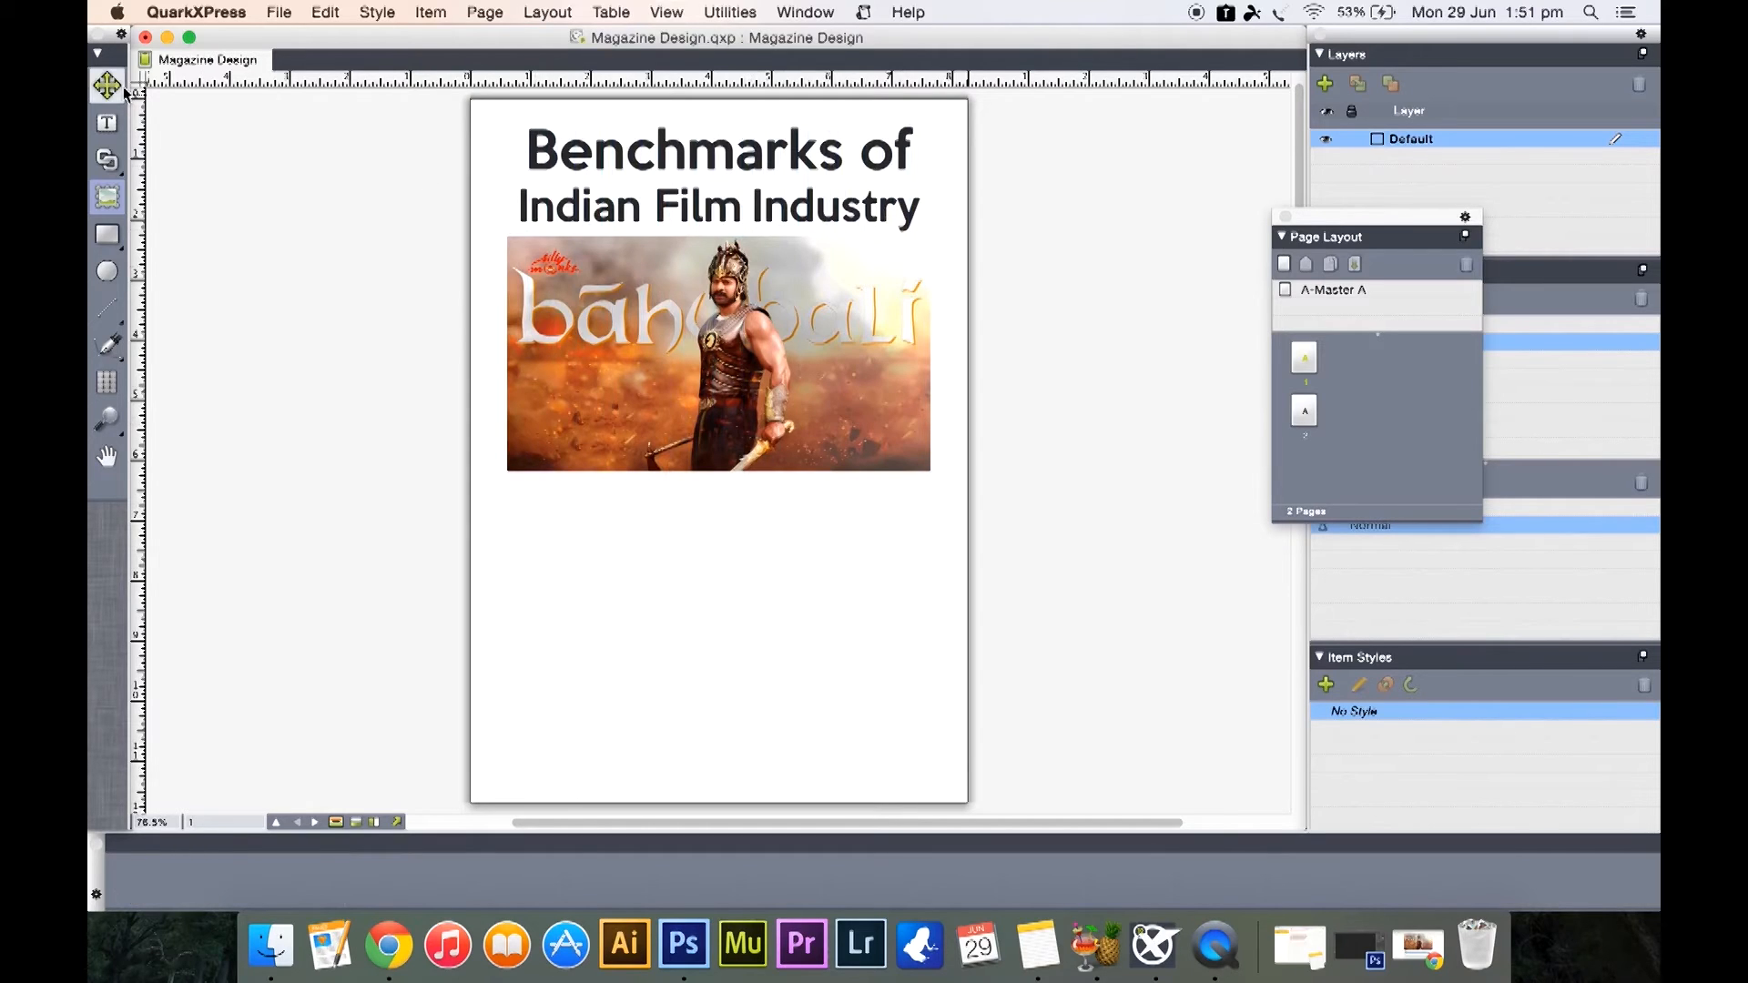
# Move the Baahubali picture box down, leaving a small gap under the two-line headline
pyautogui.click(716, 353)
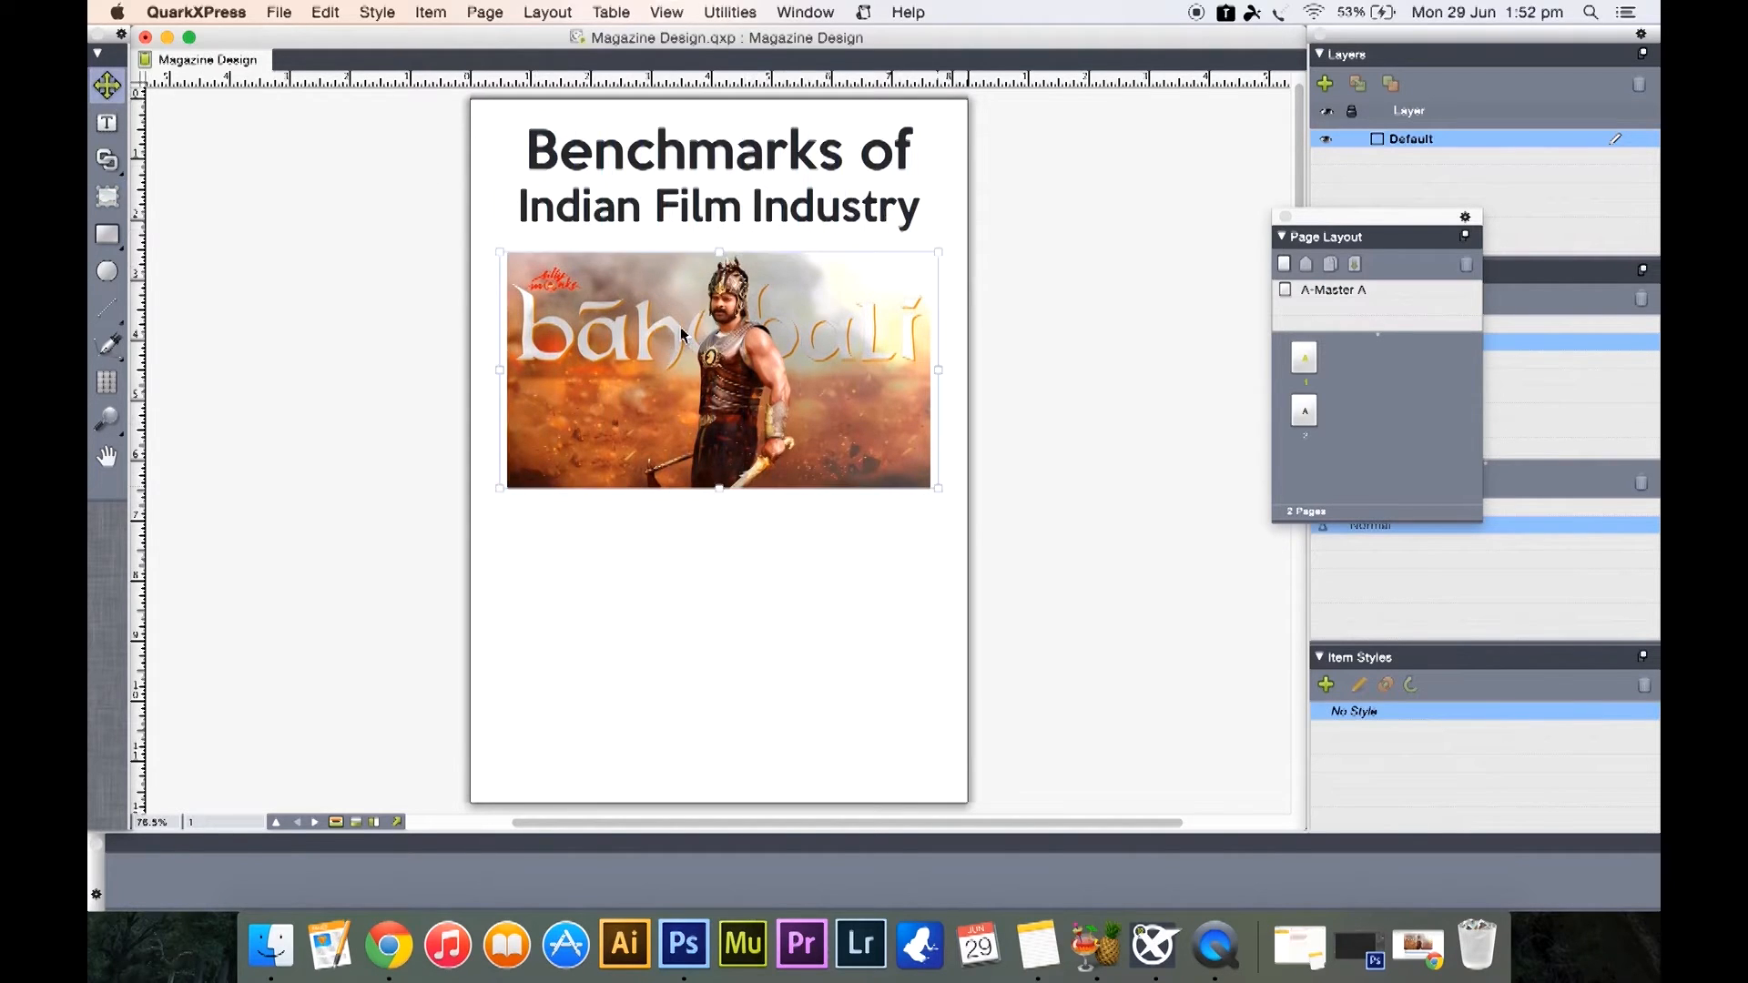
pyautogui.moveTo(680, 334); pyautogui.dragTo(764, 366)
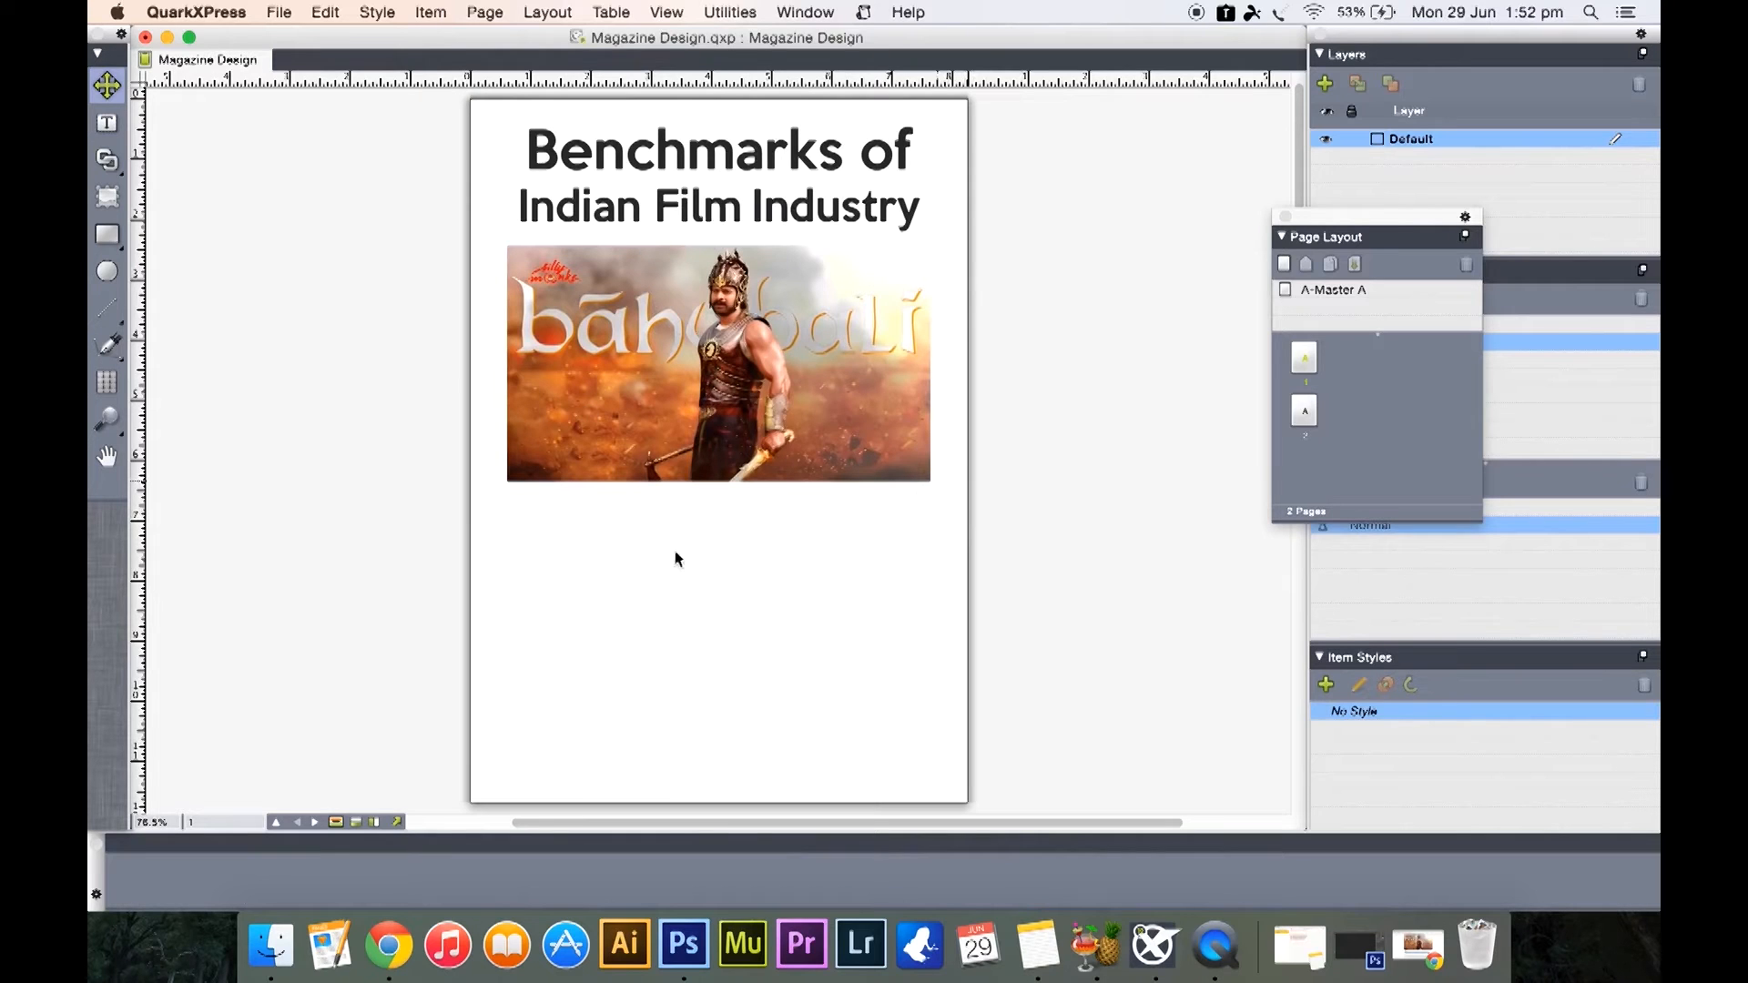
pyautogui.moveTo(426, 893)
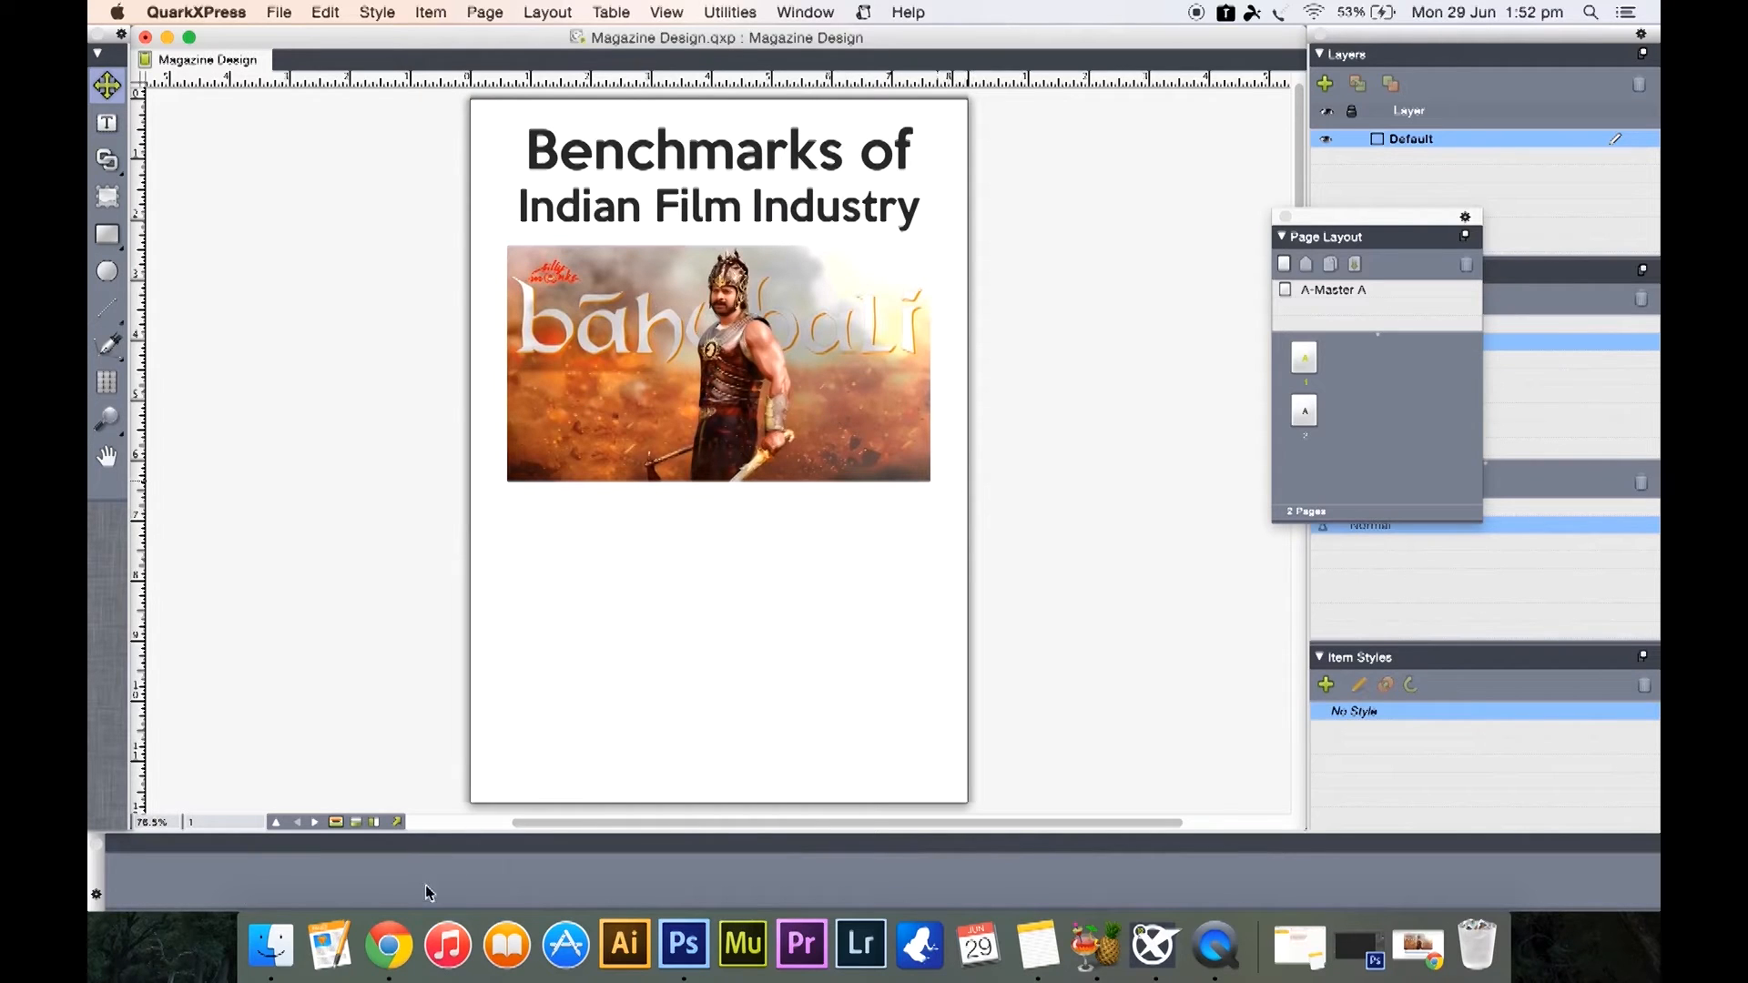
pyautogui.moveTo(697, 620)
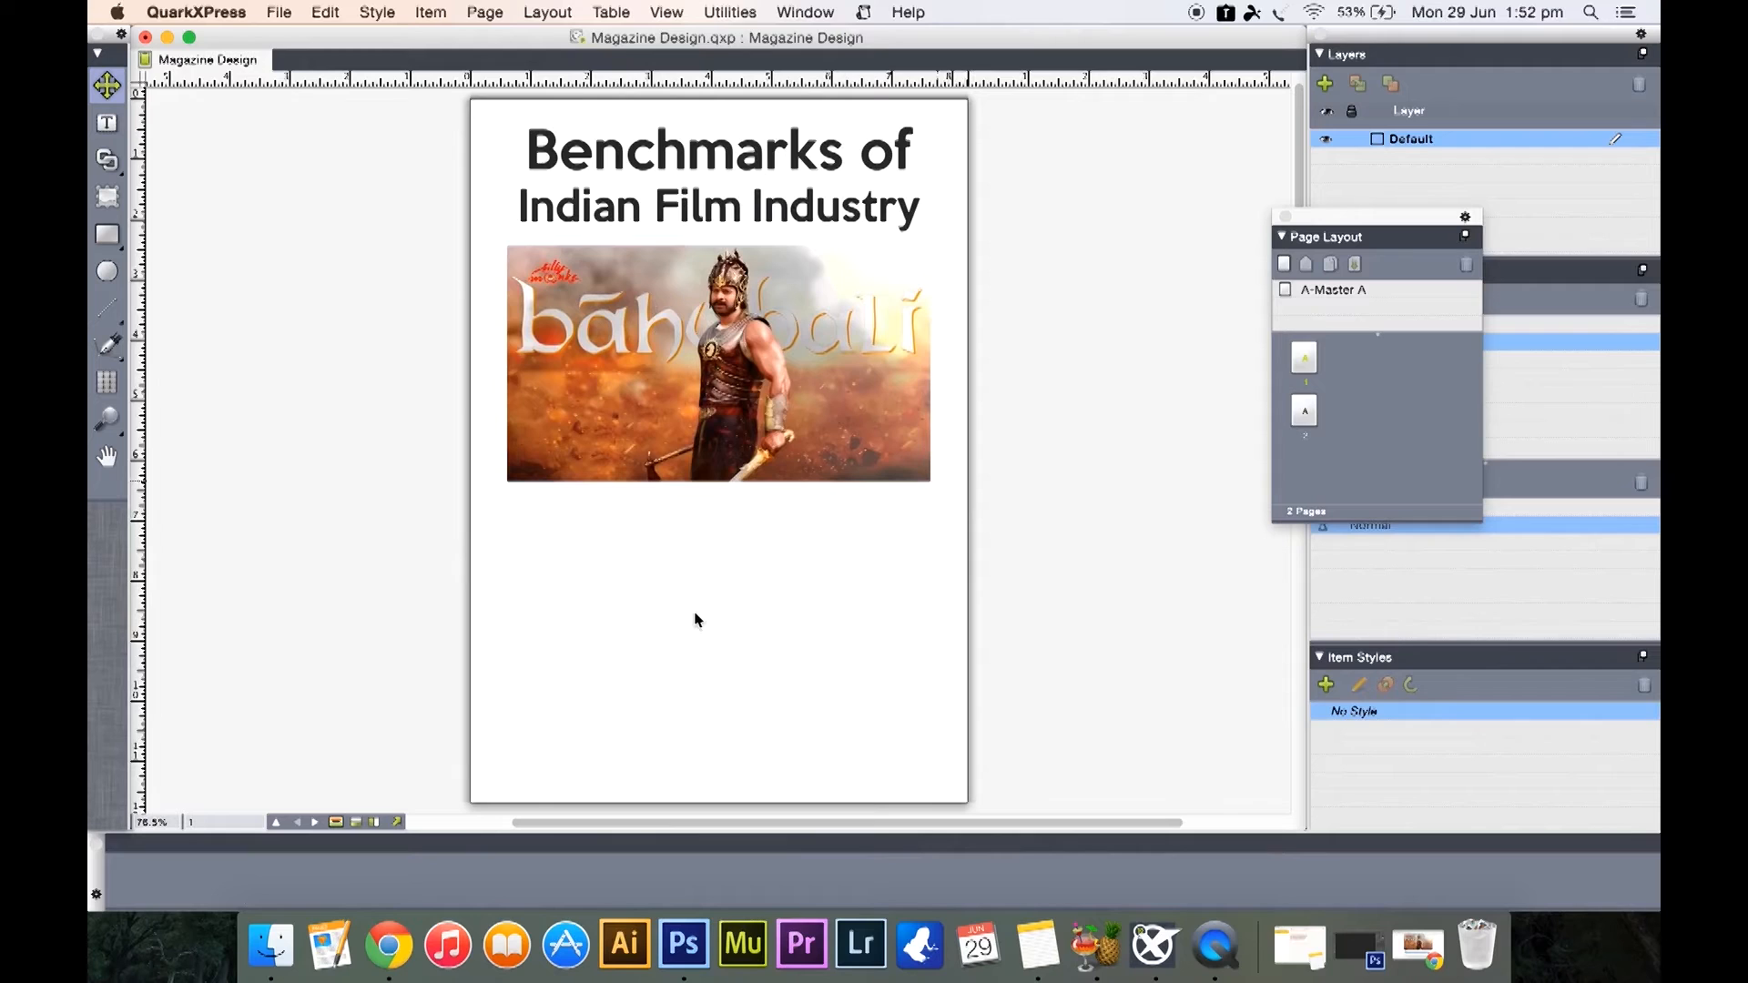
pyautogui.moveTo(809, 683)
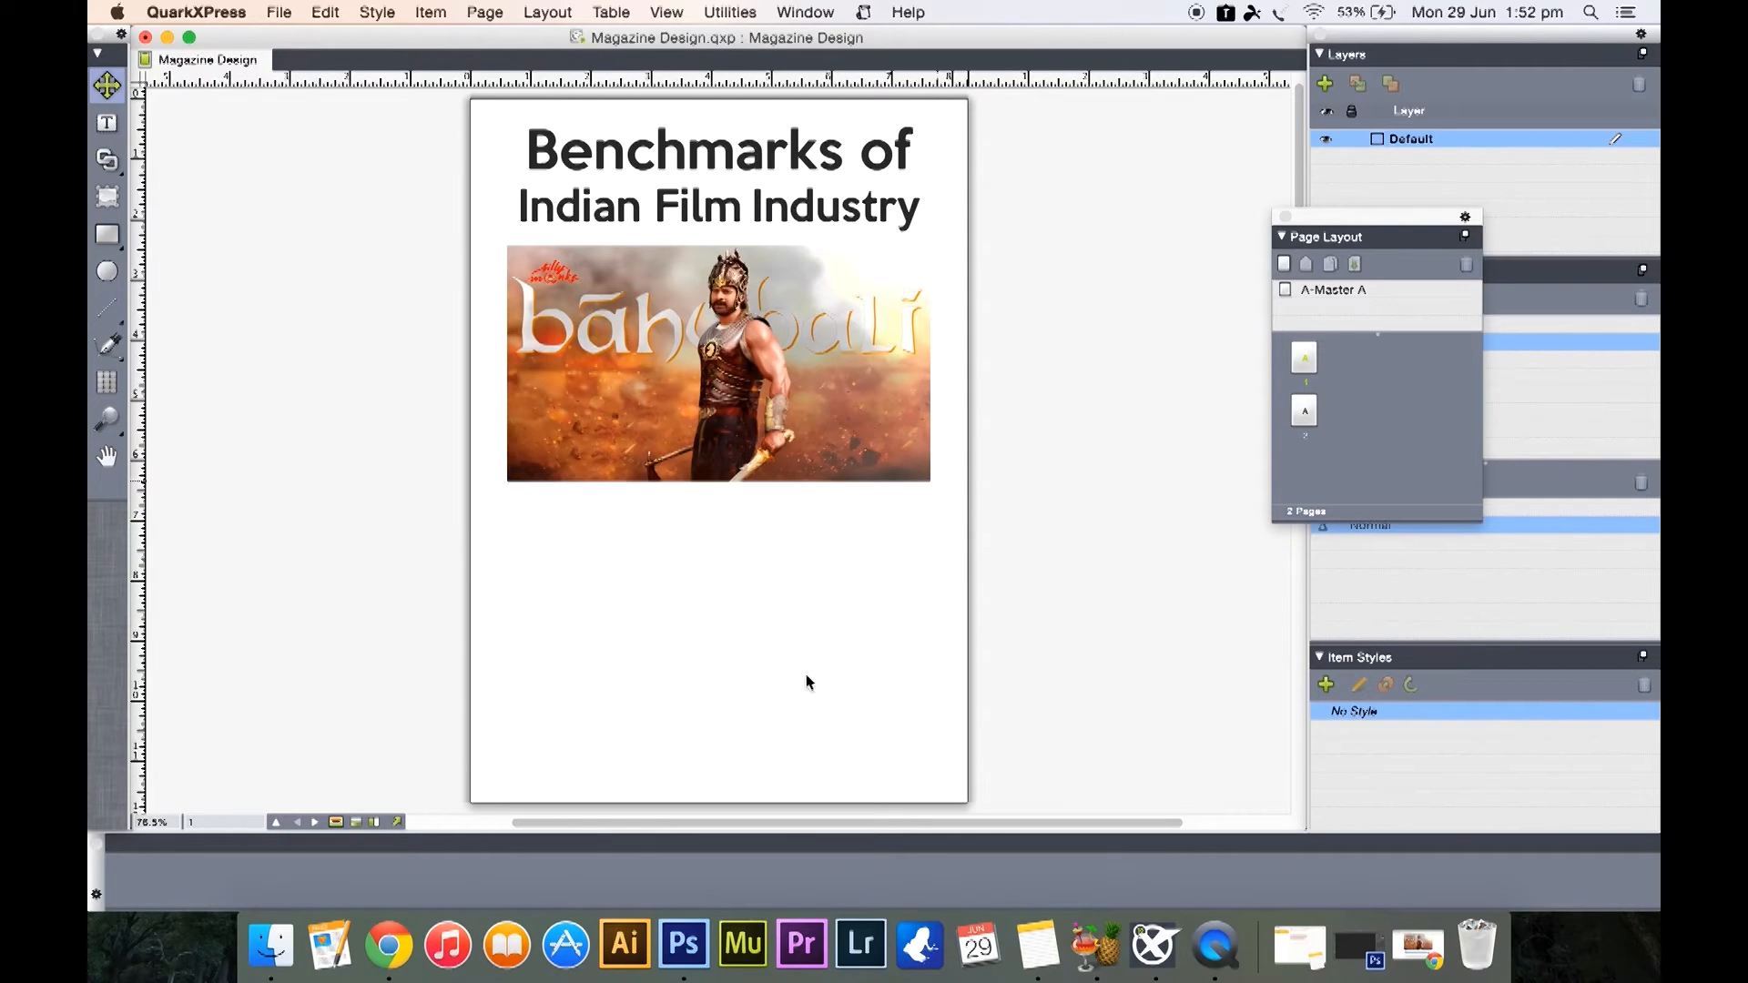
pyautogui.moveTo(977, 669)
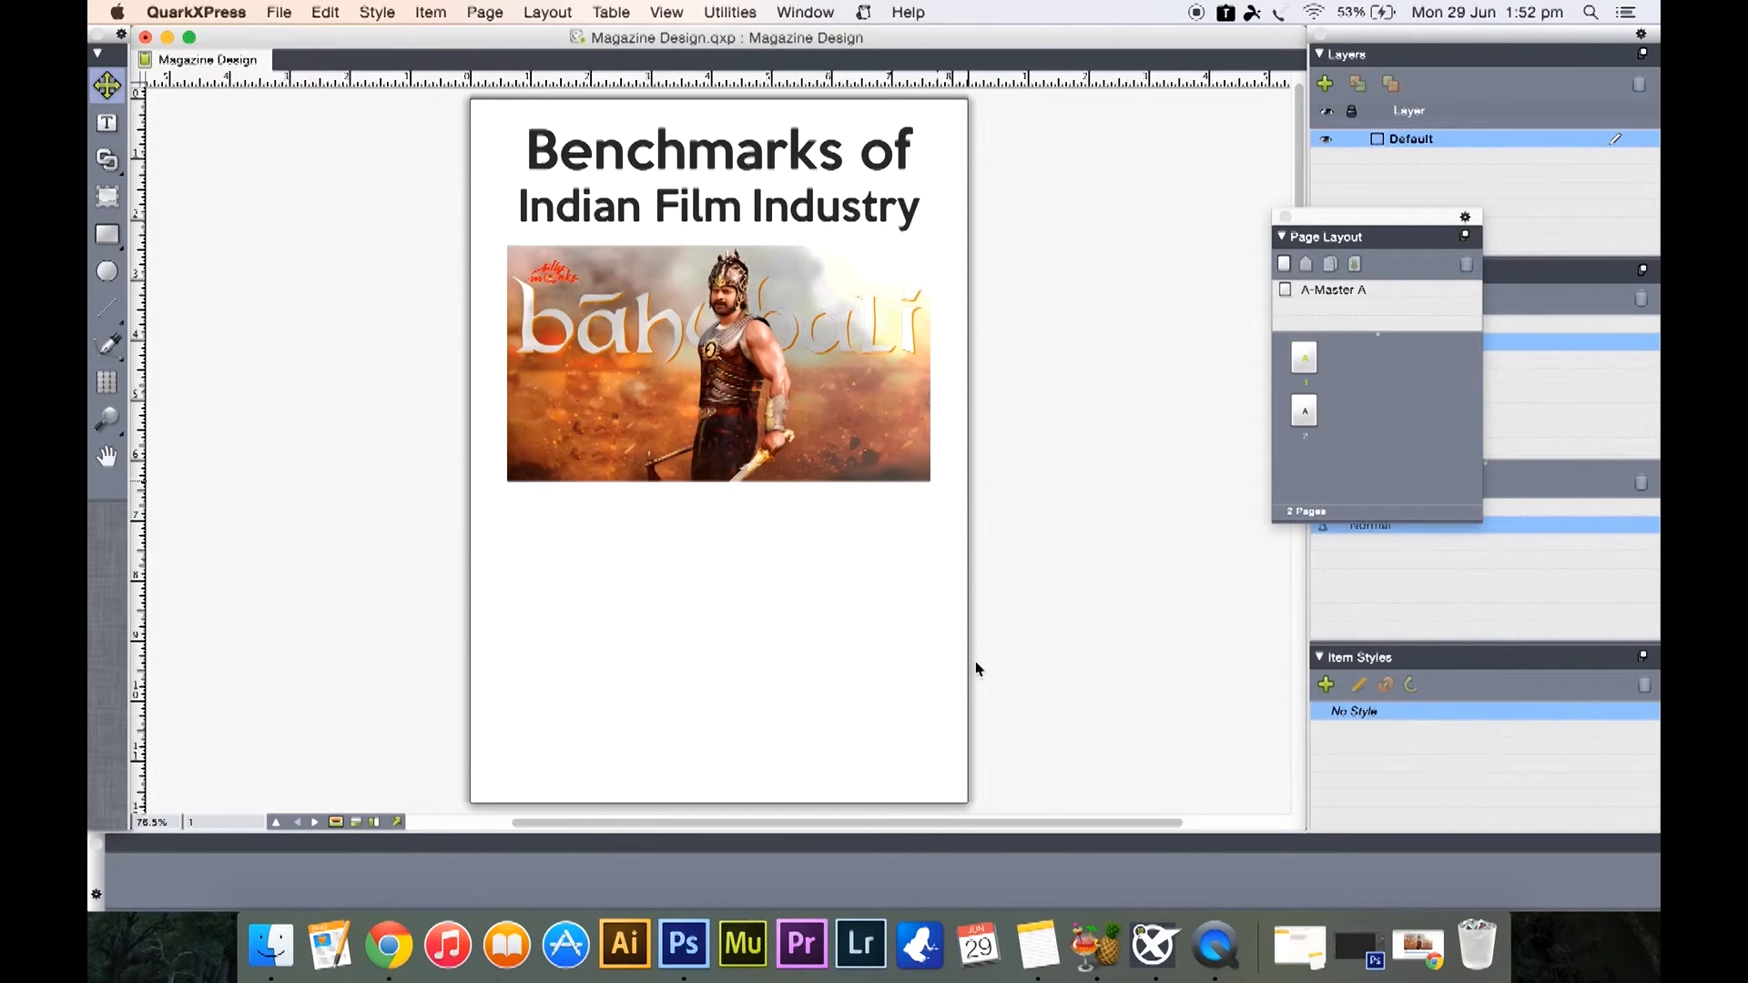
pyautogui.moveTo(794, 630)
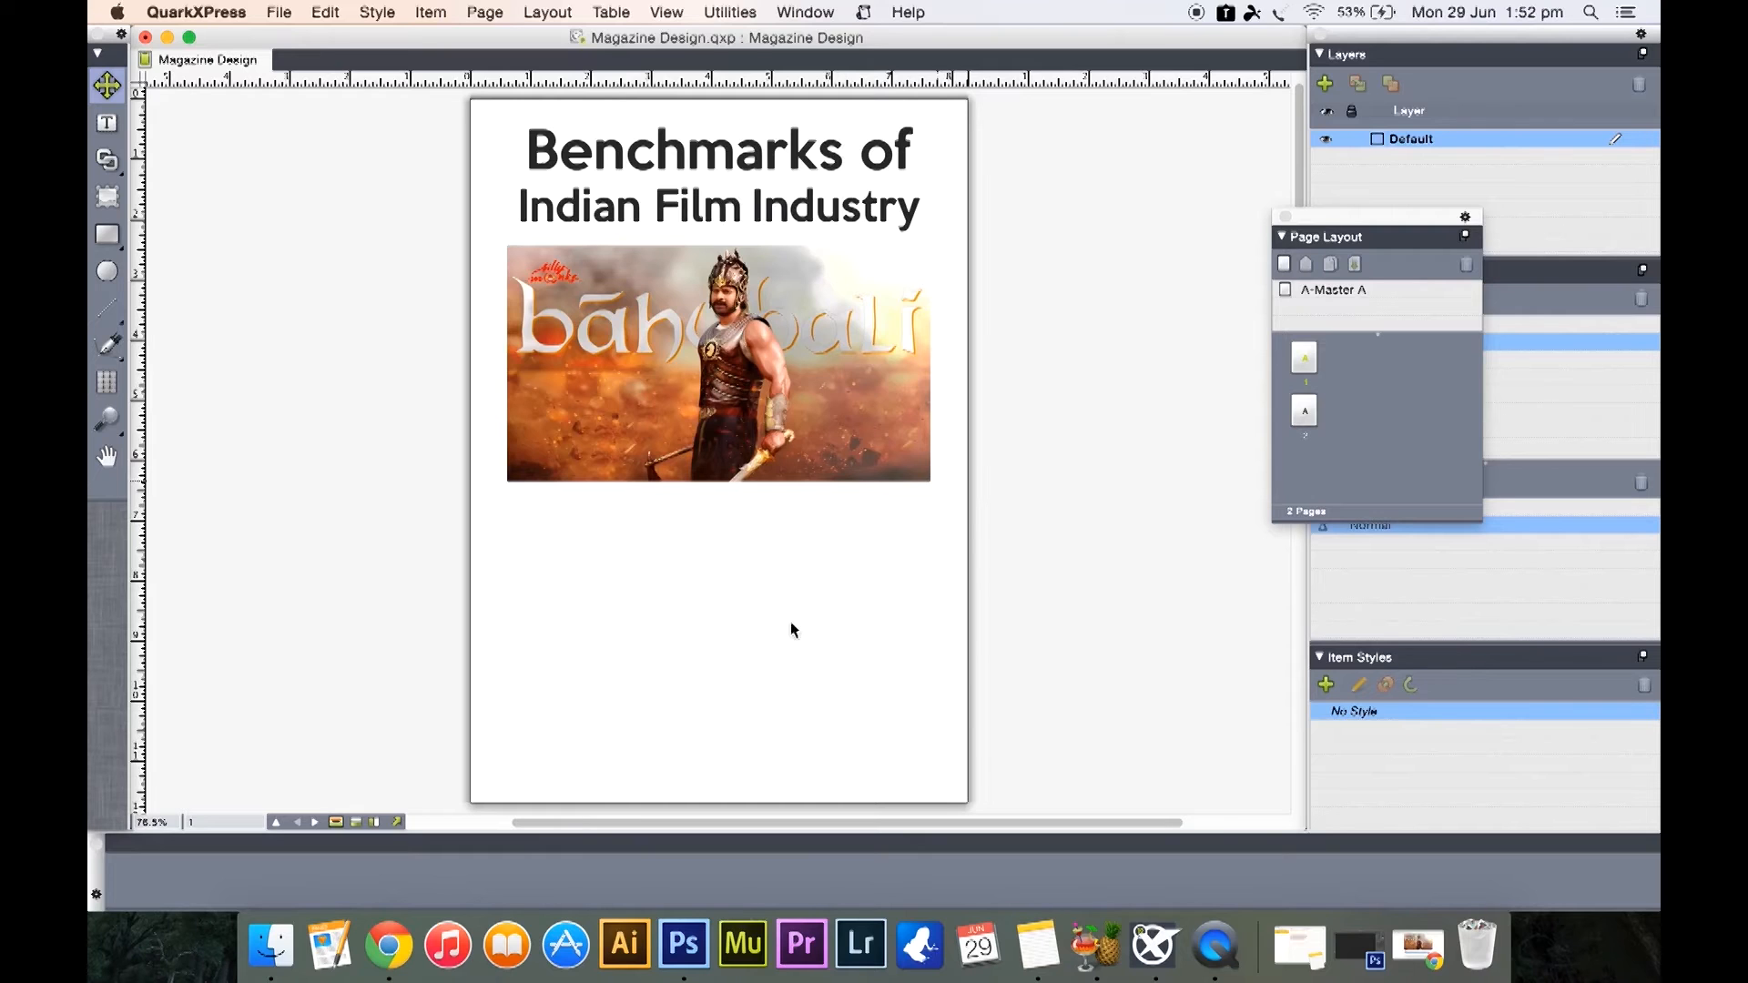
pyautogui.moveTo(551, 436)
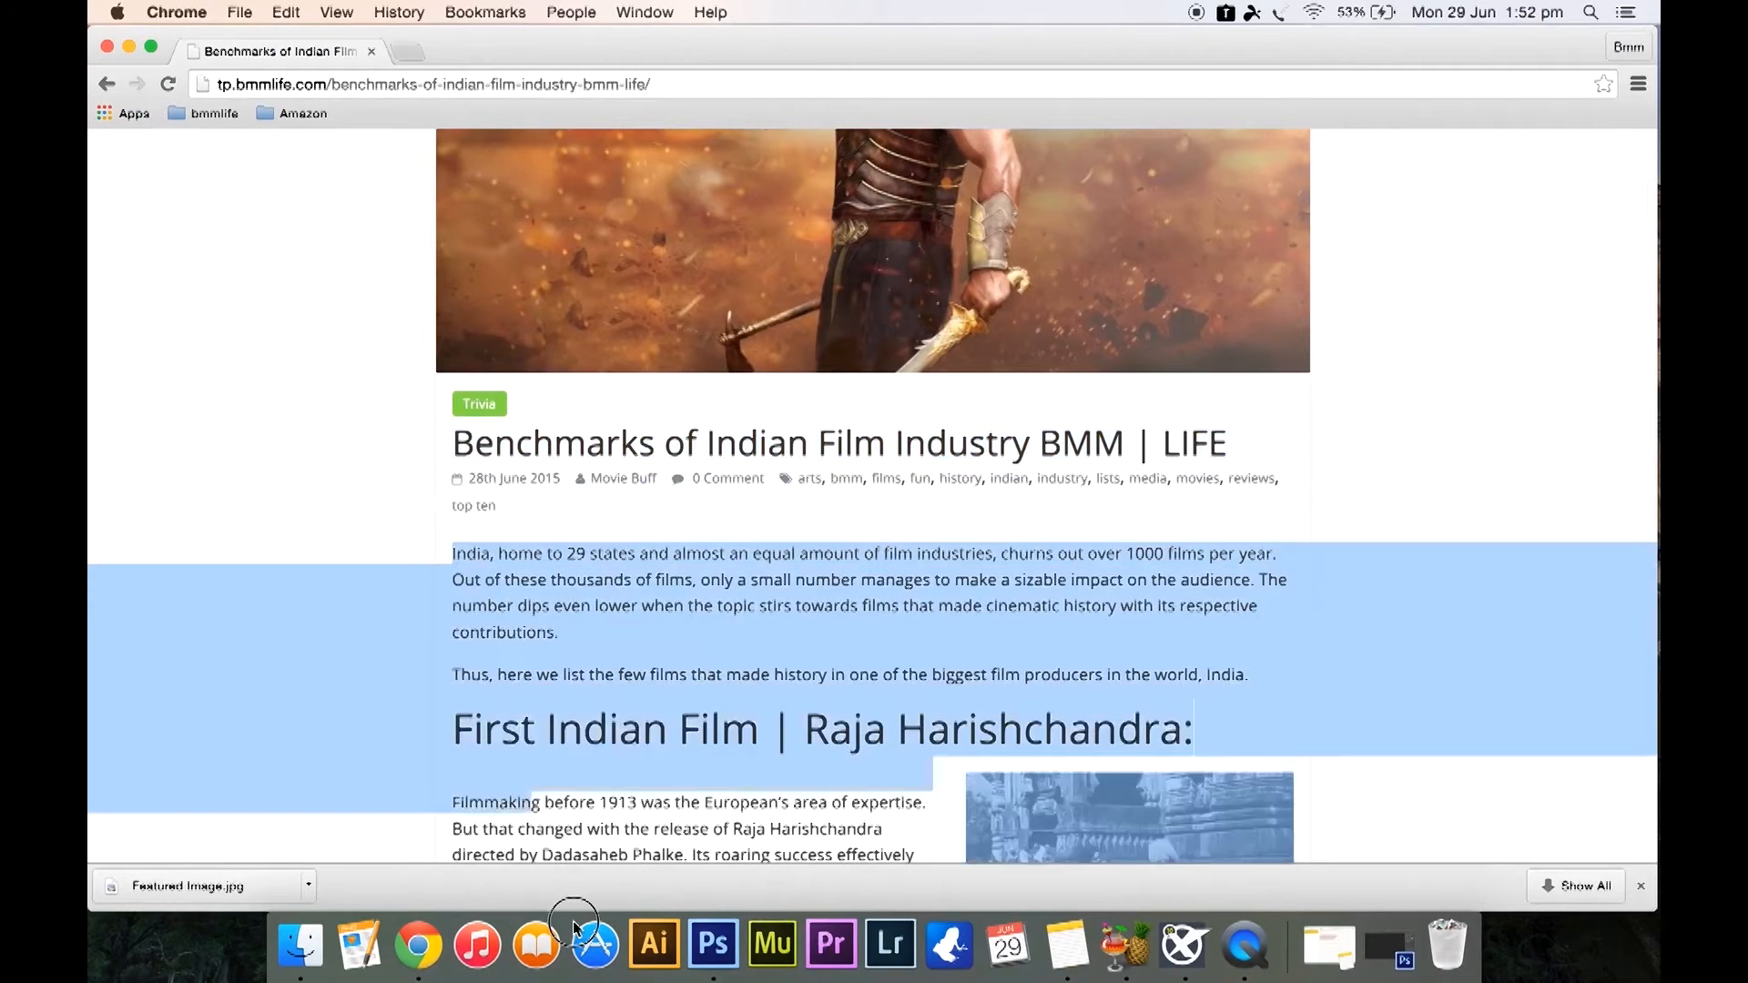
# Scroll the Chrome article to extend the text selection to the final Baahubali paragraph
pyautogui.scroll(-3)
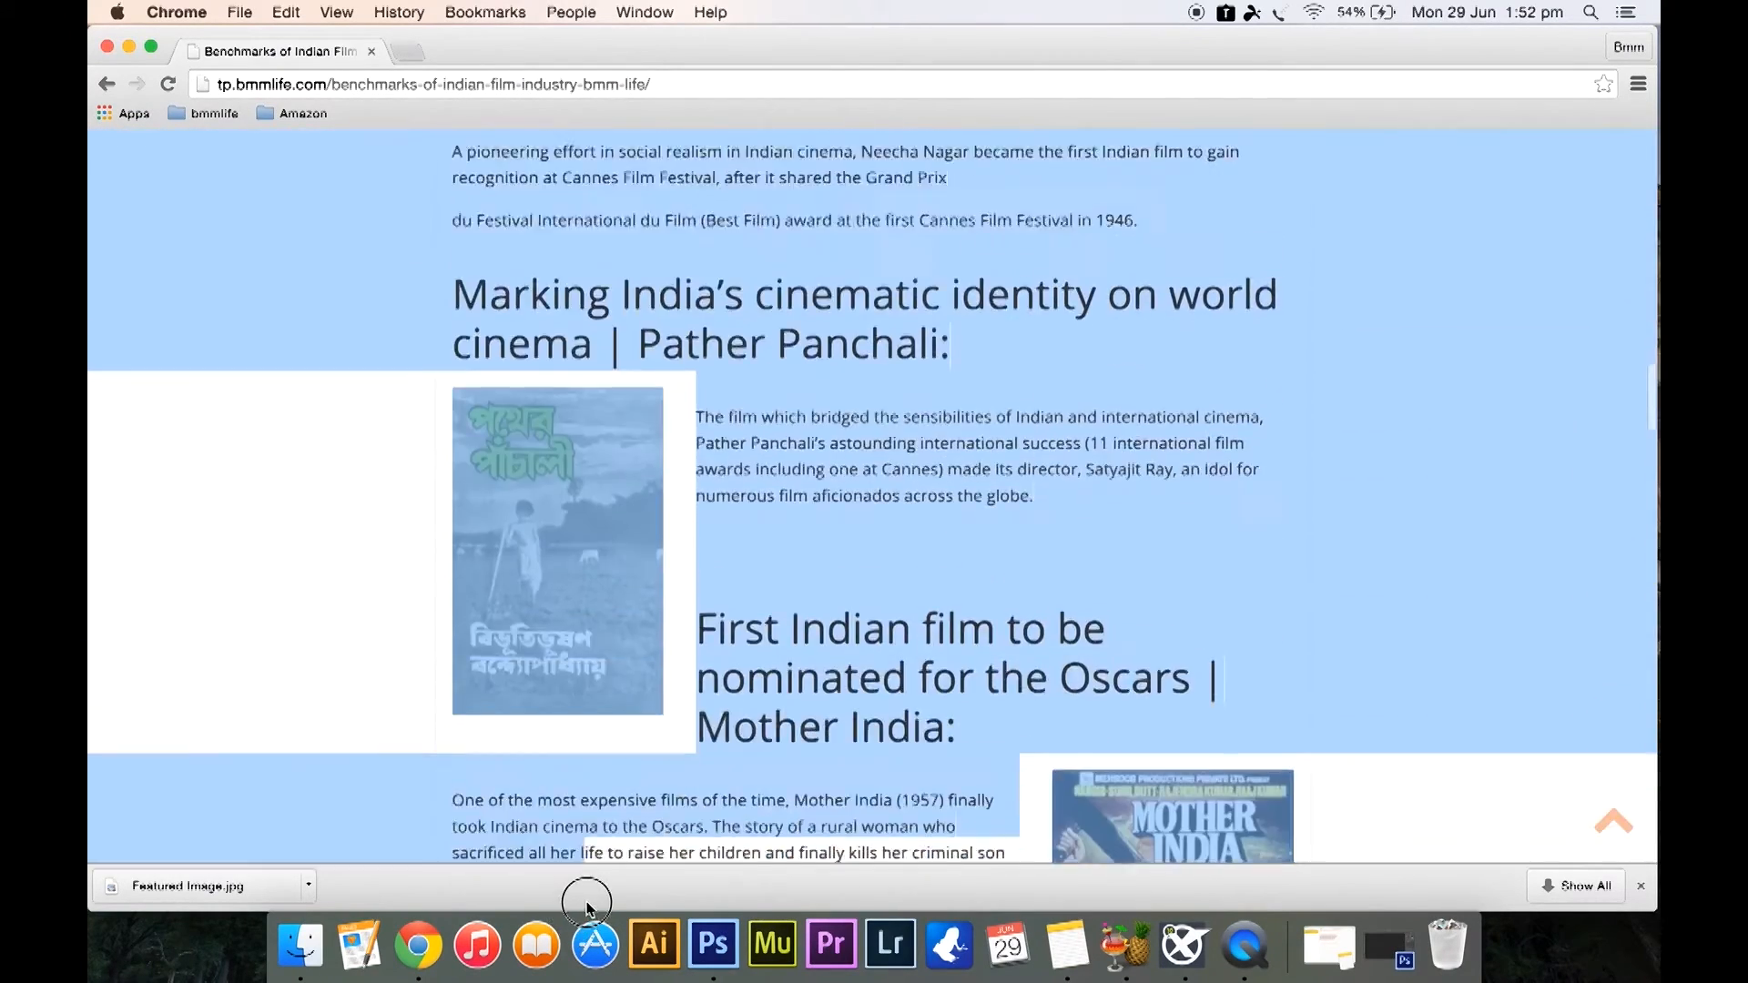
pyautogui.scroll(-3)
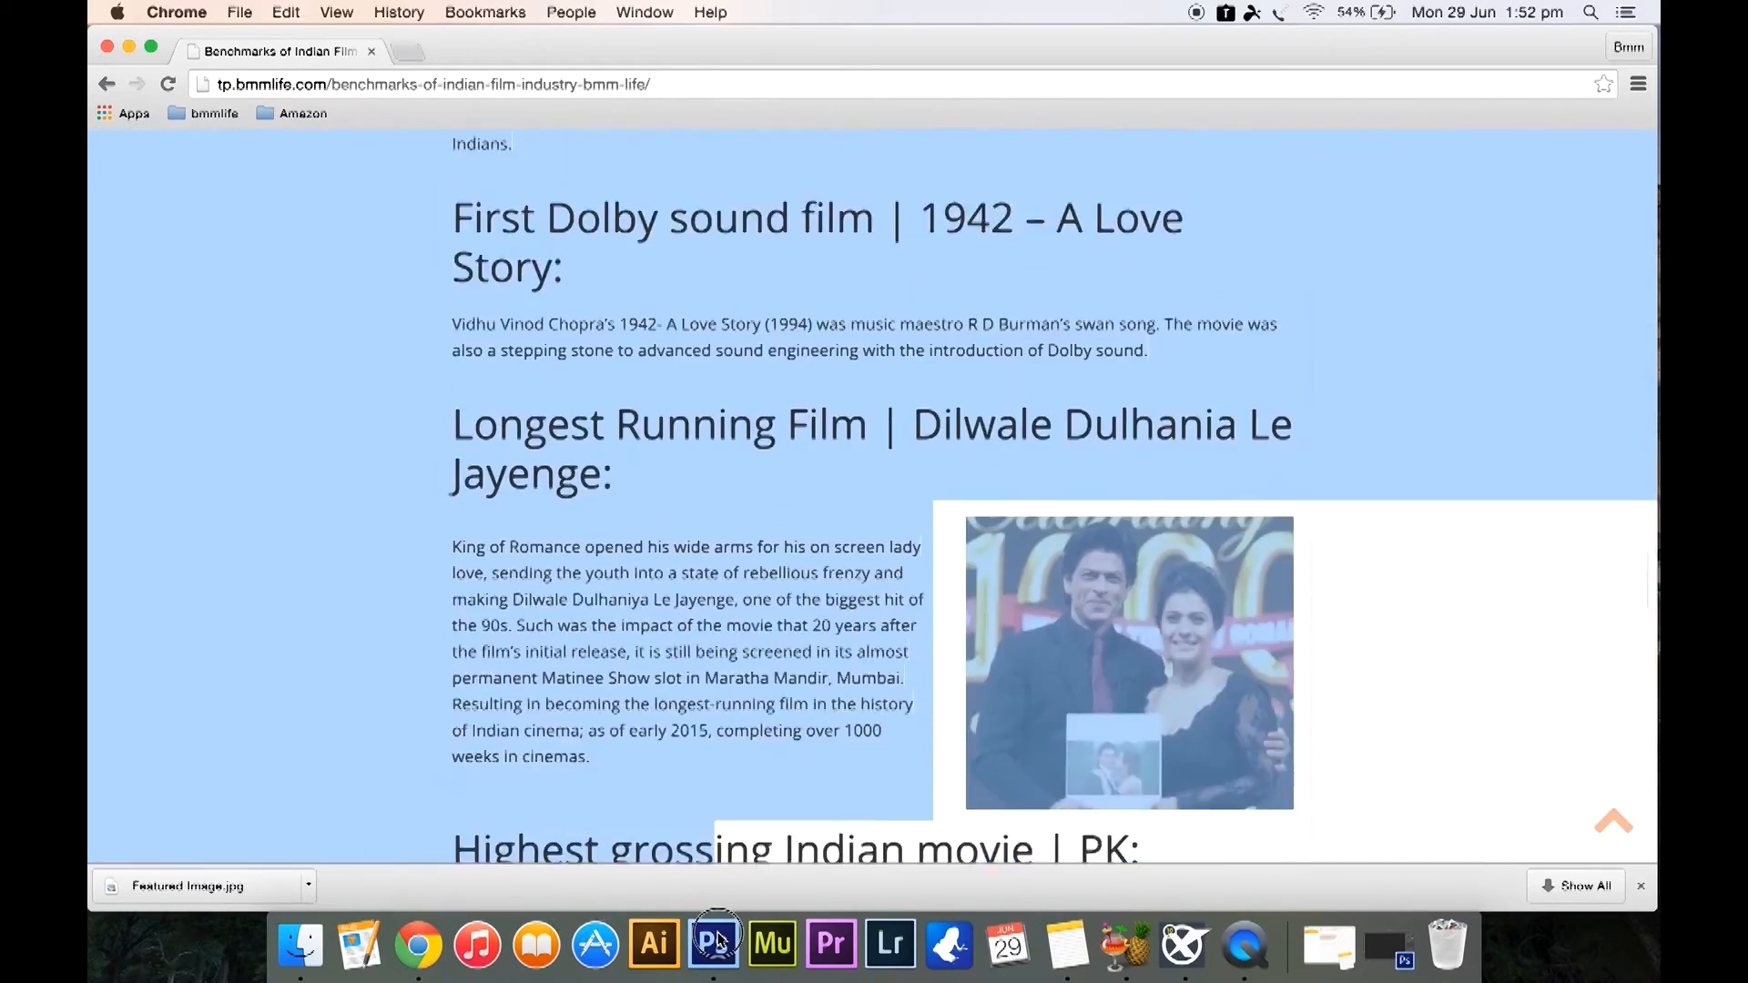
pyautogui.scroll(-3)
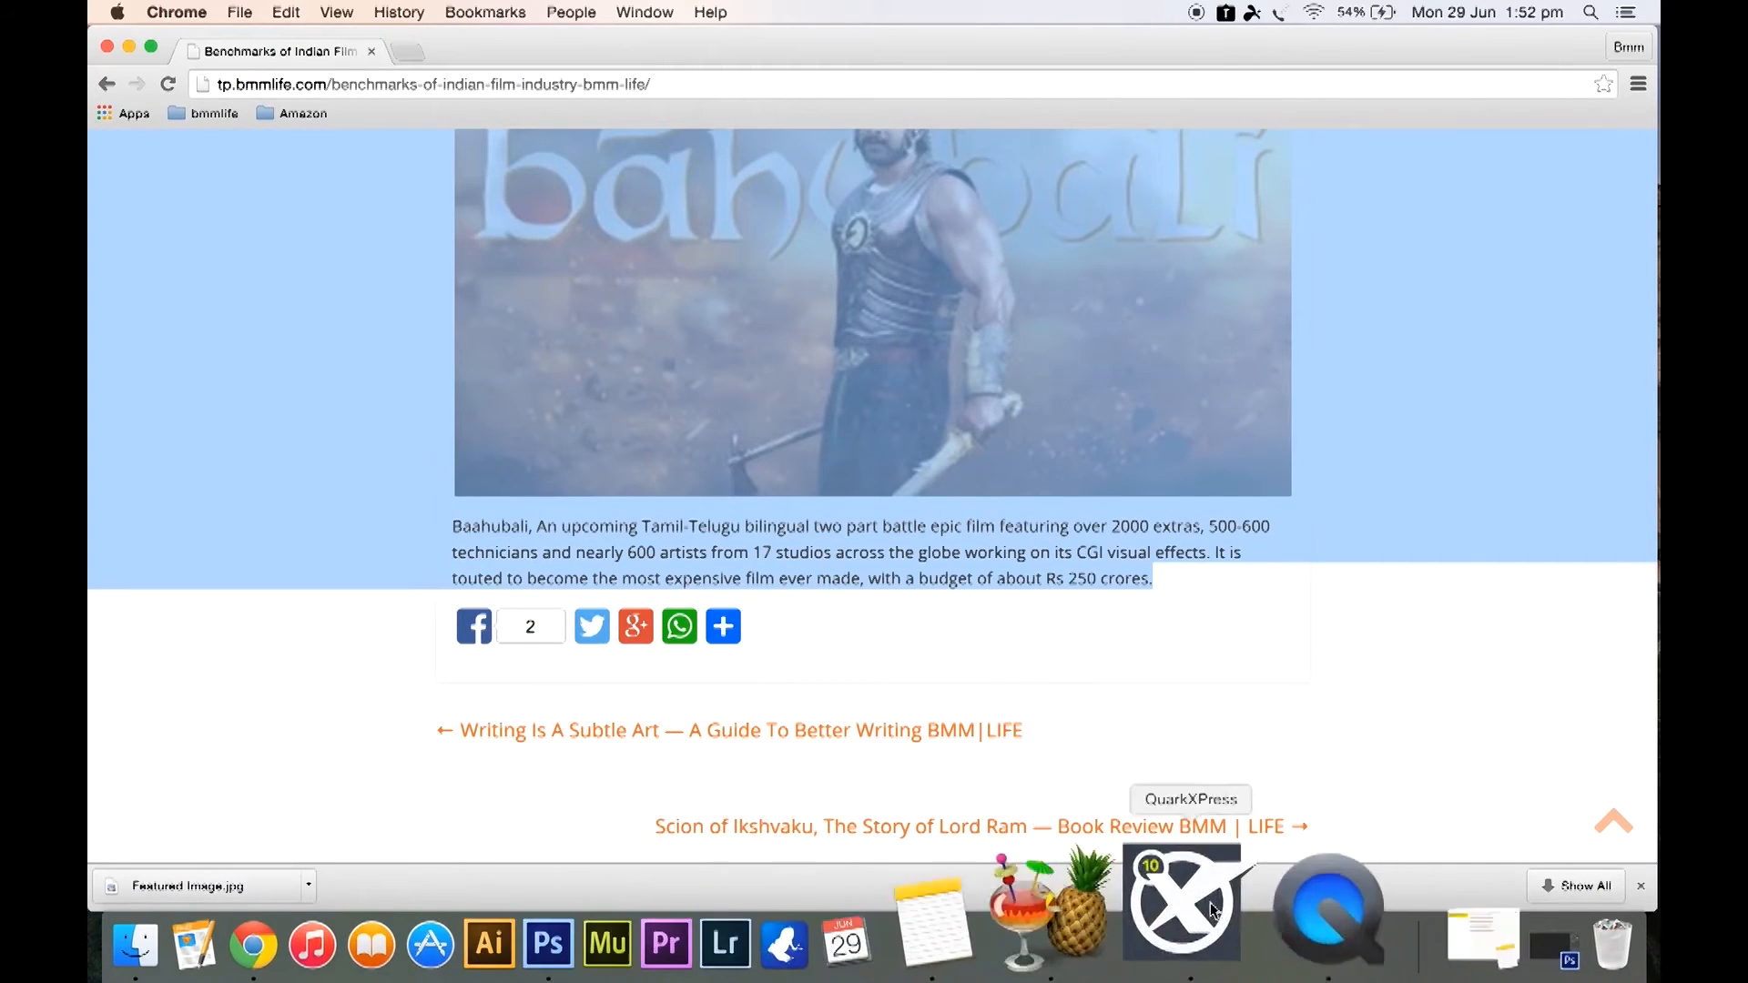
# Draw a tall text box below the Baahubali picture down to page one's bottom margin
pyautogui.click(1181, 905)
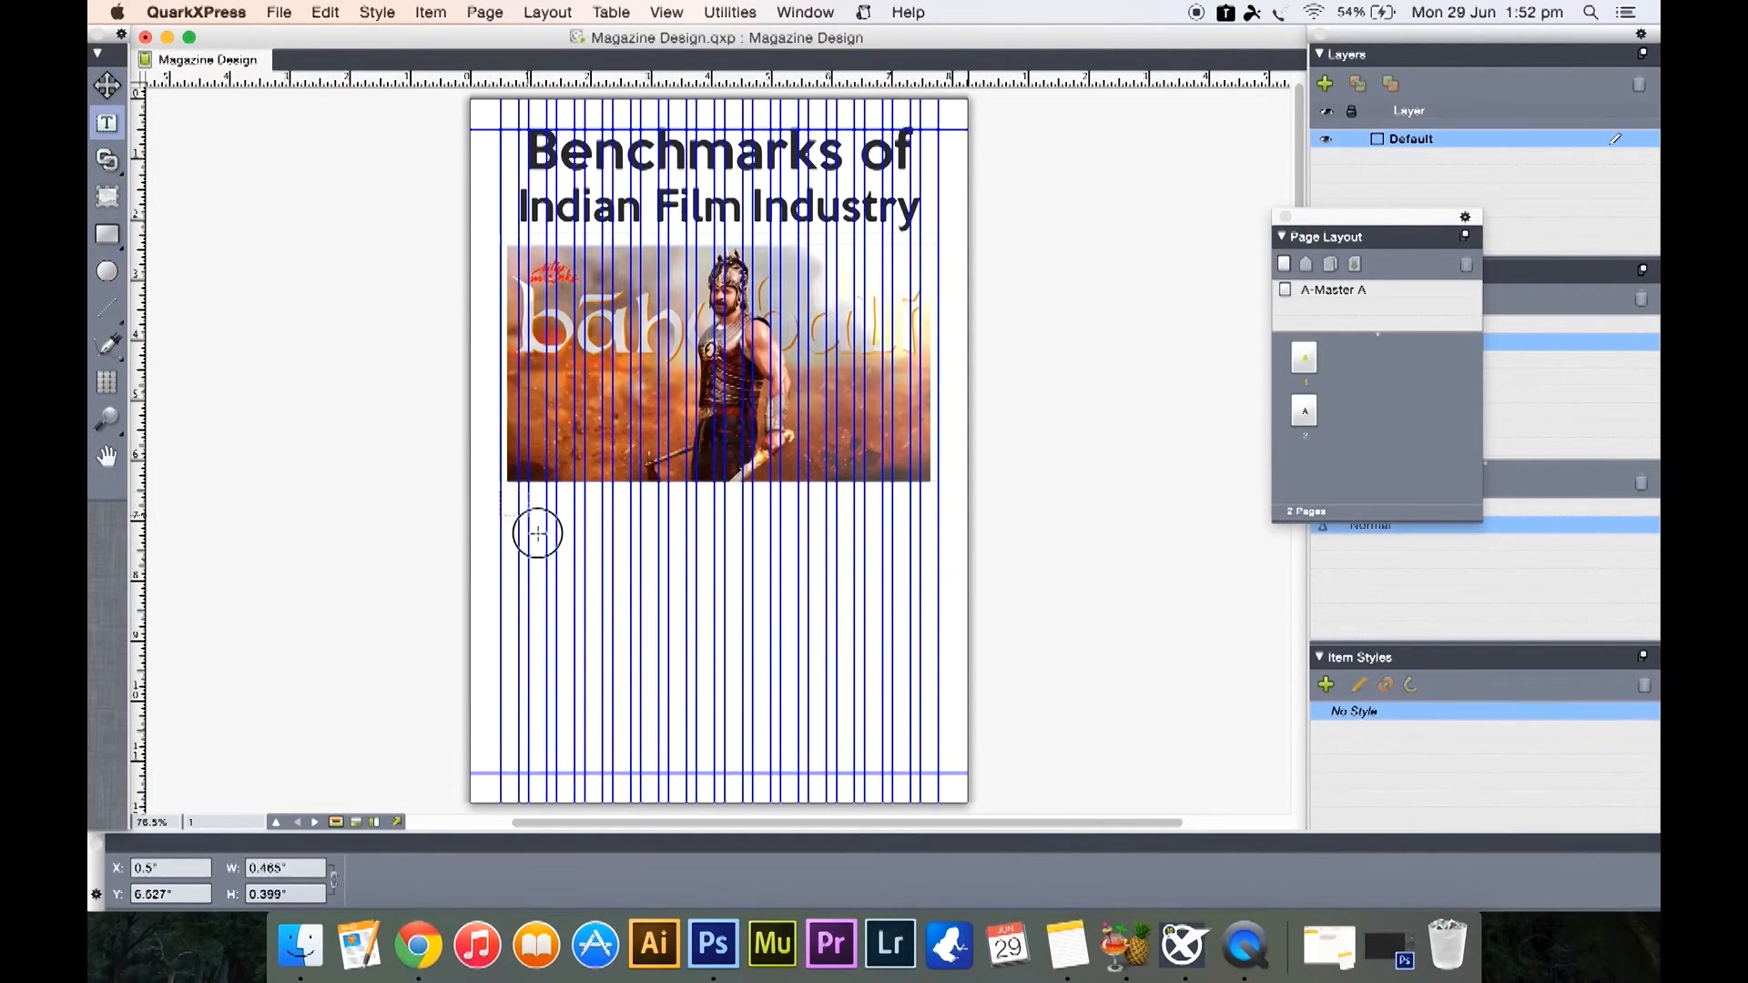
pyautogui.moveTo(537, 532); pyautogui.dragTo(602, 566)
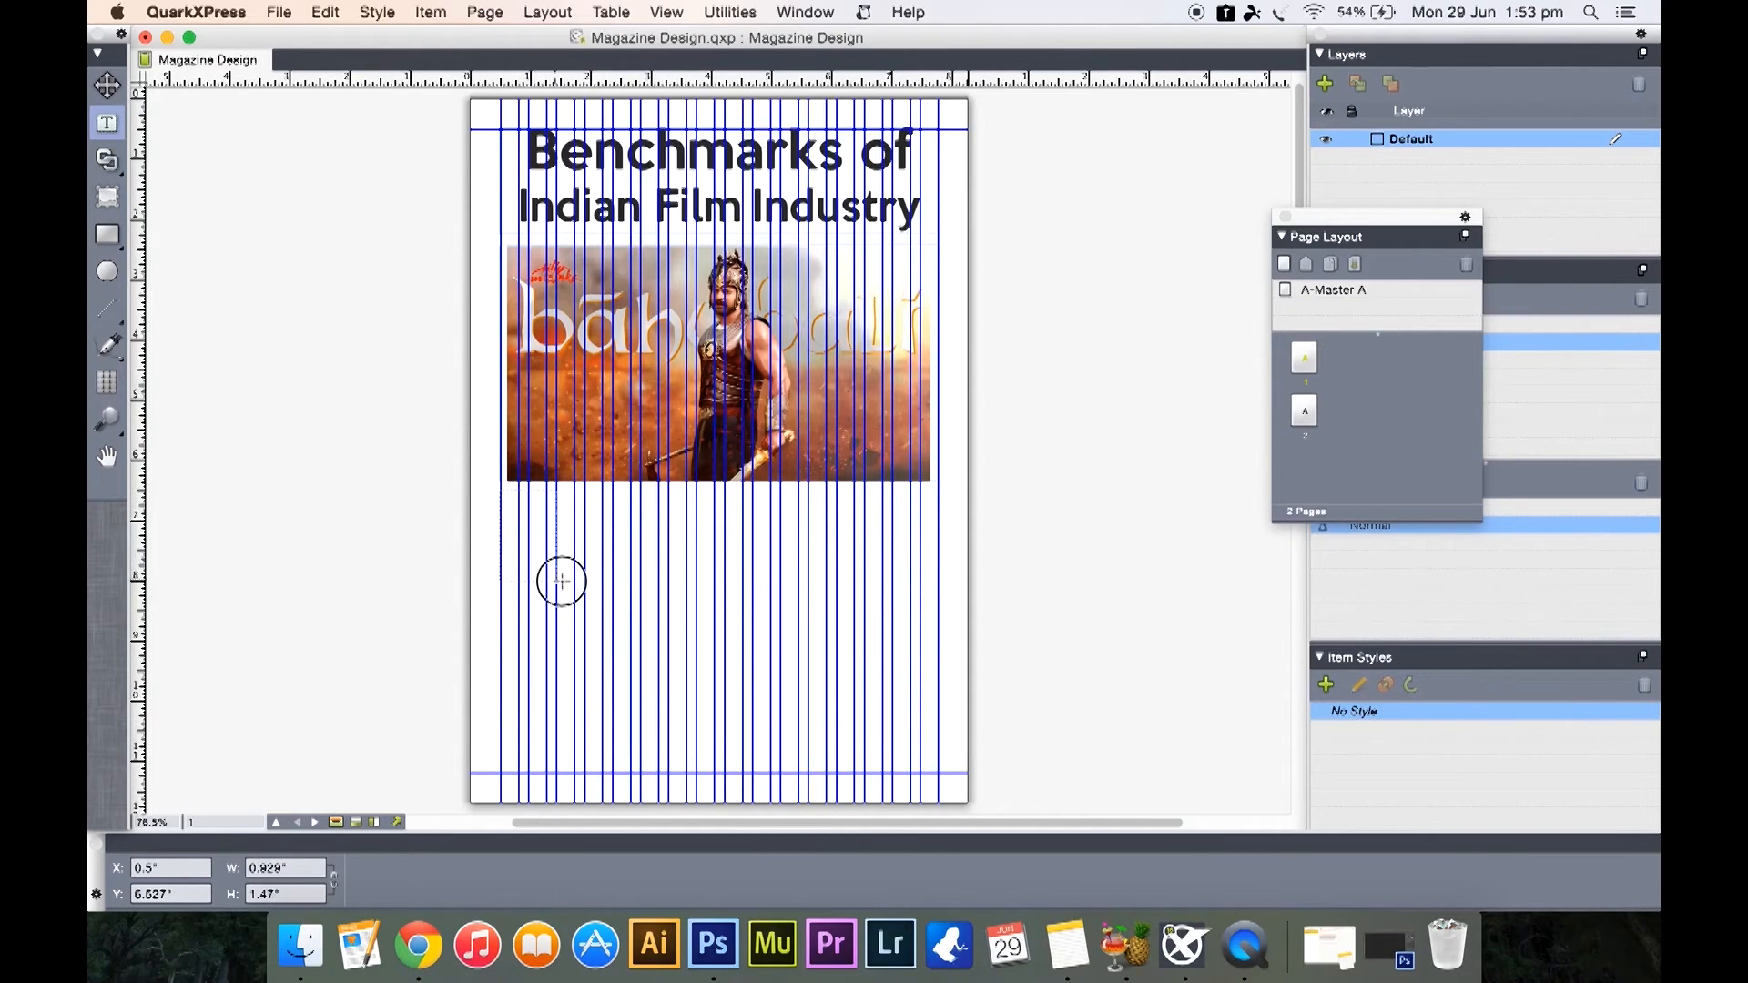
pyautogui.moveTo(561, 580); pyautogui.dragTo(634, 571)
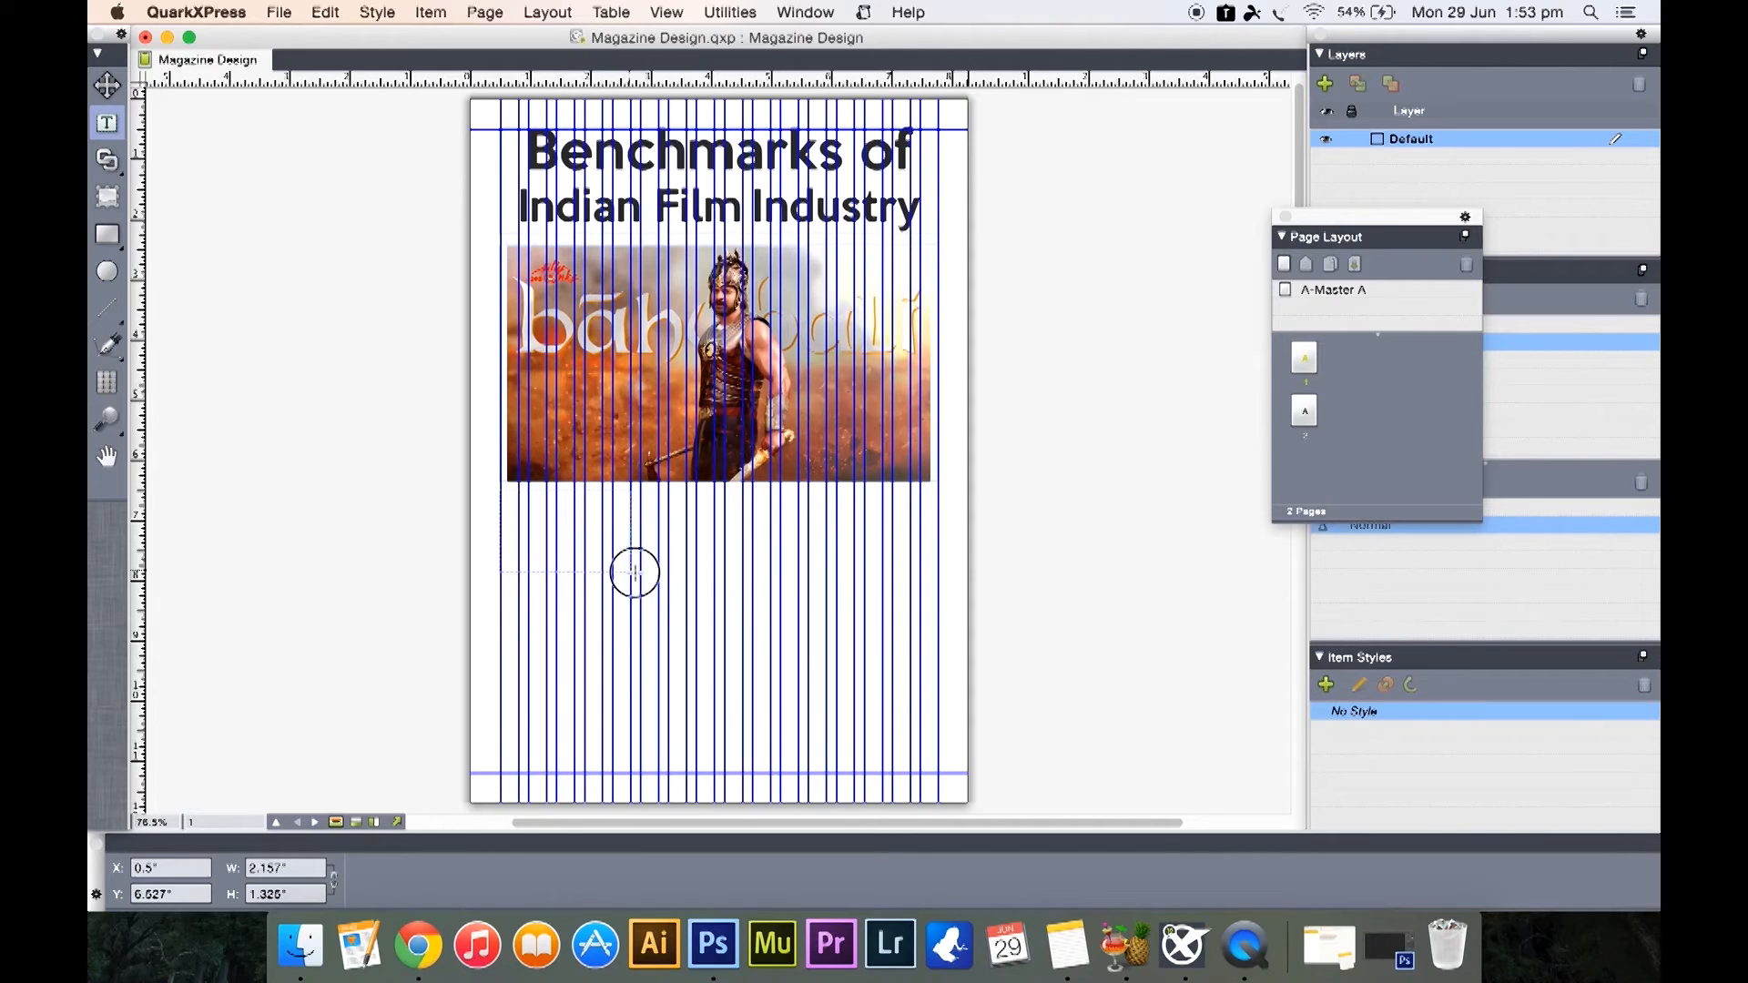
pyautogui.moveTo(634, 571); pyautogui.dragTo(720, 571)
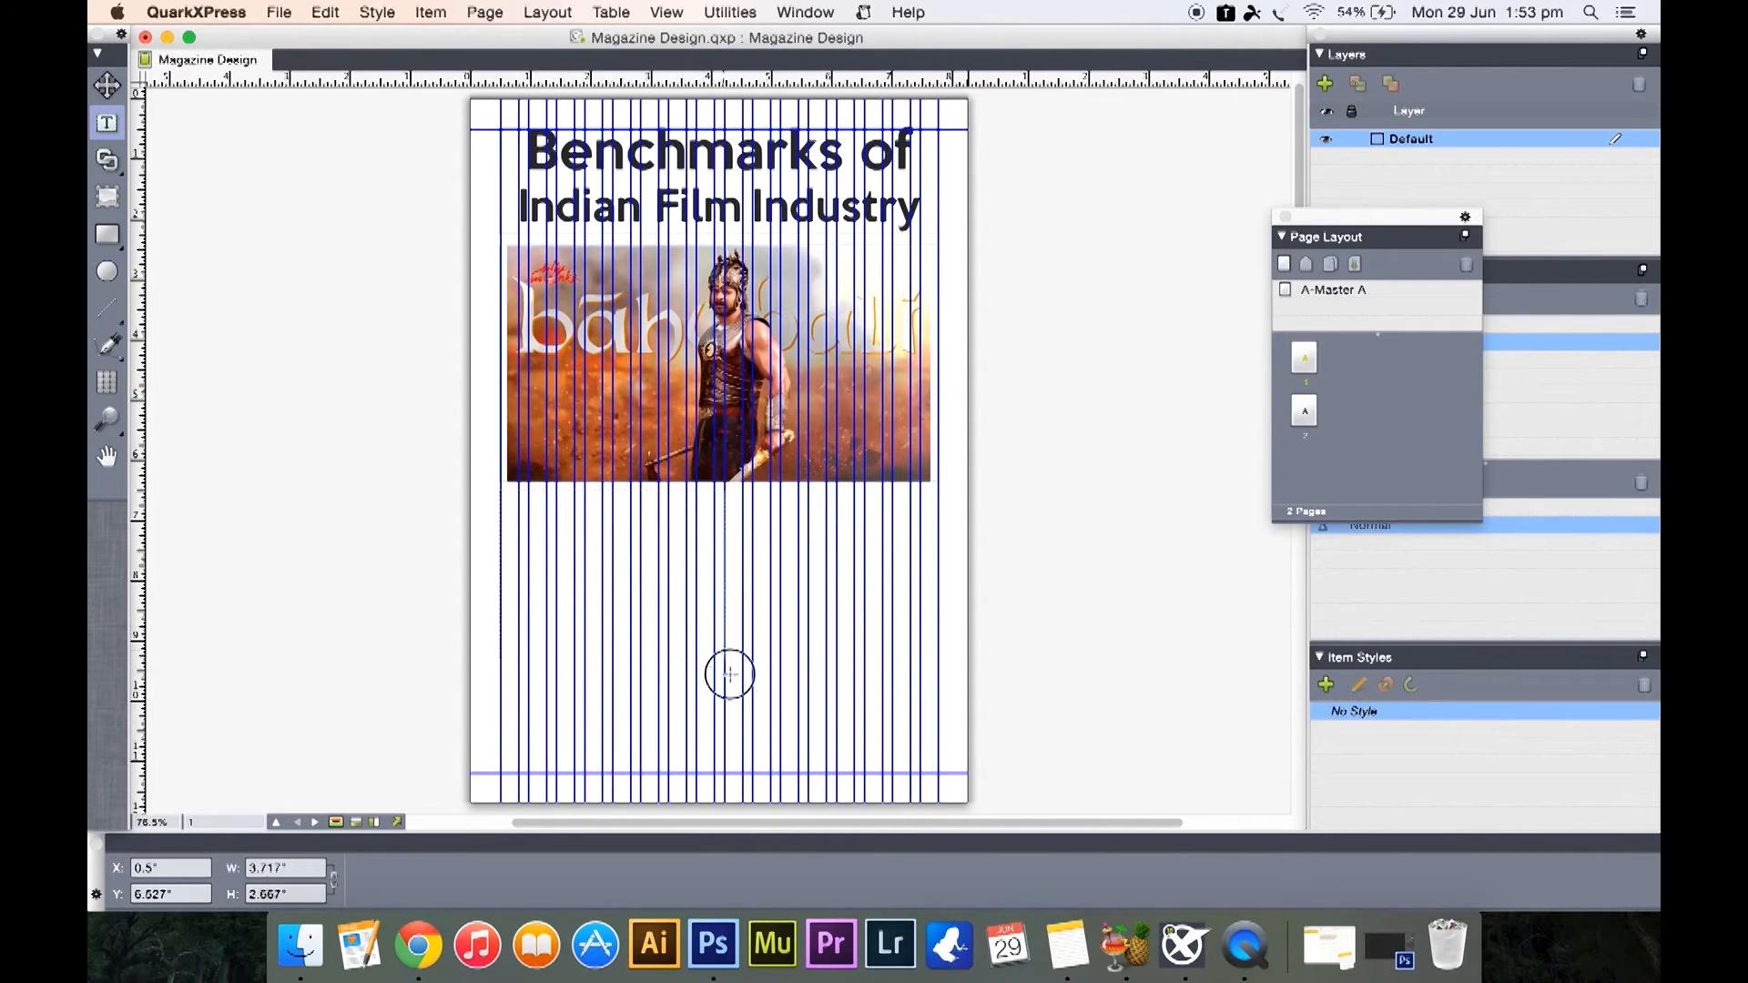
pyautogui.moveTo(729, 673); pyautogui.dragTo(715, 769)
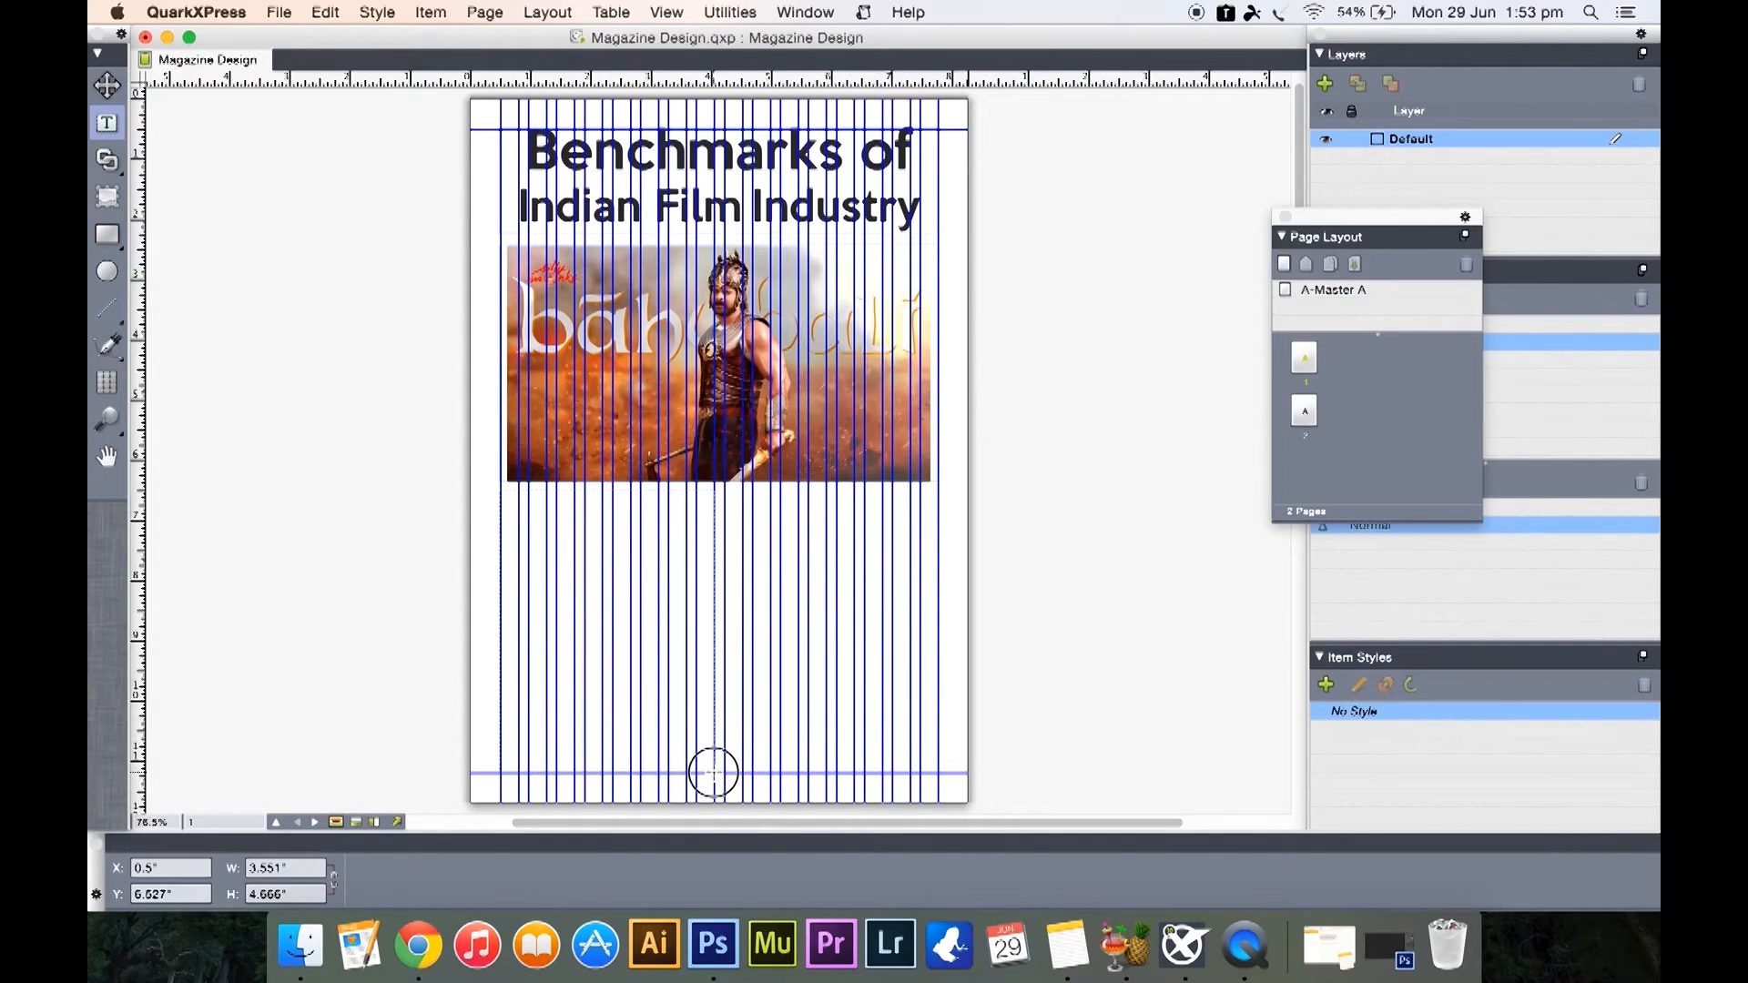
pyautogui.click(711, 773)
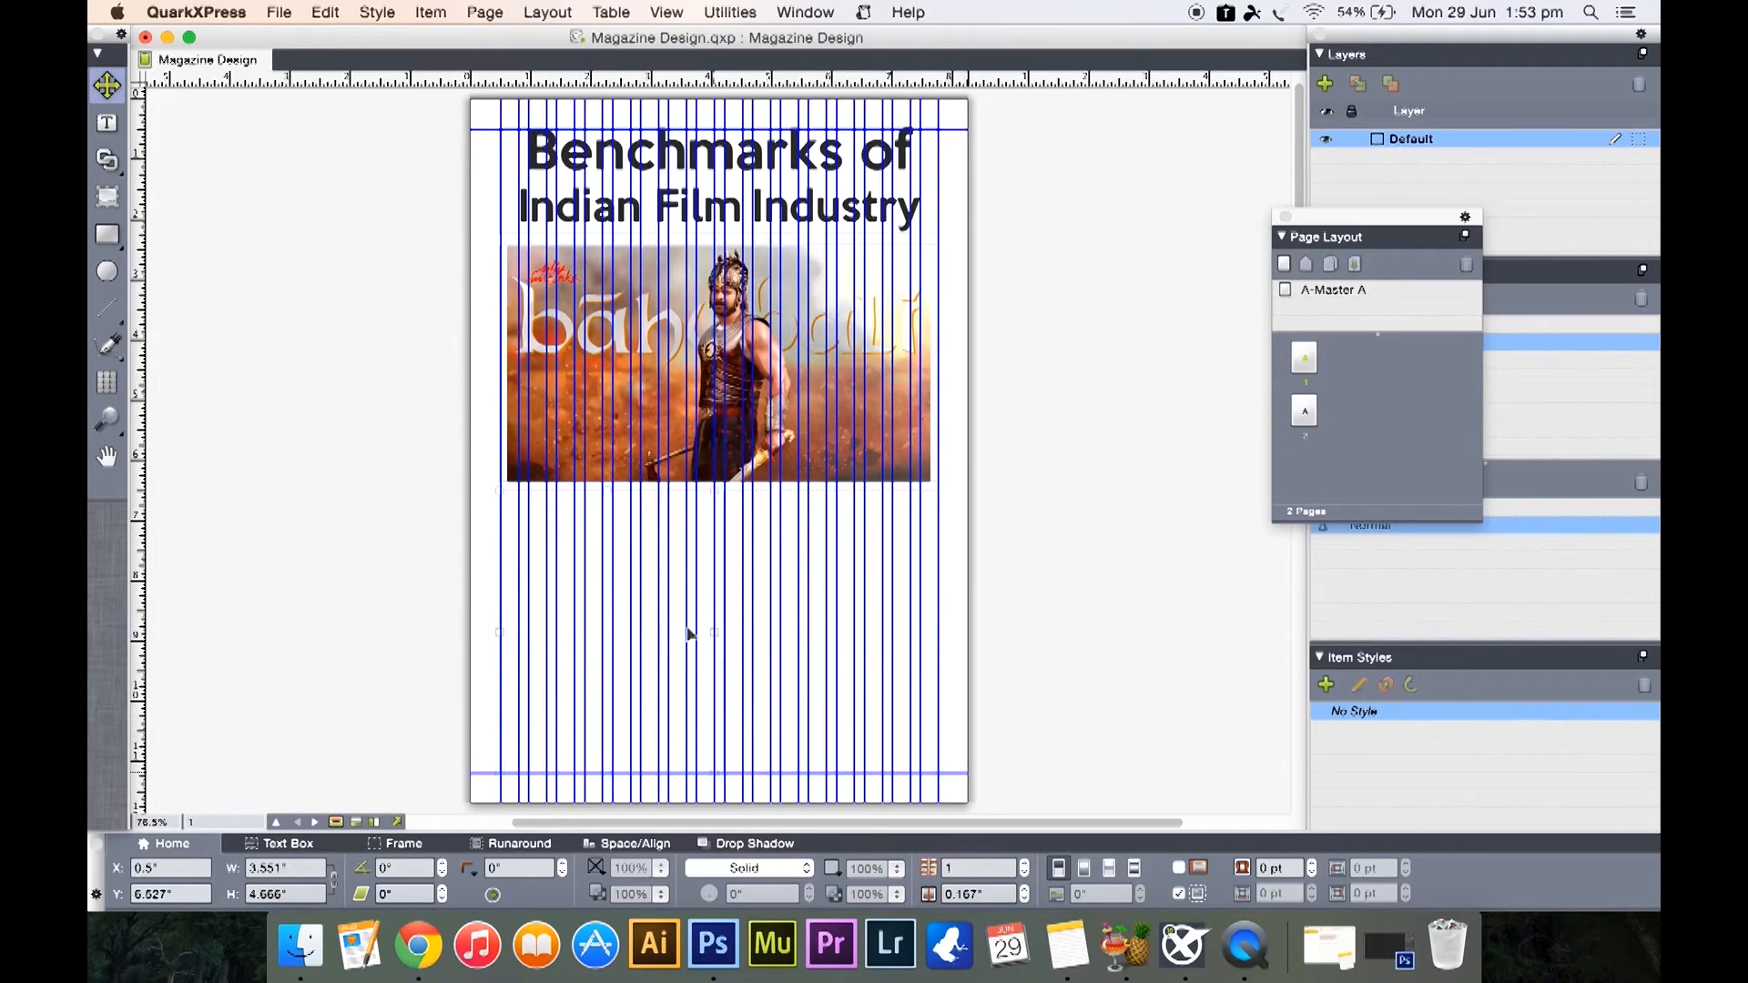
pyautogui.moveTo(587, 648)
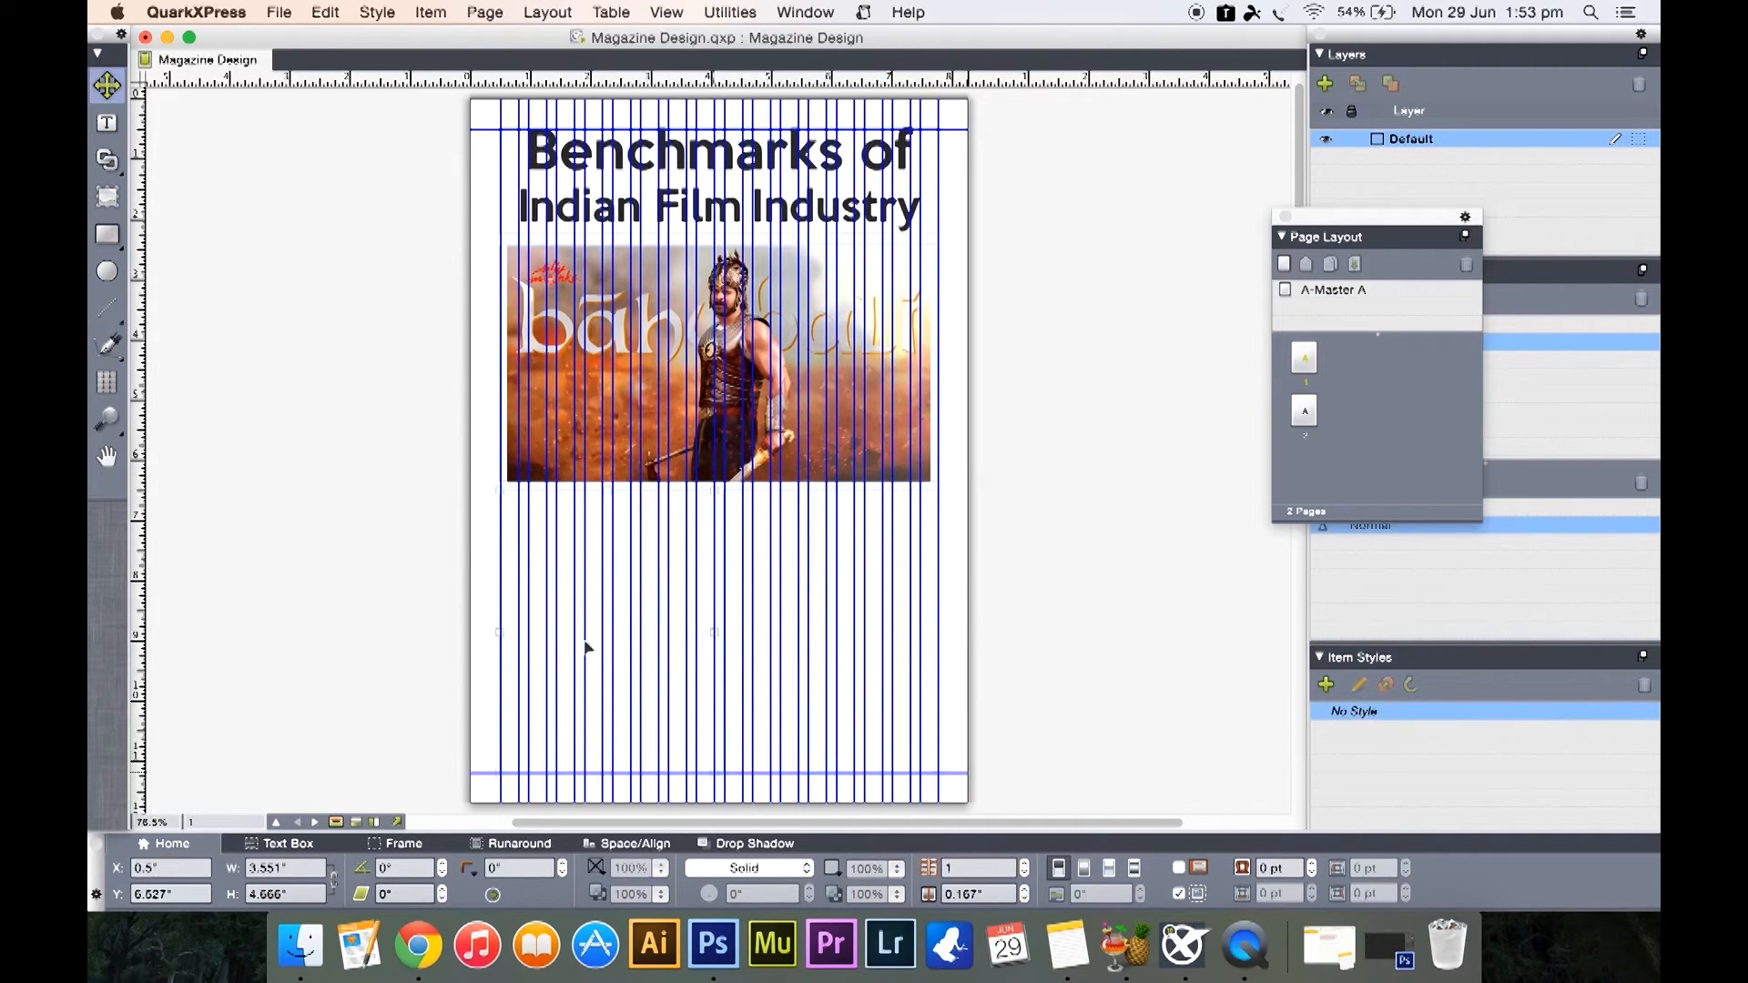
# Fill the lower-left box with the article body and link it to a right-column box
pyautogui.click(104, 121)
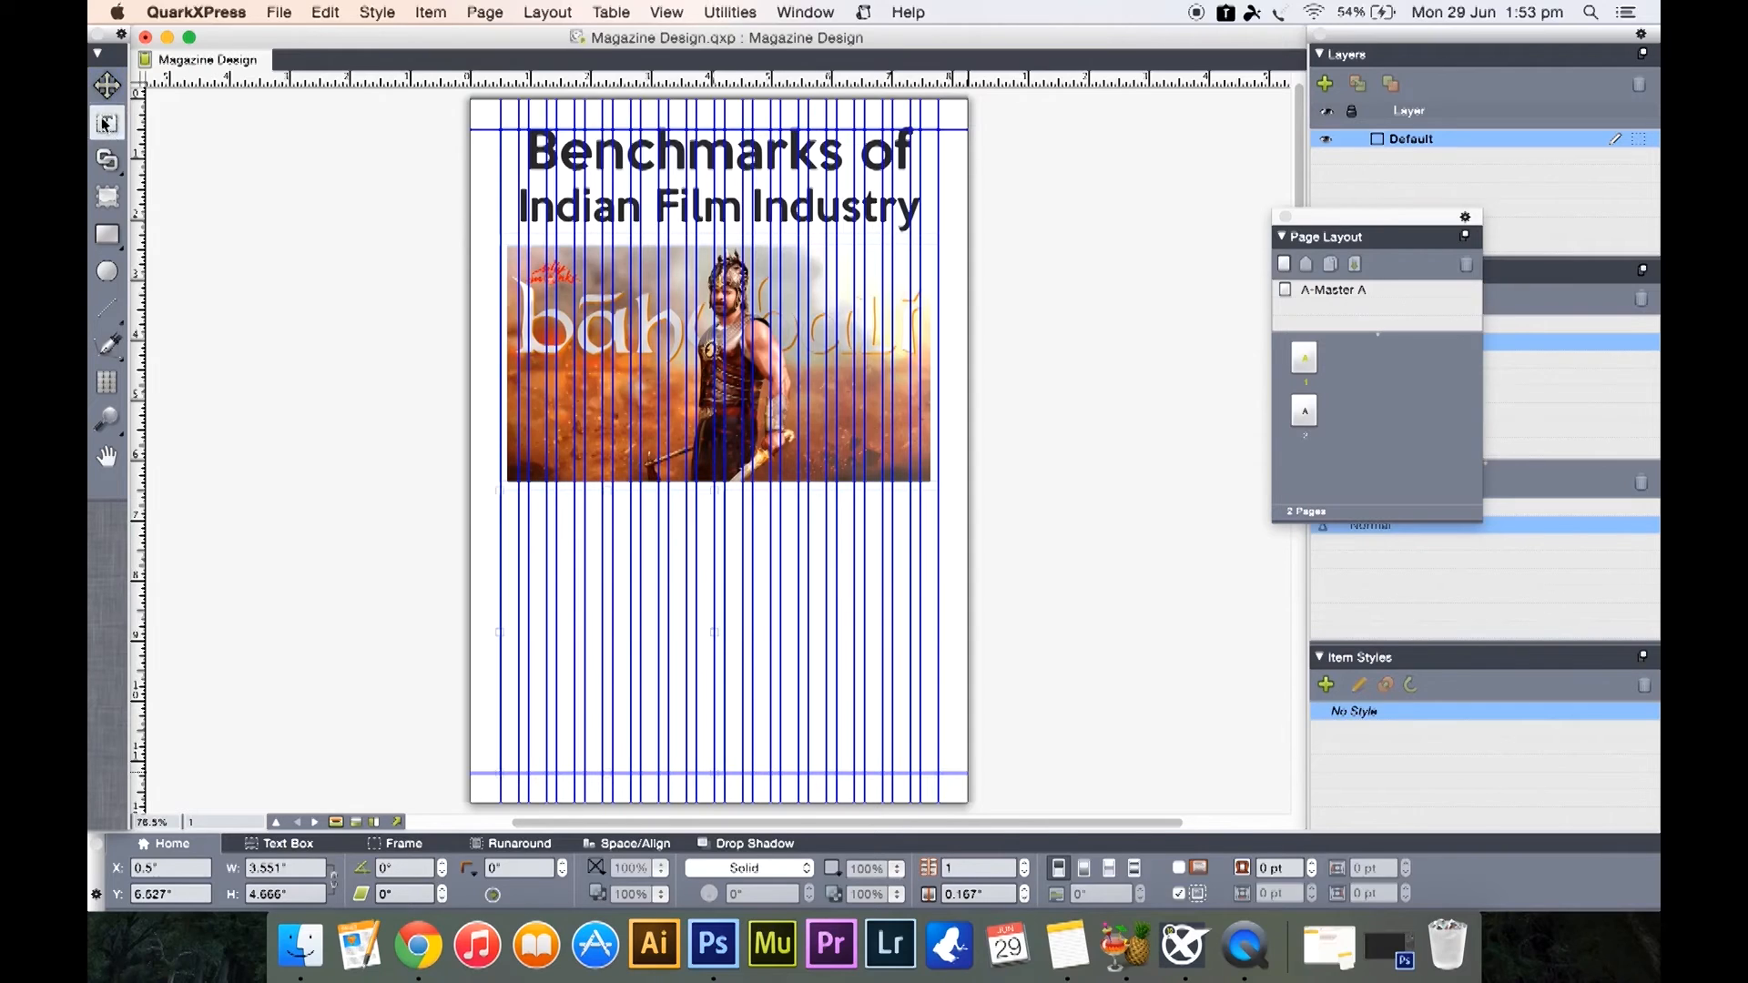
pyautogui.click(104, 120)
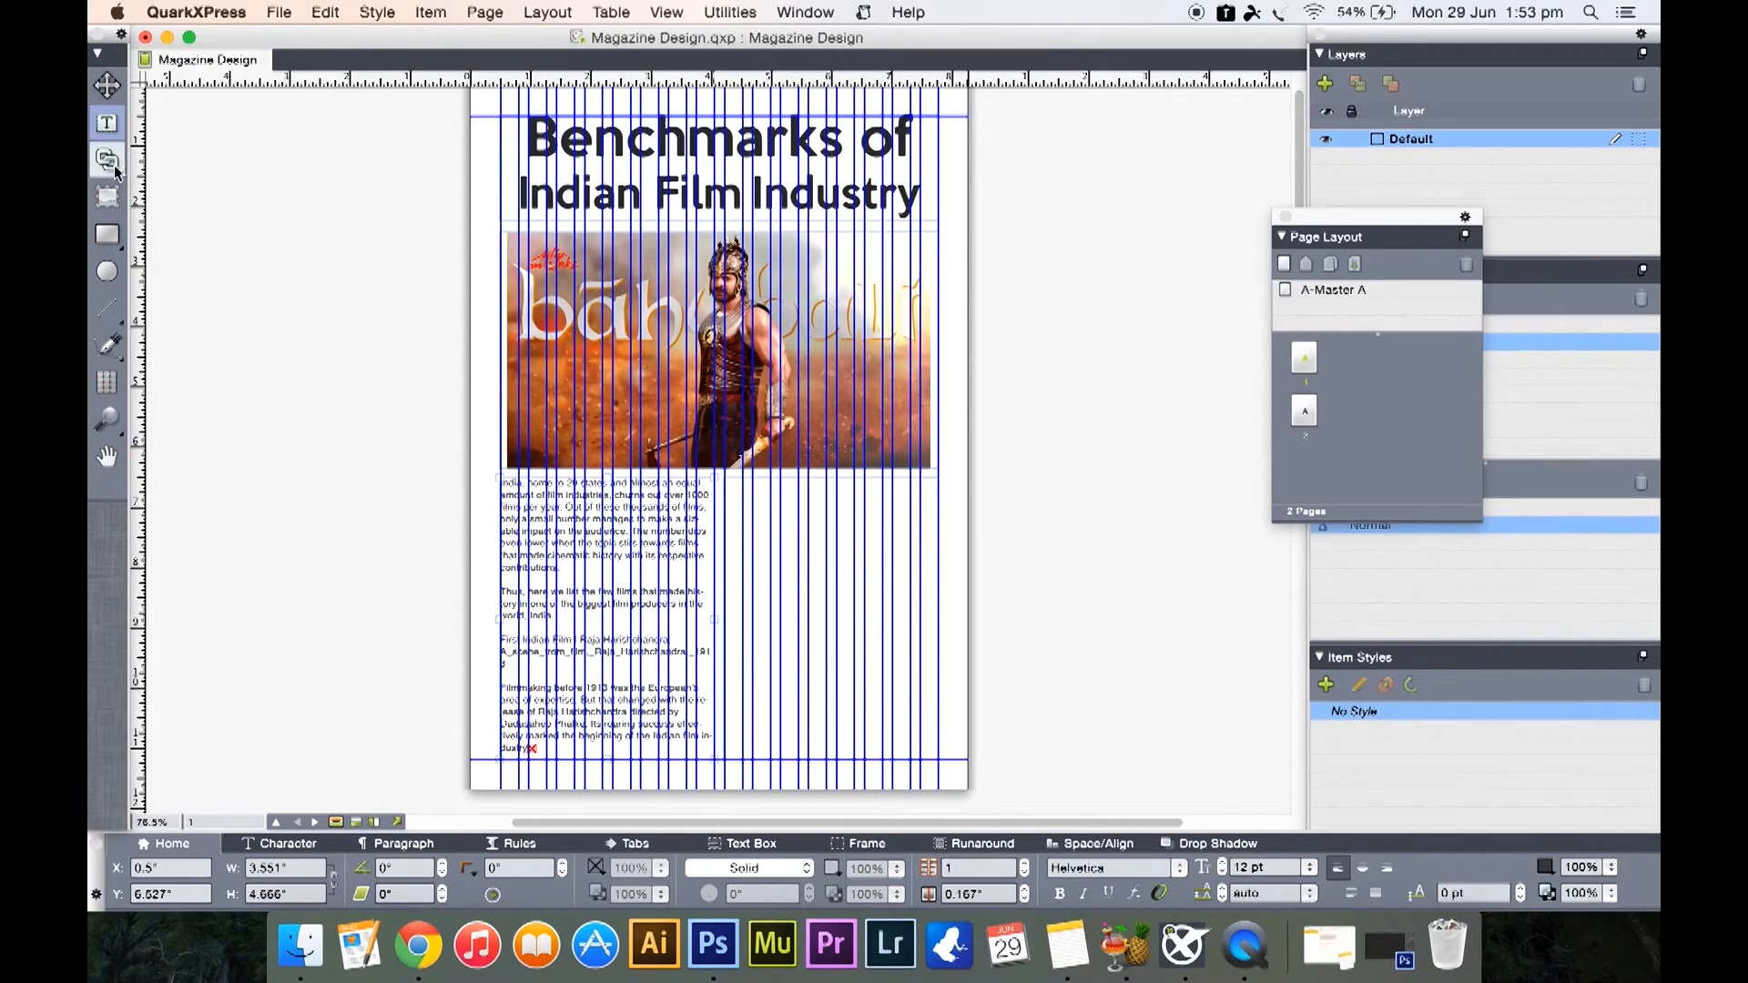
pyautogui.moveTo(104, 161)
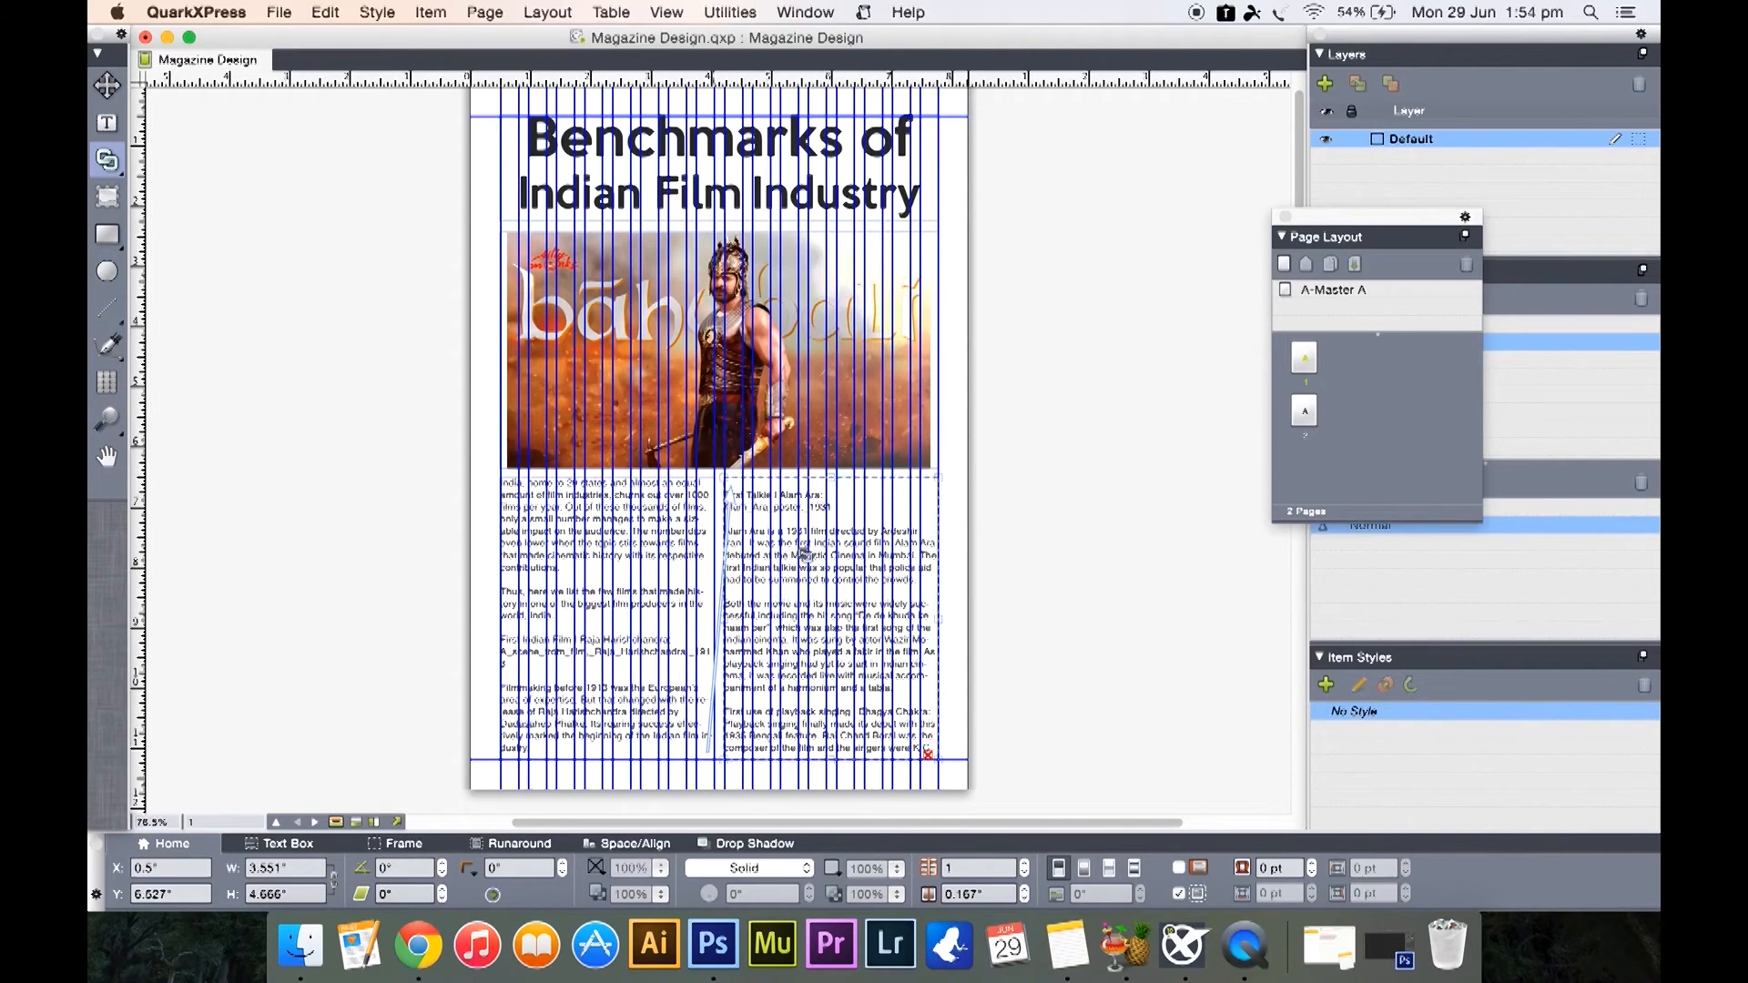
pyautogui.scroll(-3)
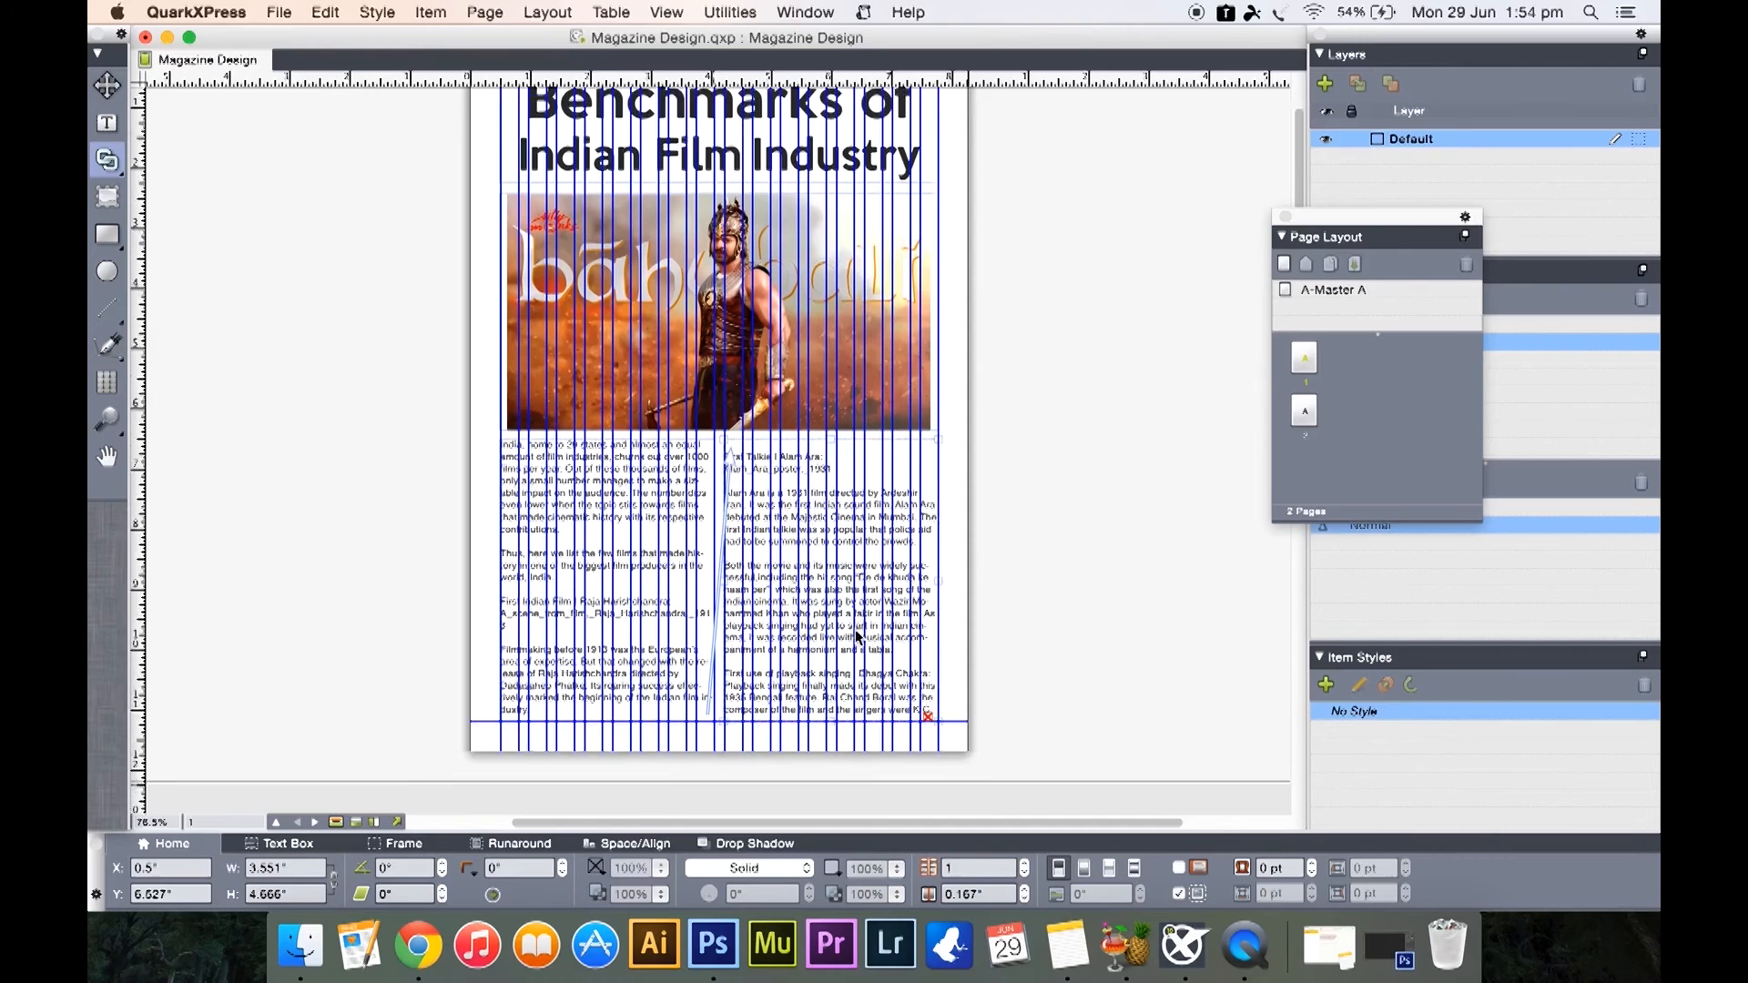
pyautogui.scroll(-3)
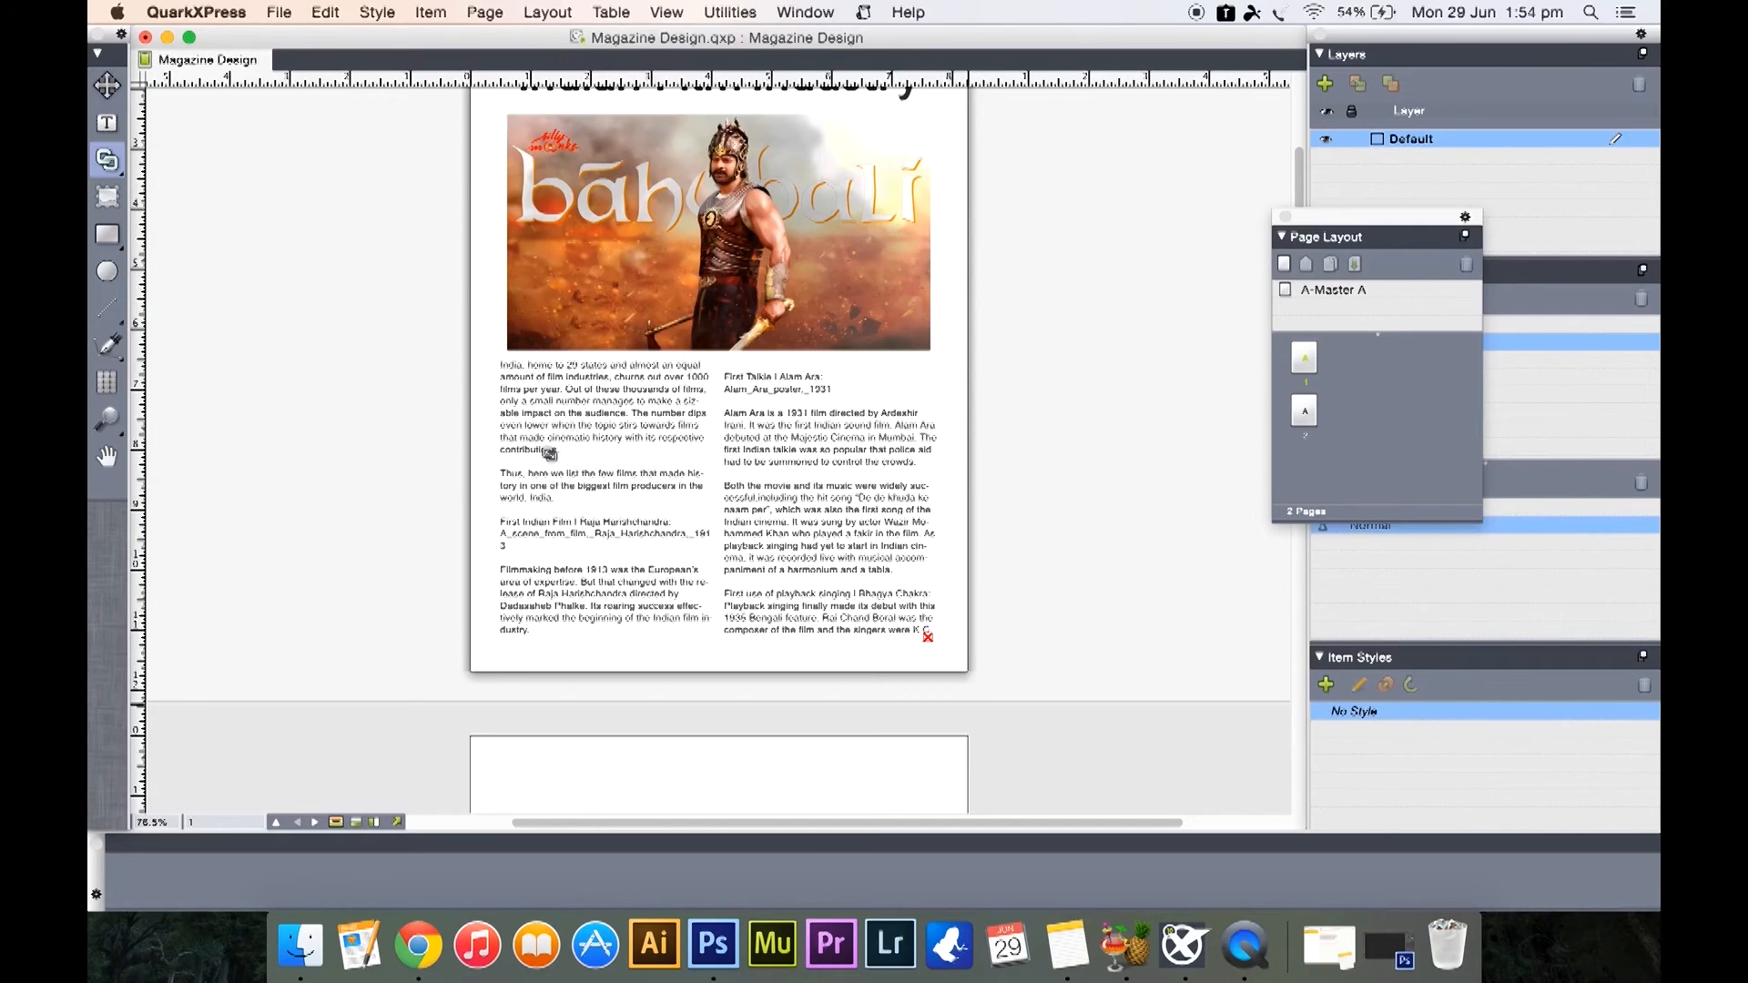
# Make 'India' a drop cap of 5 characters spanning 3 lines
pyautogui.click(552, 428)
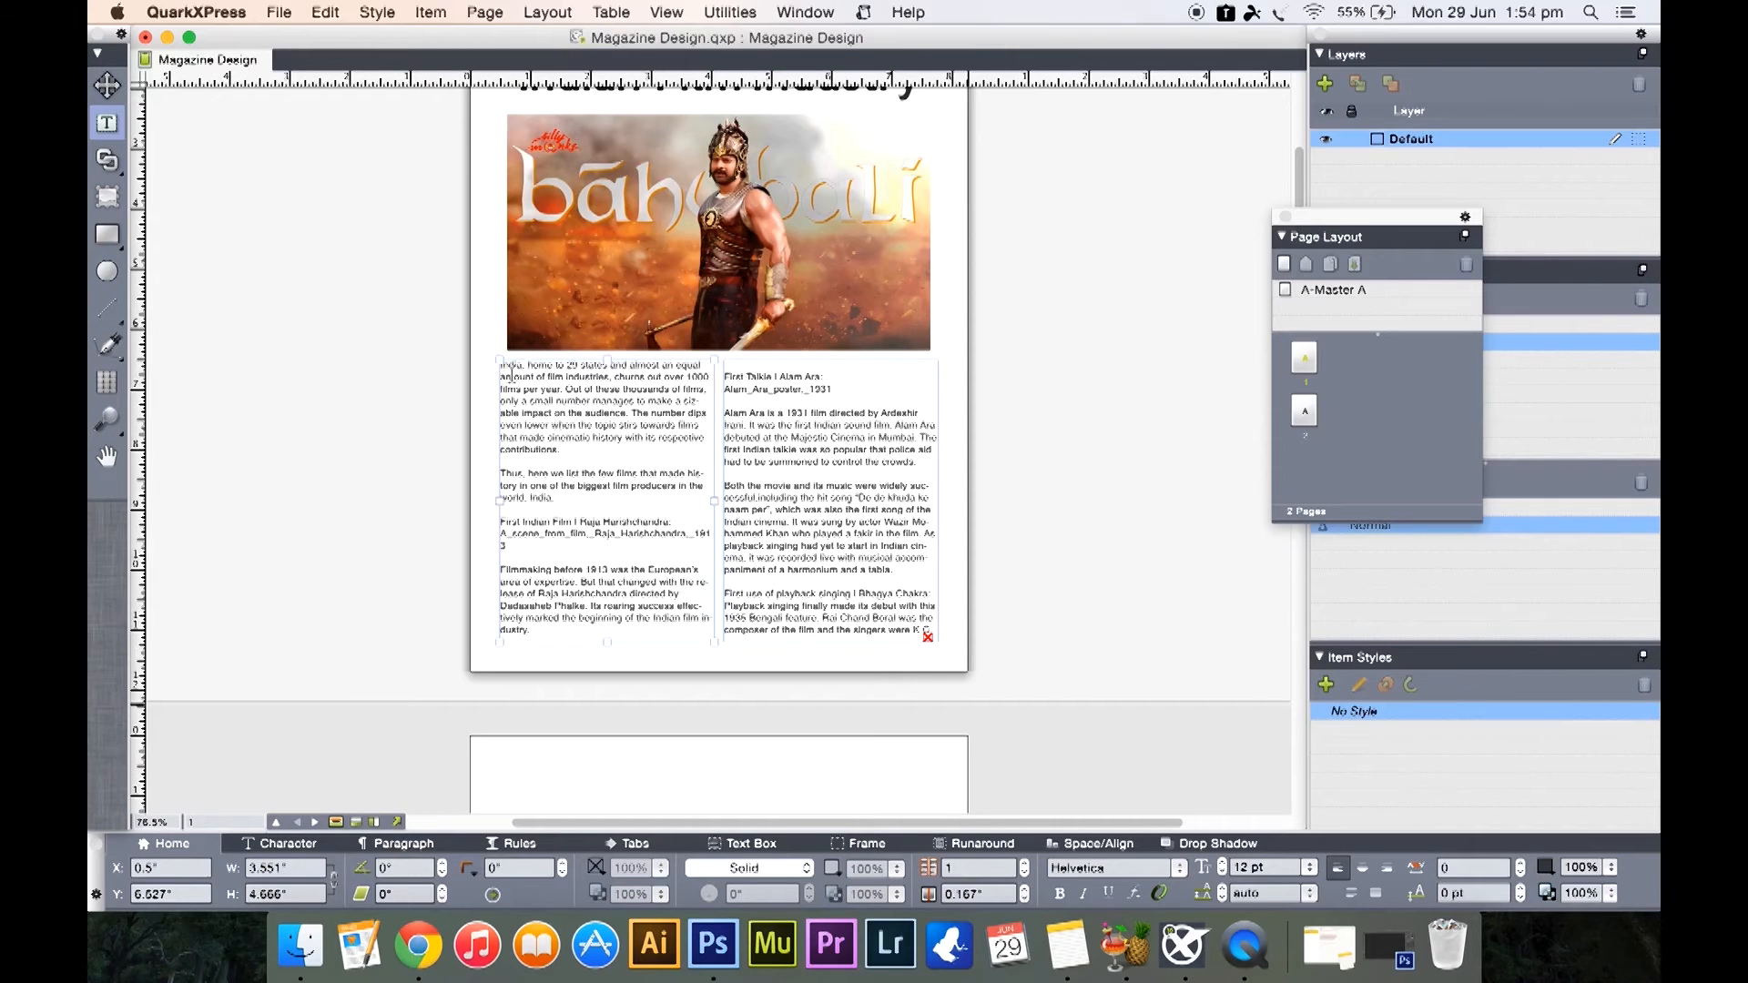
pyautogui.write('175')
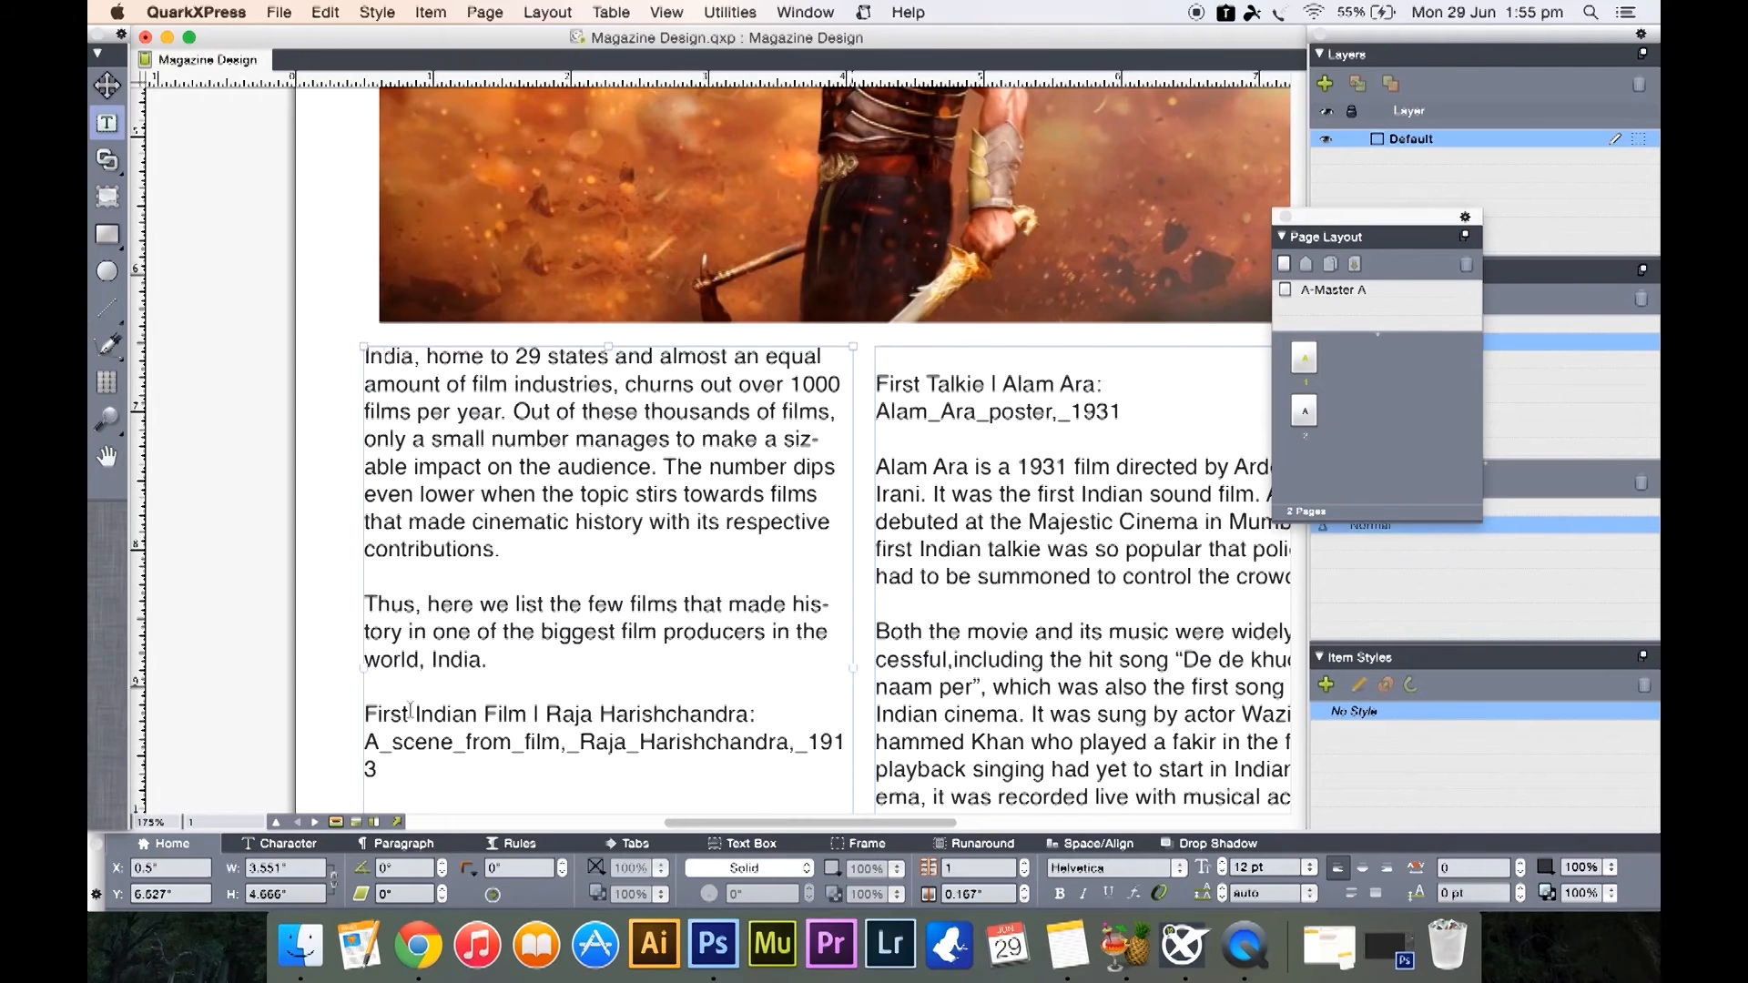
pyautogui.moveTo(452, 861)
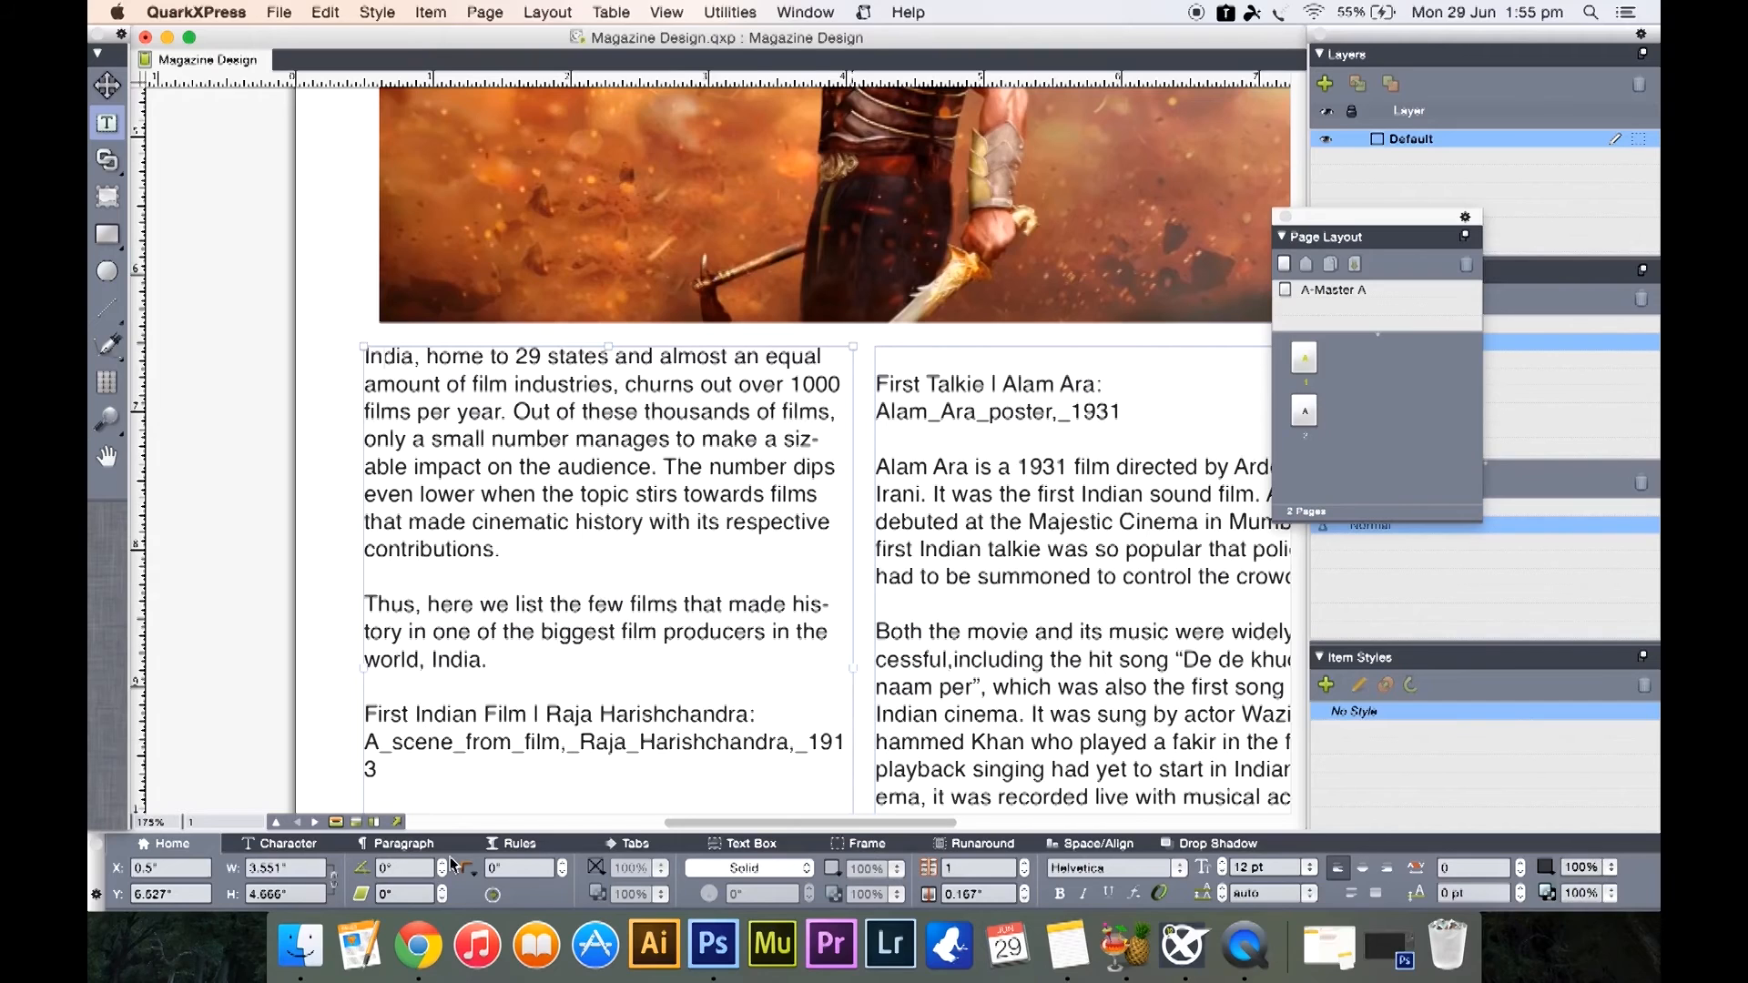
pyautogui.click(403, 843)
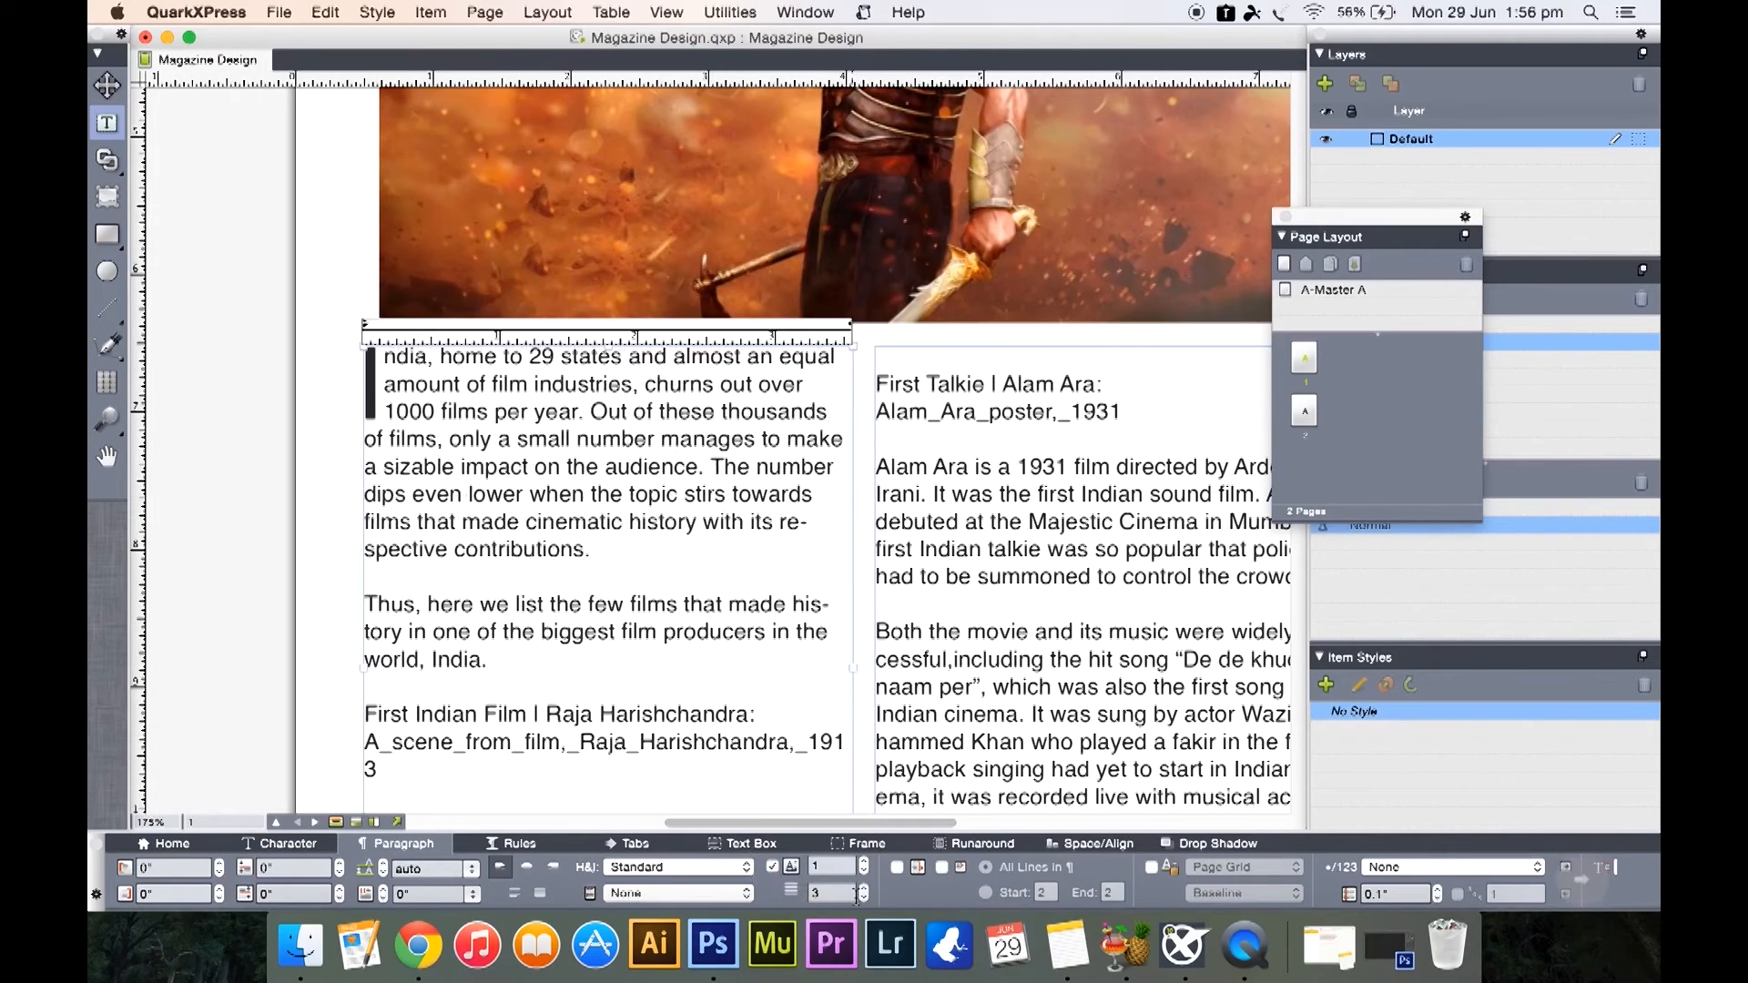
pyautogui.moveTo(809, 910)
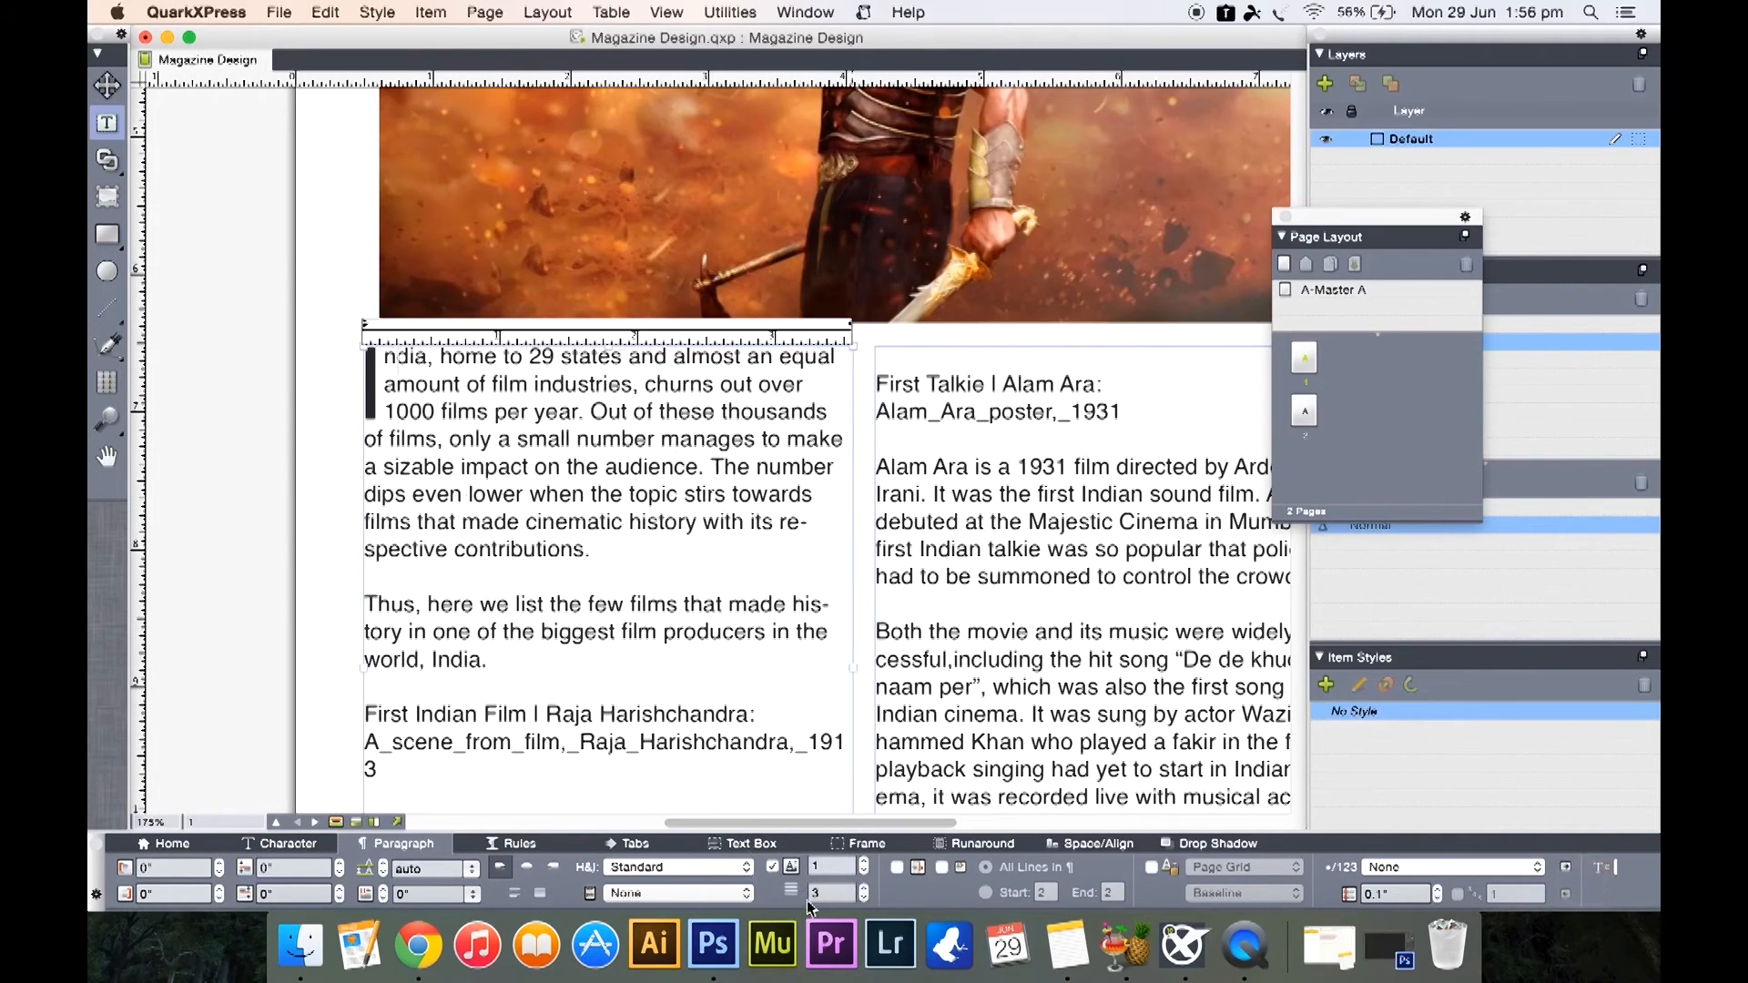
pyautogui.moveTo(889, 917)
pyautogui.write('4')
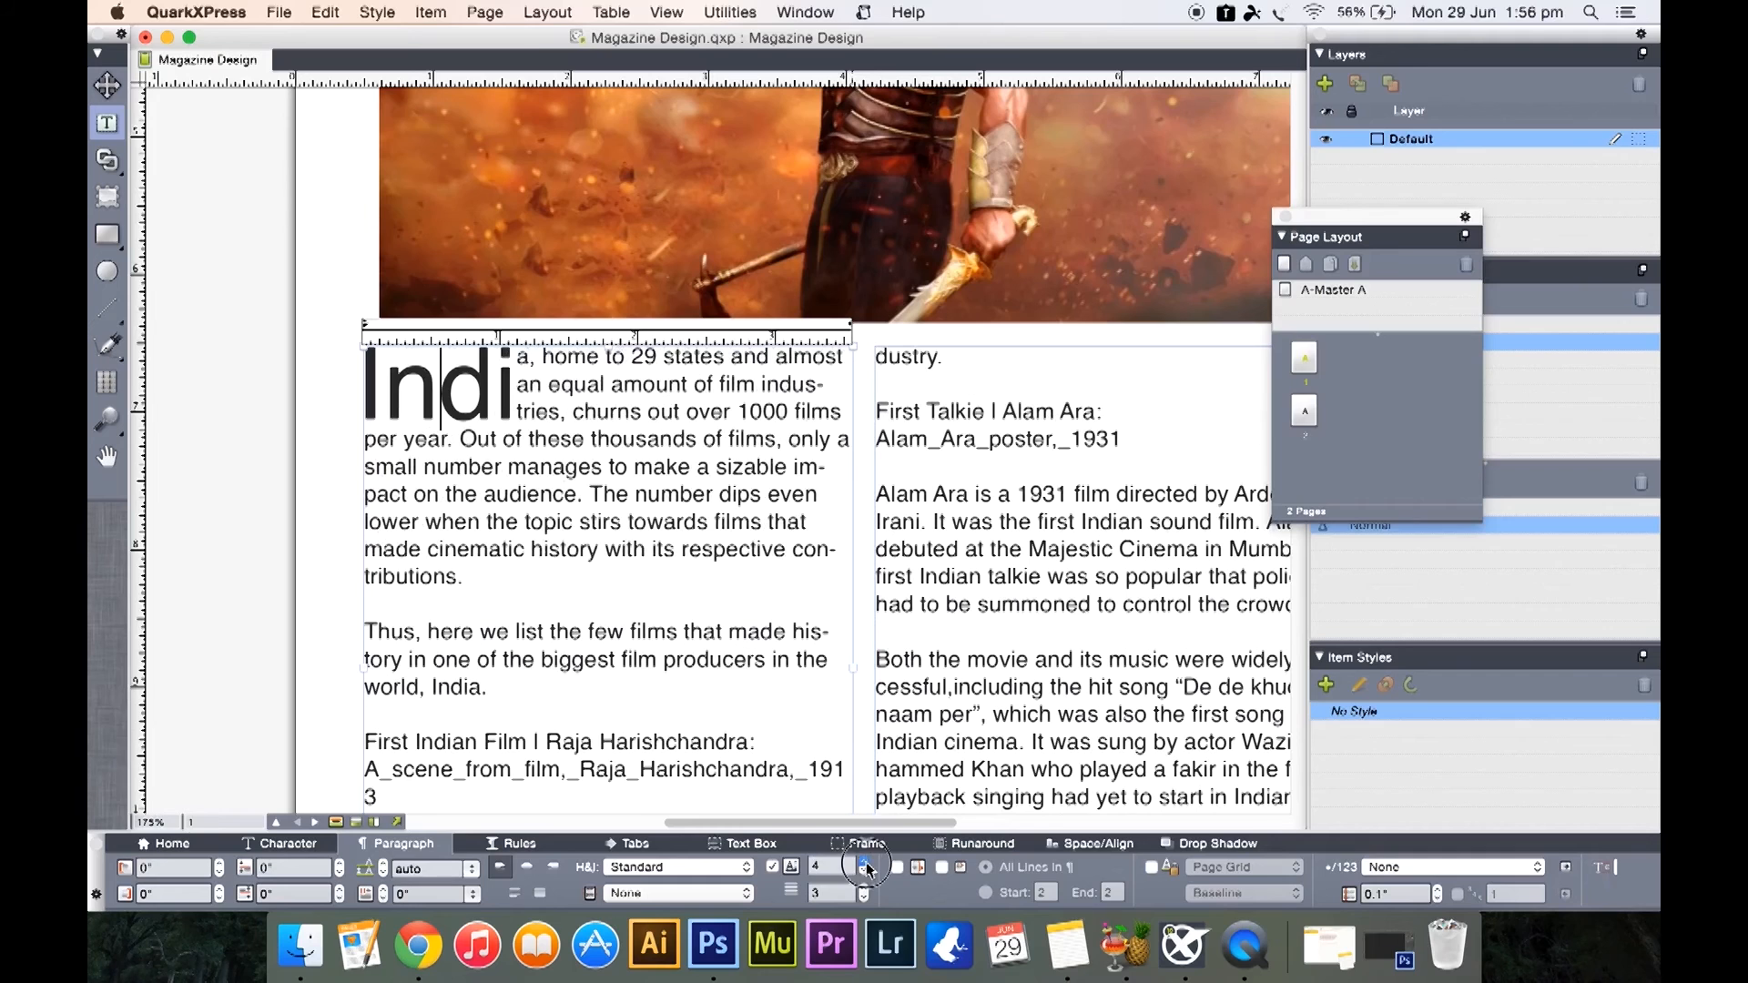
pyautogui.click(862, 861)
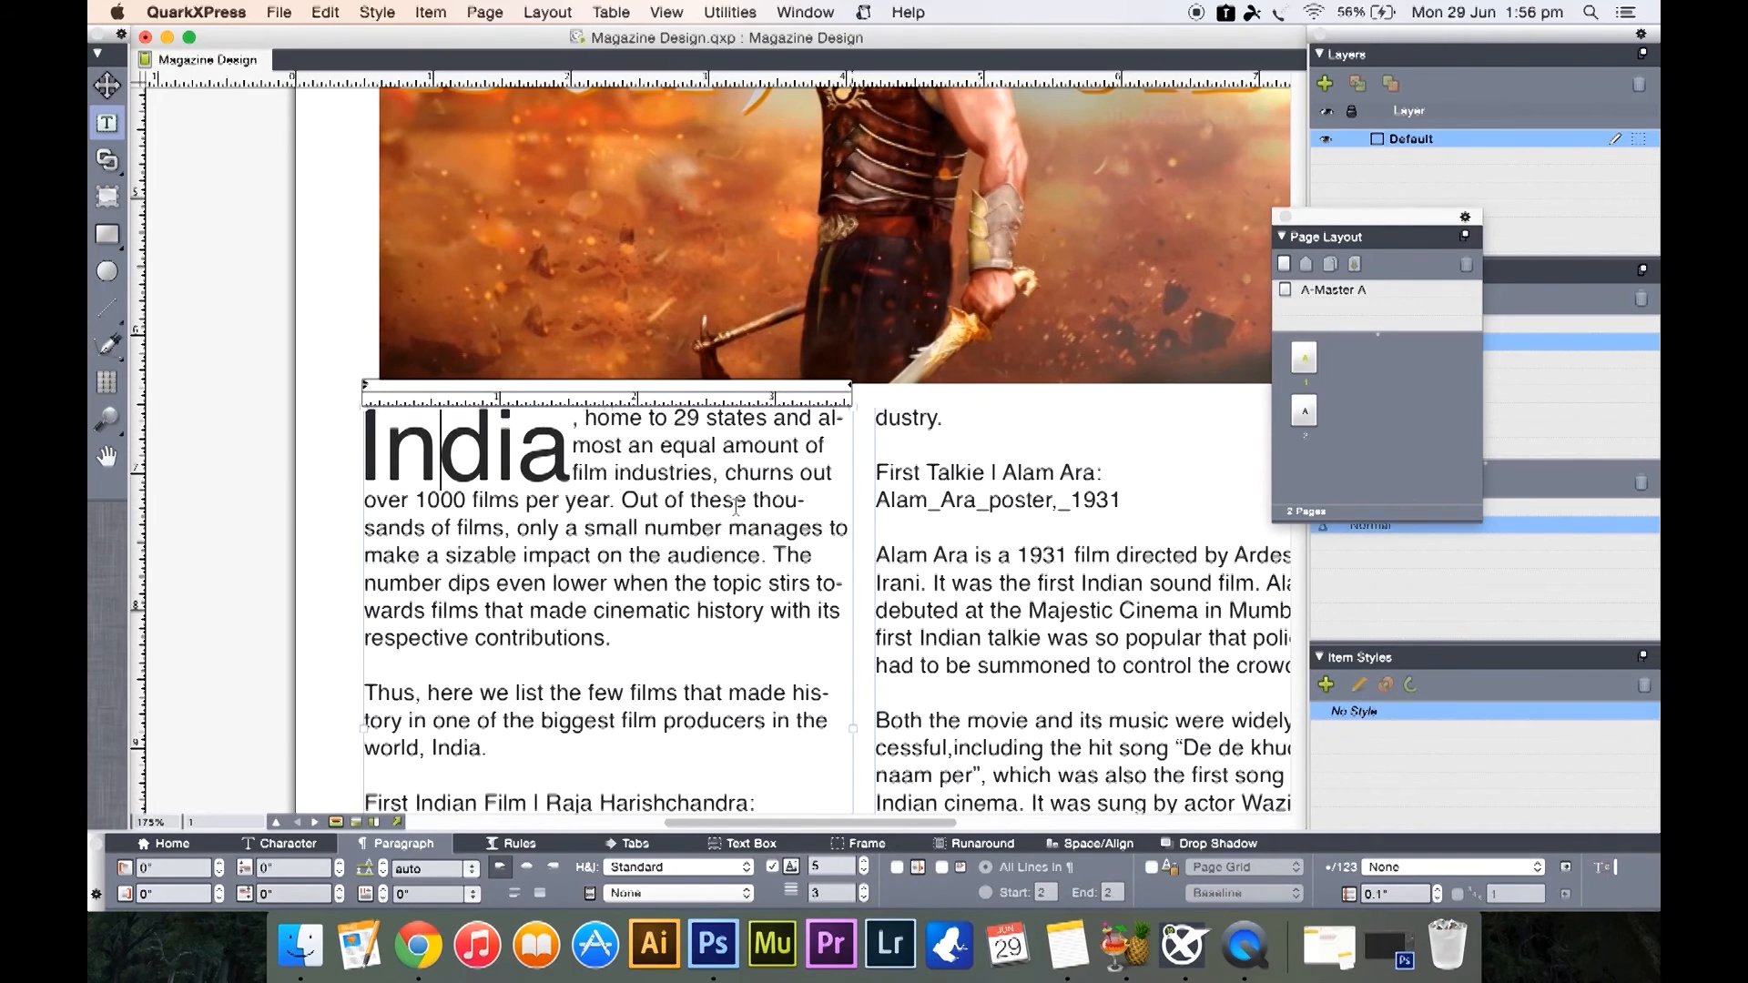
pyautogui.moveTo(185, 360)
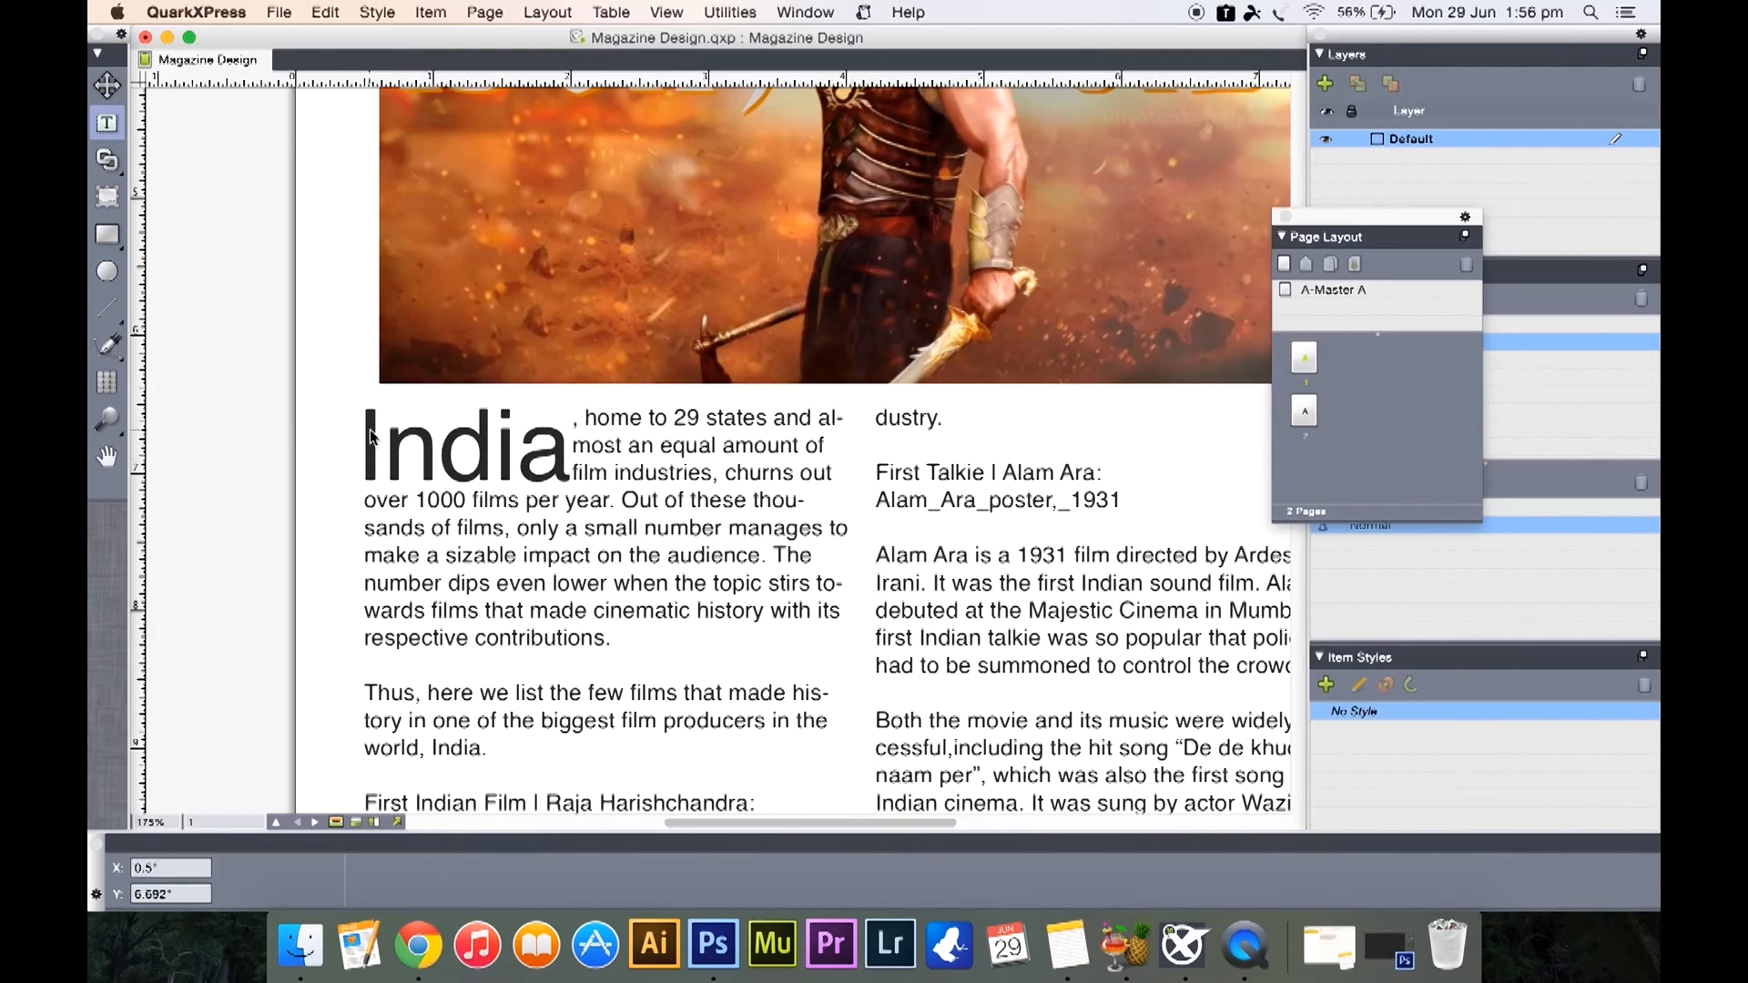
# Select the whole linked article story and set its body text to 9 pt
pyautogui.click(501, 546)
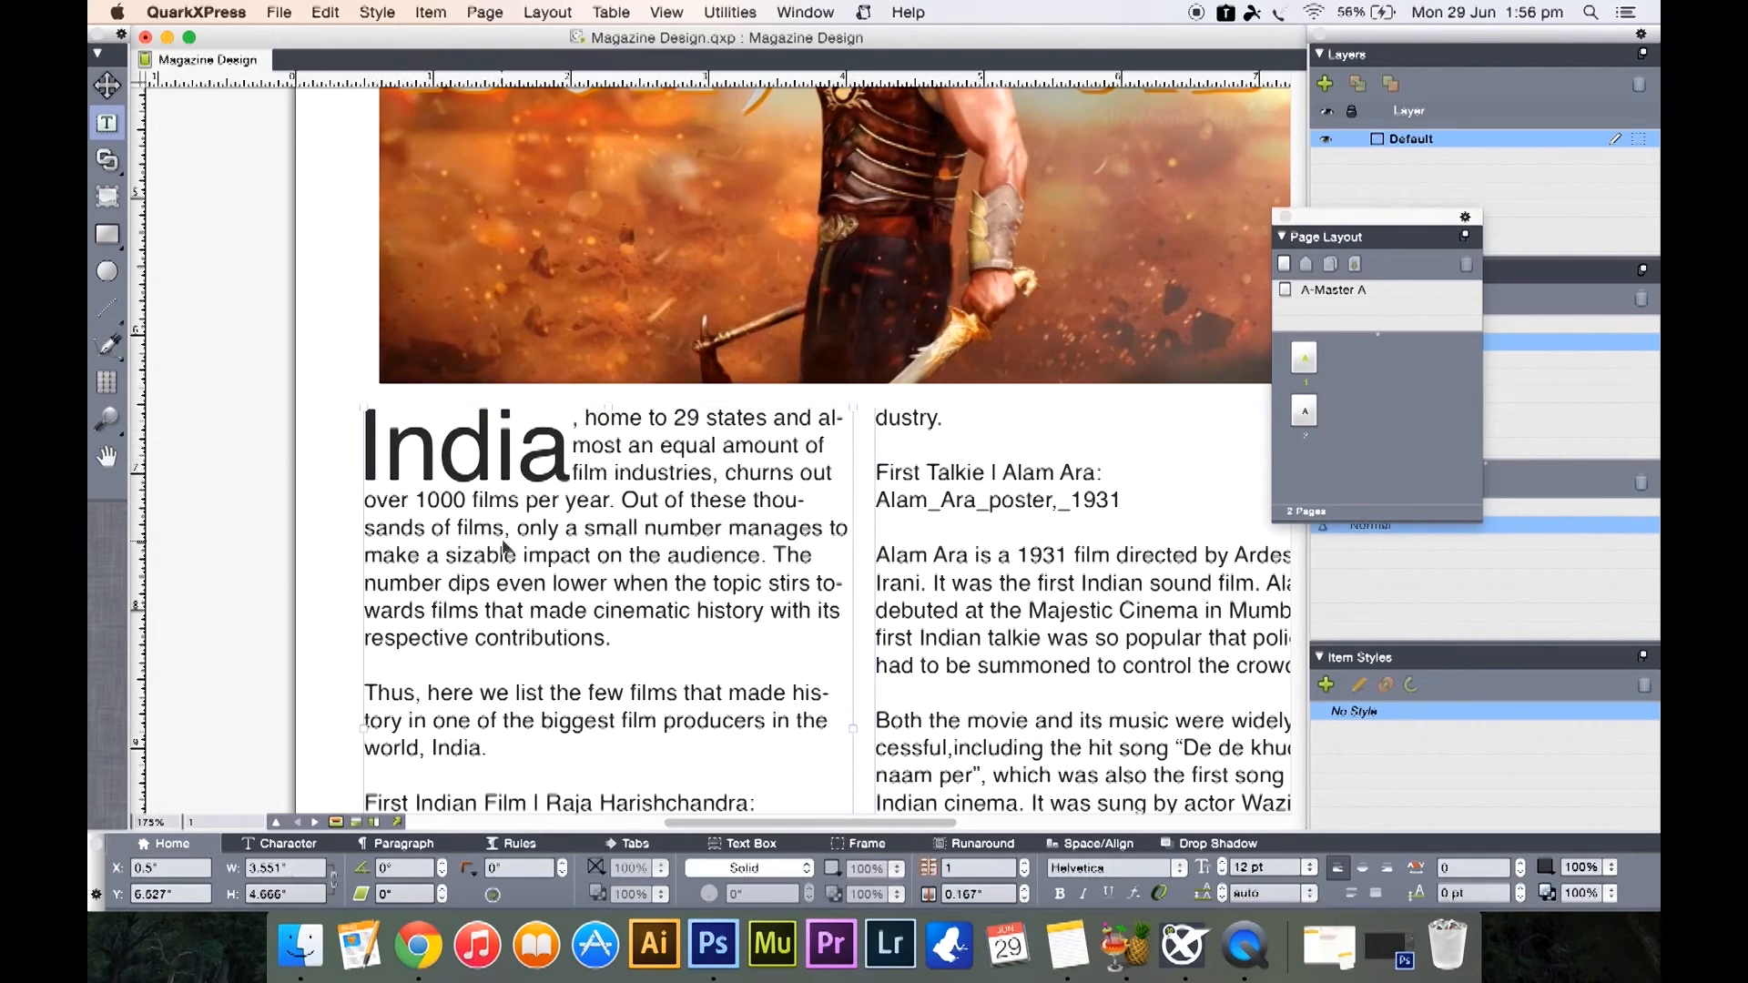
pyautogui.press('cmd+a')
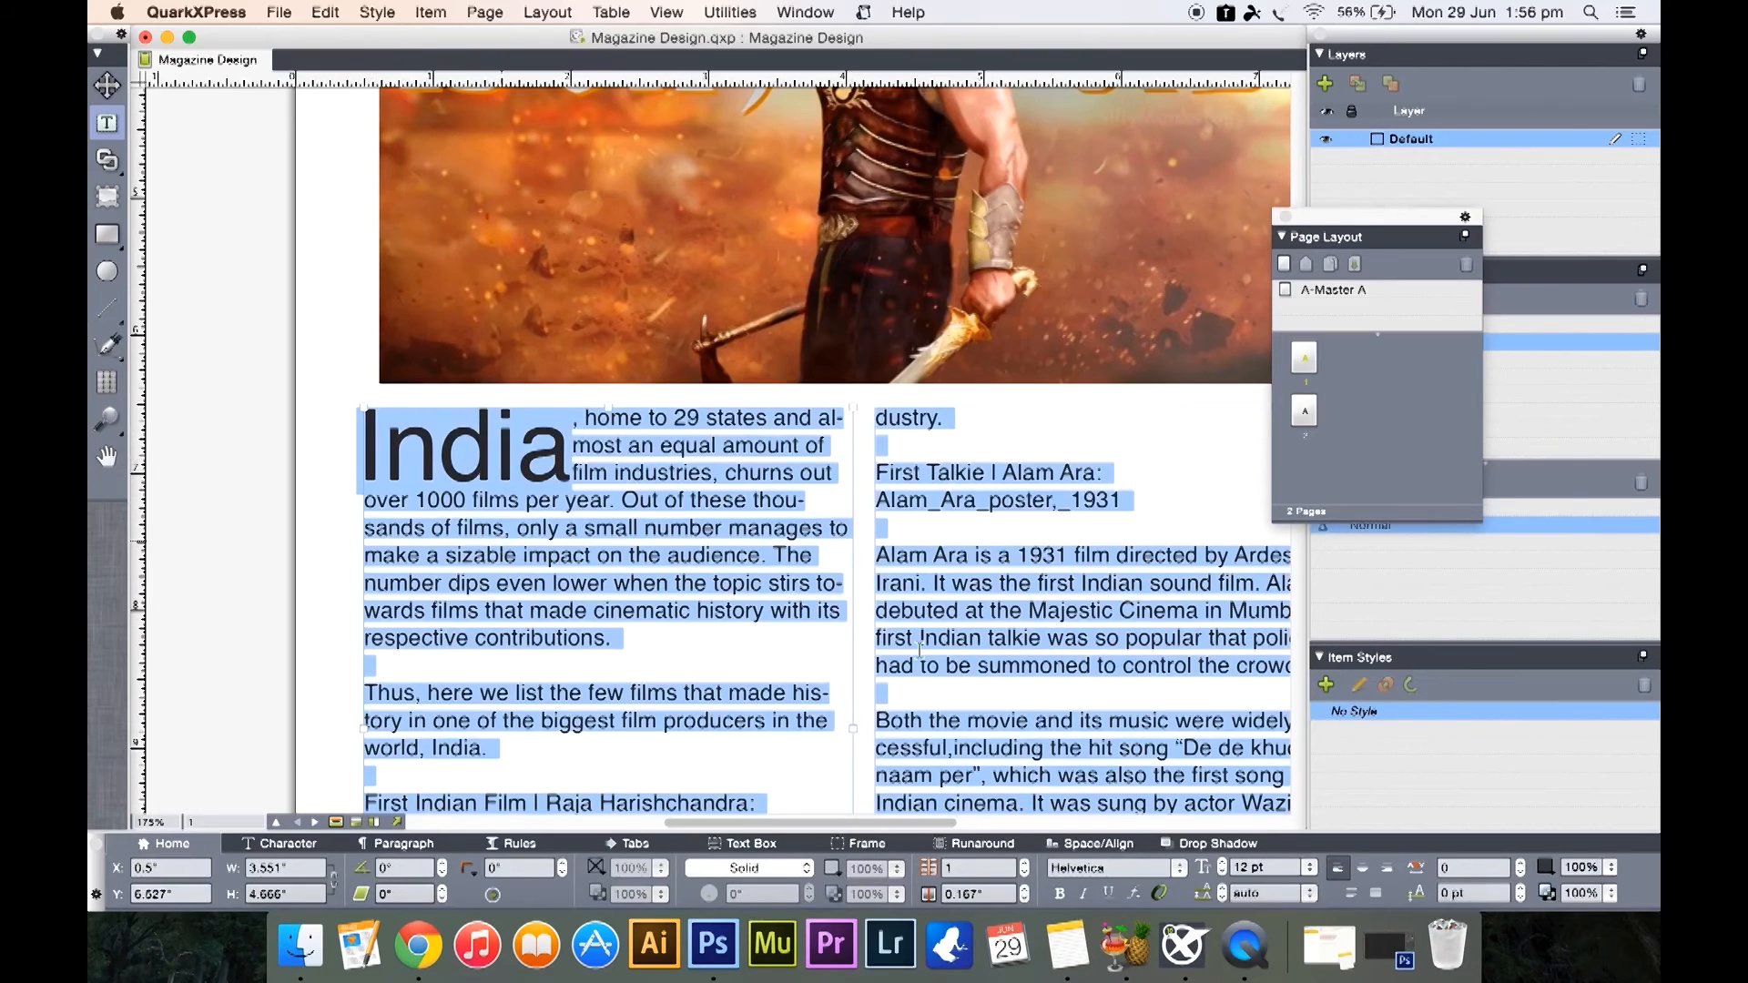
pyautogui.click(1305, 866)
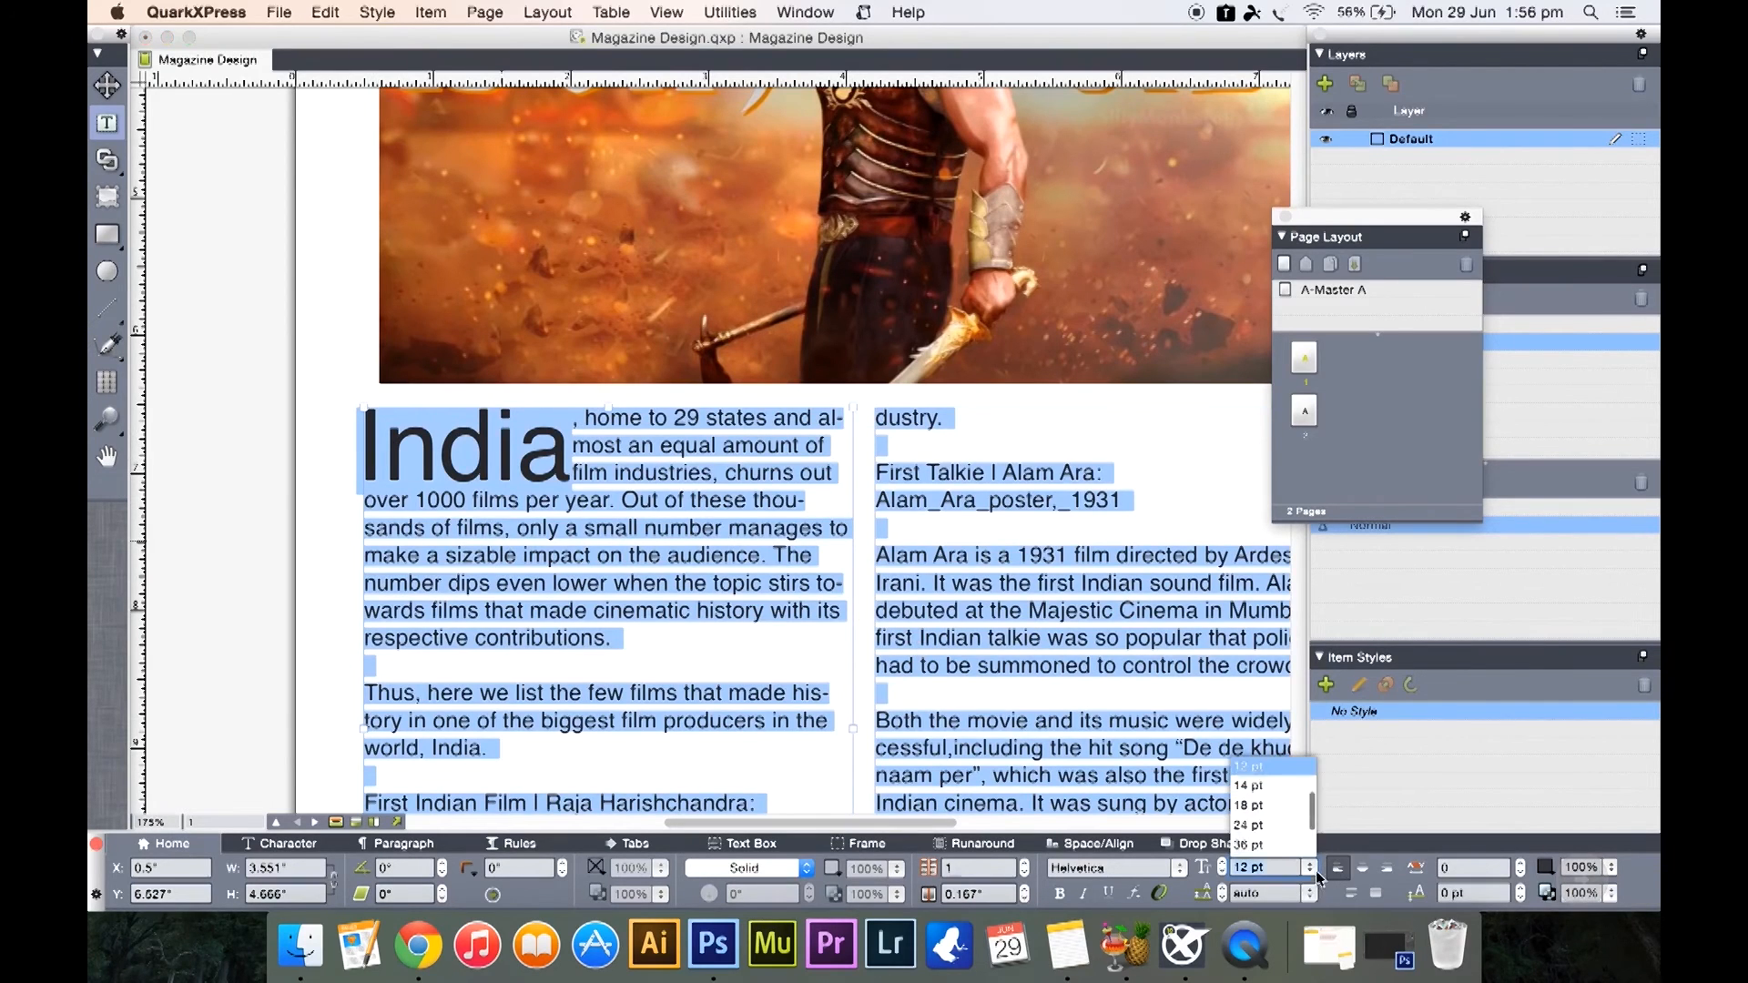
pyautogui.click(1259, 867)
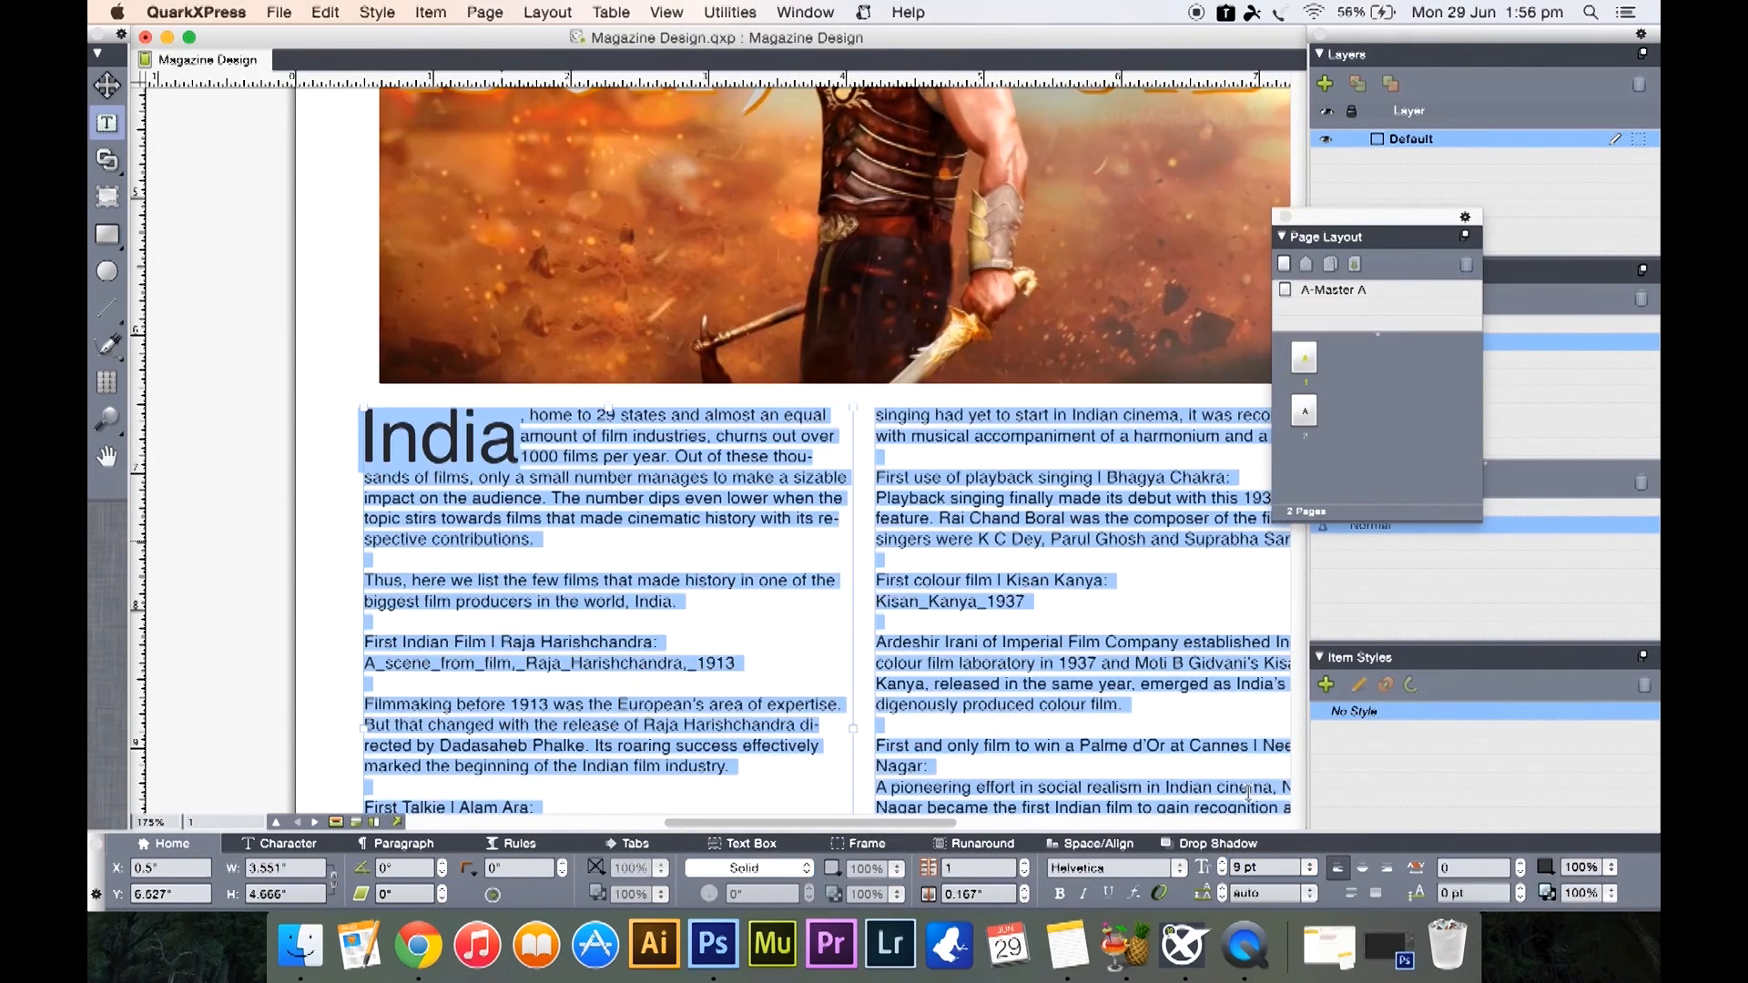
pyautogui.click(581, 561)
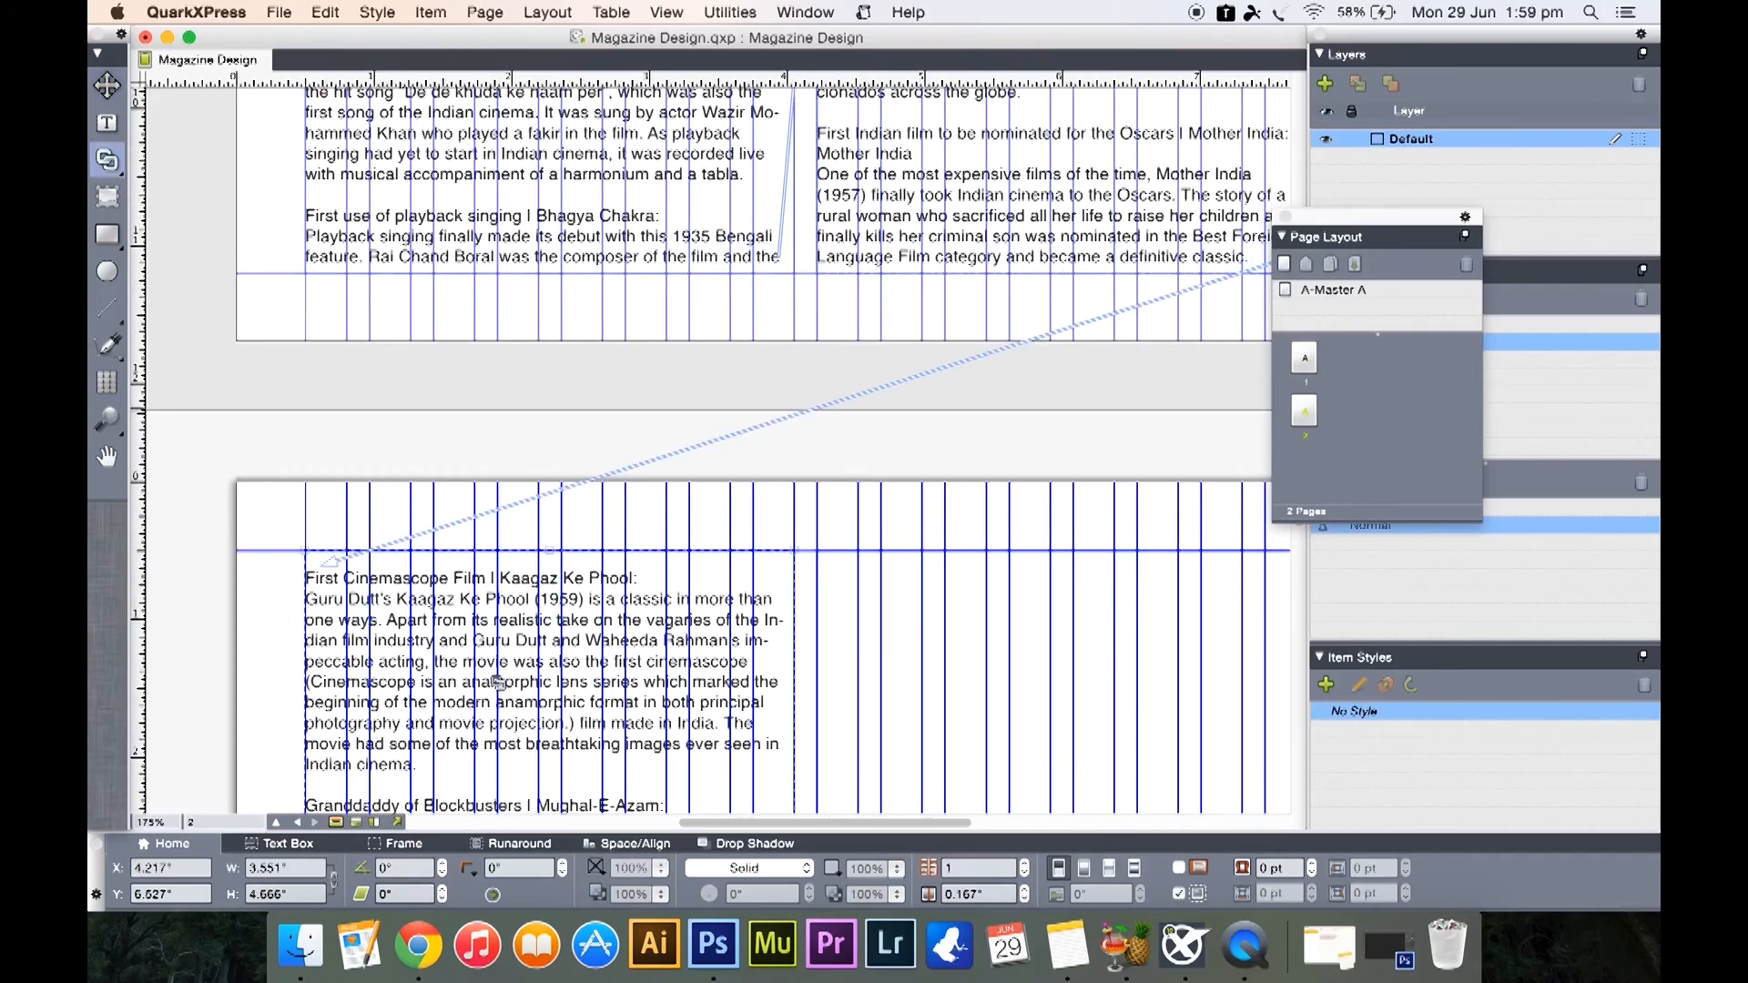
# Scroll down to check the article body flowing through both columns on page two
pyautogui.scroll(-3)
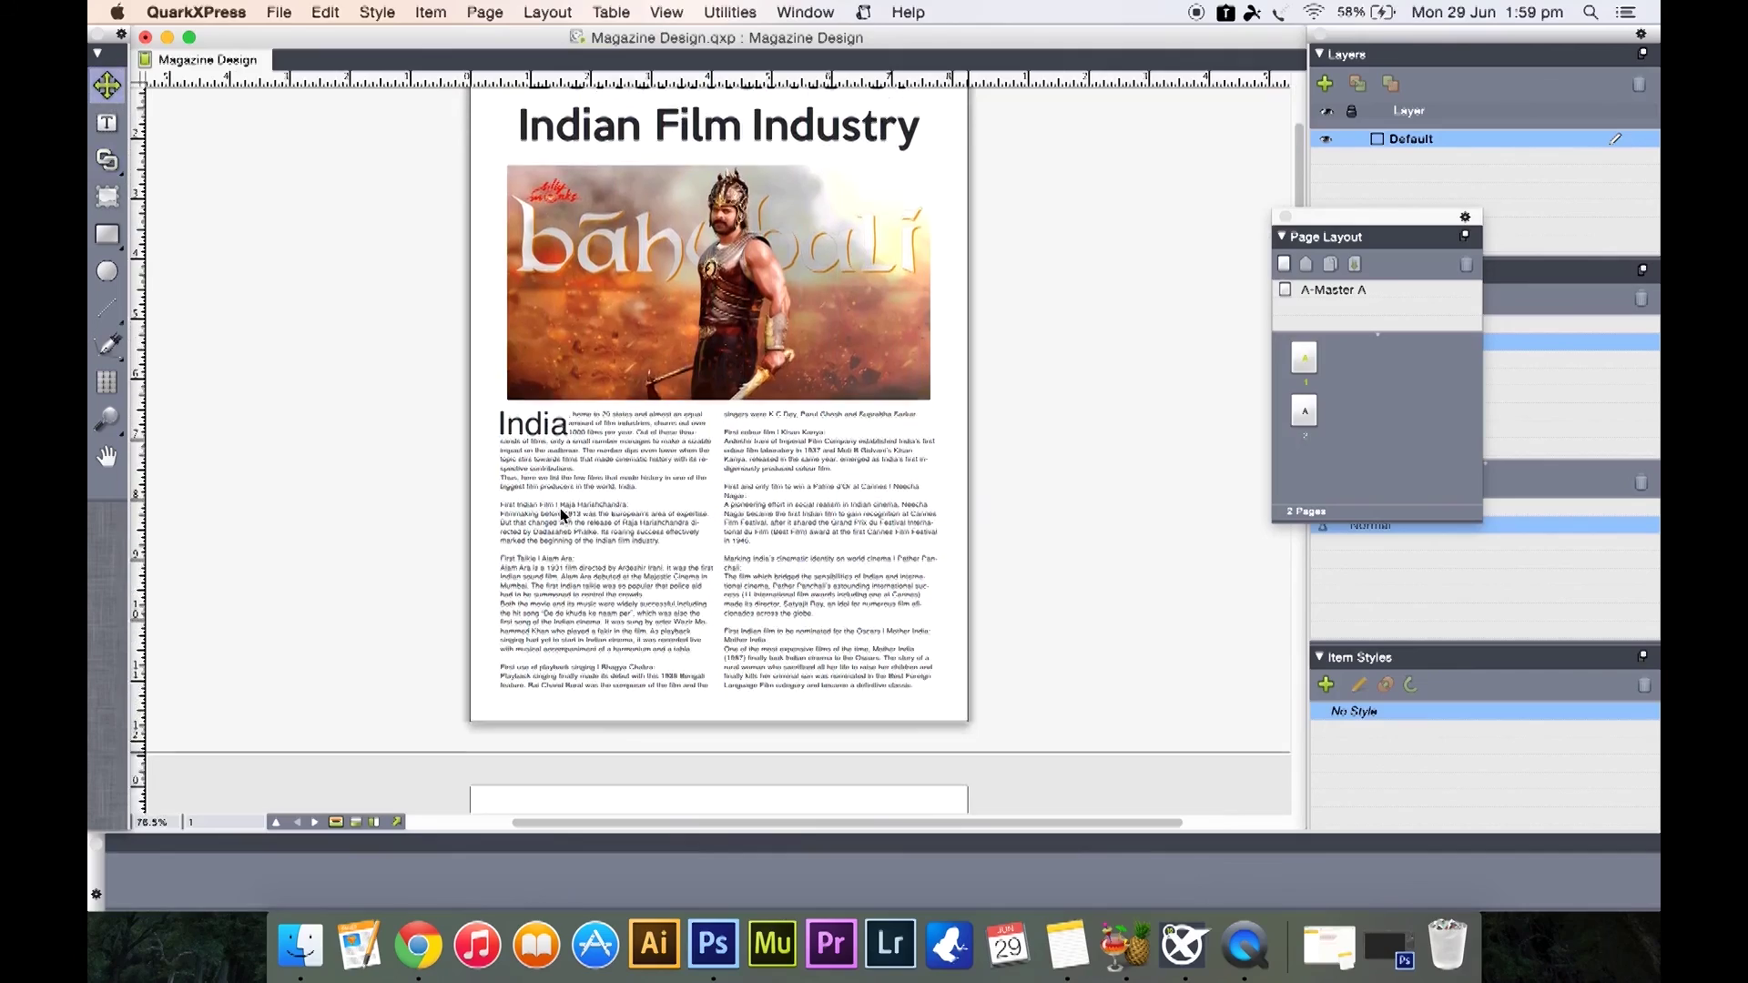
pyautogui.scroll(-3)
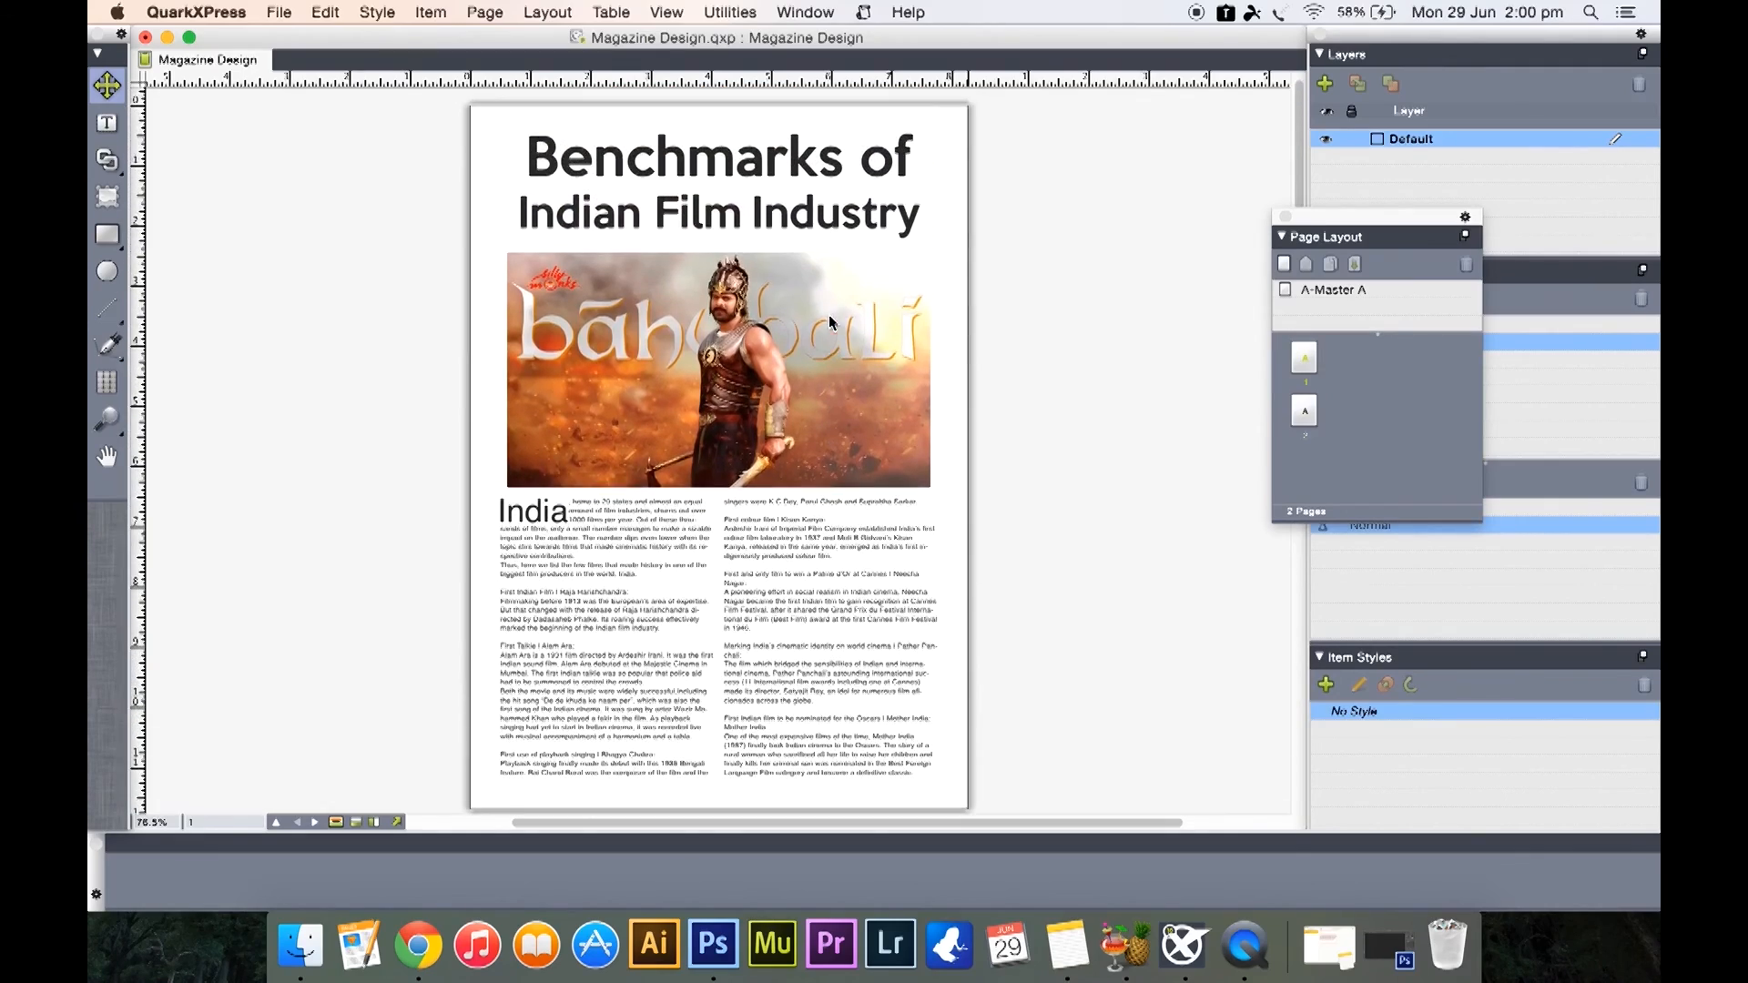
pyautogui.scroll(-3)
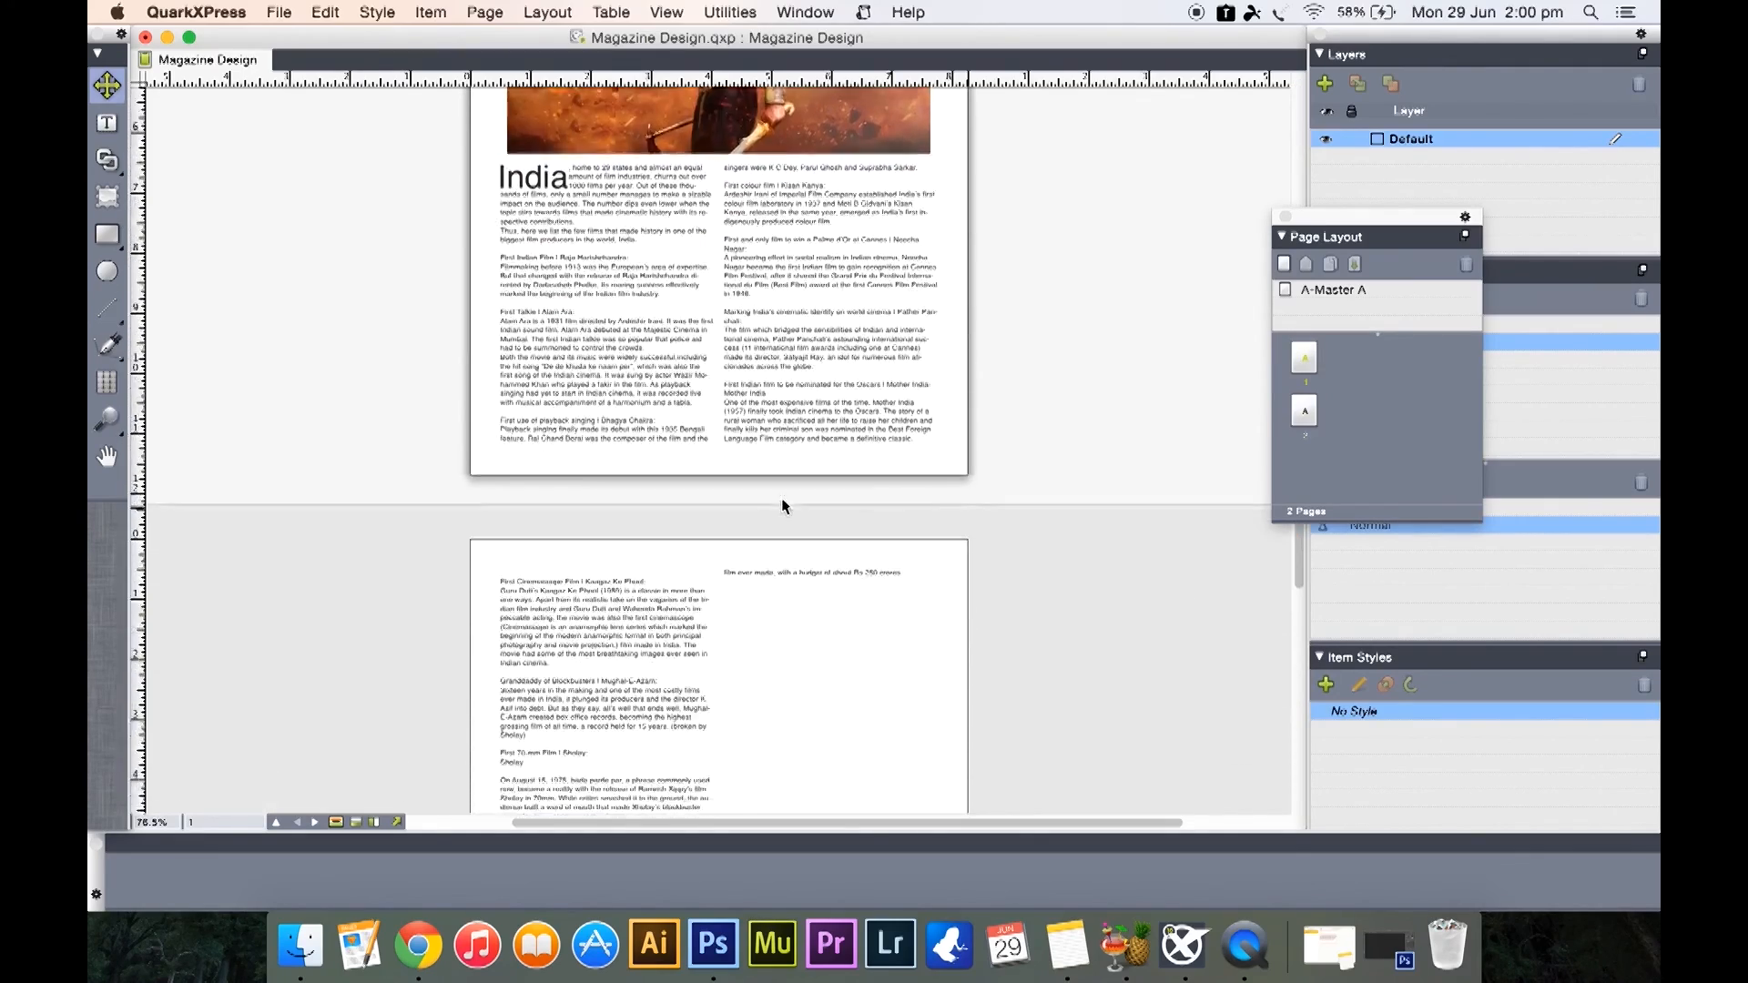
pyautogui.scroll(-3)
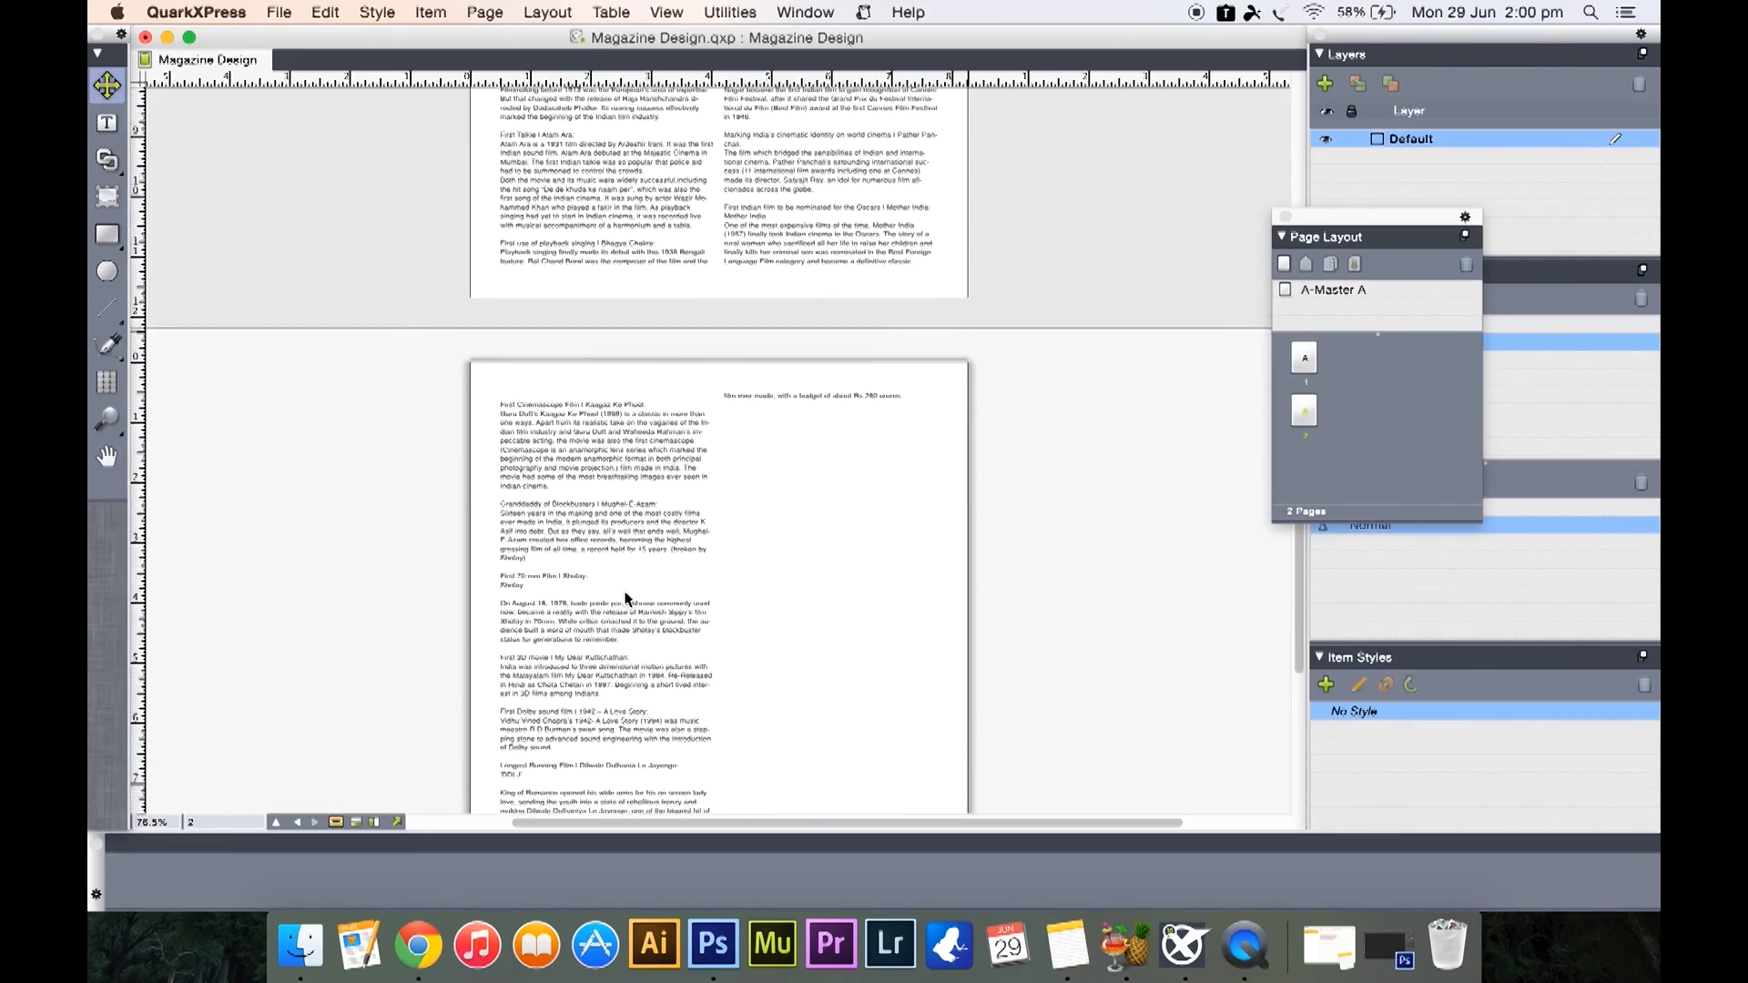
pyautogui.scroll(-3)
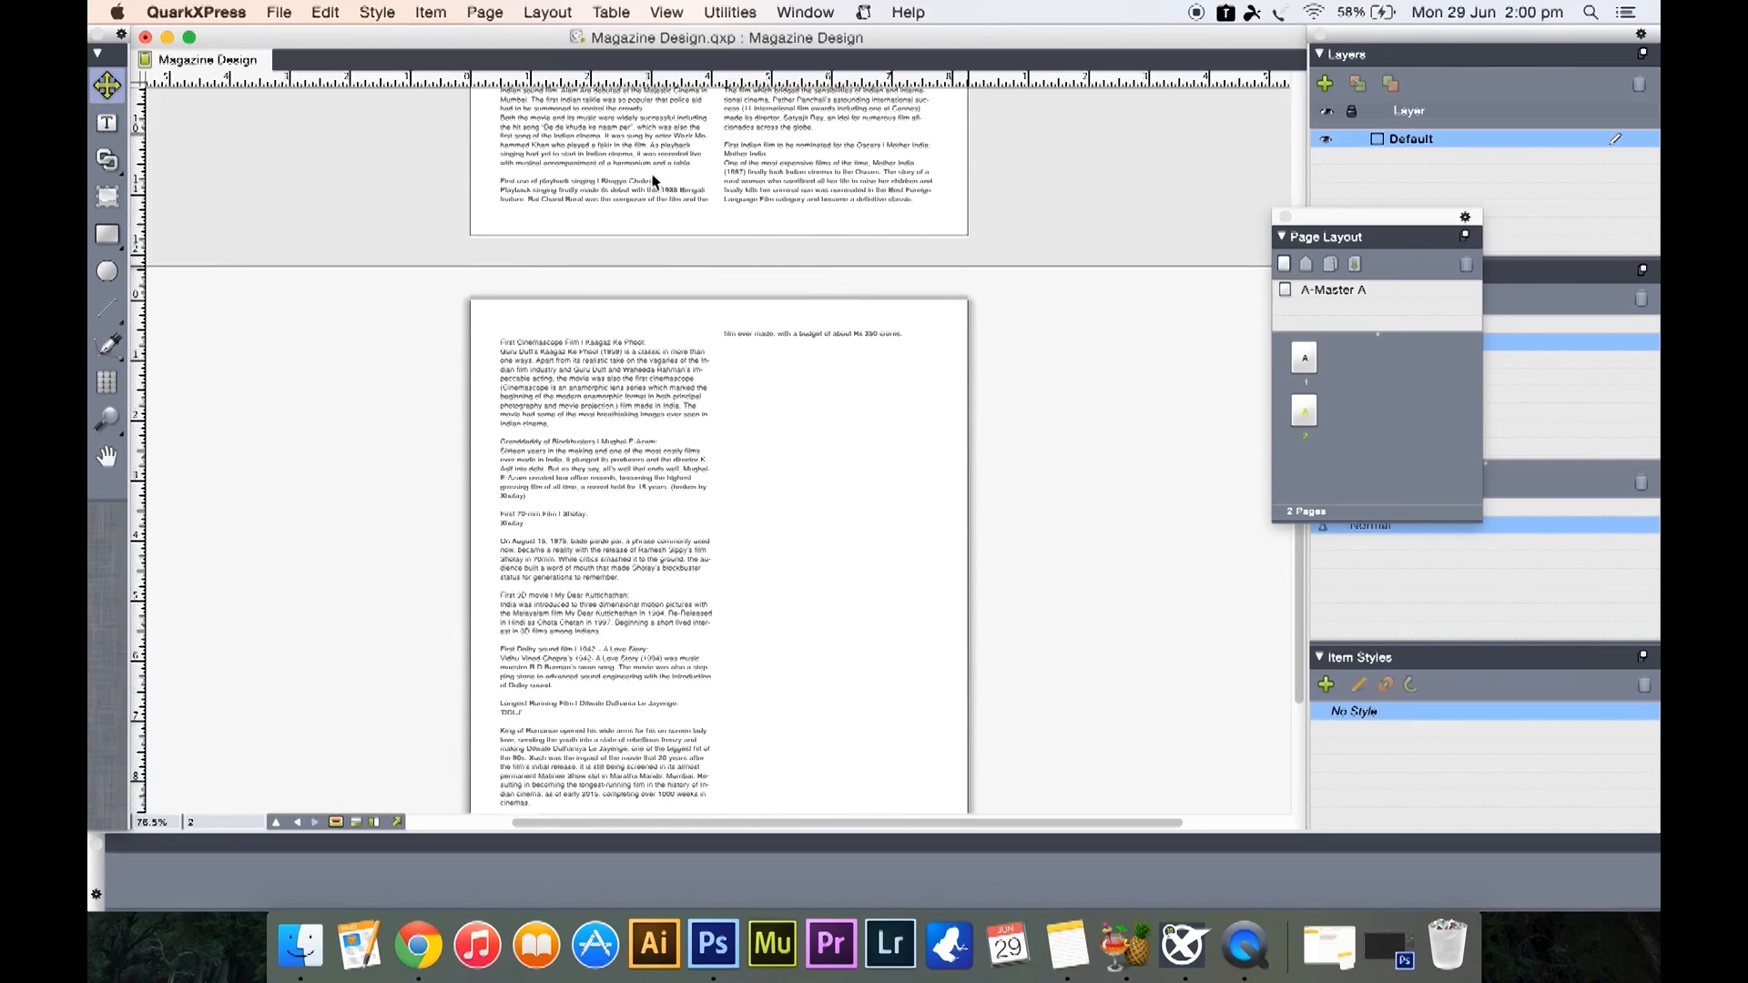